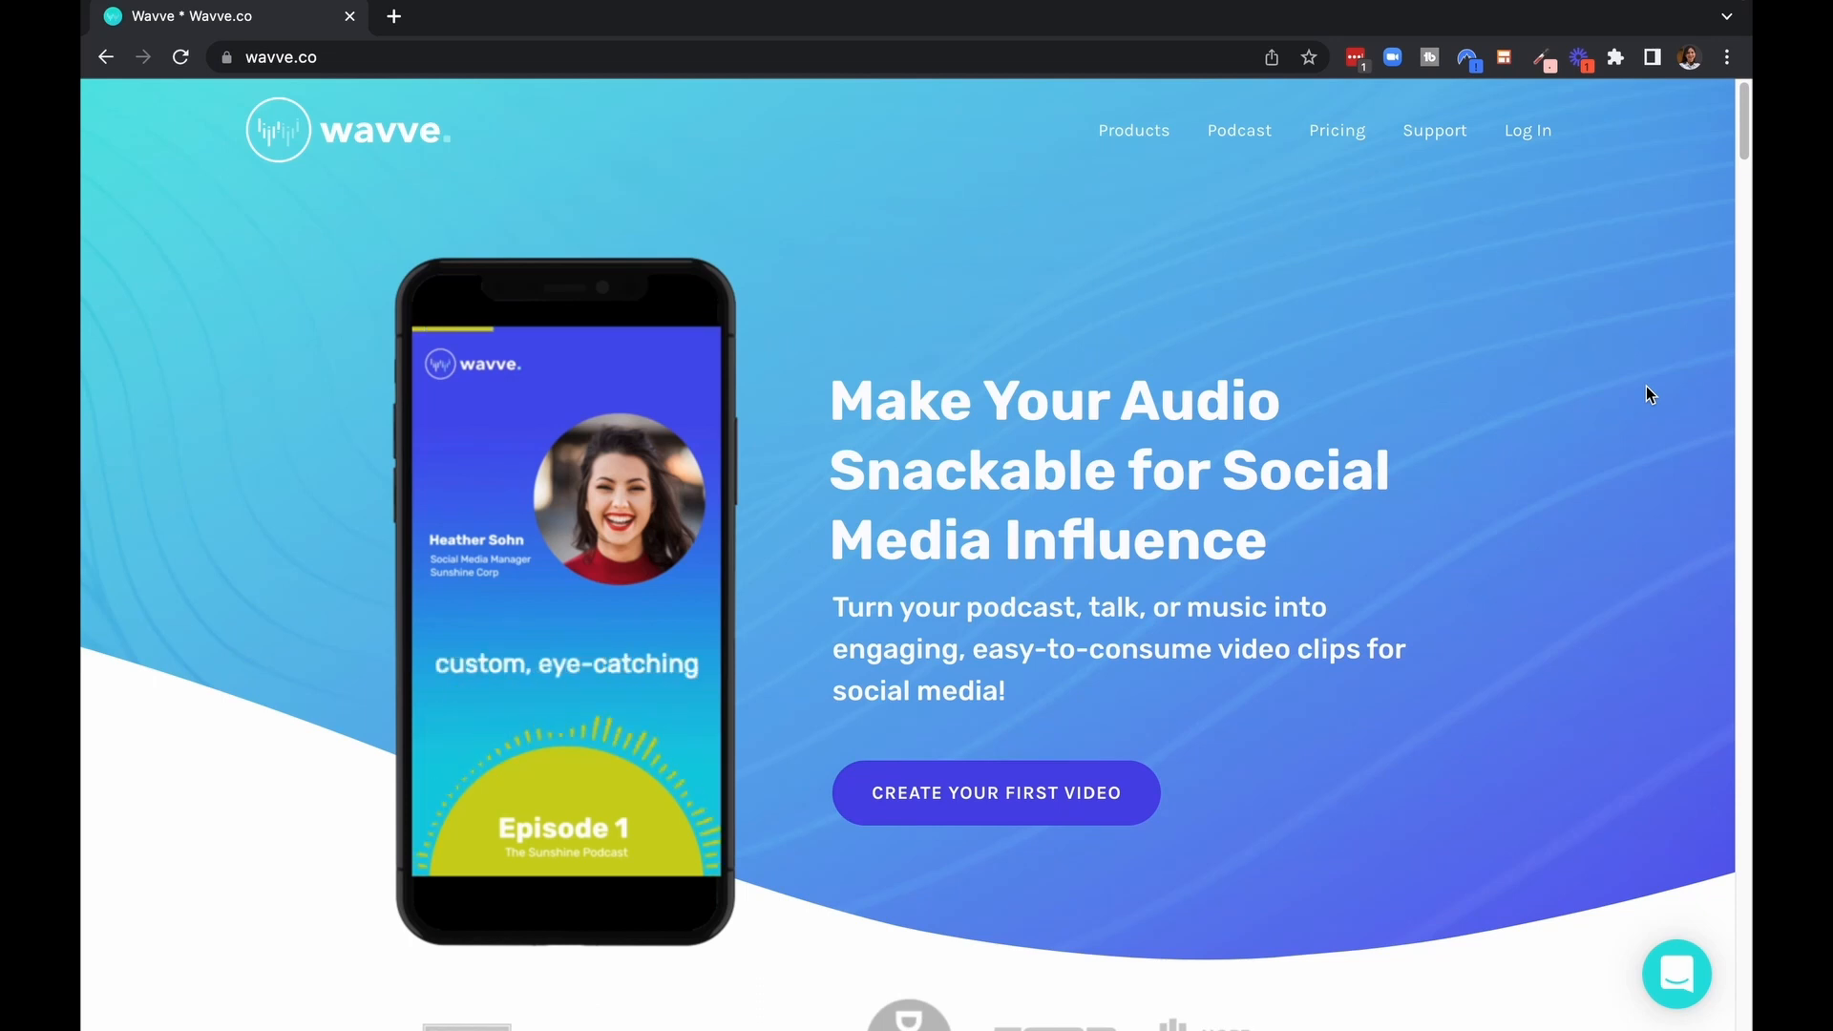
mouse_move(1377, 200)
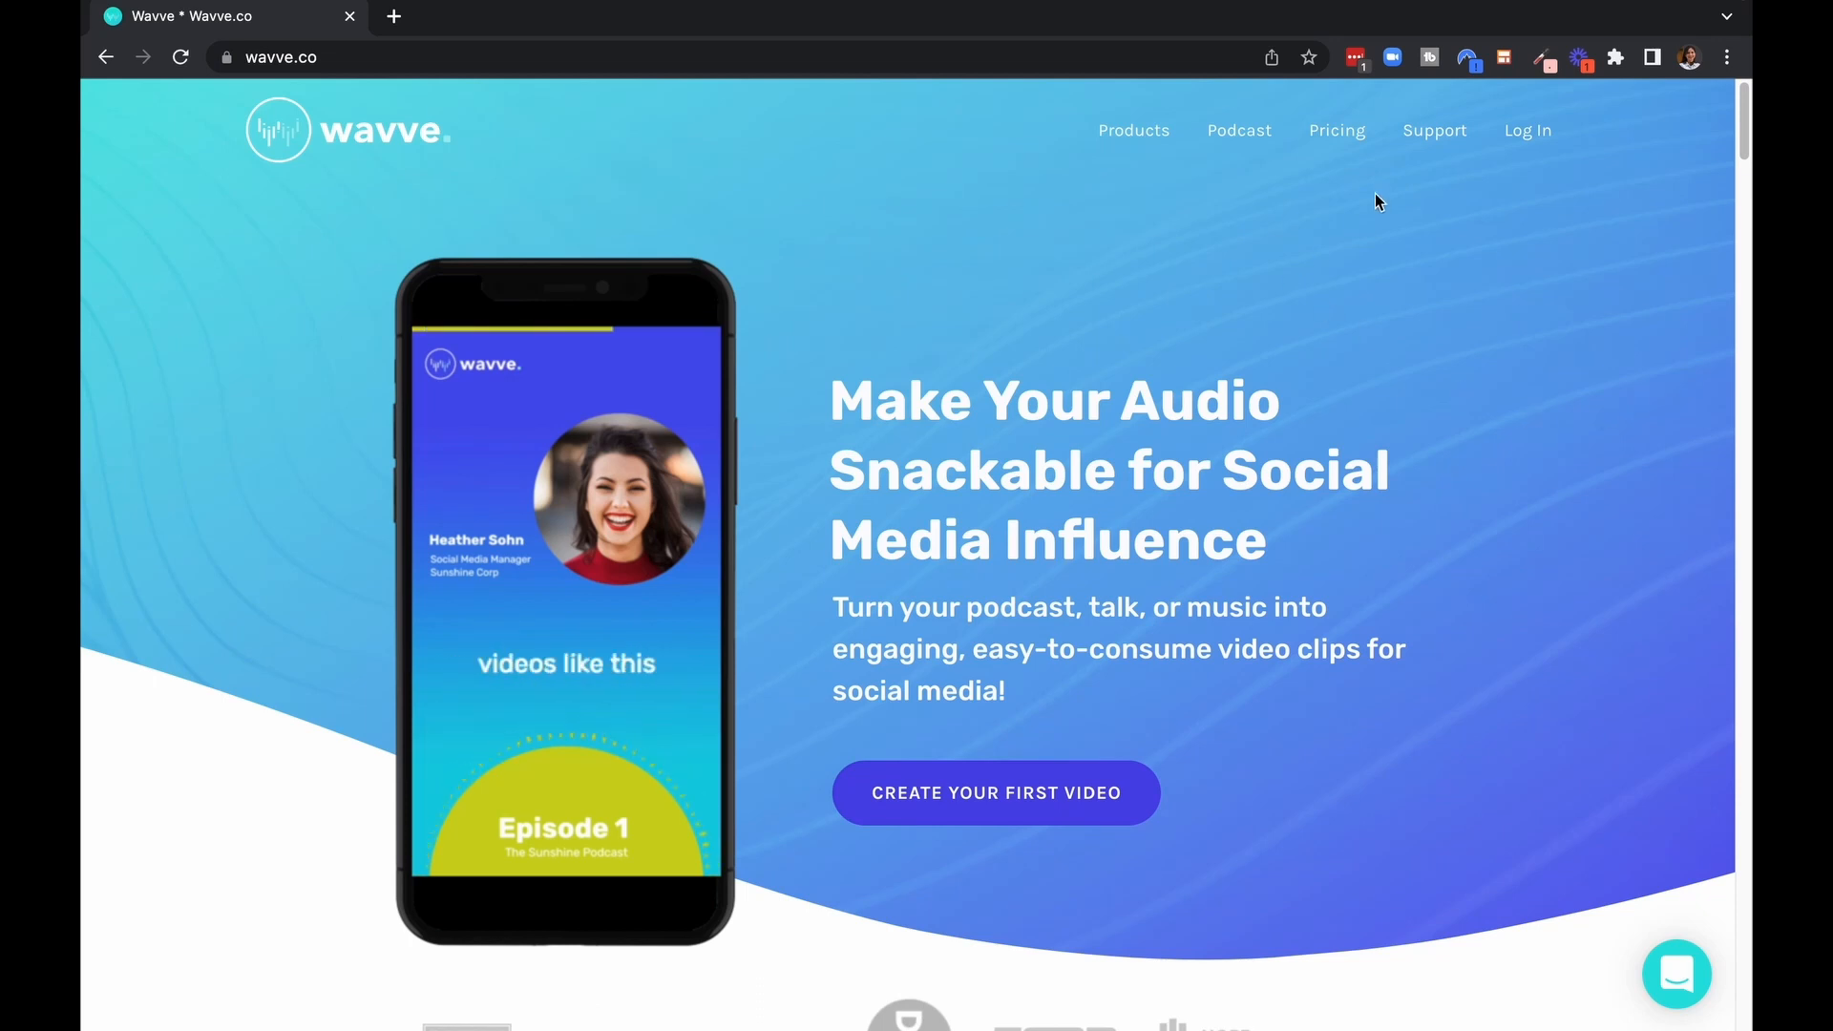
- Show the pricing page with the Free, Creator, Influencer, Agency and Network plan cards
left_click(1336, 129)
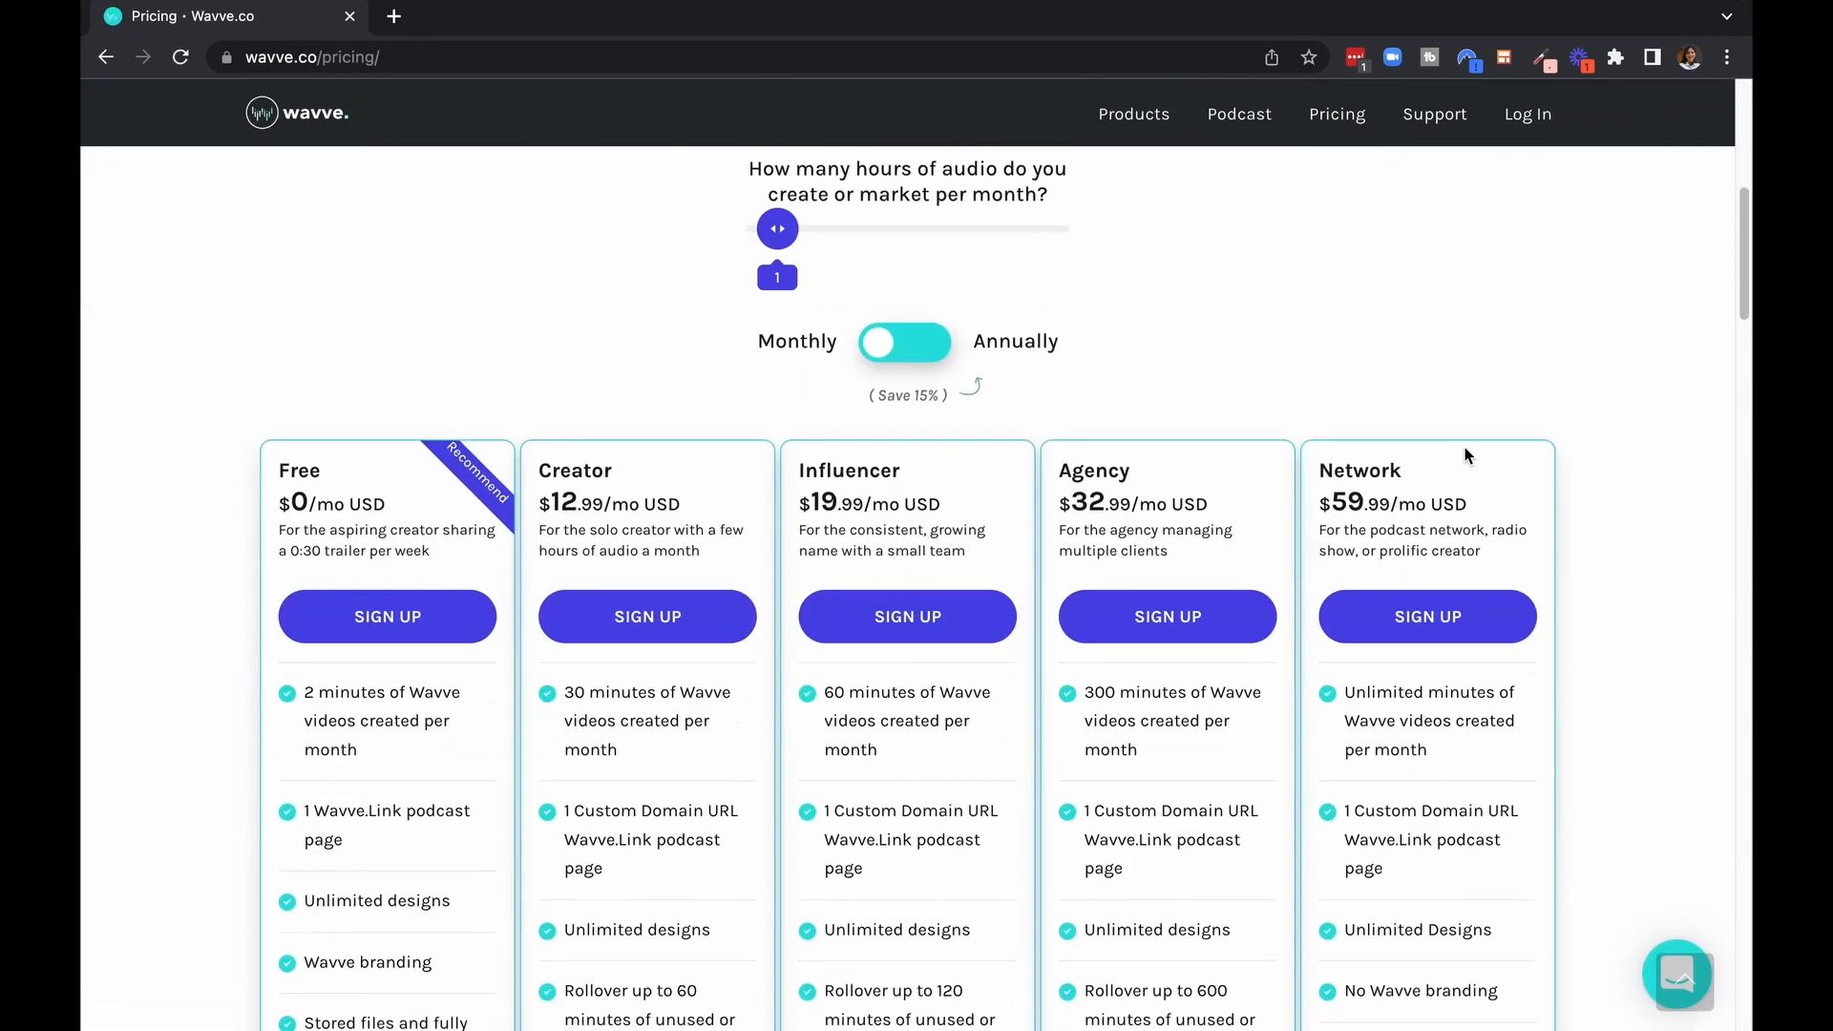
mouse_move(616, 504)
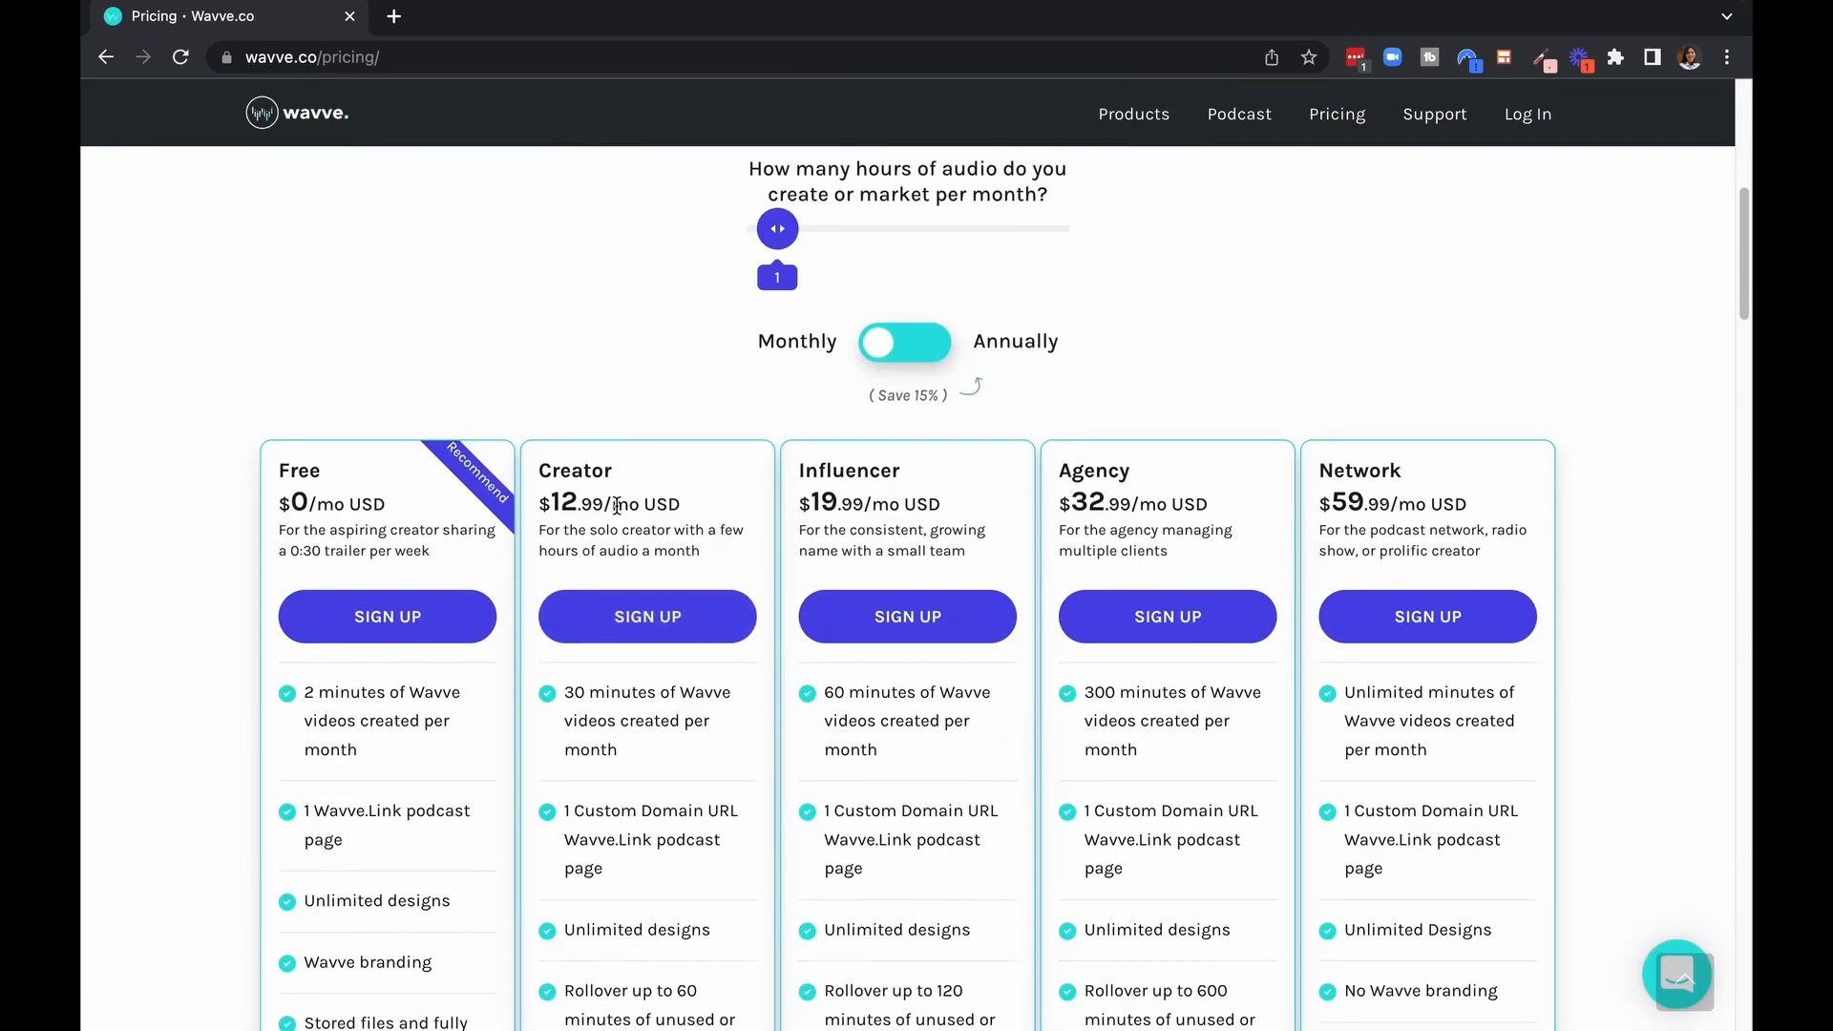
mouse_move(617, 555)
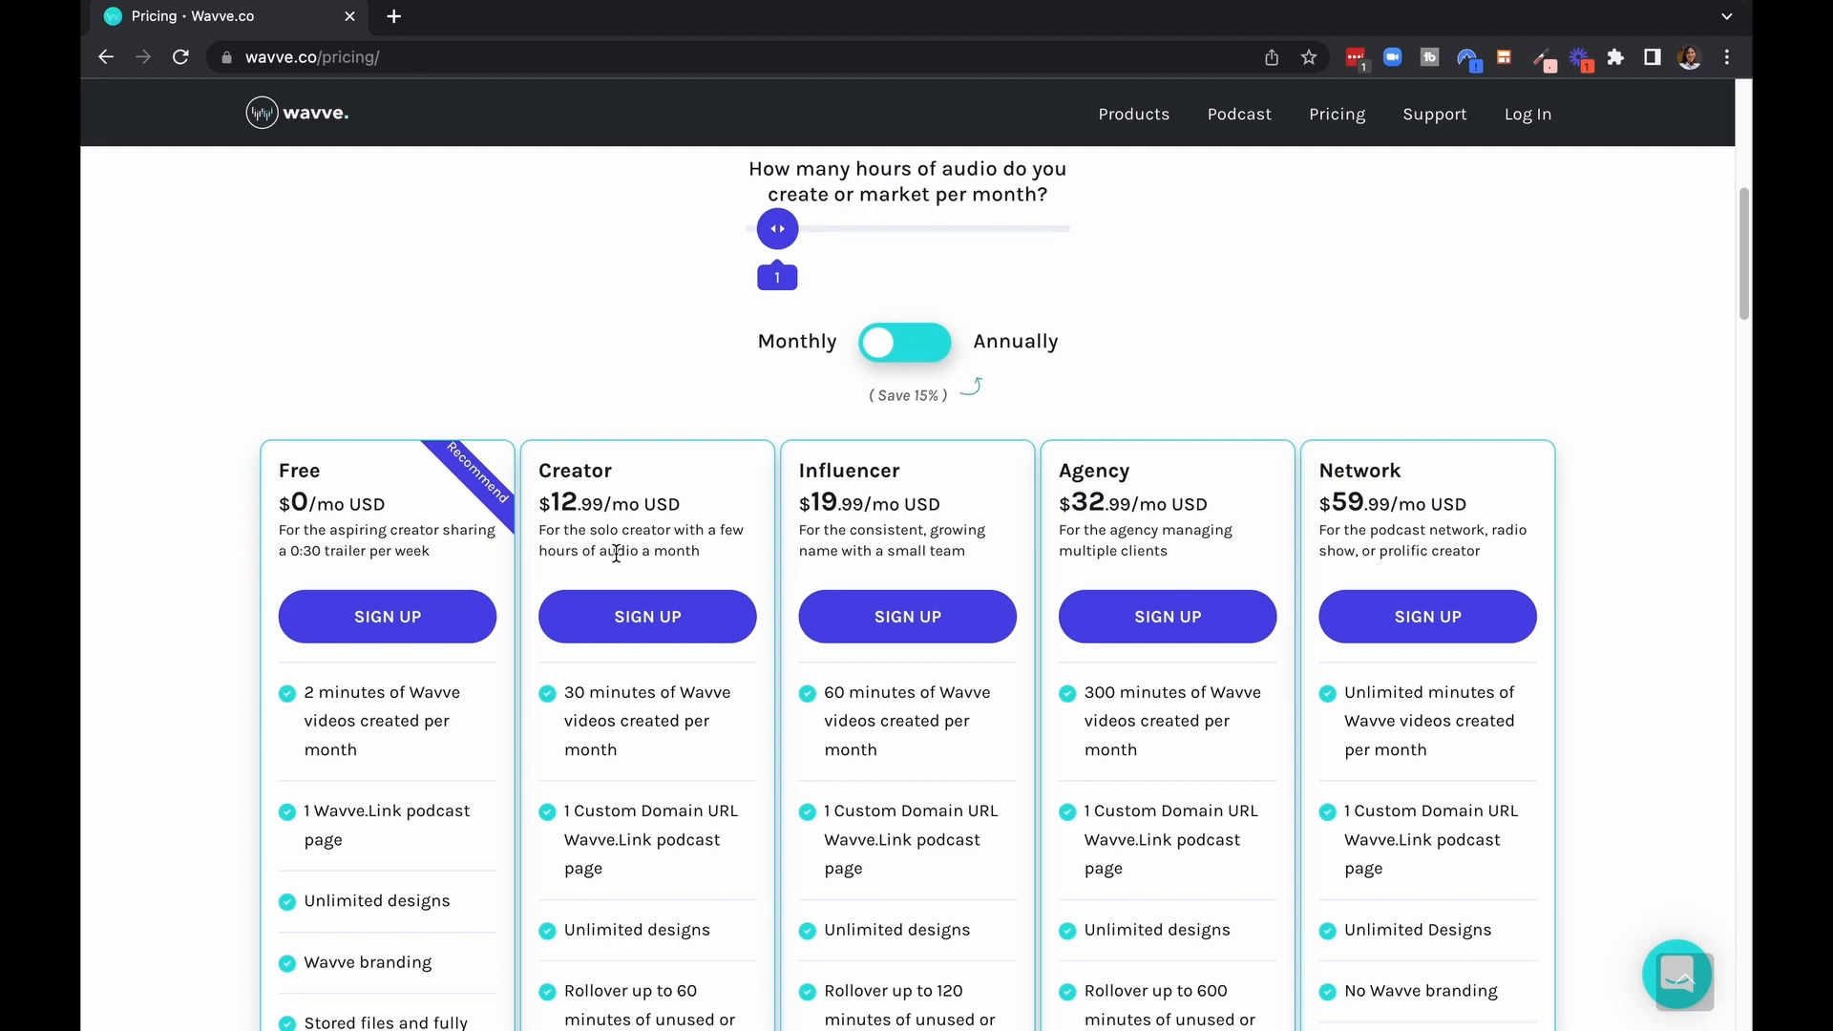
mouse_move(676, 550)
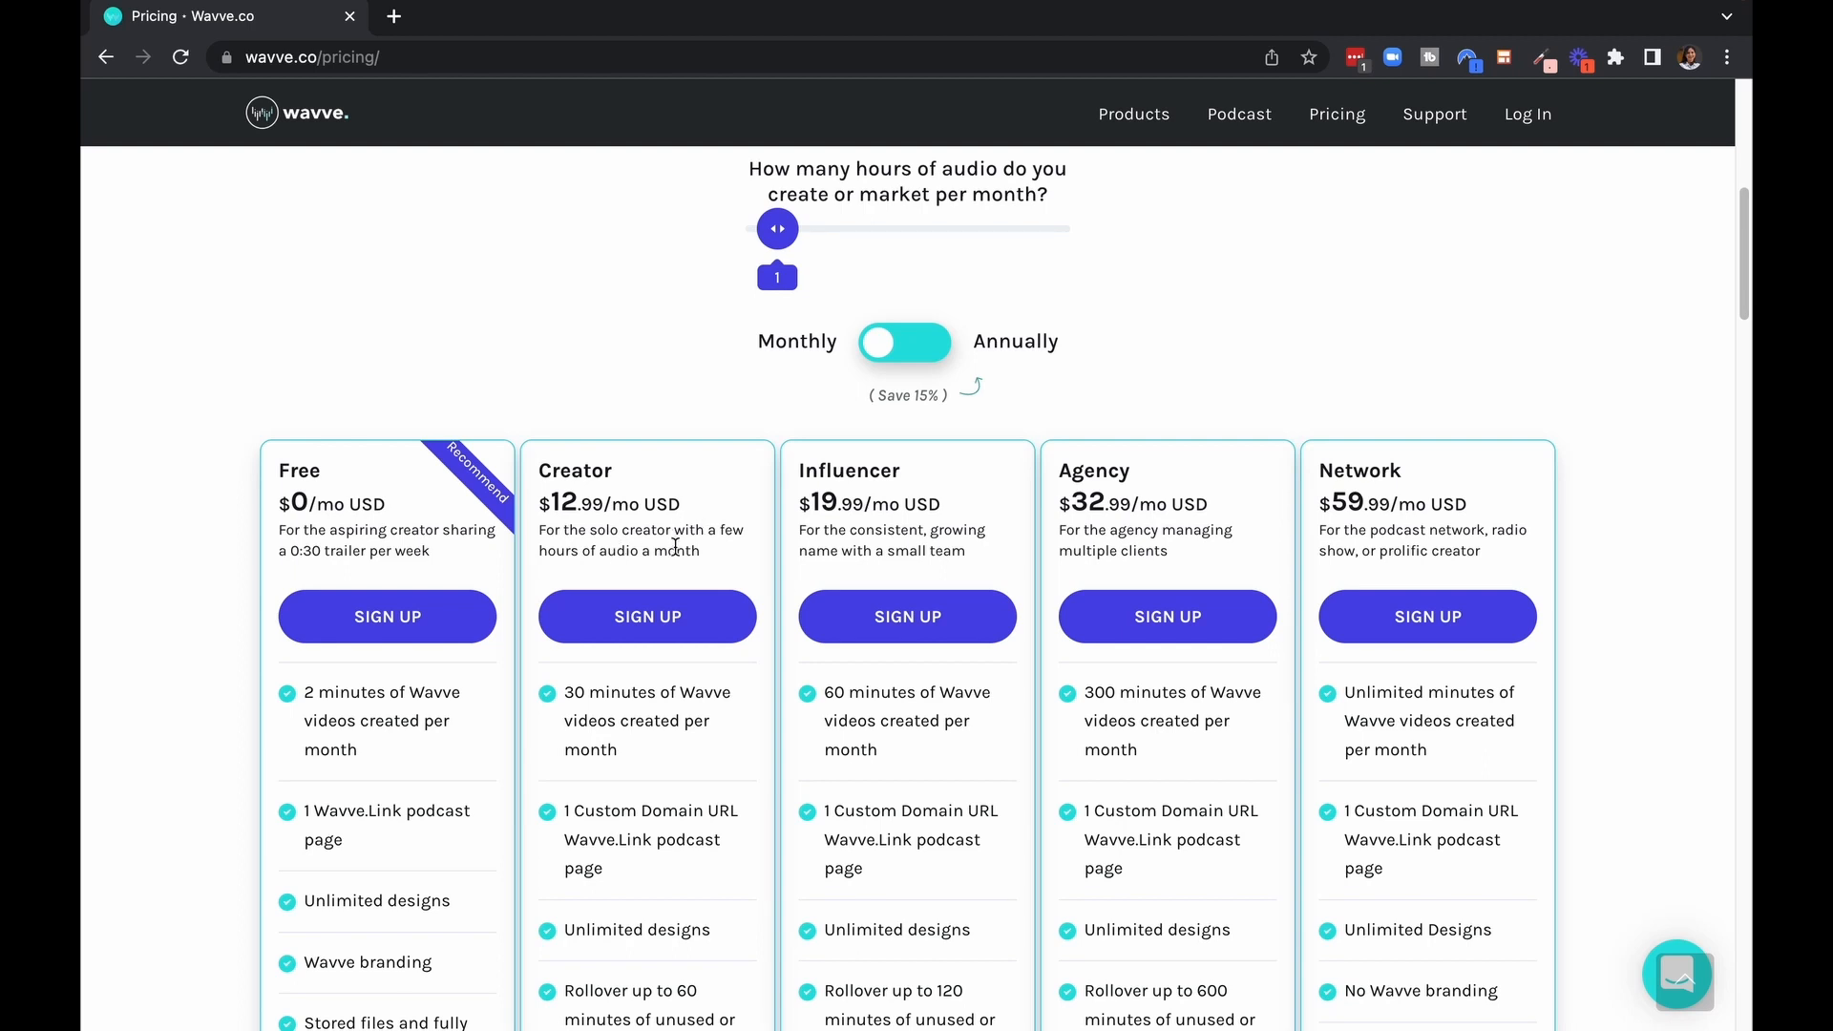
mouse_move(693, 741)
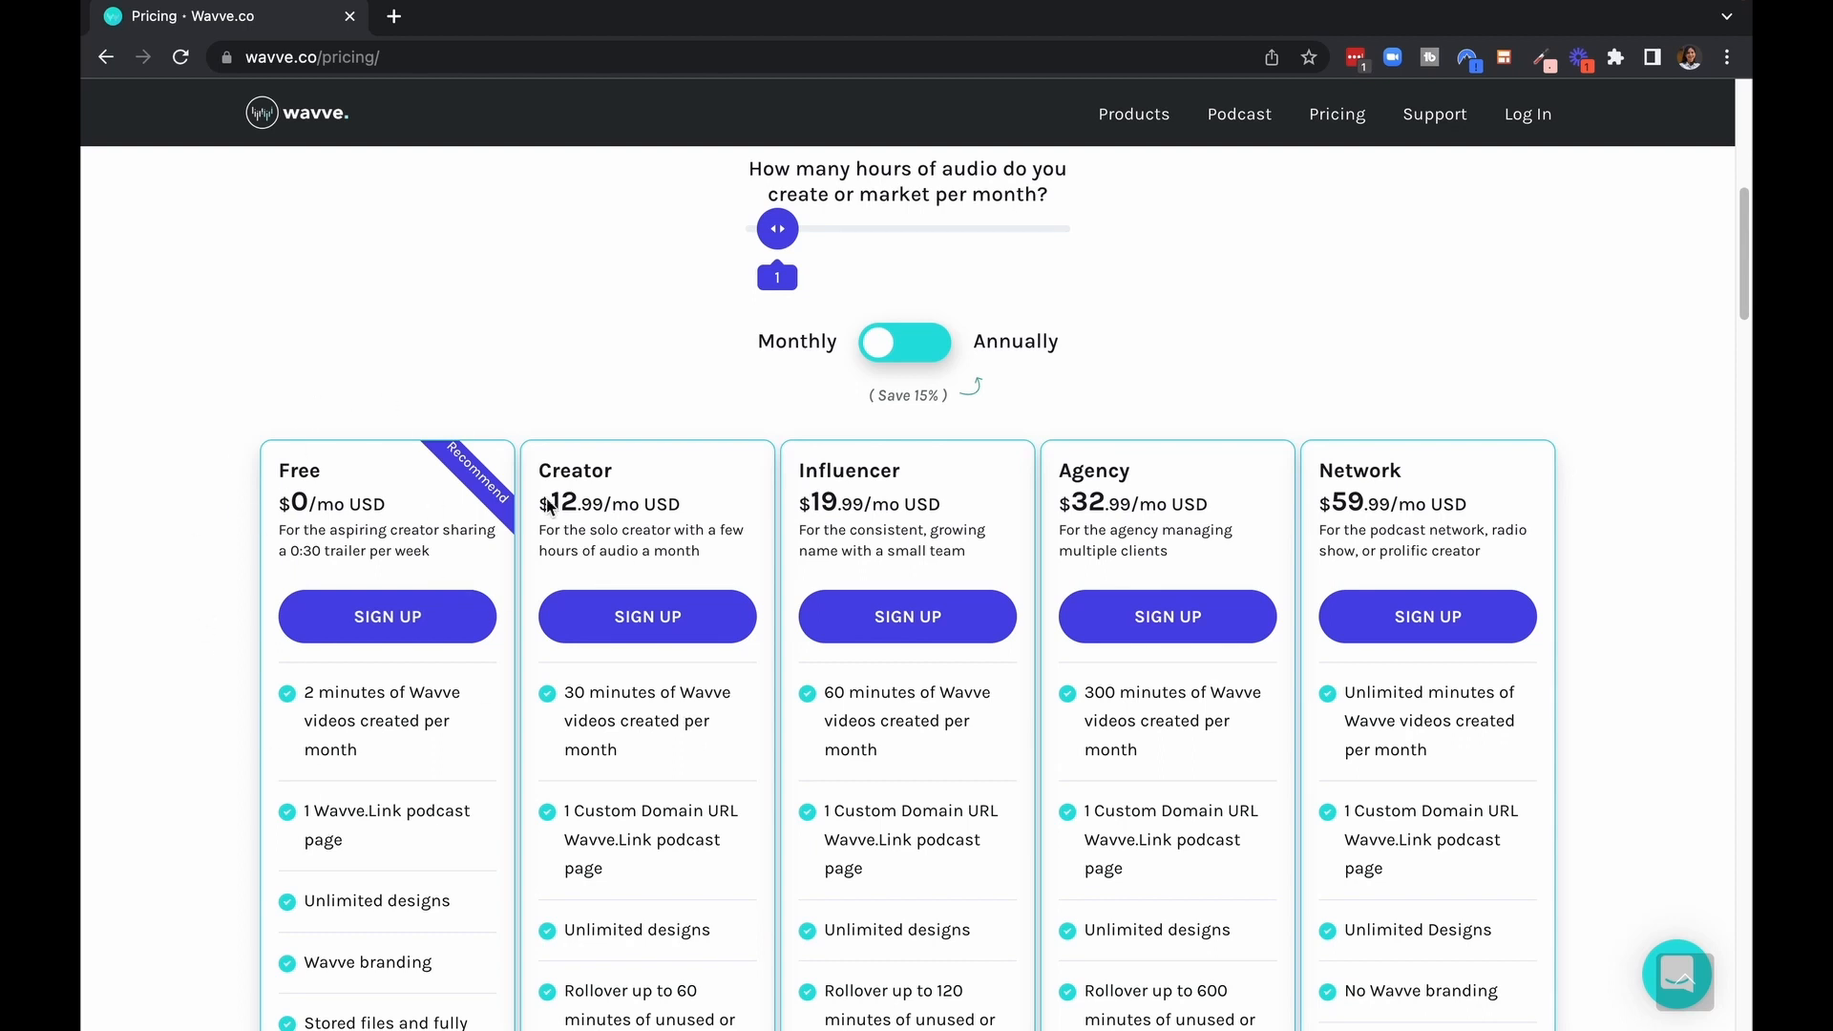
scroll("down", 3)
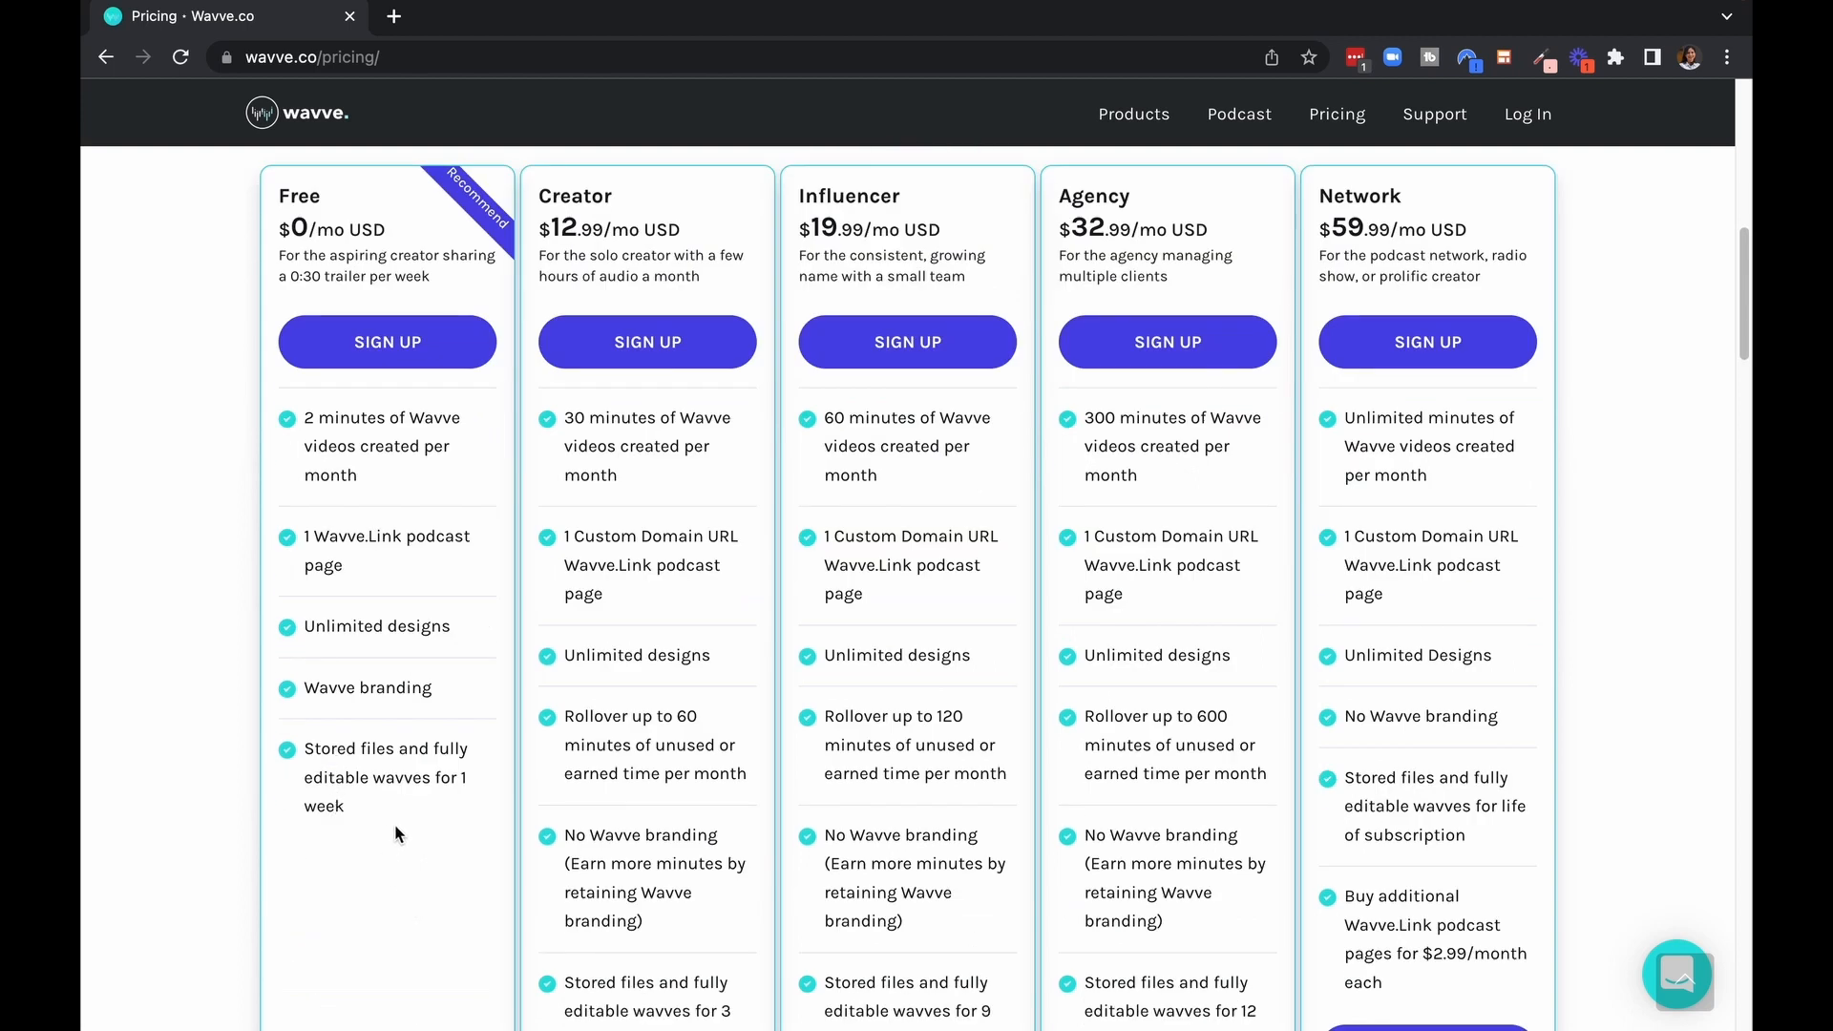
mouse_move(305, 722)
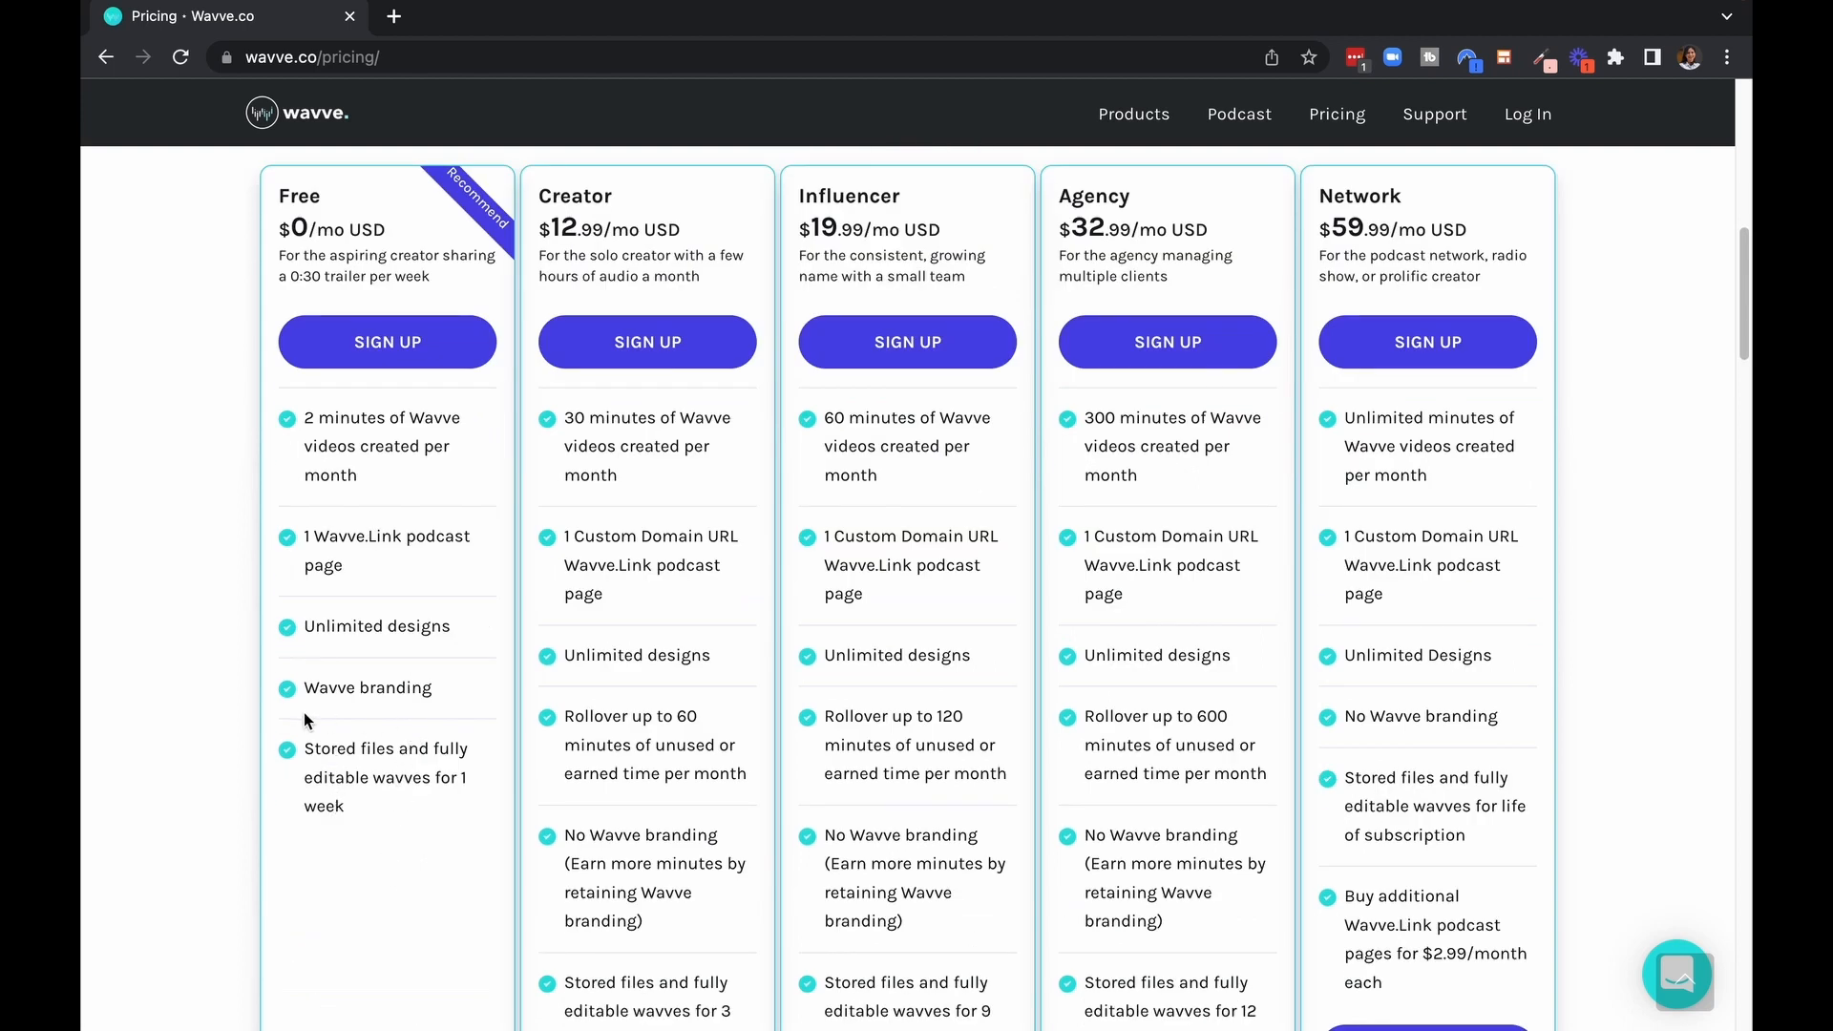
mouse_move(433, 724)
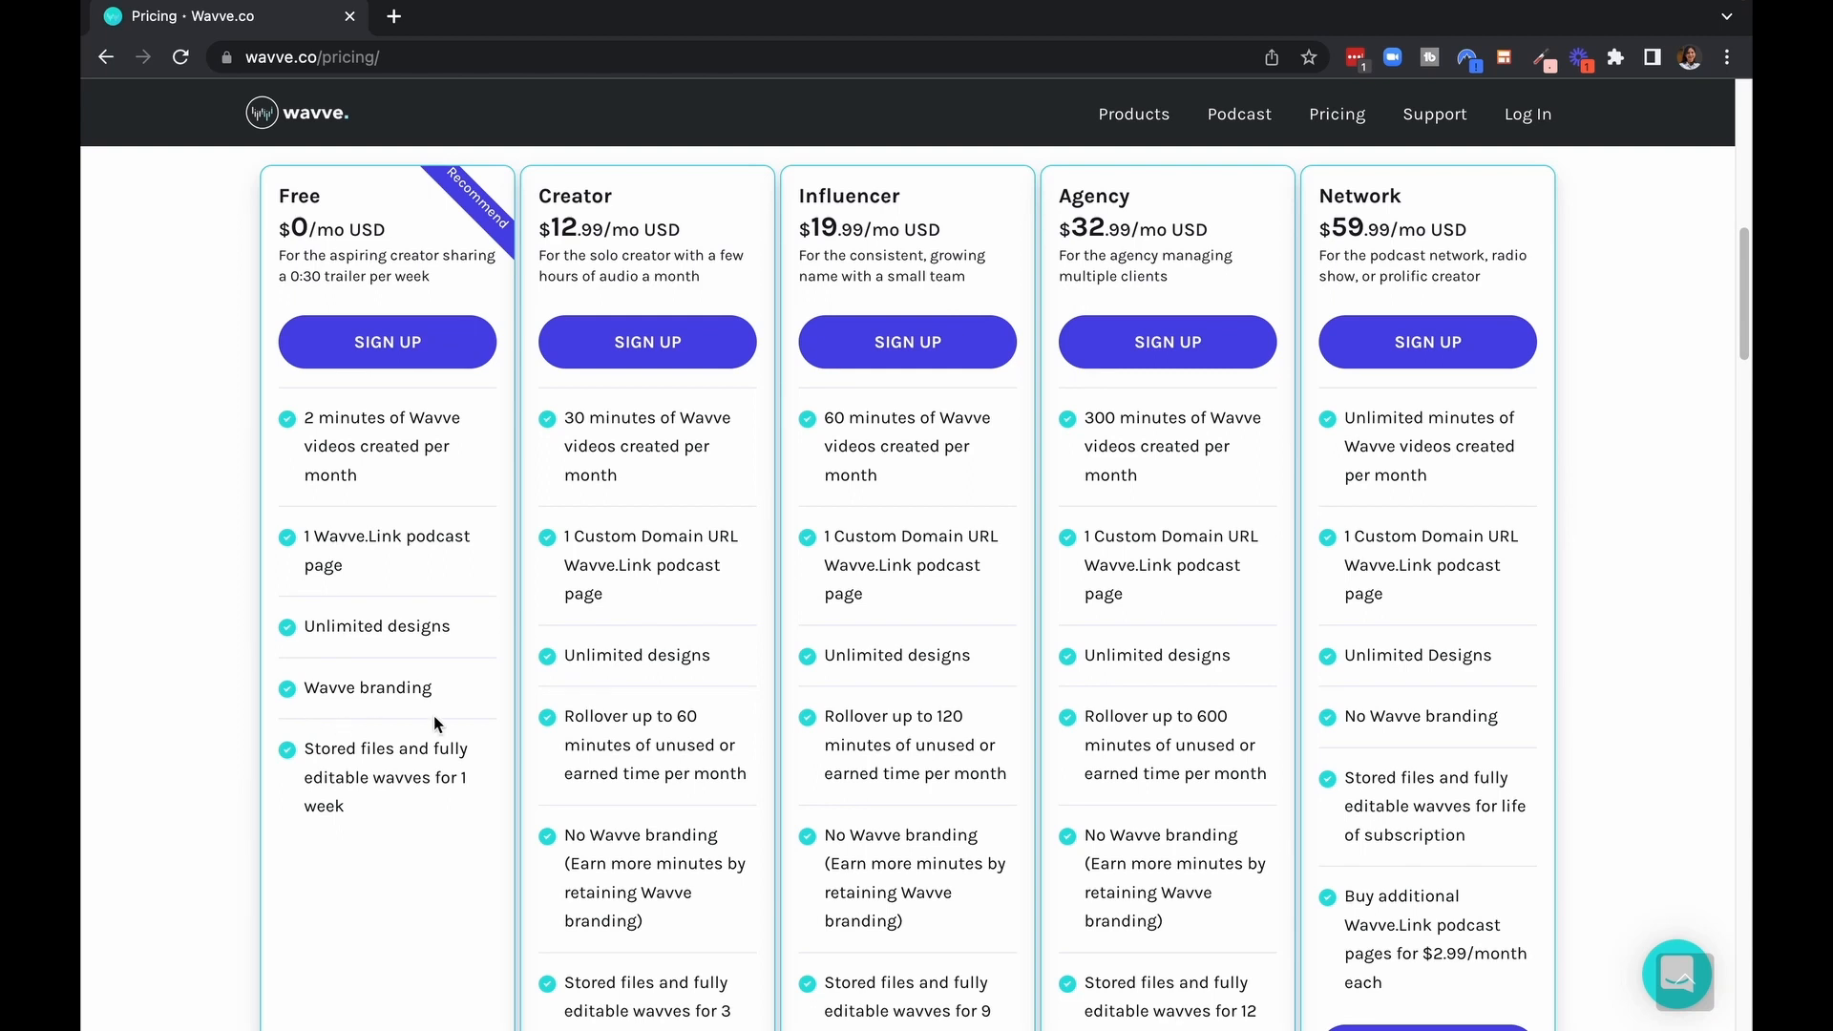
mouse_move(559, 748)
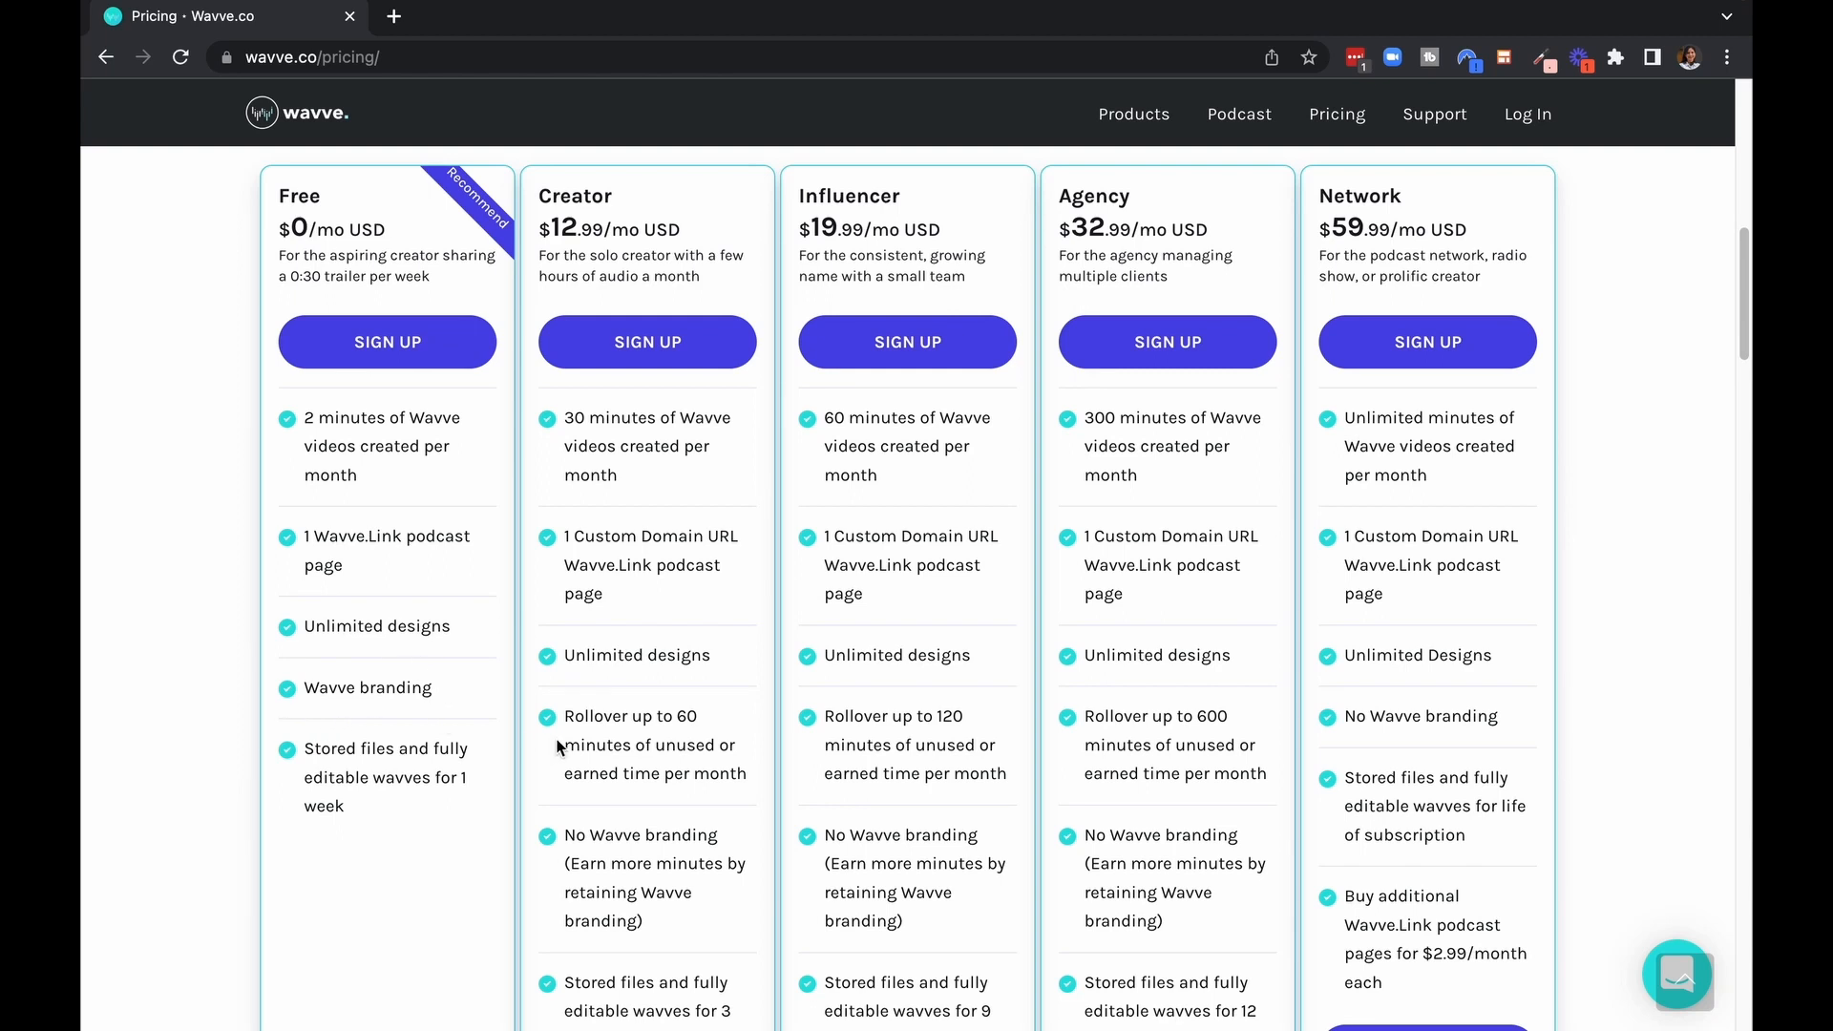
mouse_move(631, 372)
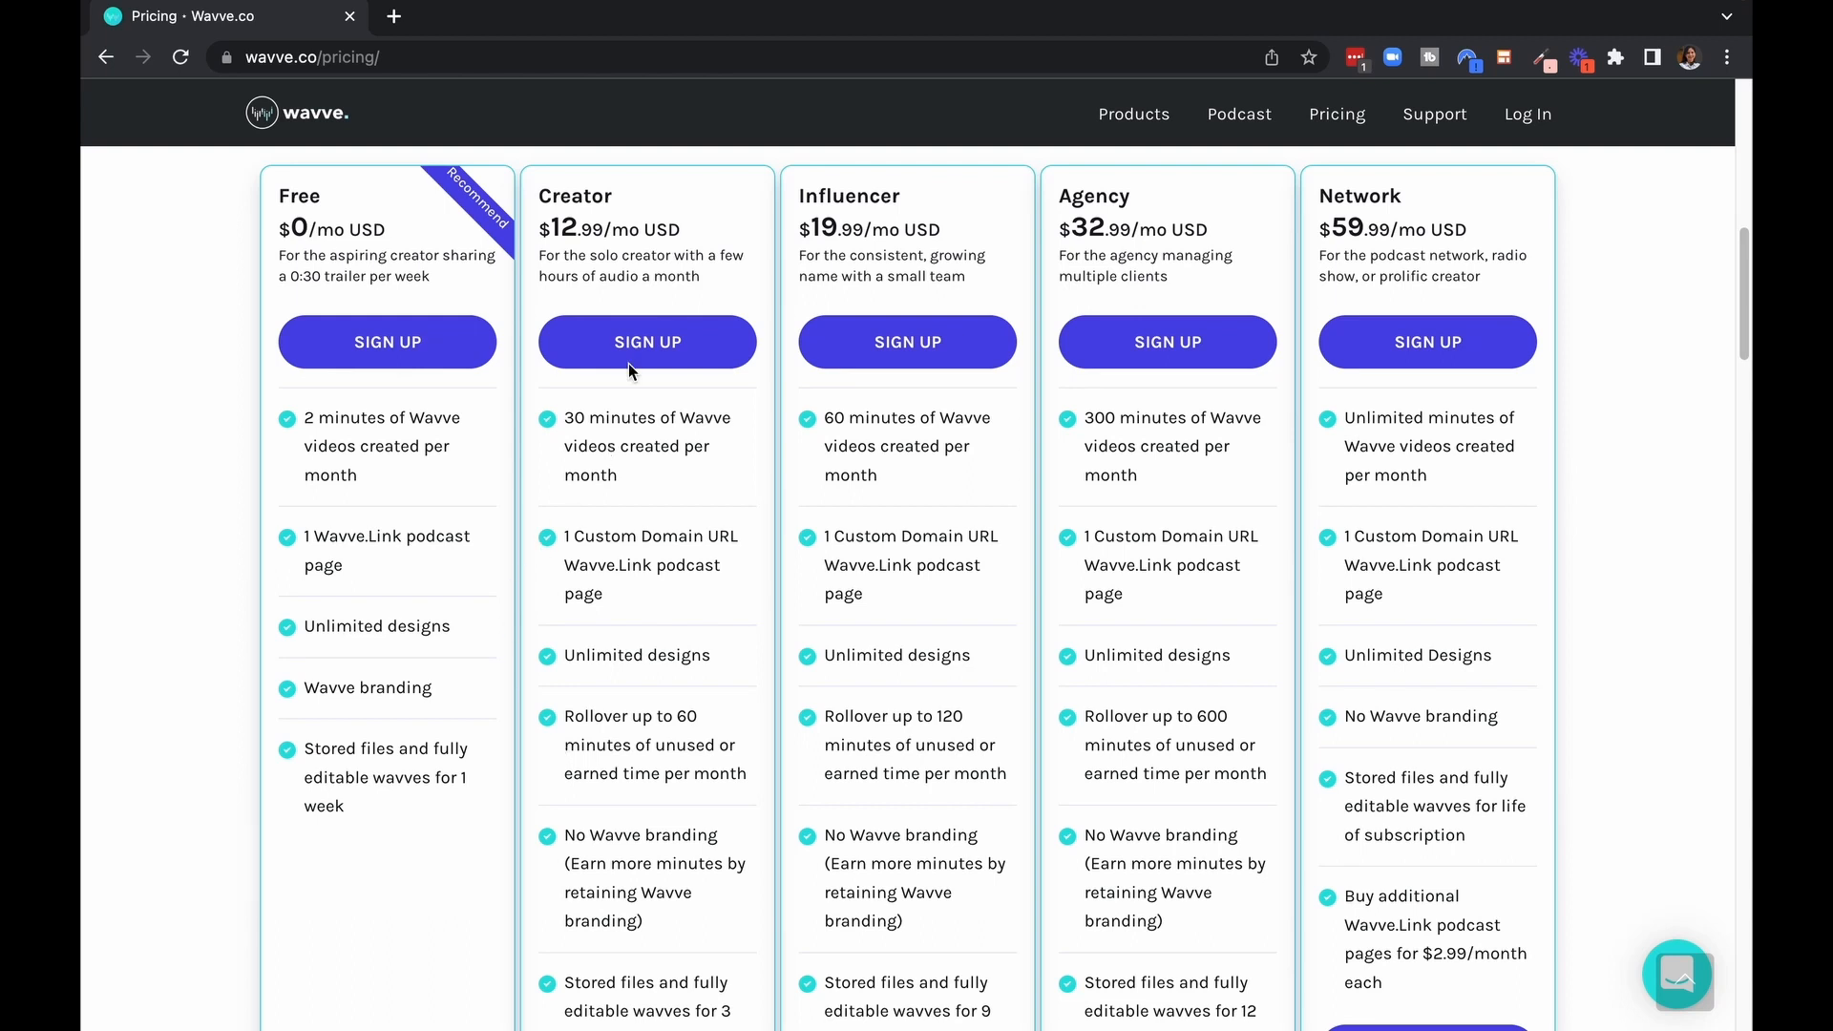
mouse_move(298, 160)
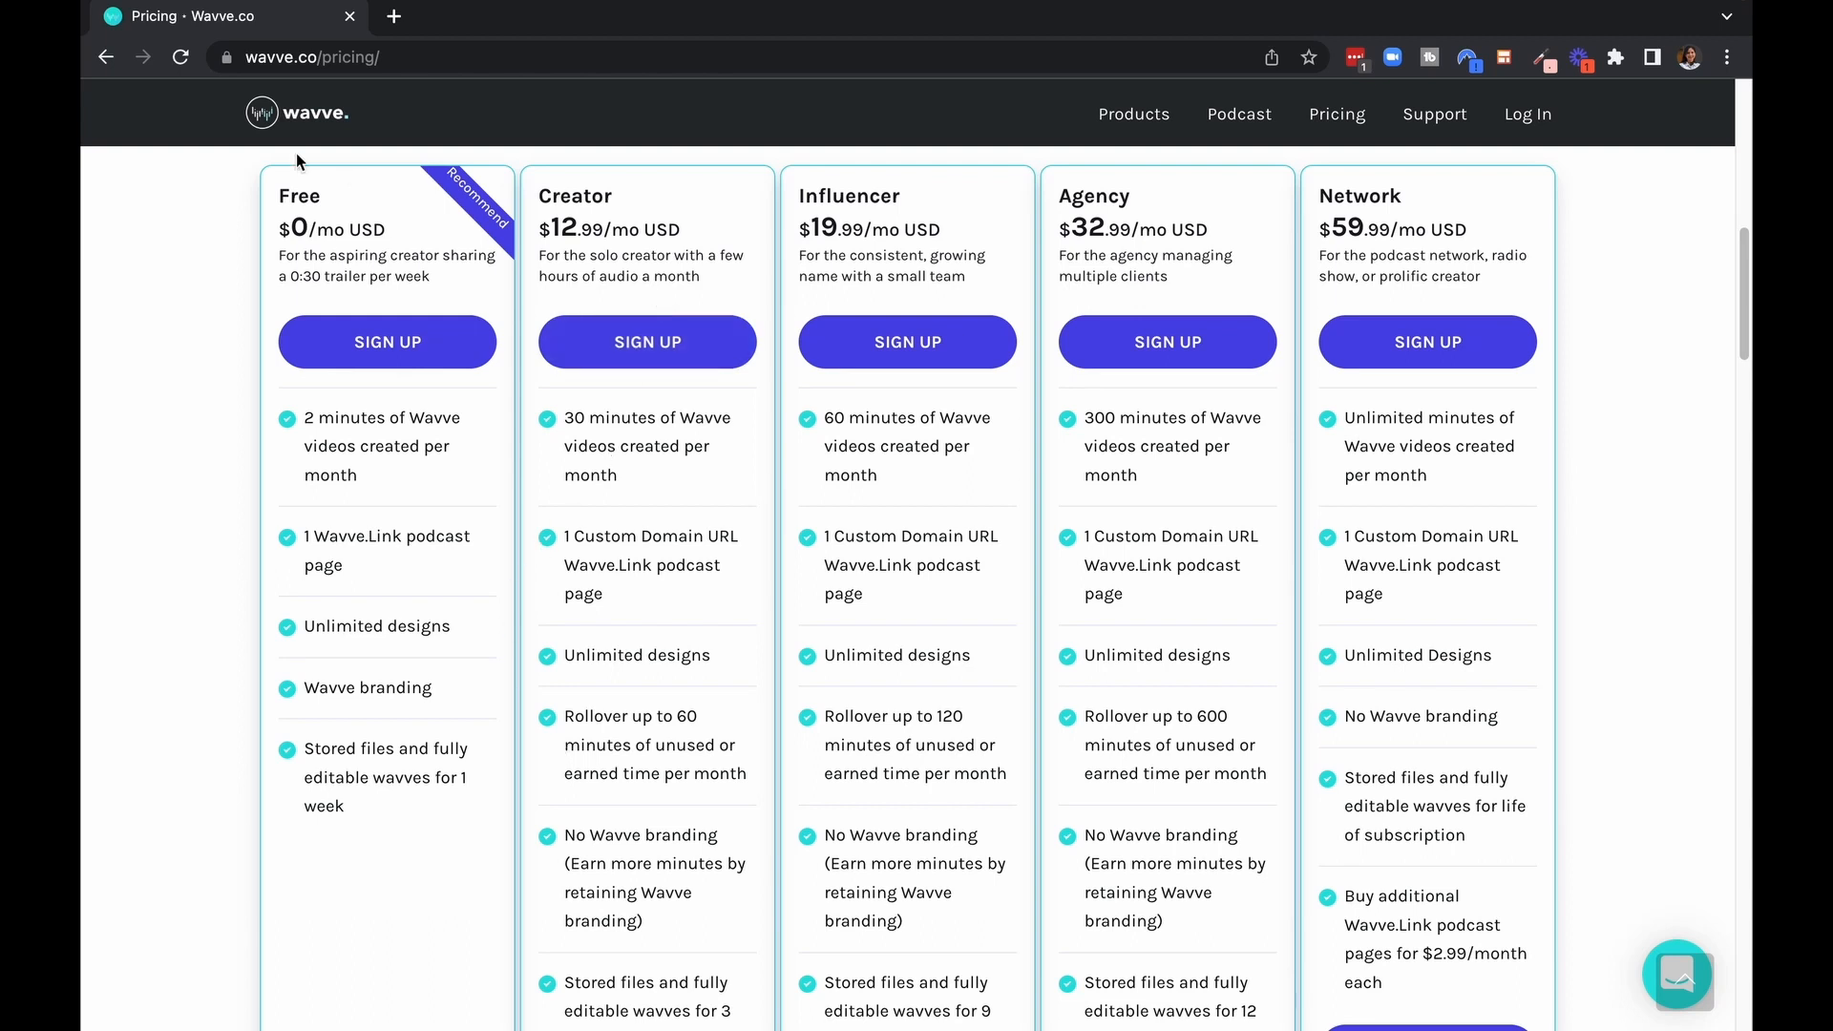
mouse_move(277, 321)
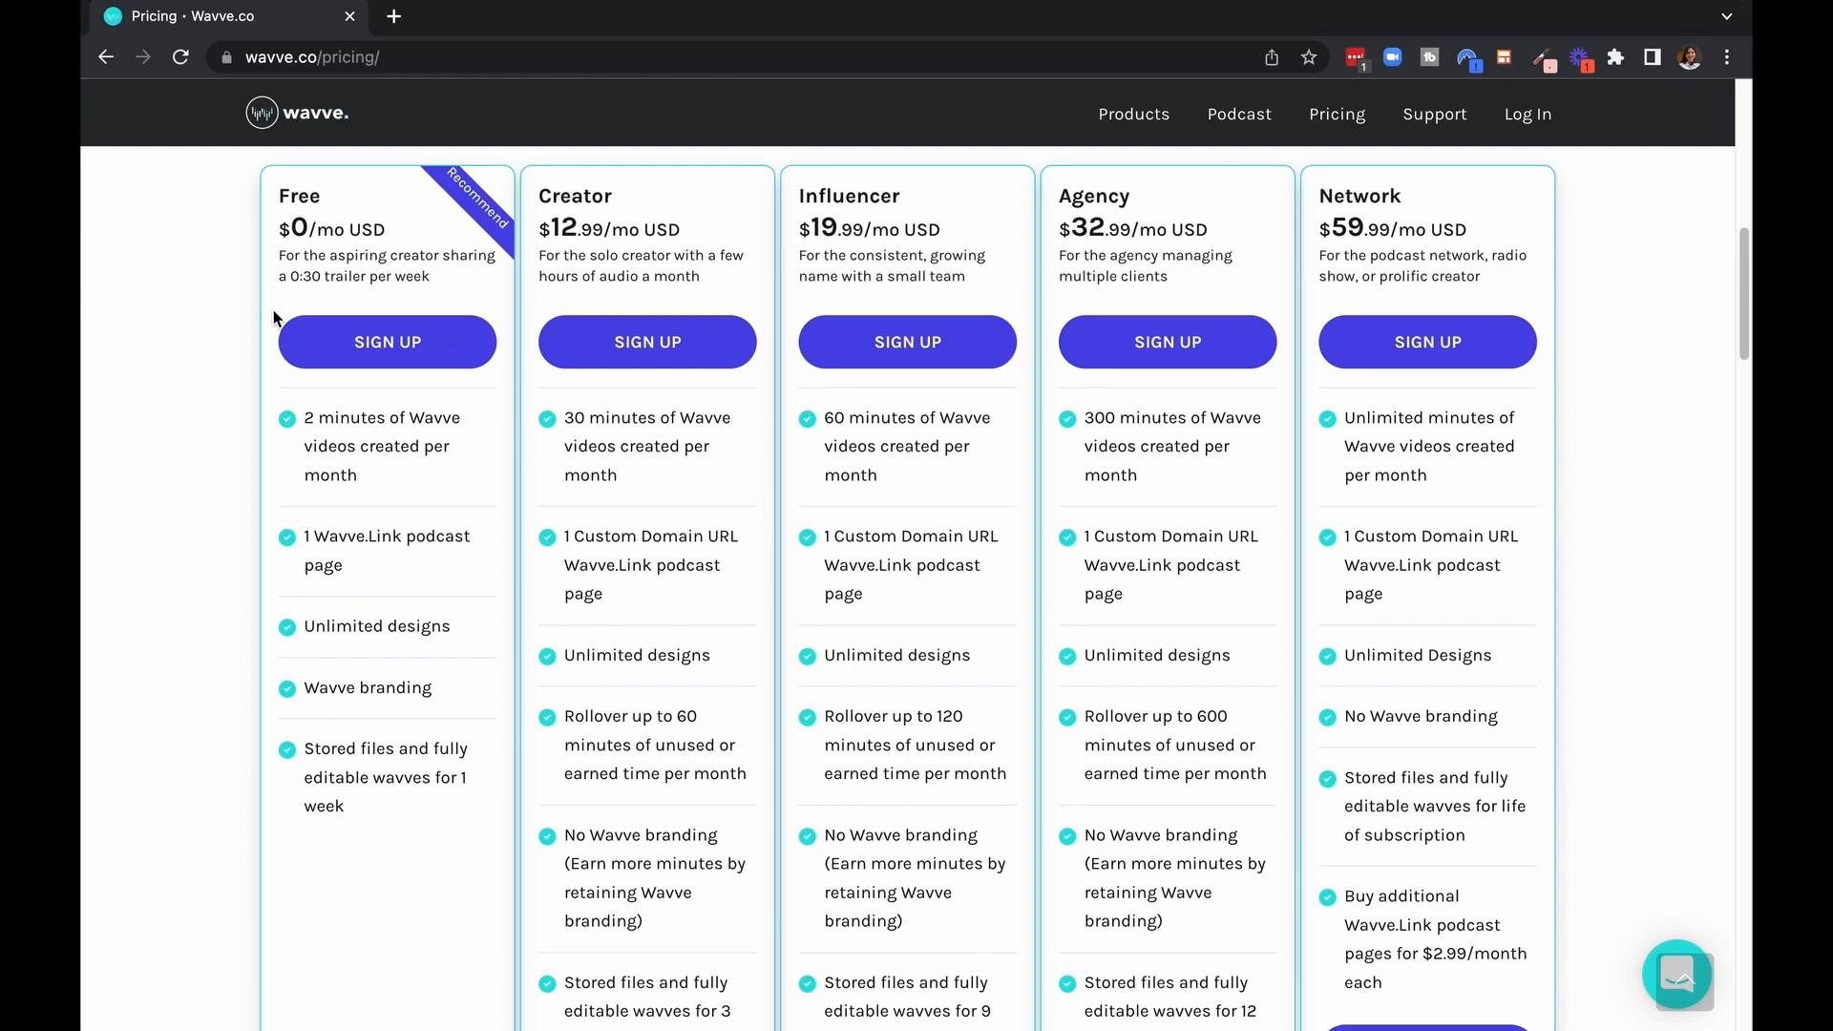
mouse_move(618, 698)
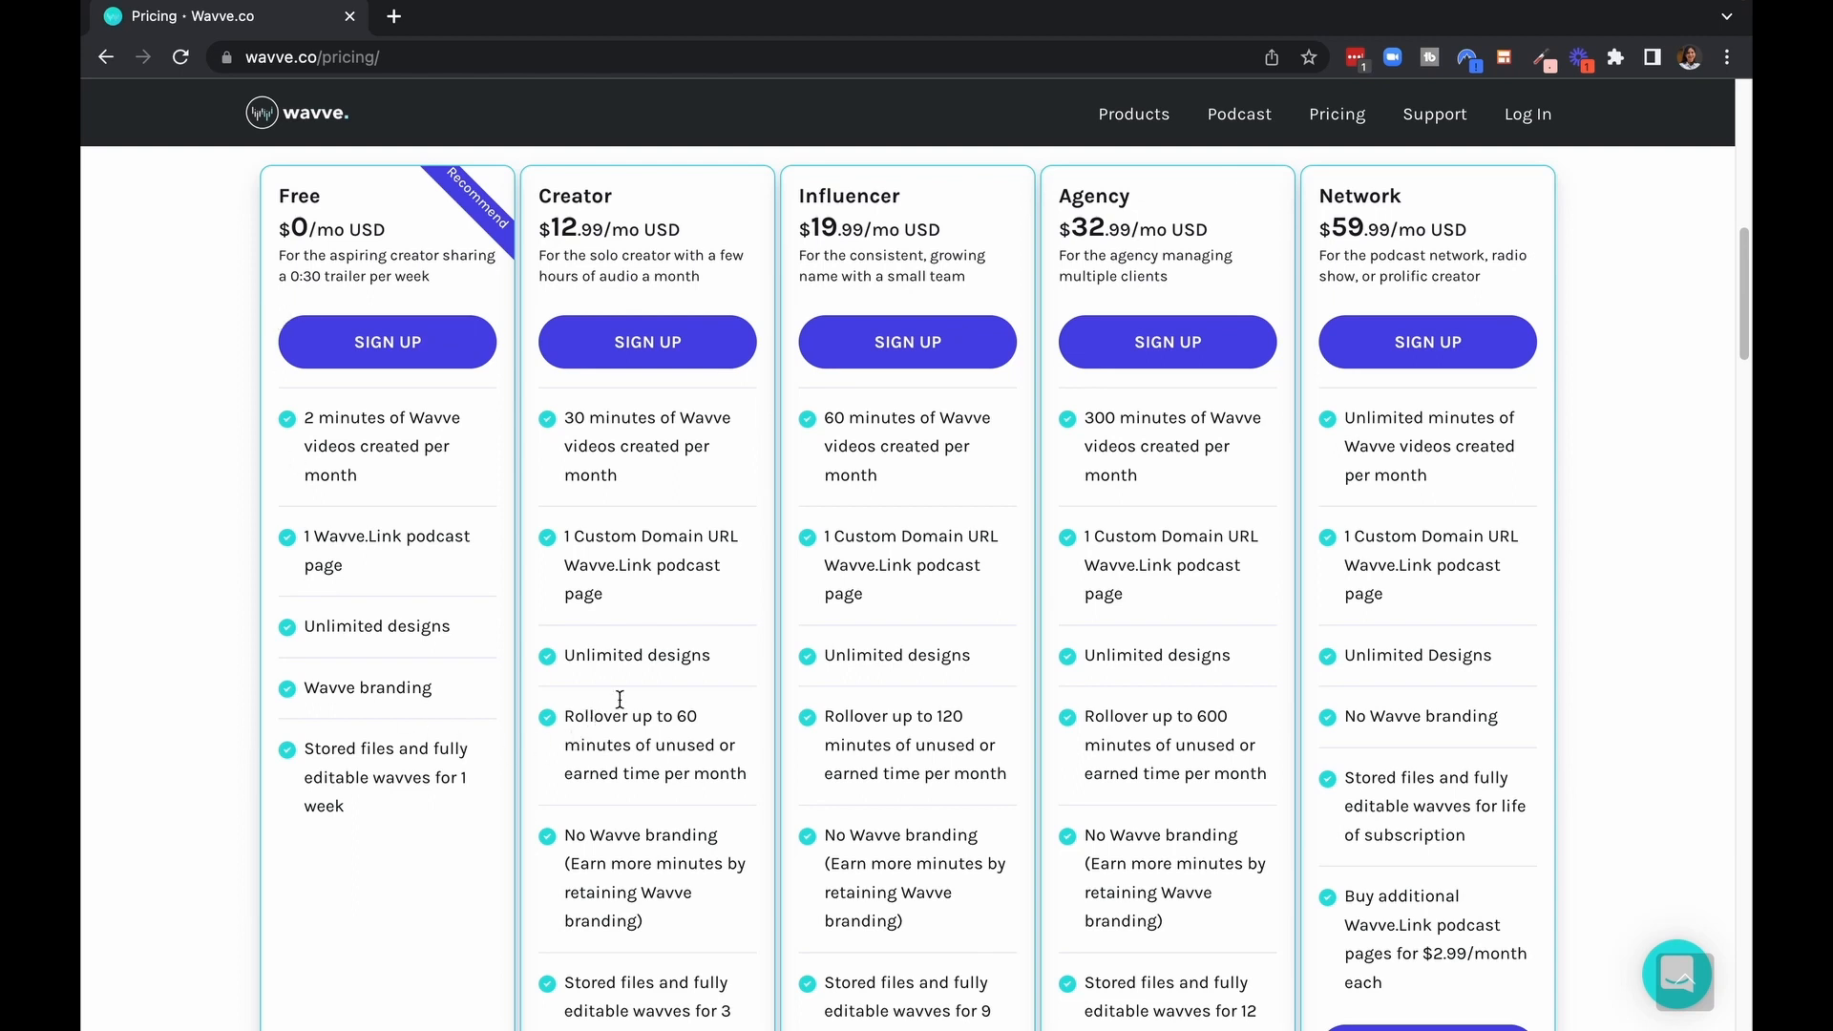
mouse_move(656, 748)
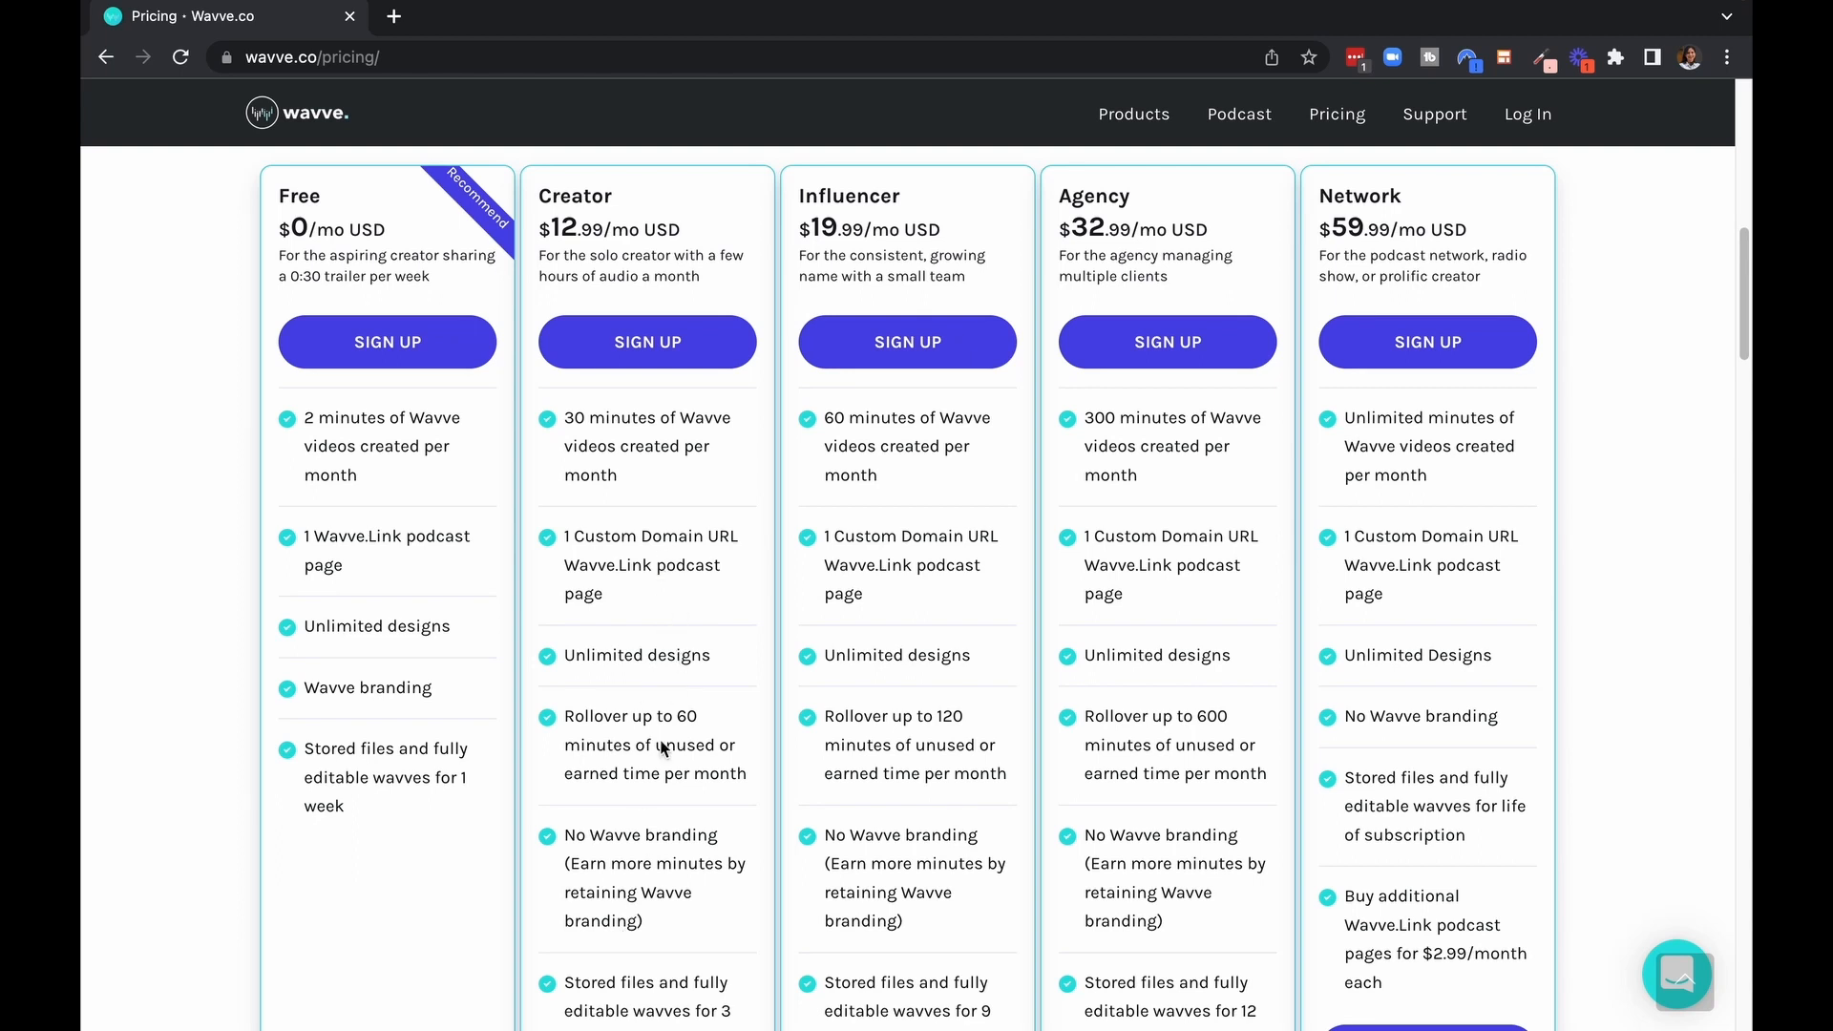
mouse_move(874, 477)
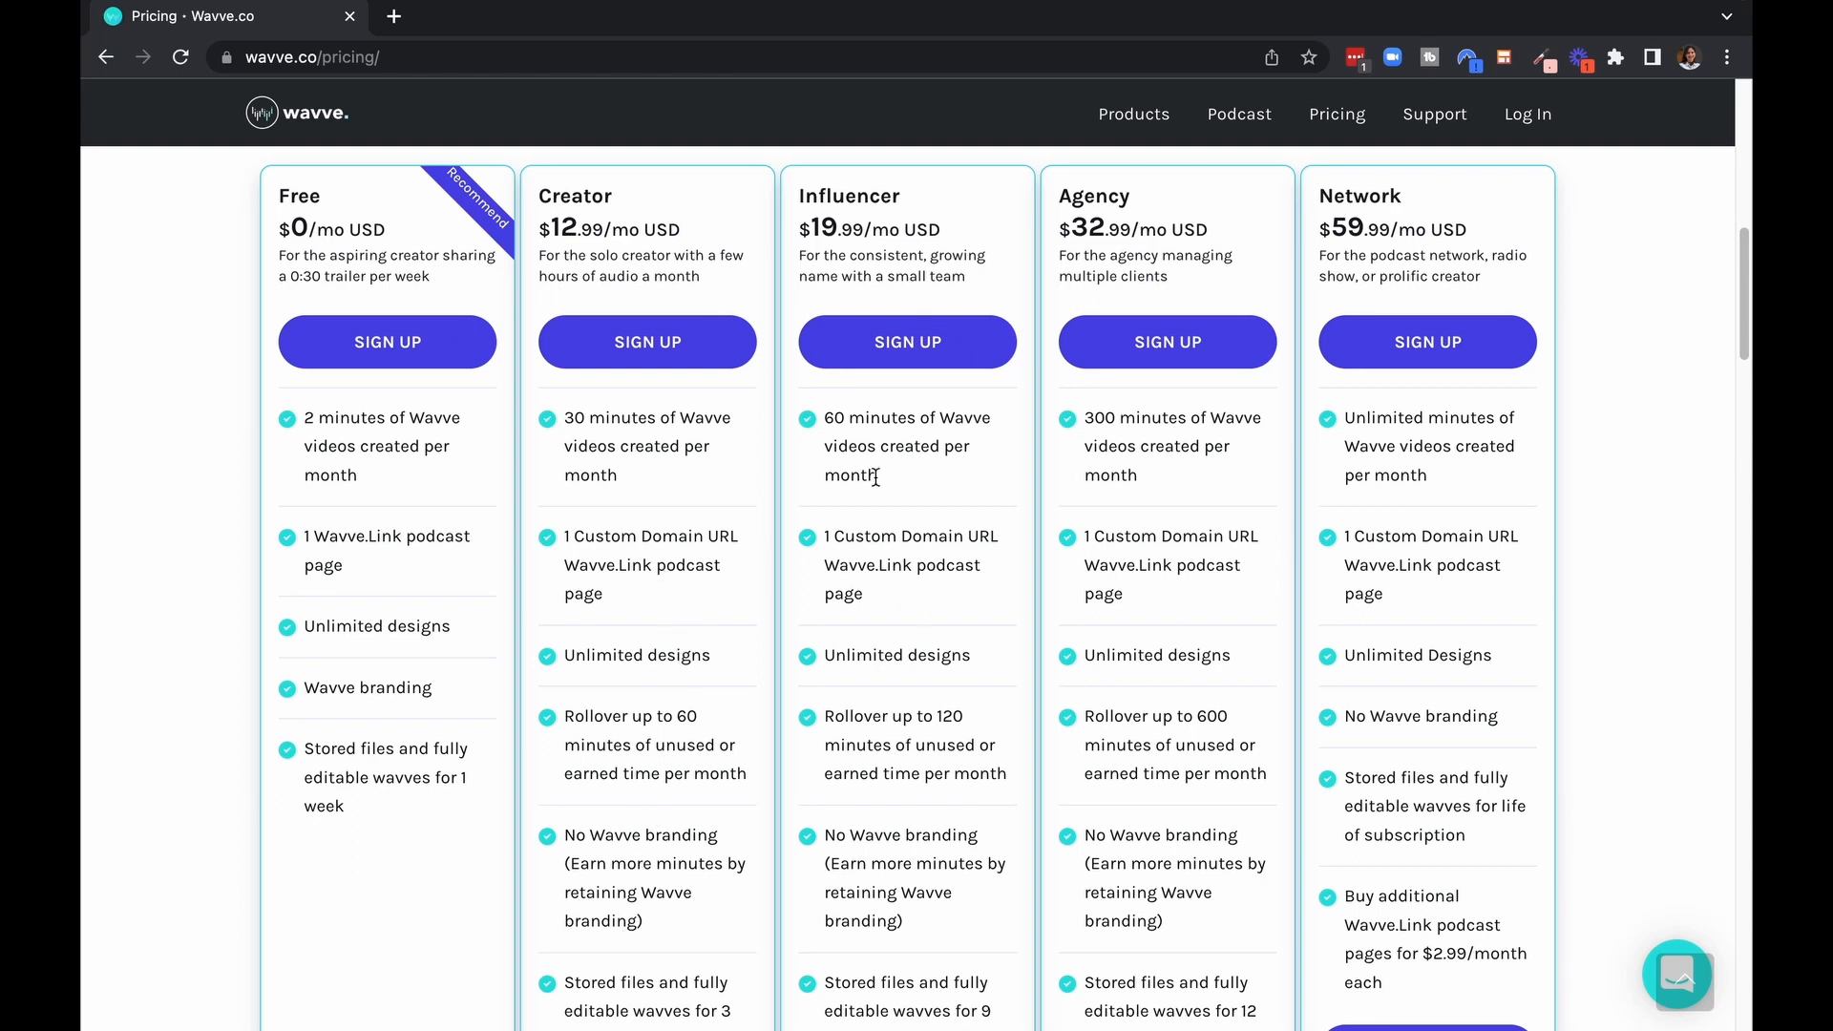
mouse_move(874, 260)
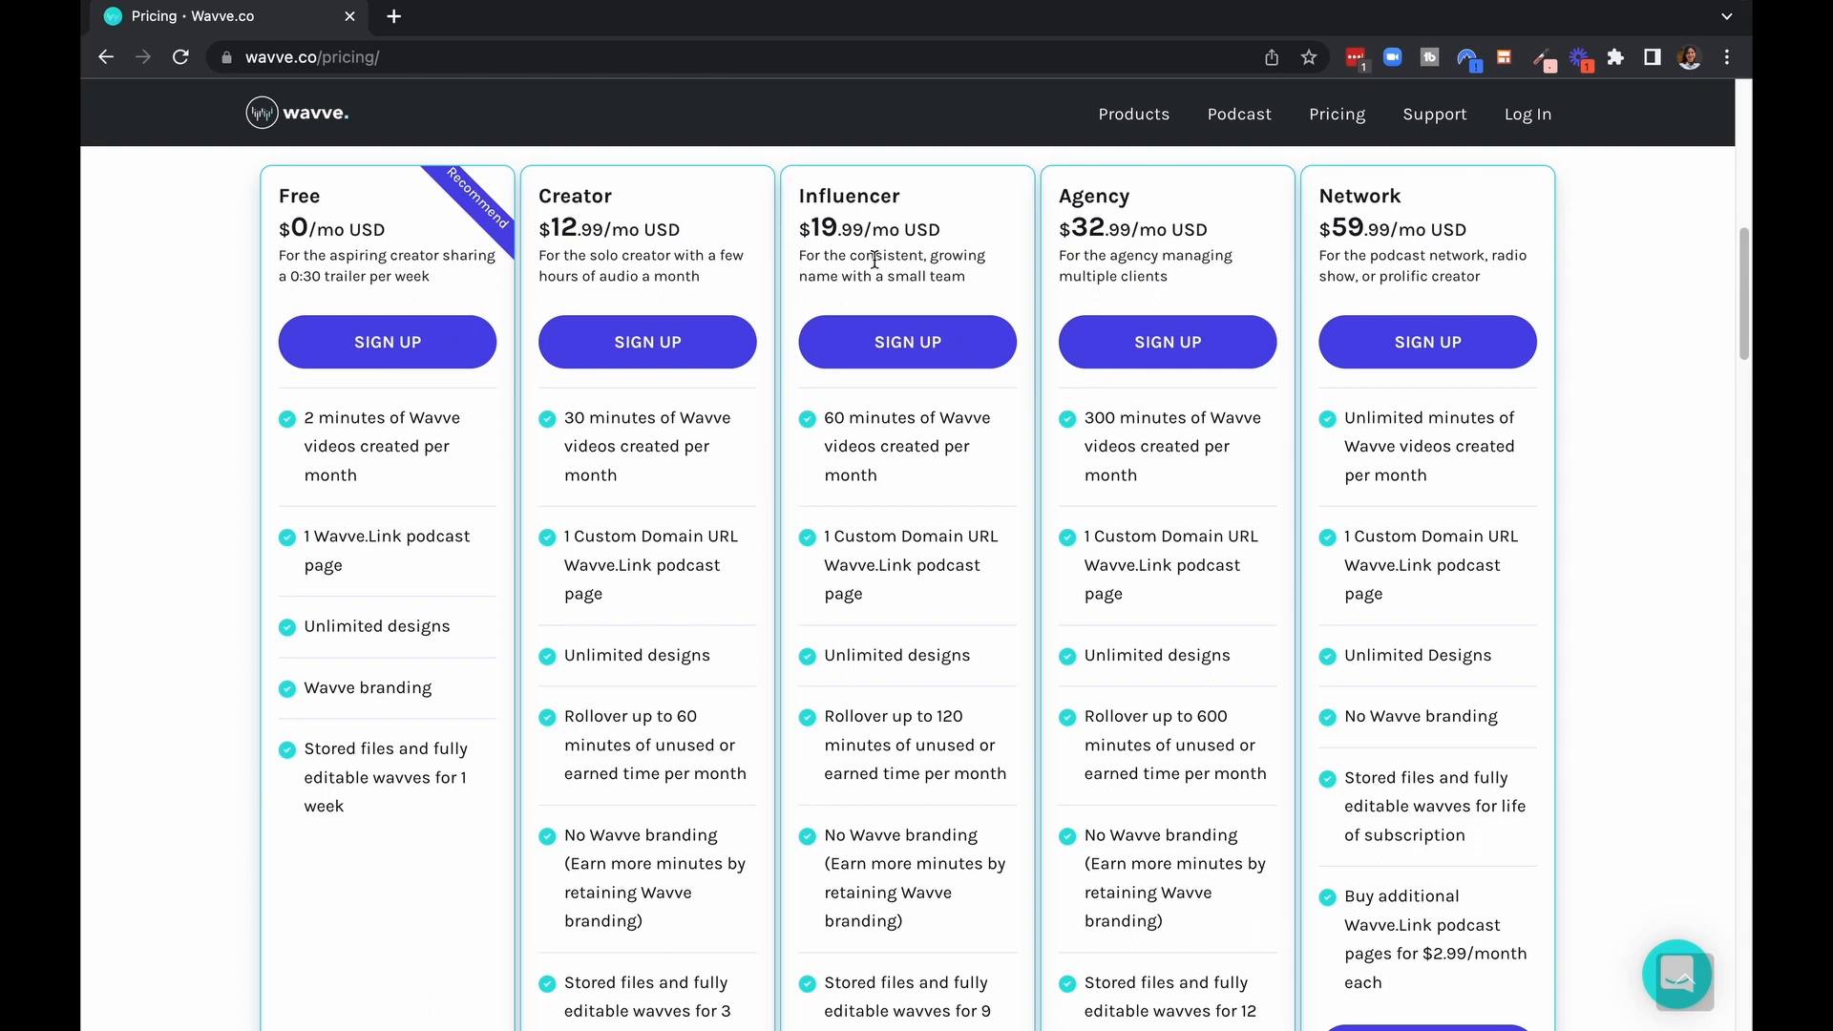
mouse_move(1527, 203)
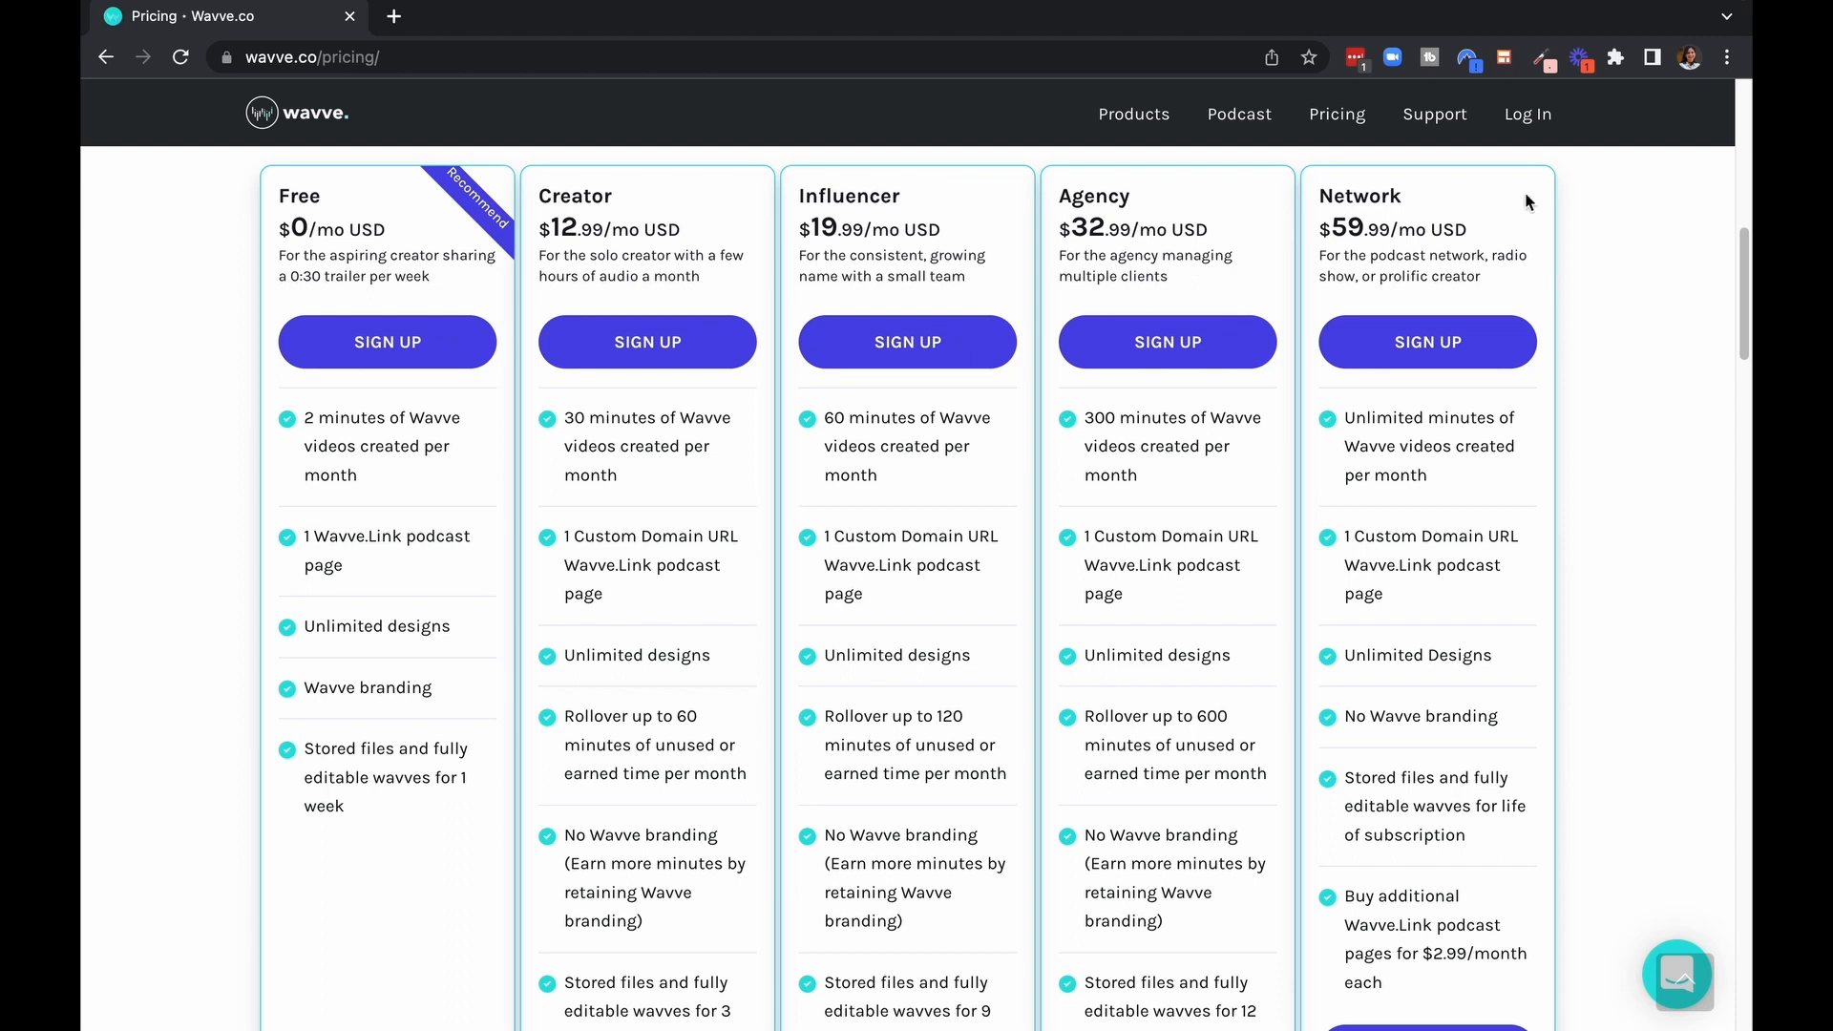
mouse_move(752, 477)
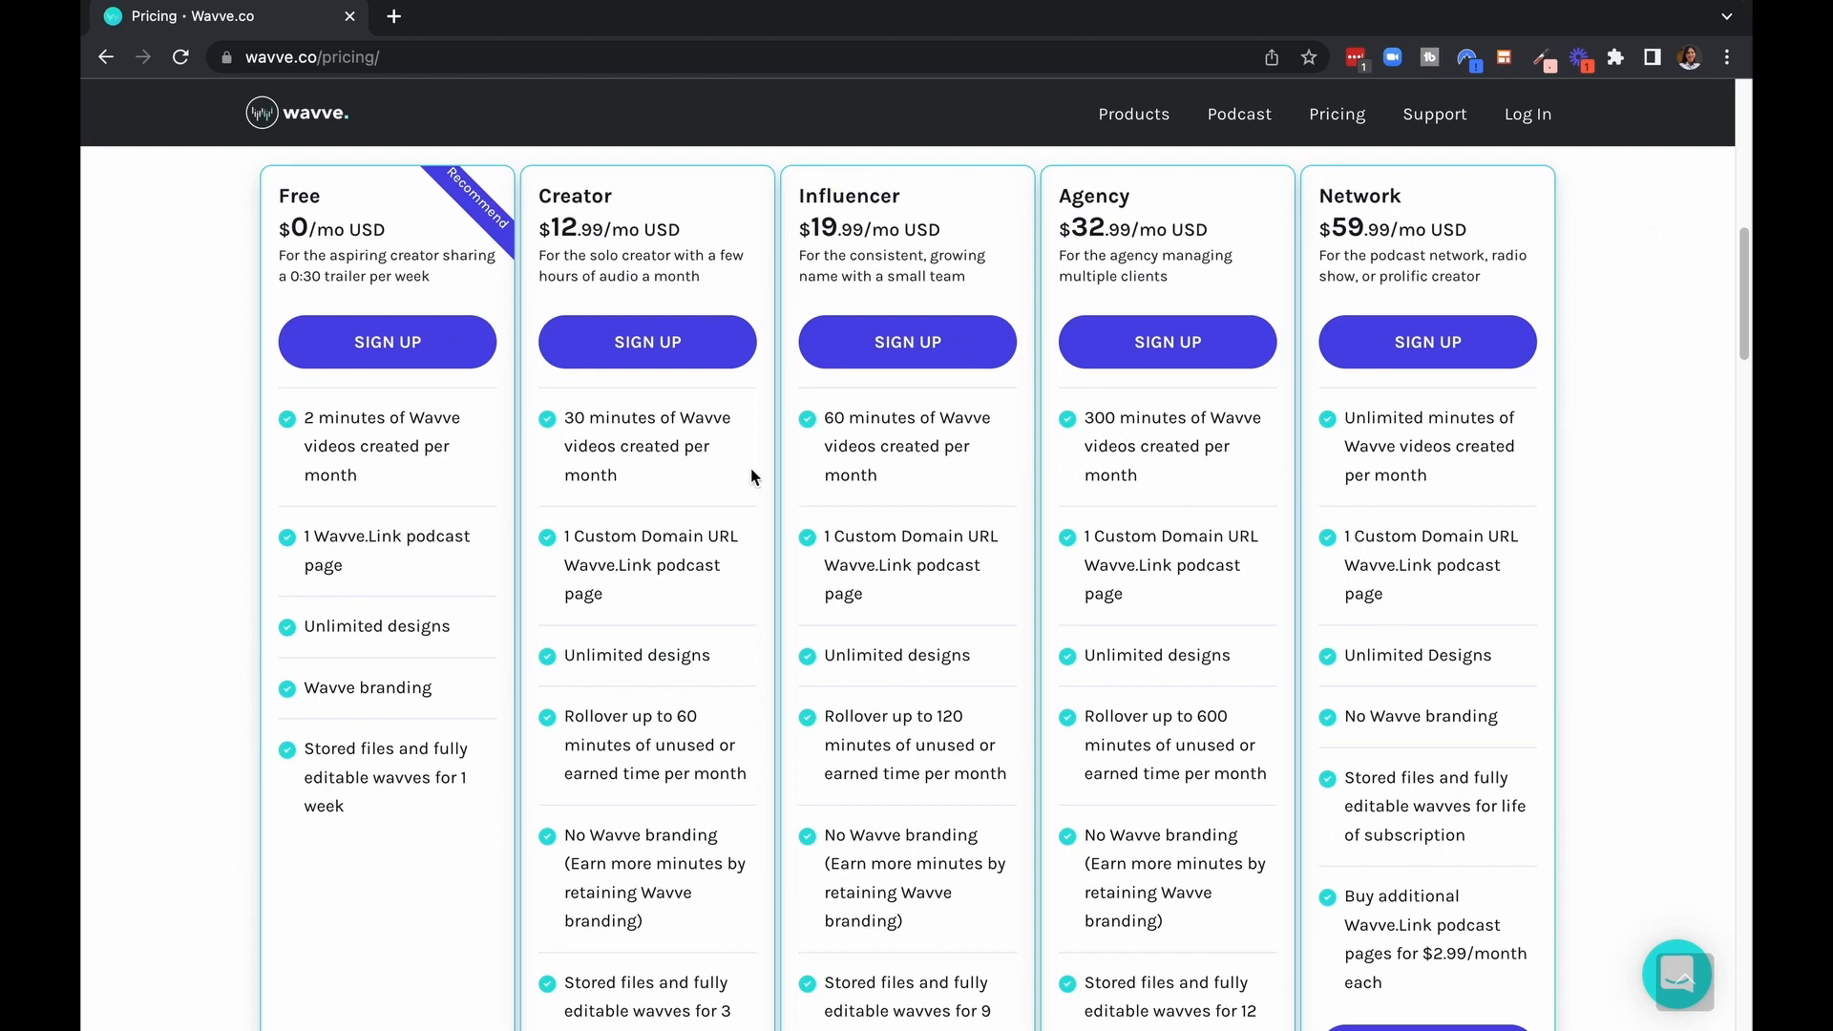
mouse_move(683, 561)
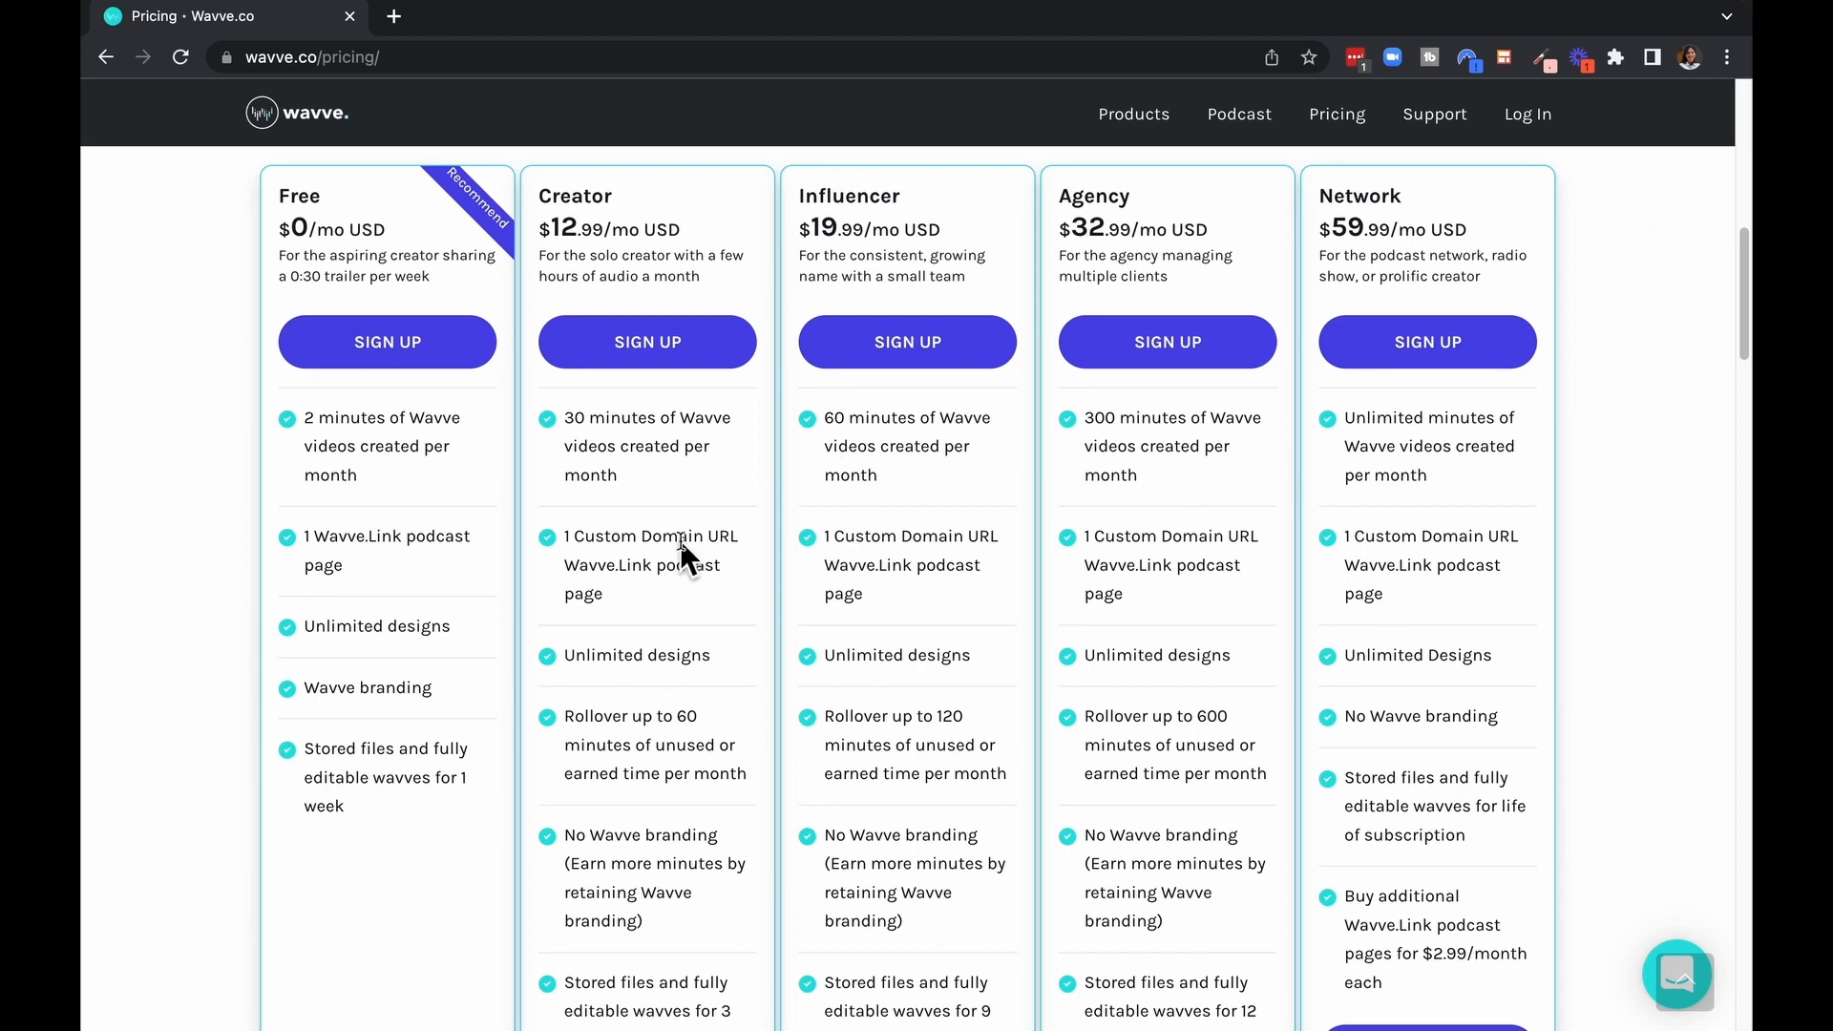
mouse_move(681, 529)
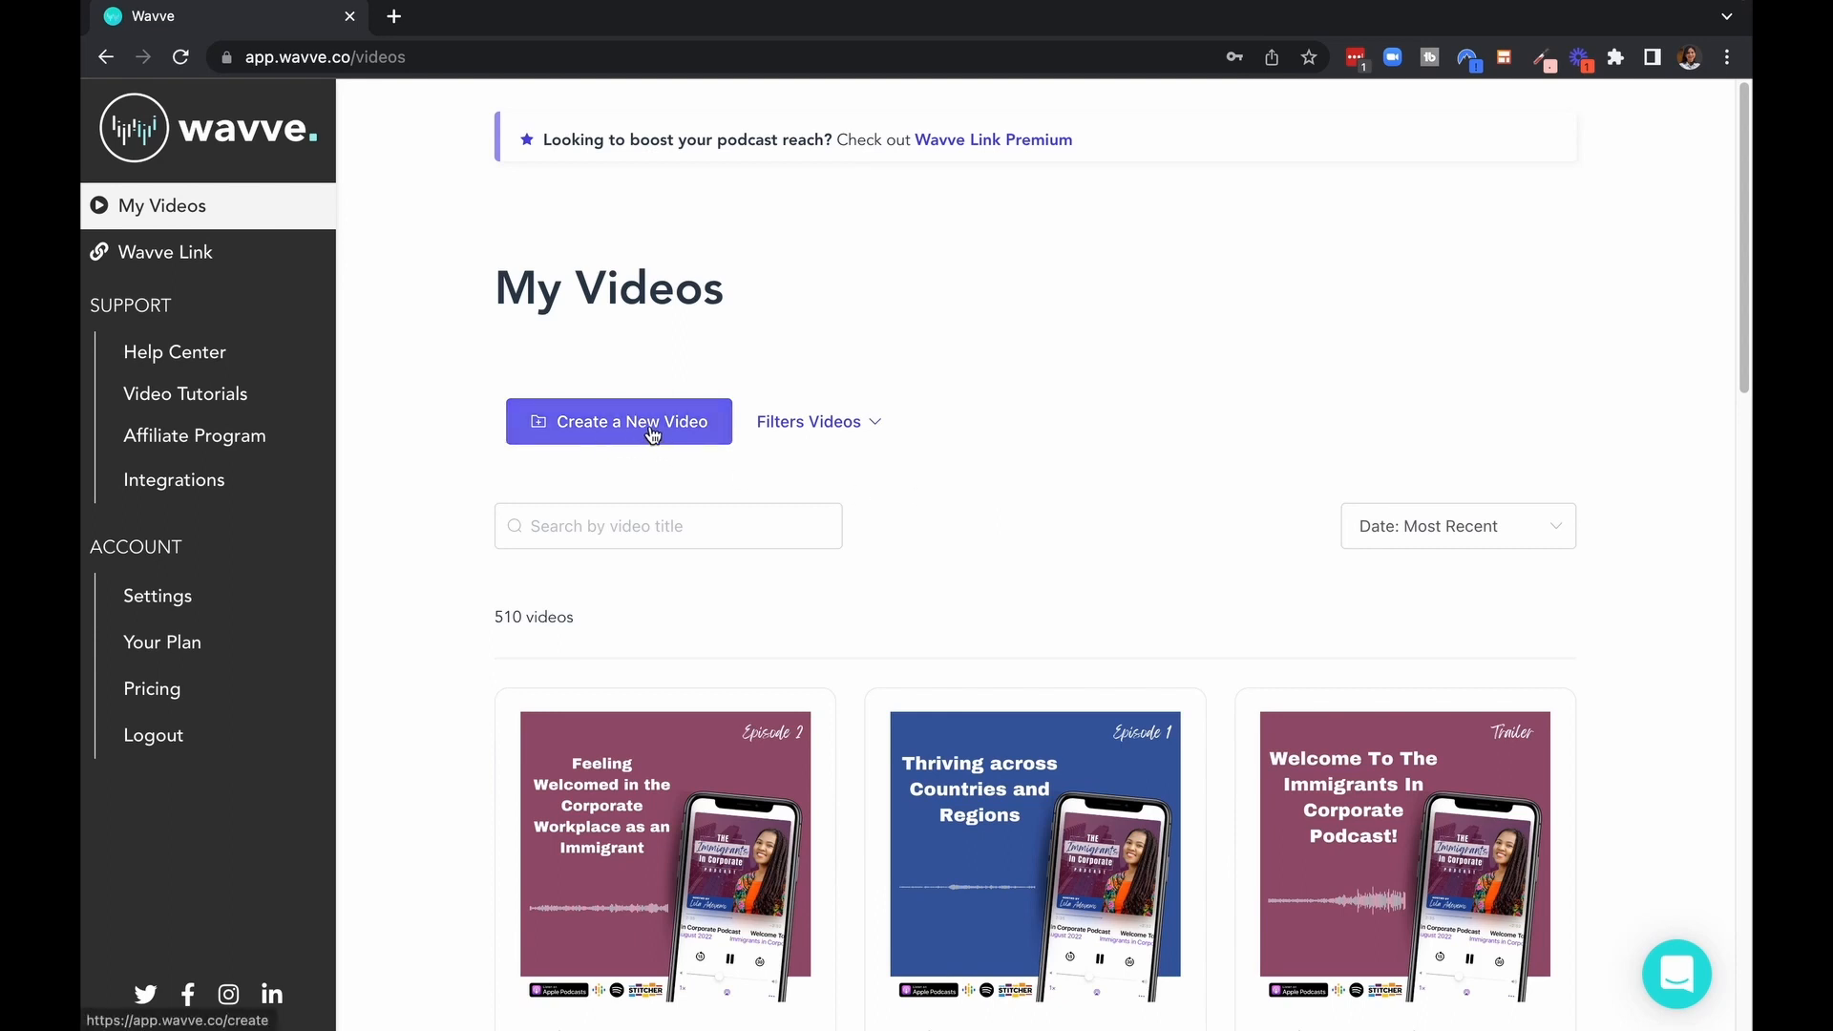
- Start a new video, upload TestAudio.mp3 as its audio and confirm it
left_click(618, 420)
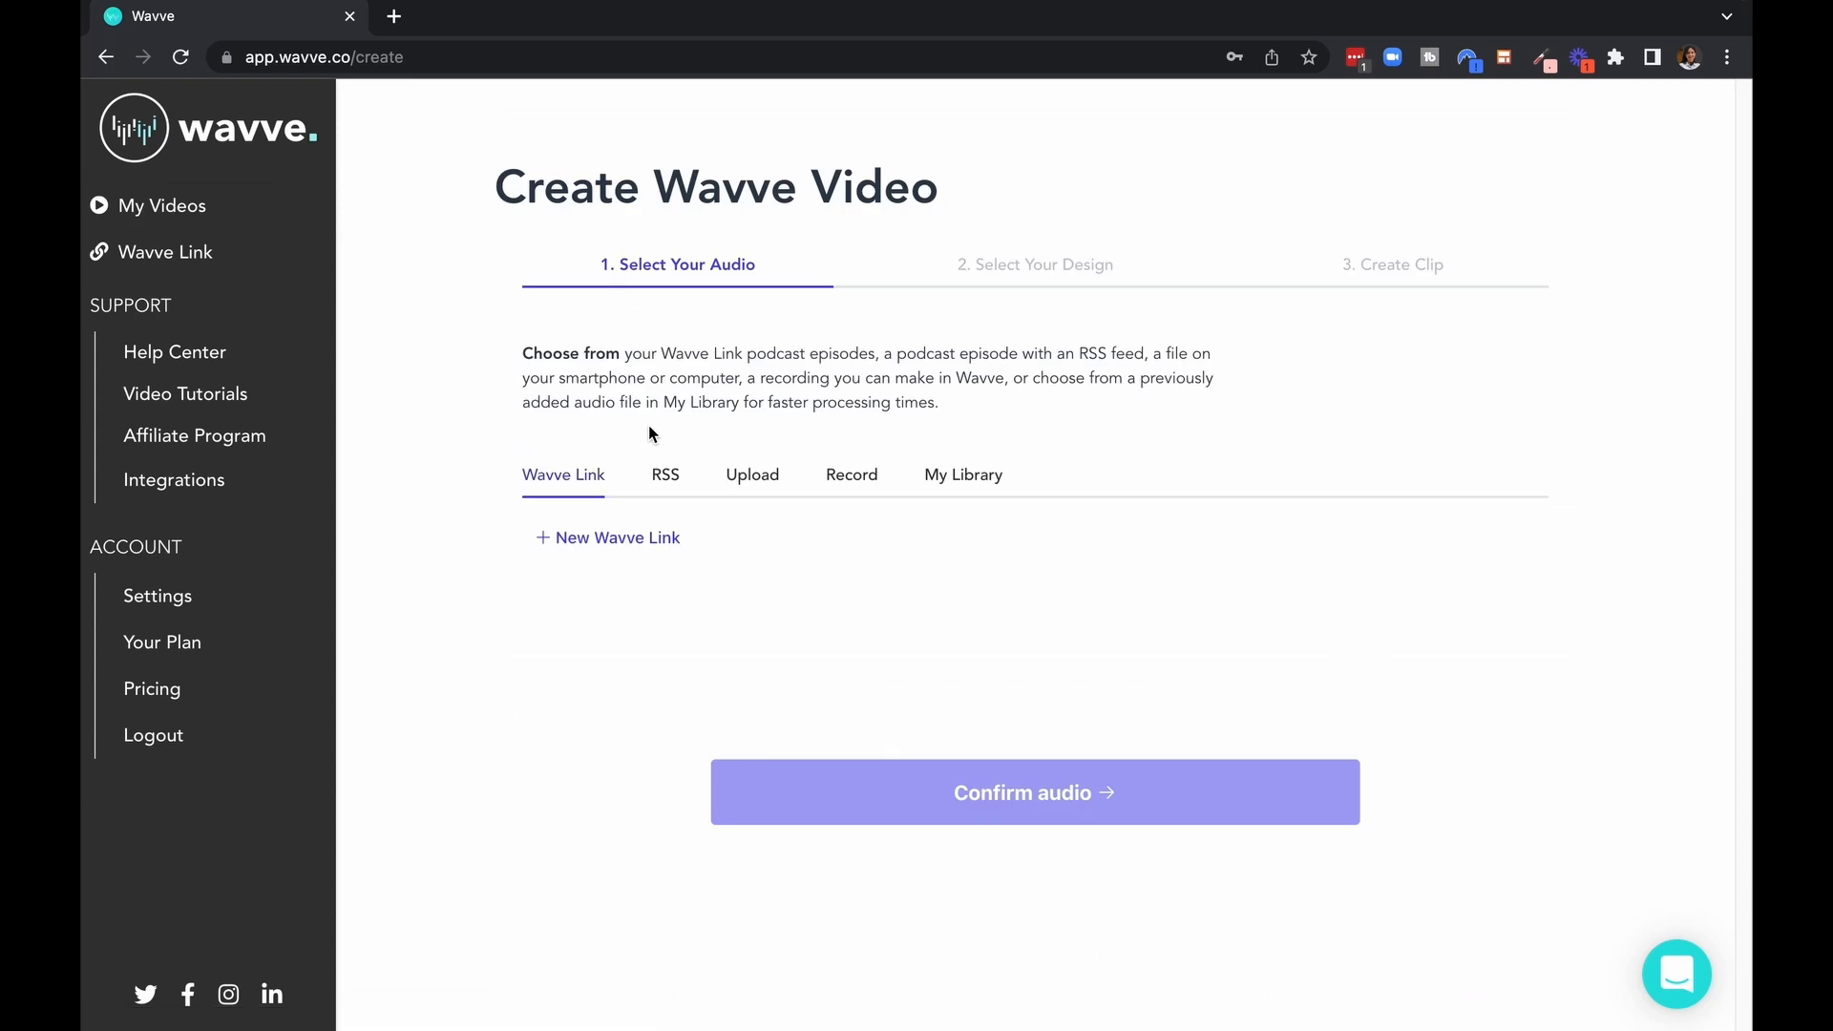
mouse_move(752, 475)
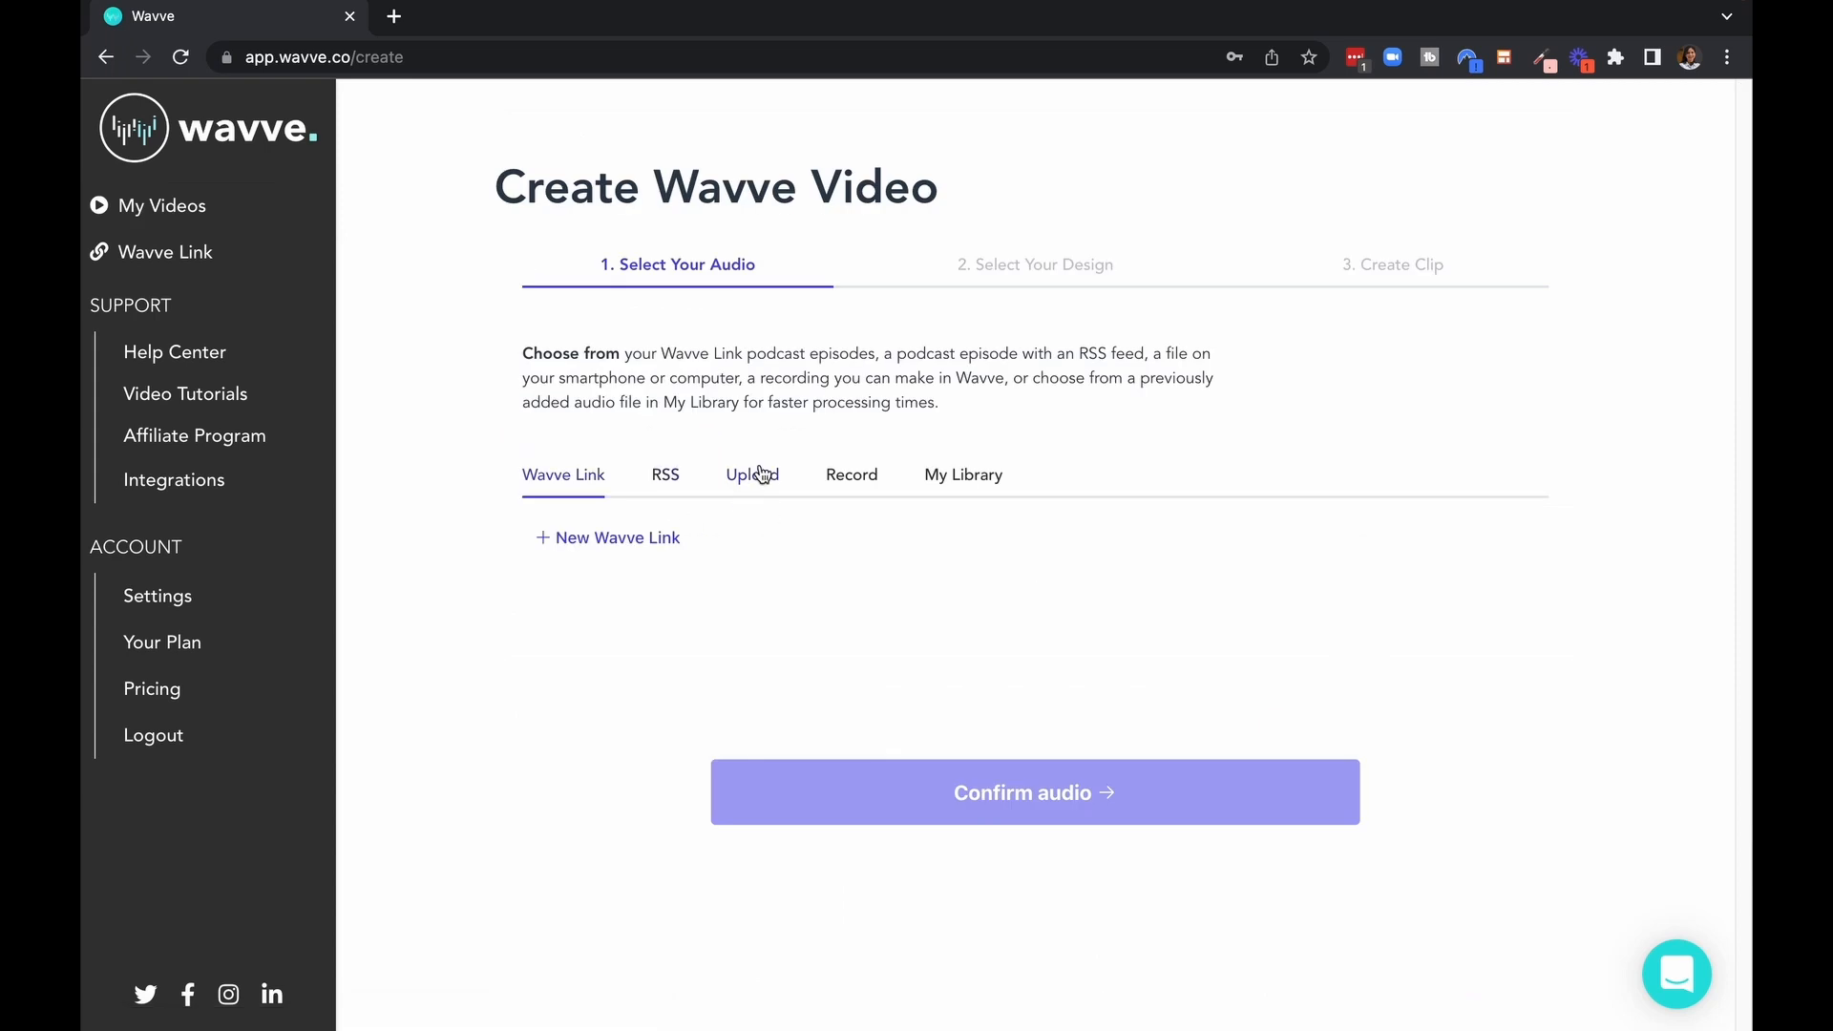
mouse_move(851, 476)
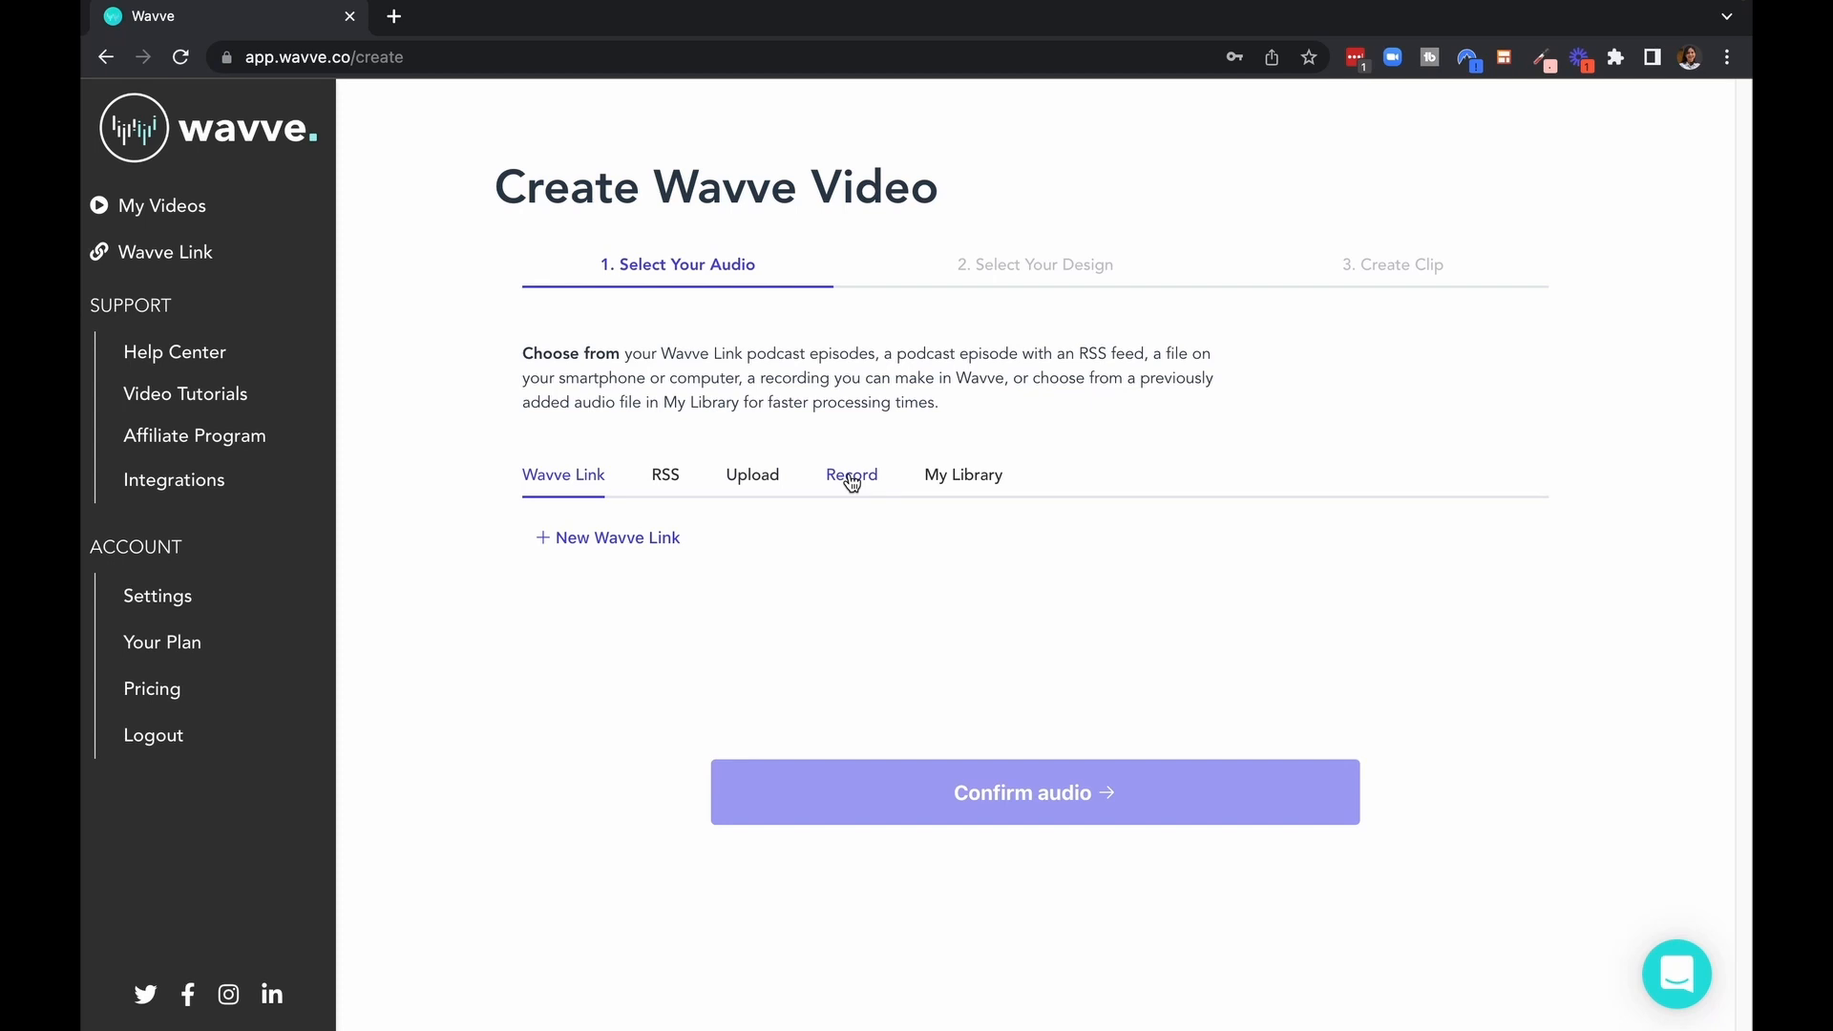
mouse_move(963, 483)
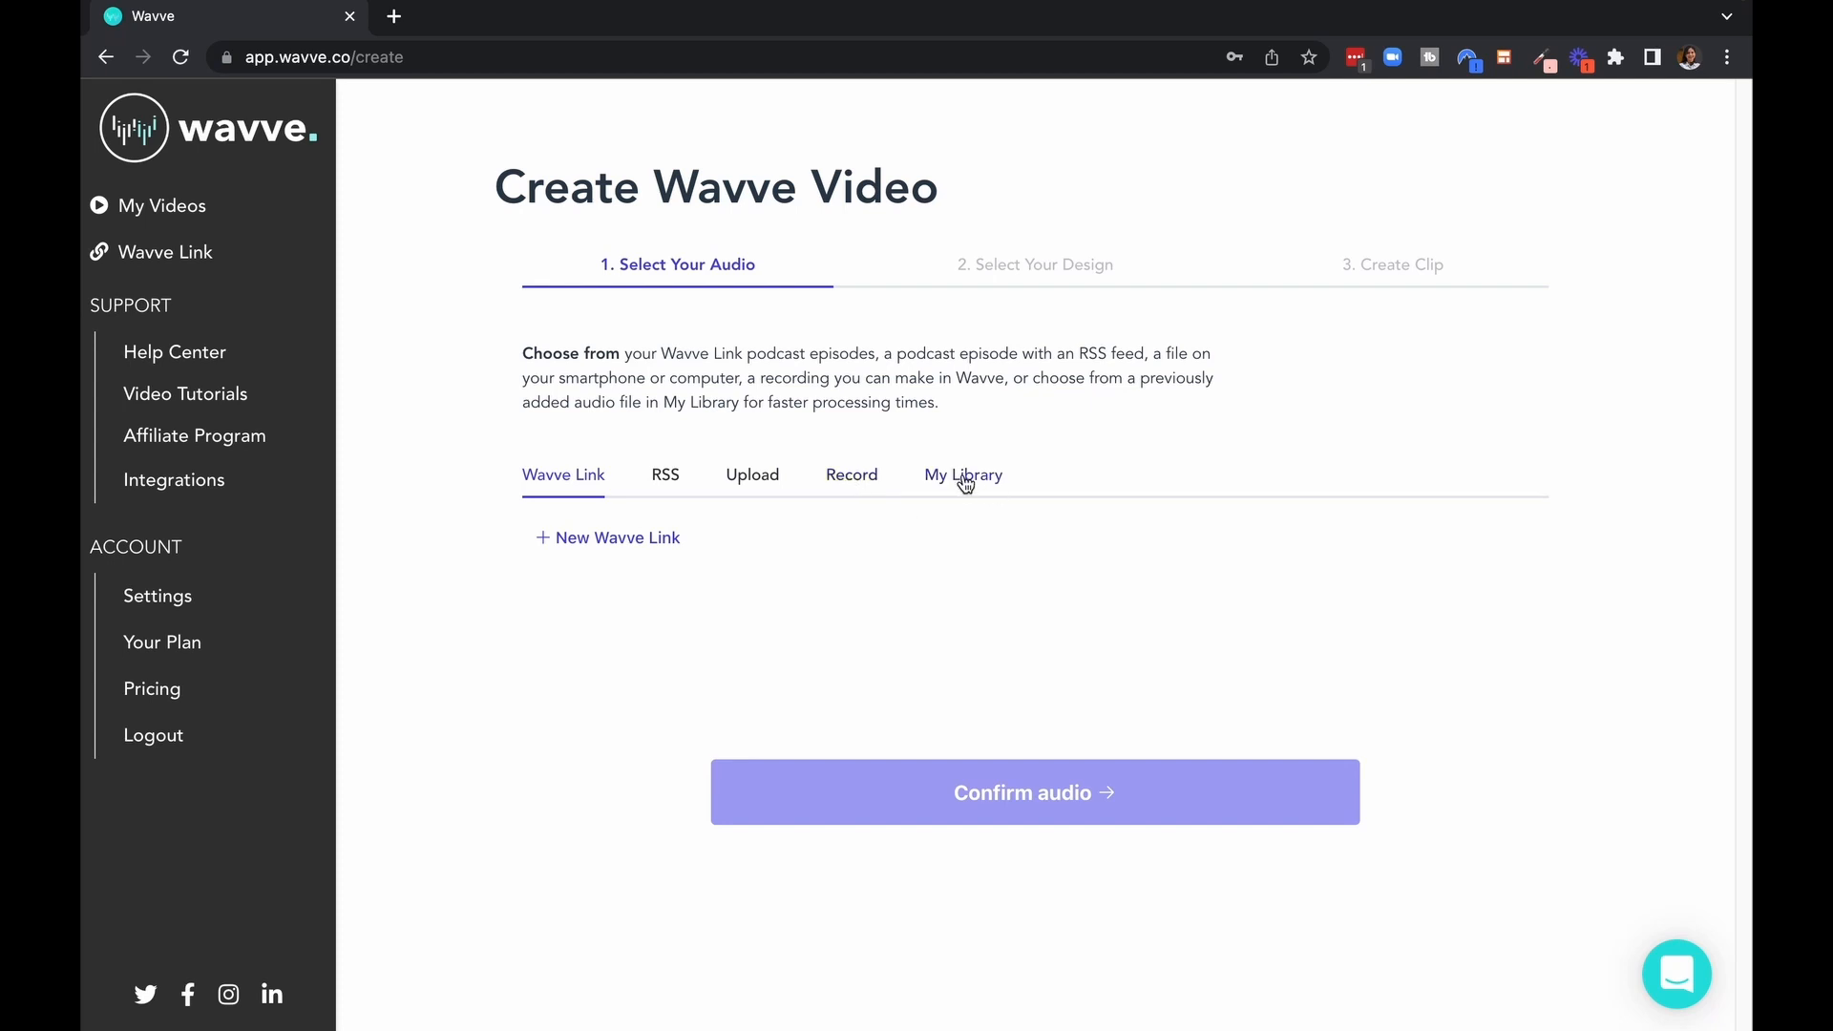
mouse_move(970, 483)
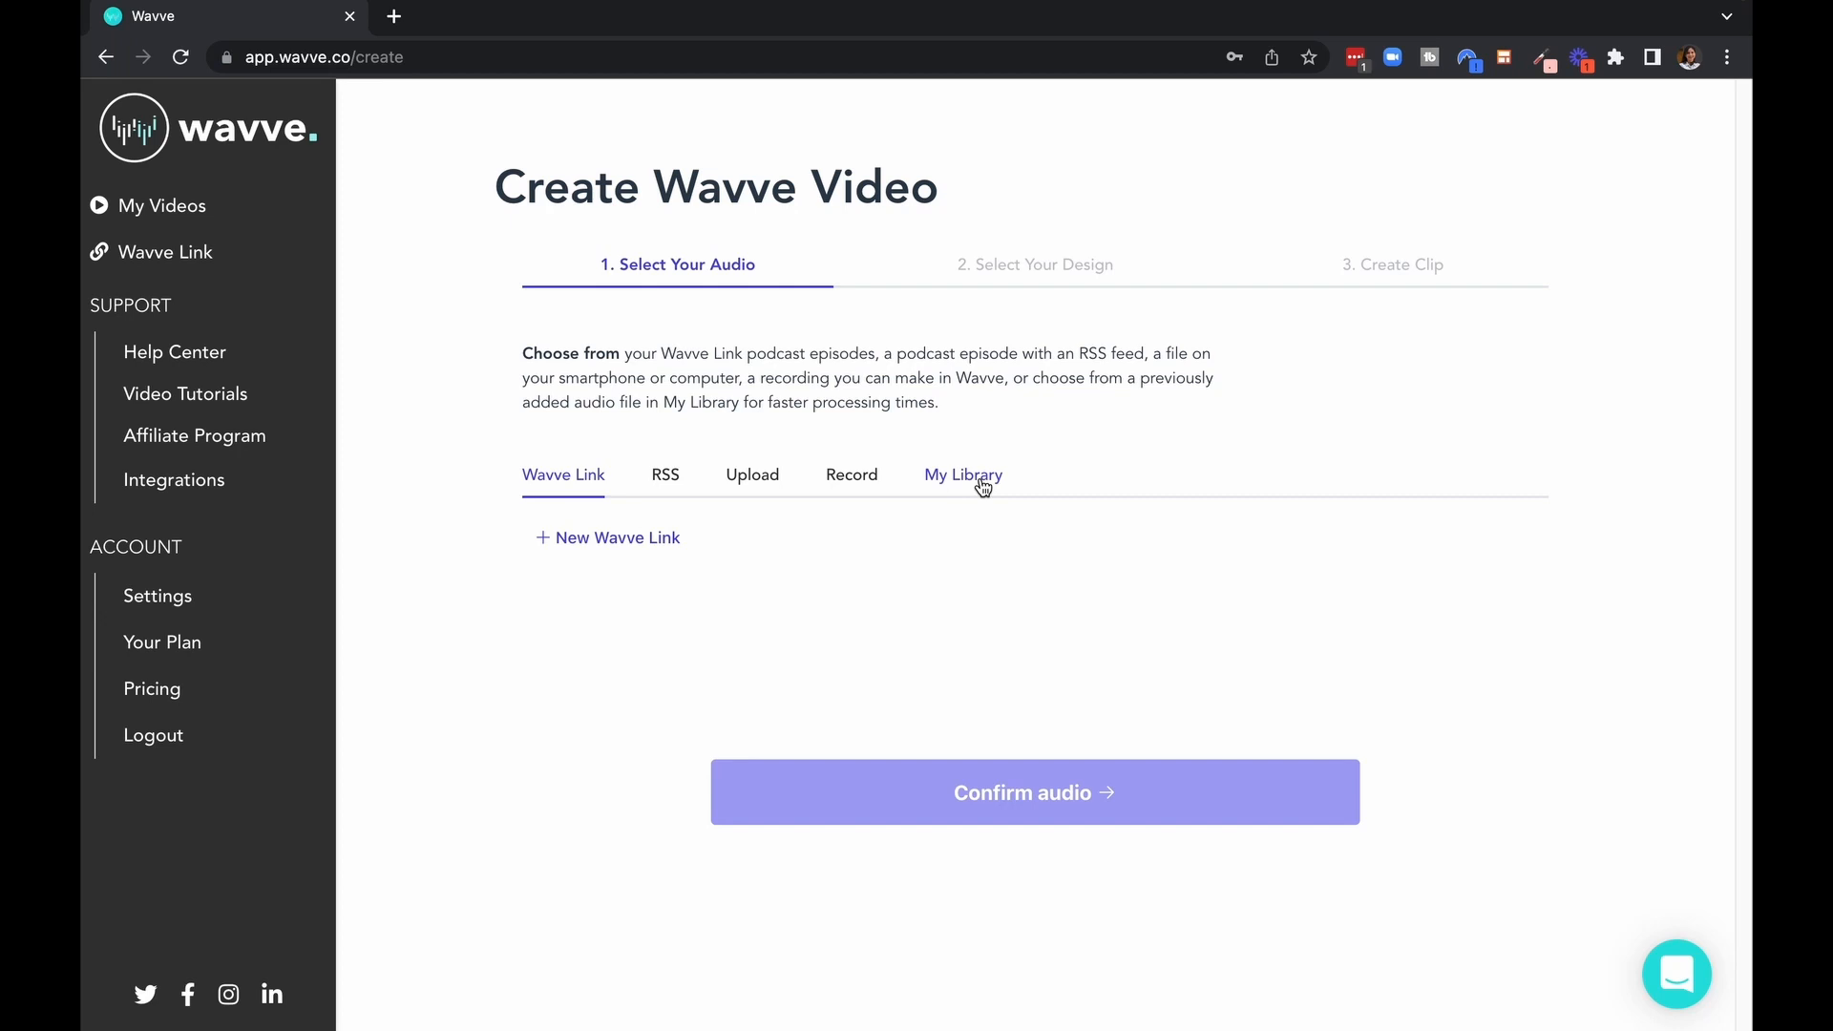
mouse_move(689, 502)
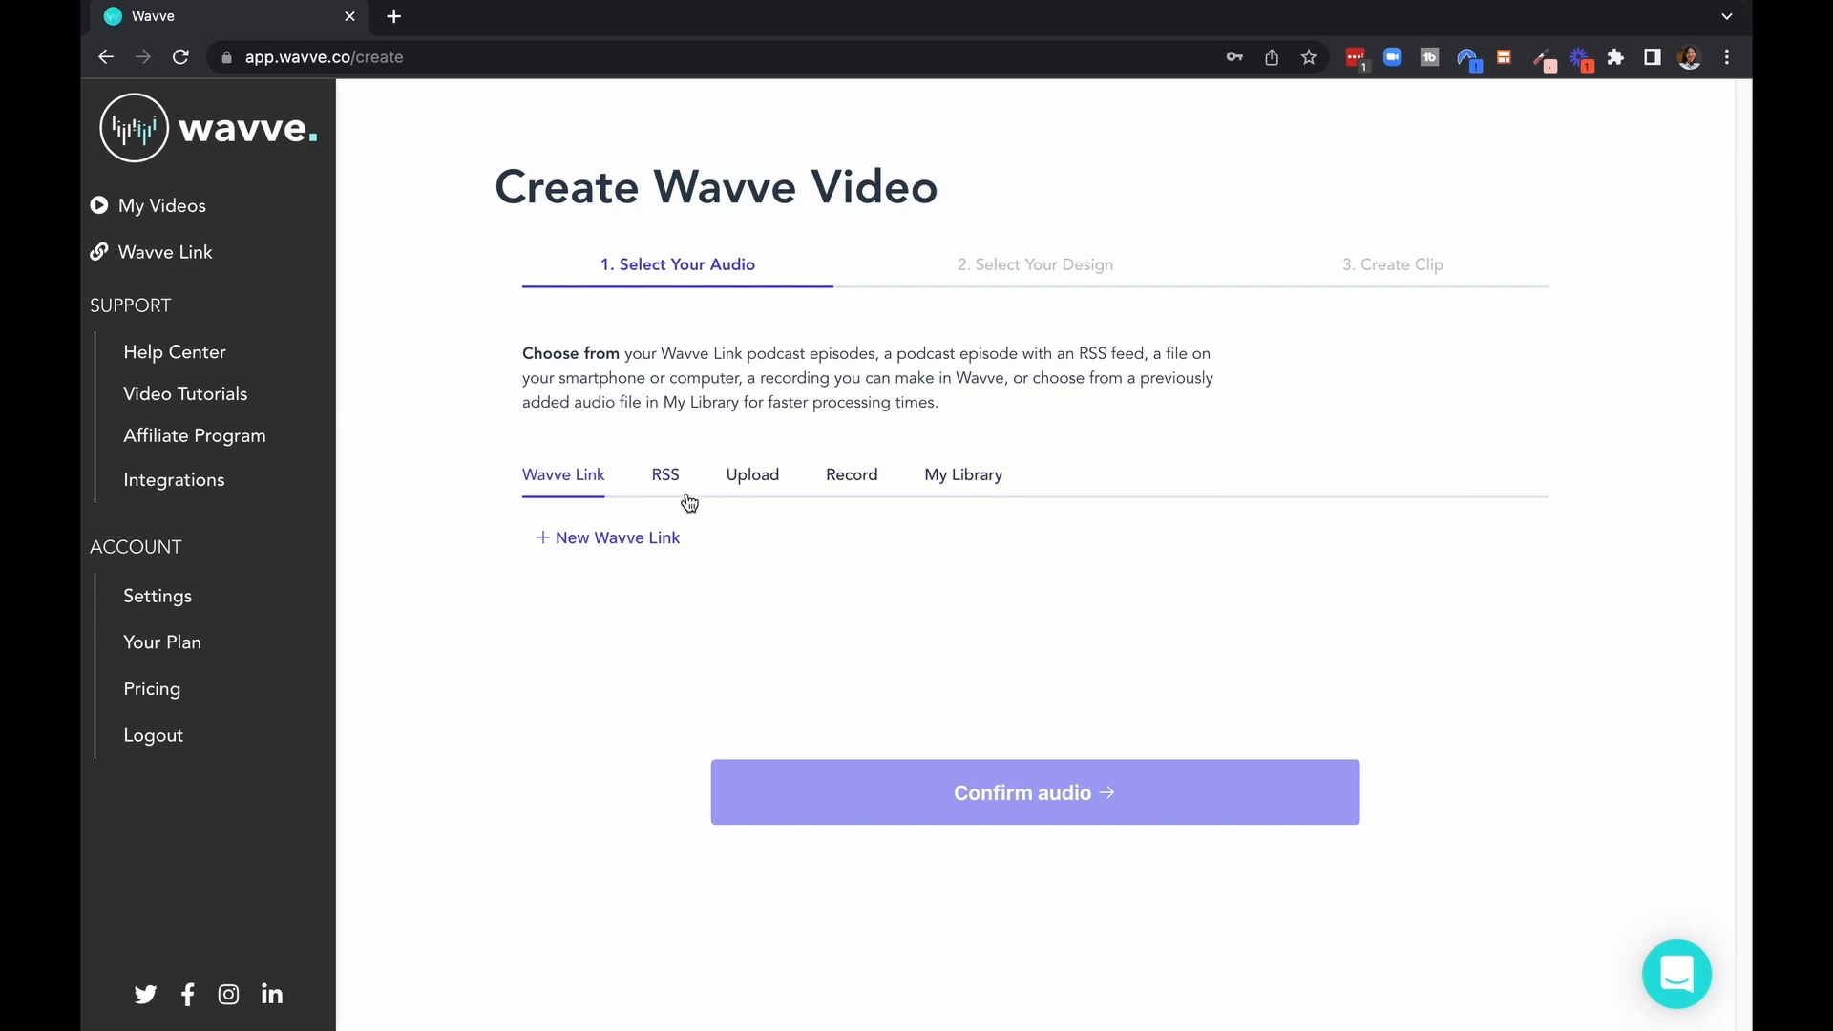
mouse_move(672, 483)
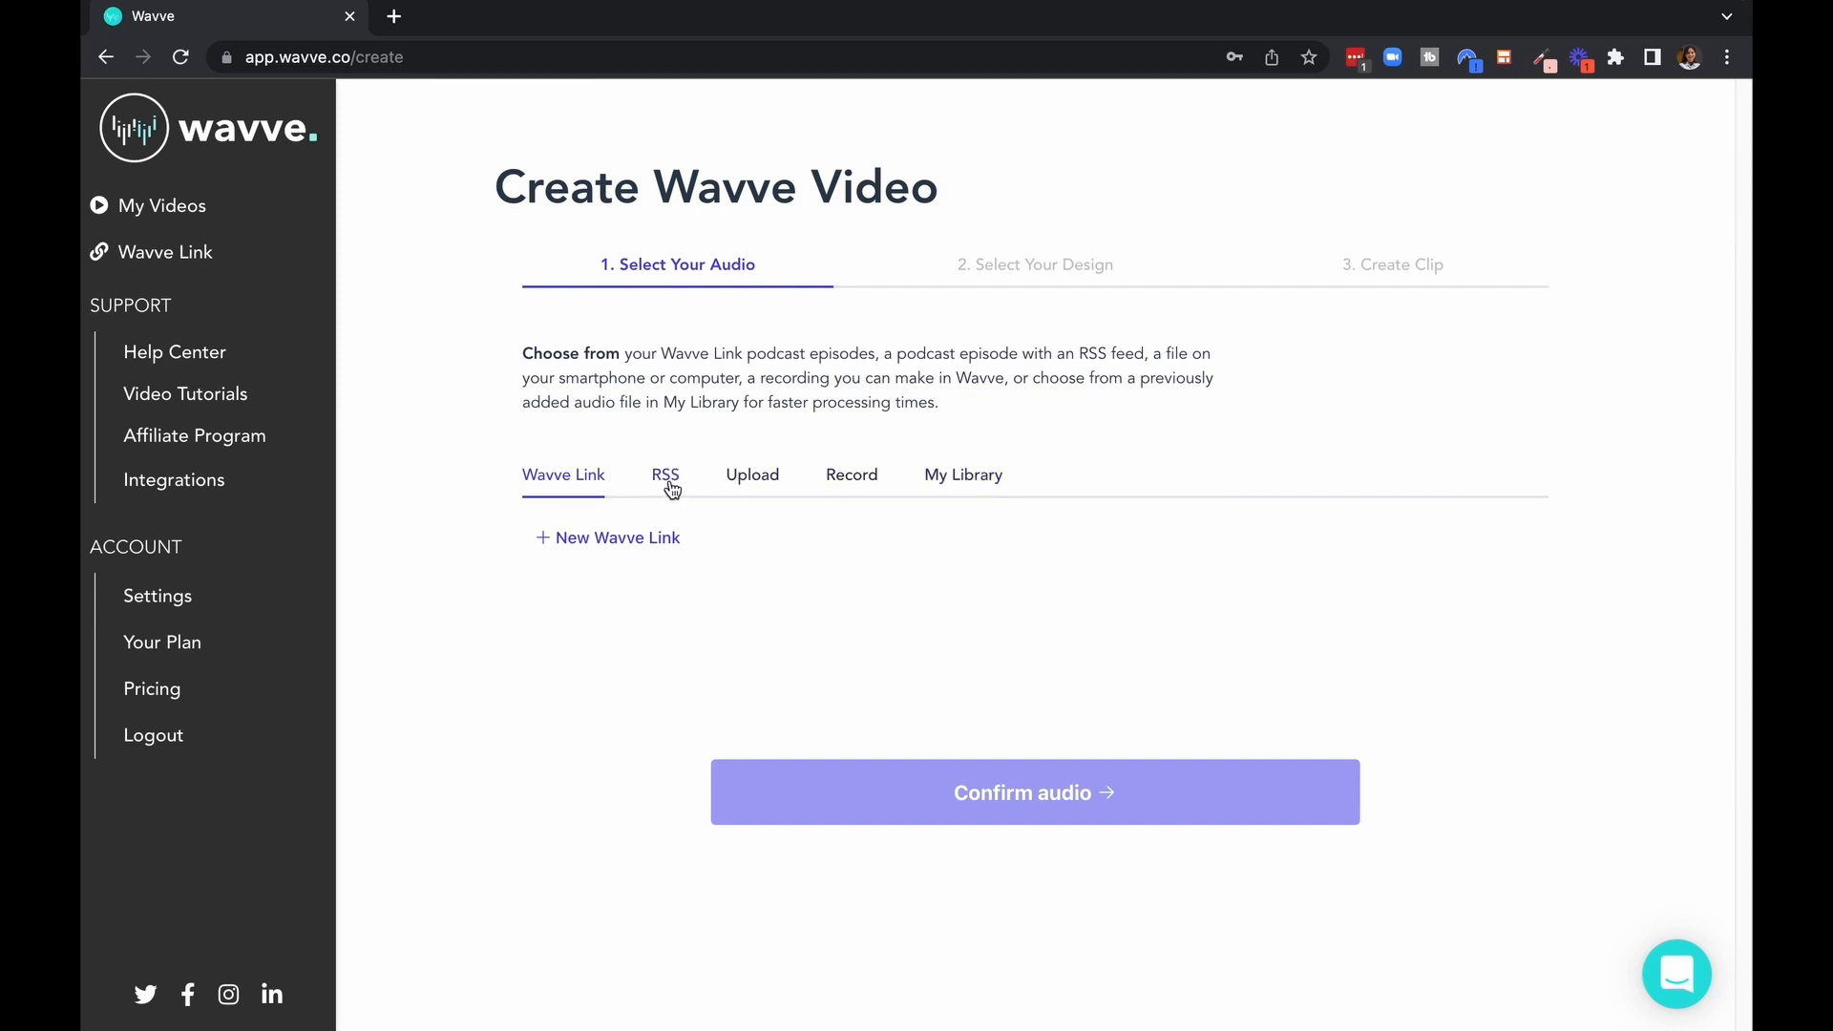
mouse_move(550, 481)
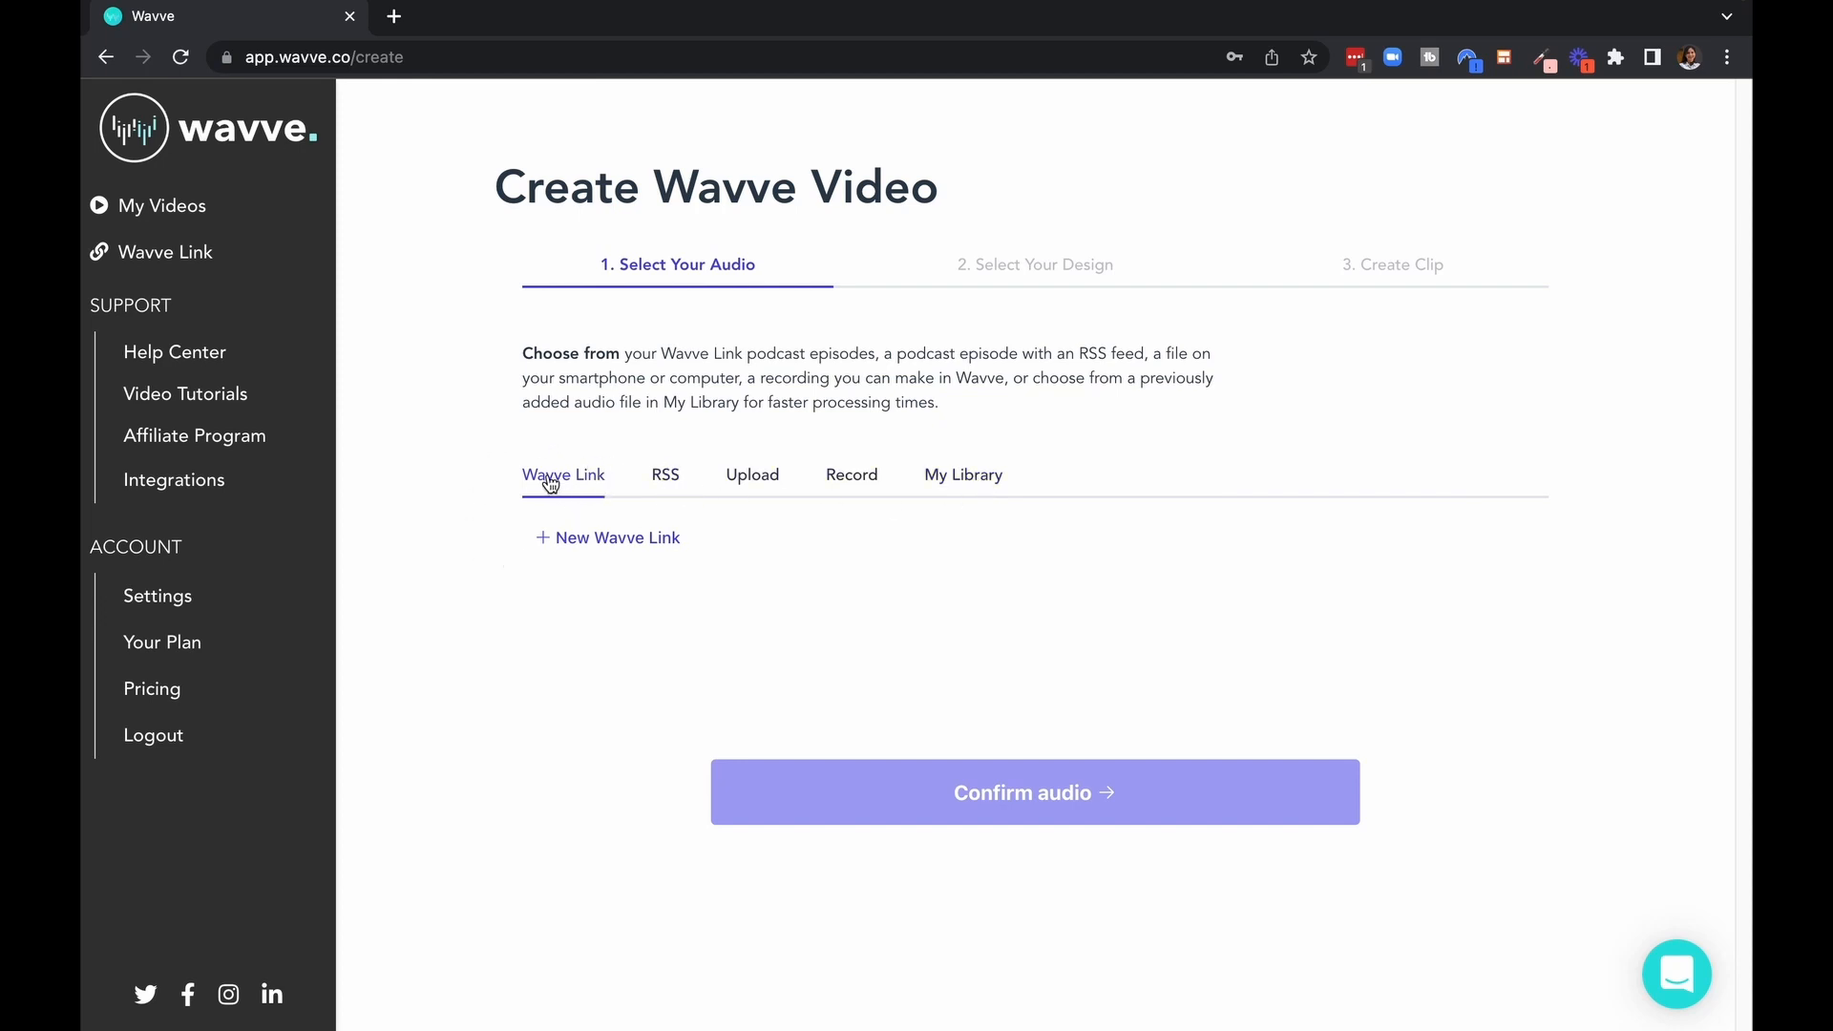
mouse_move(752, 476)
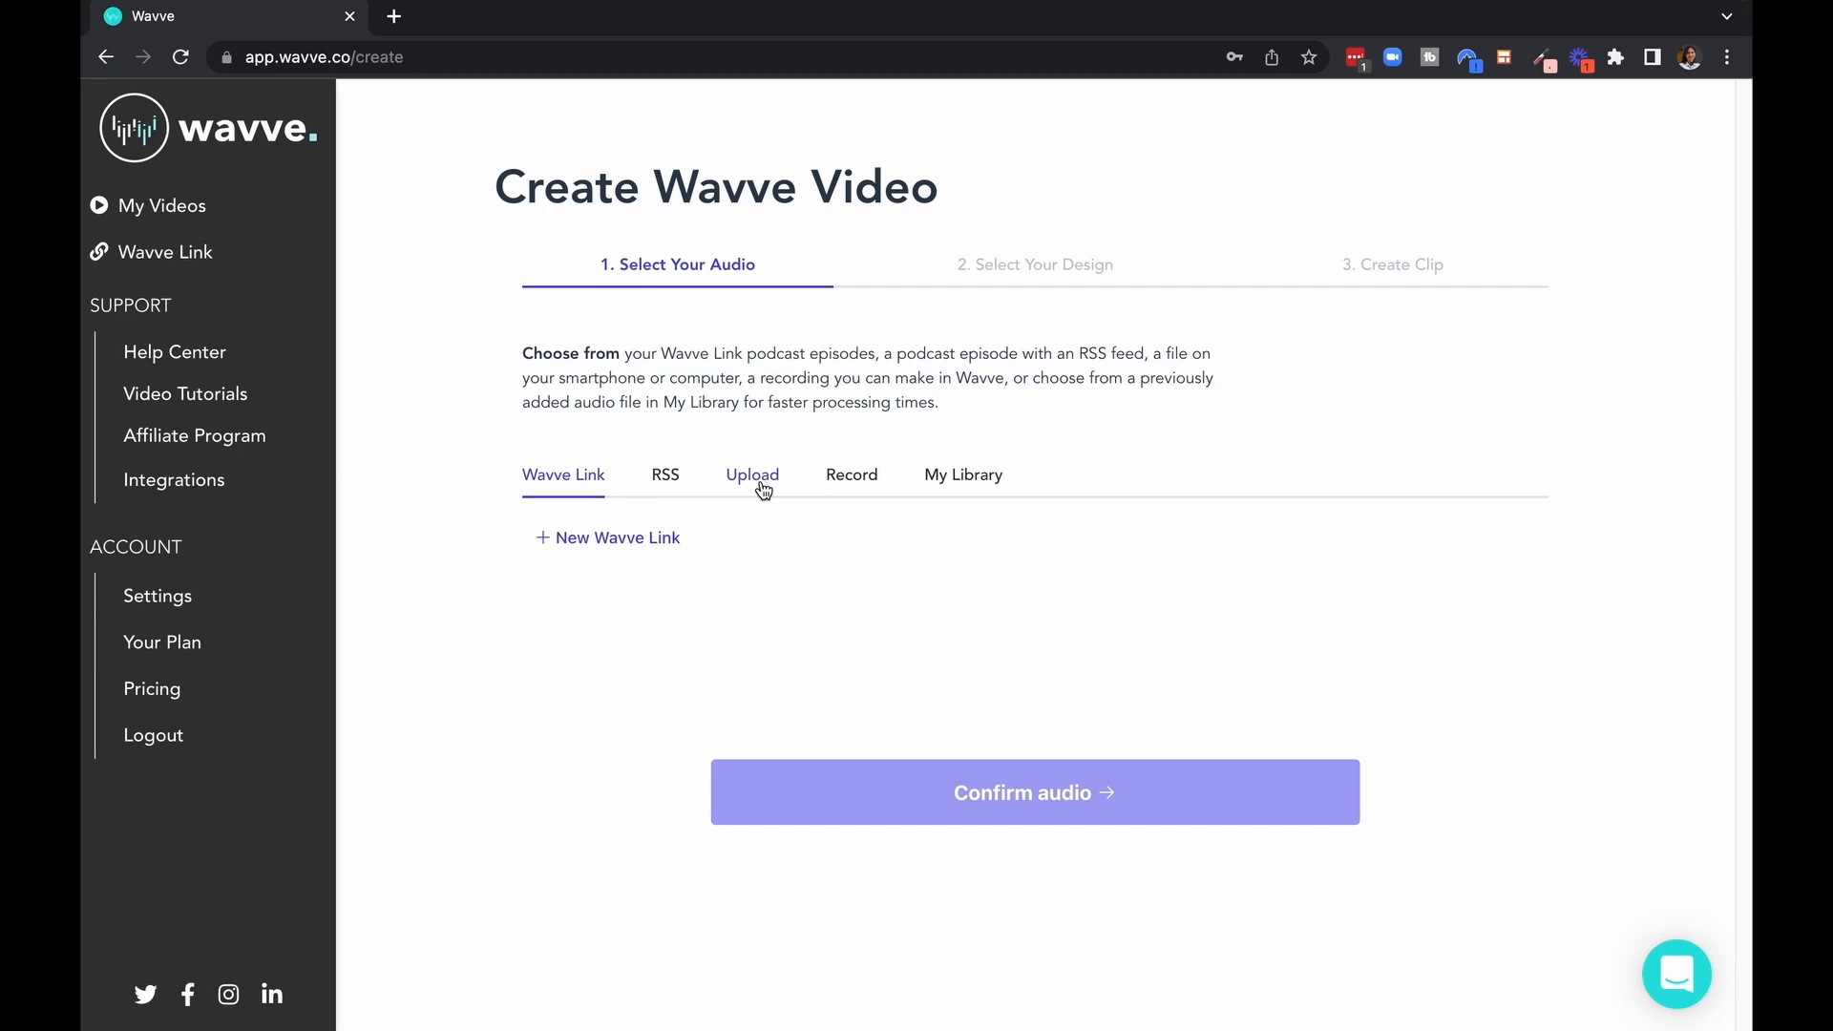
left_click(752, 475)
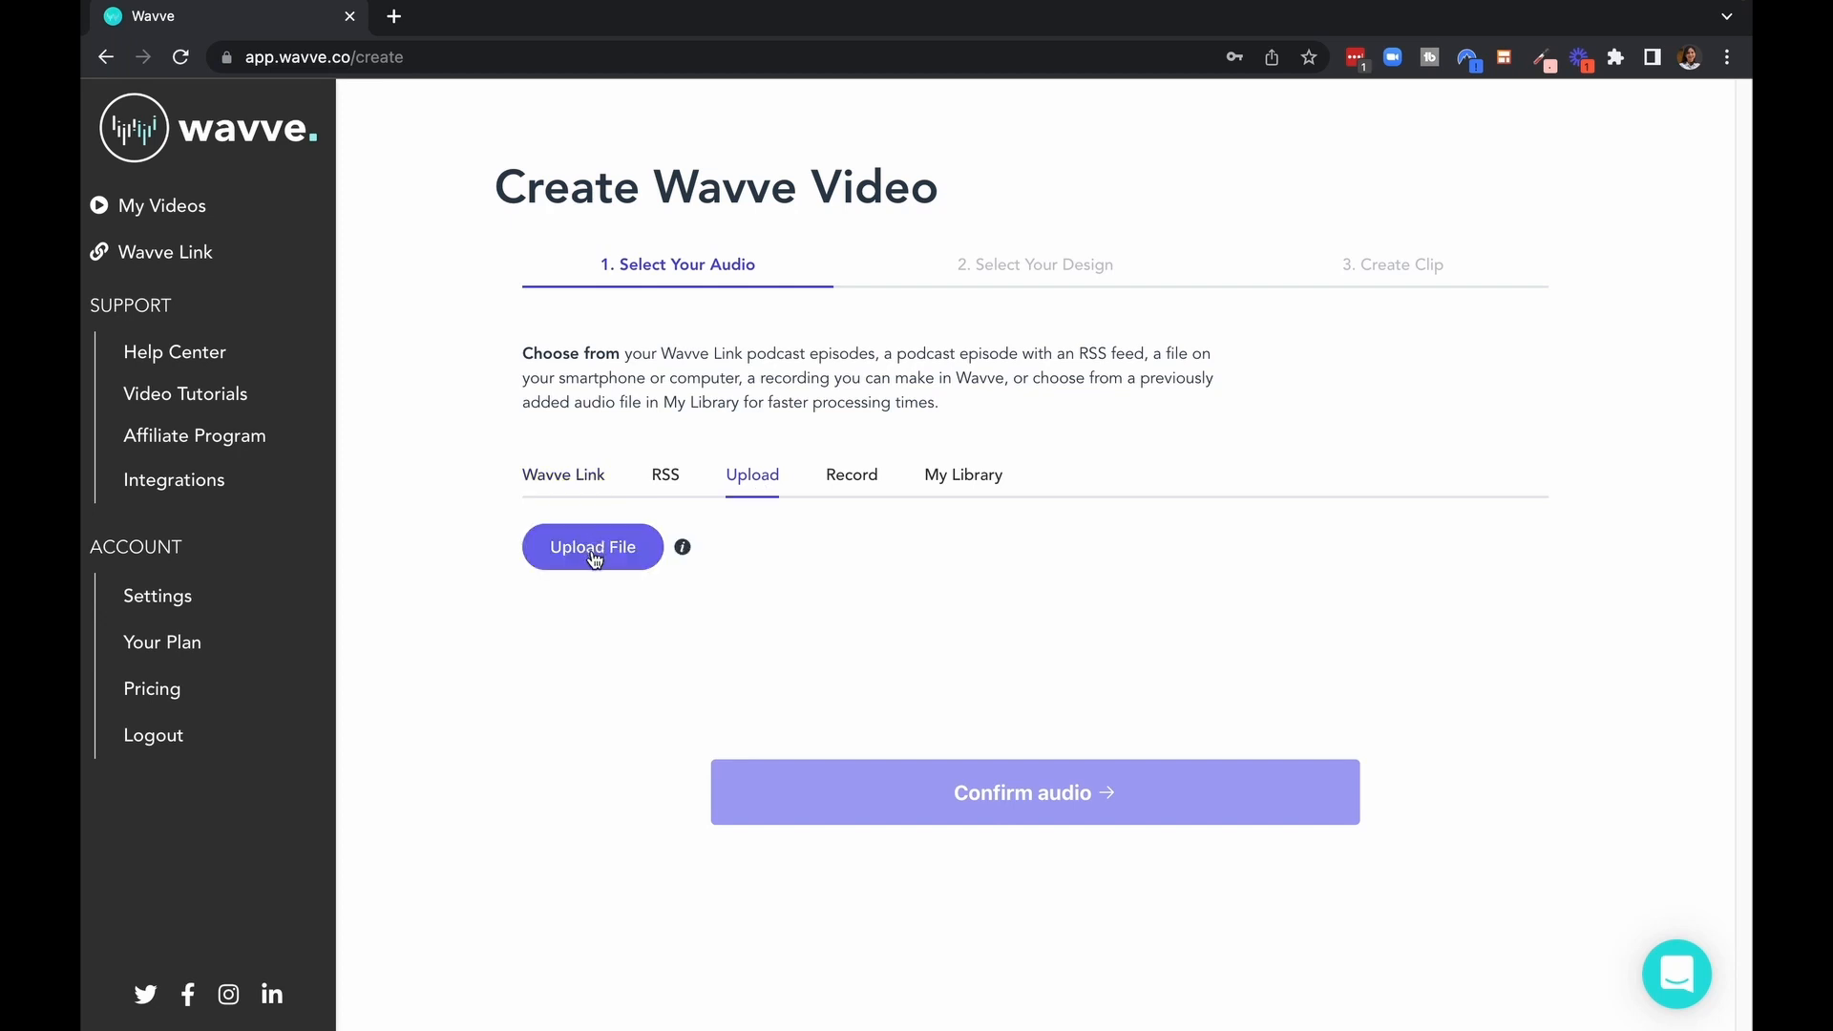
left_click(592, 546)
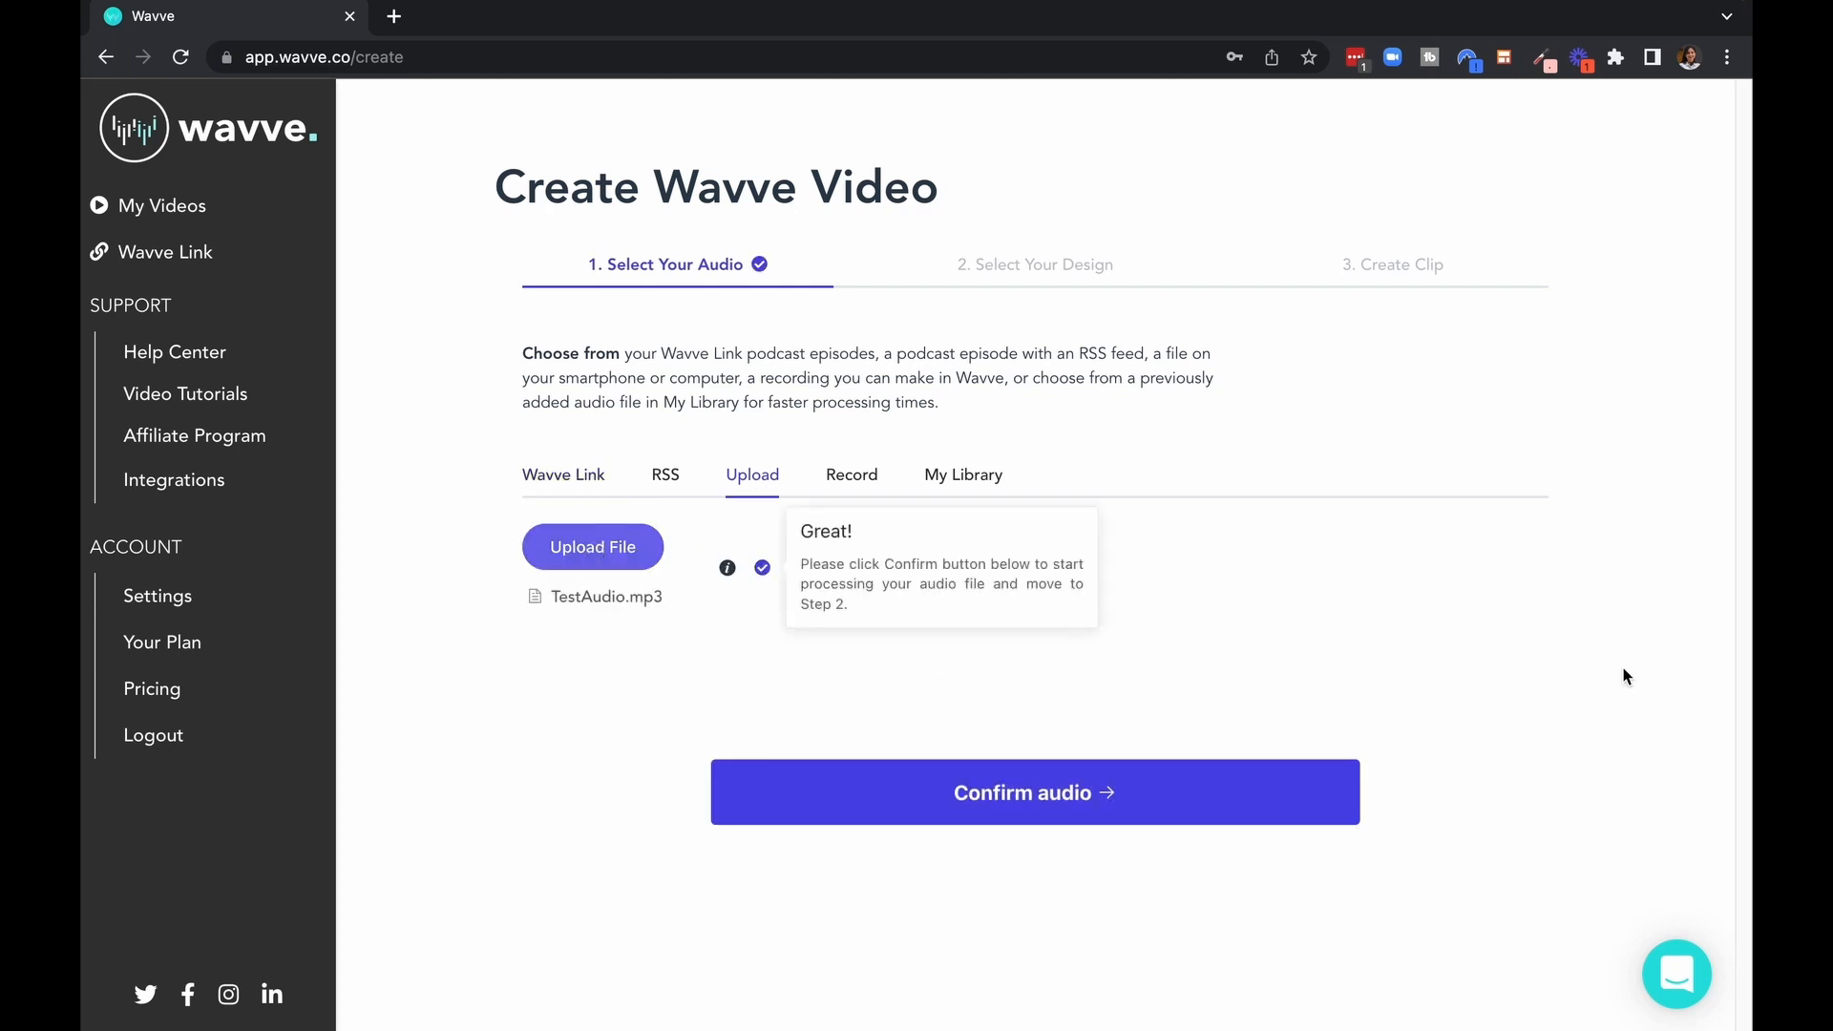
mouse_move(600, 658)
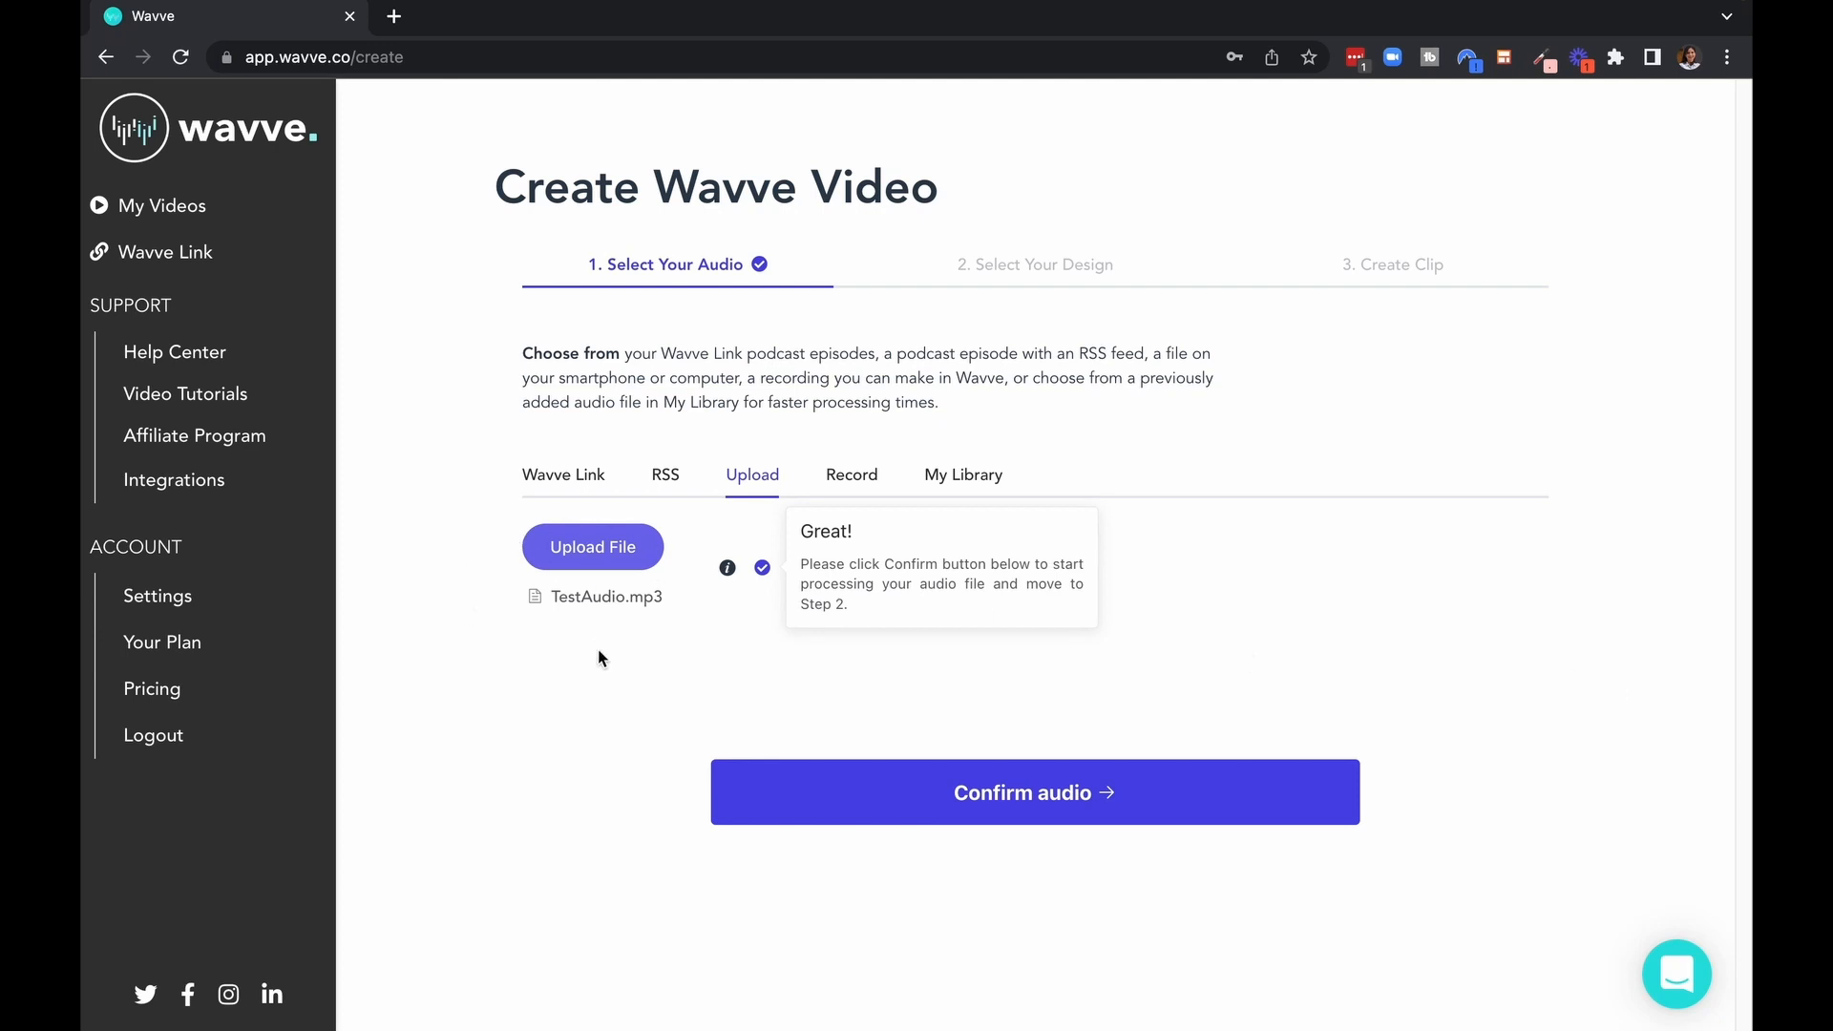
mouse_move(676, 666)
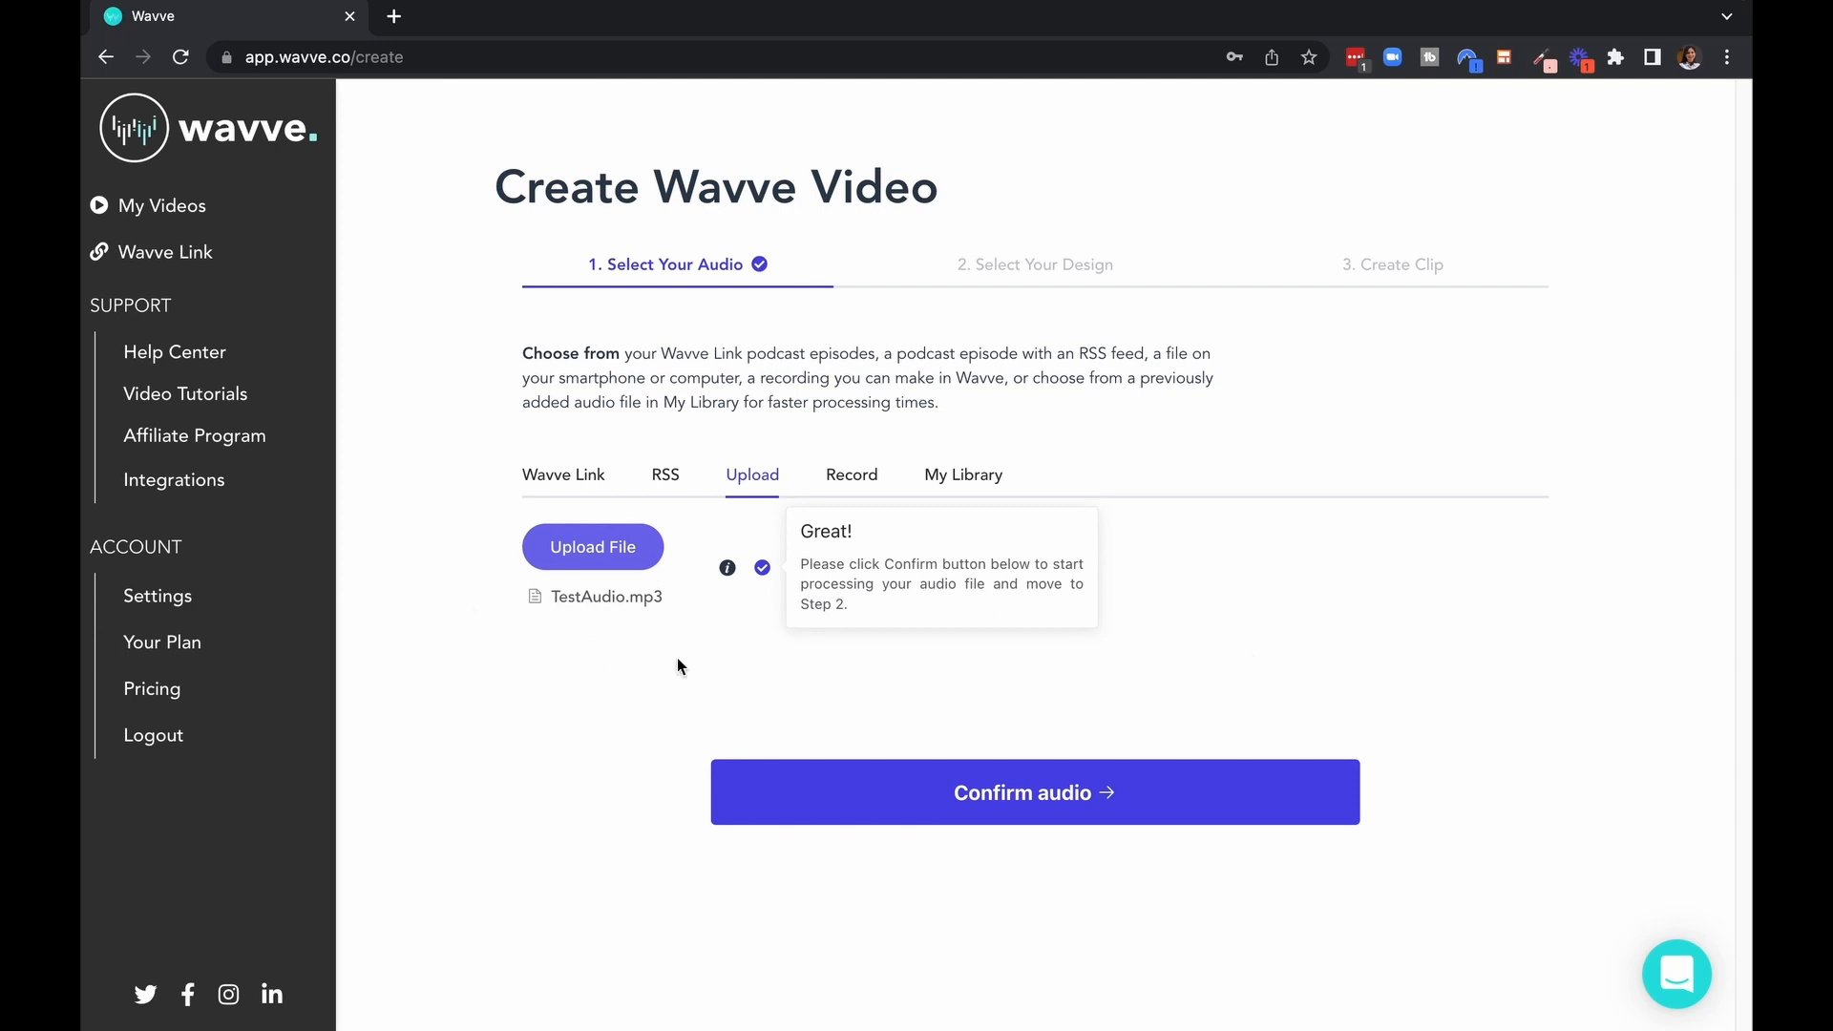
mouse_move(1008, 811)
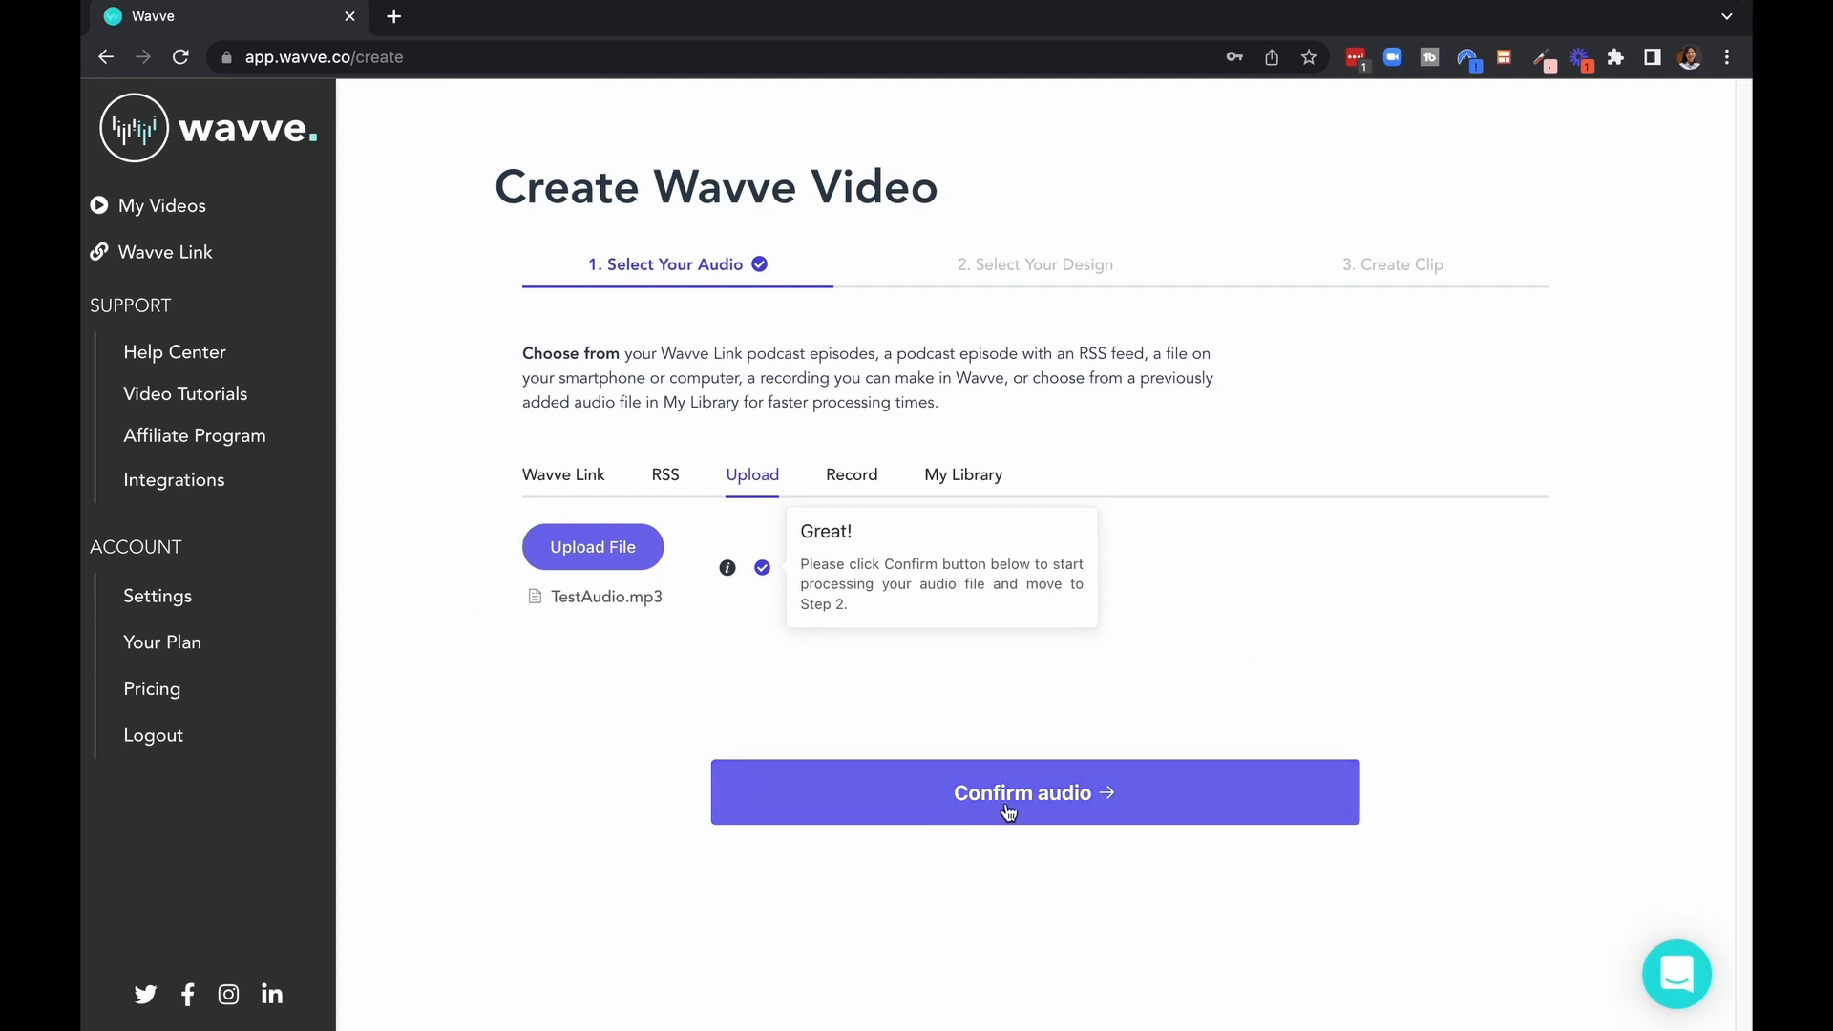
left_click(1032, 790)
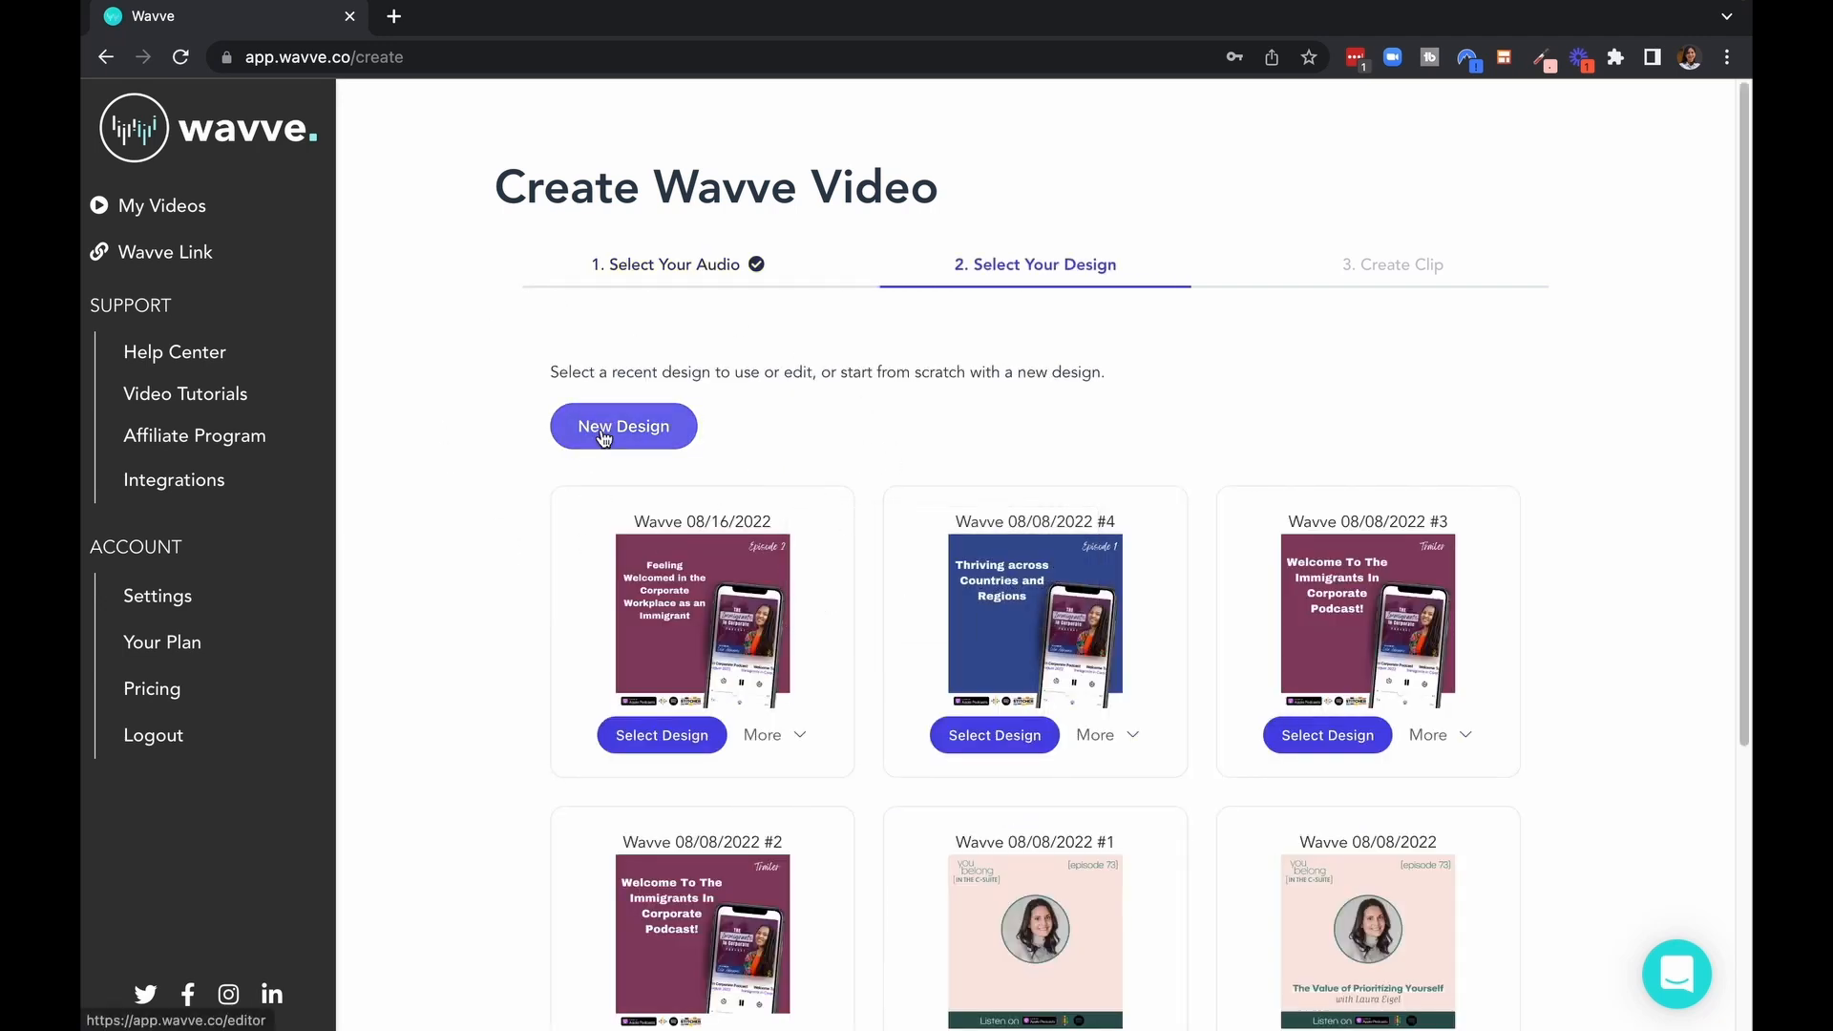
- Begin a brand-new design from the Select Your Design step
left_click(622, 425)
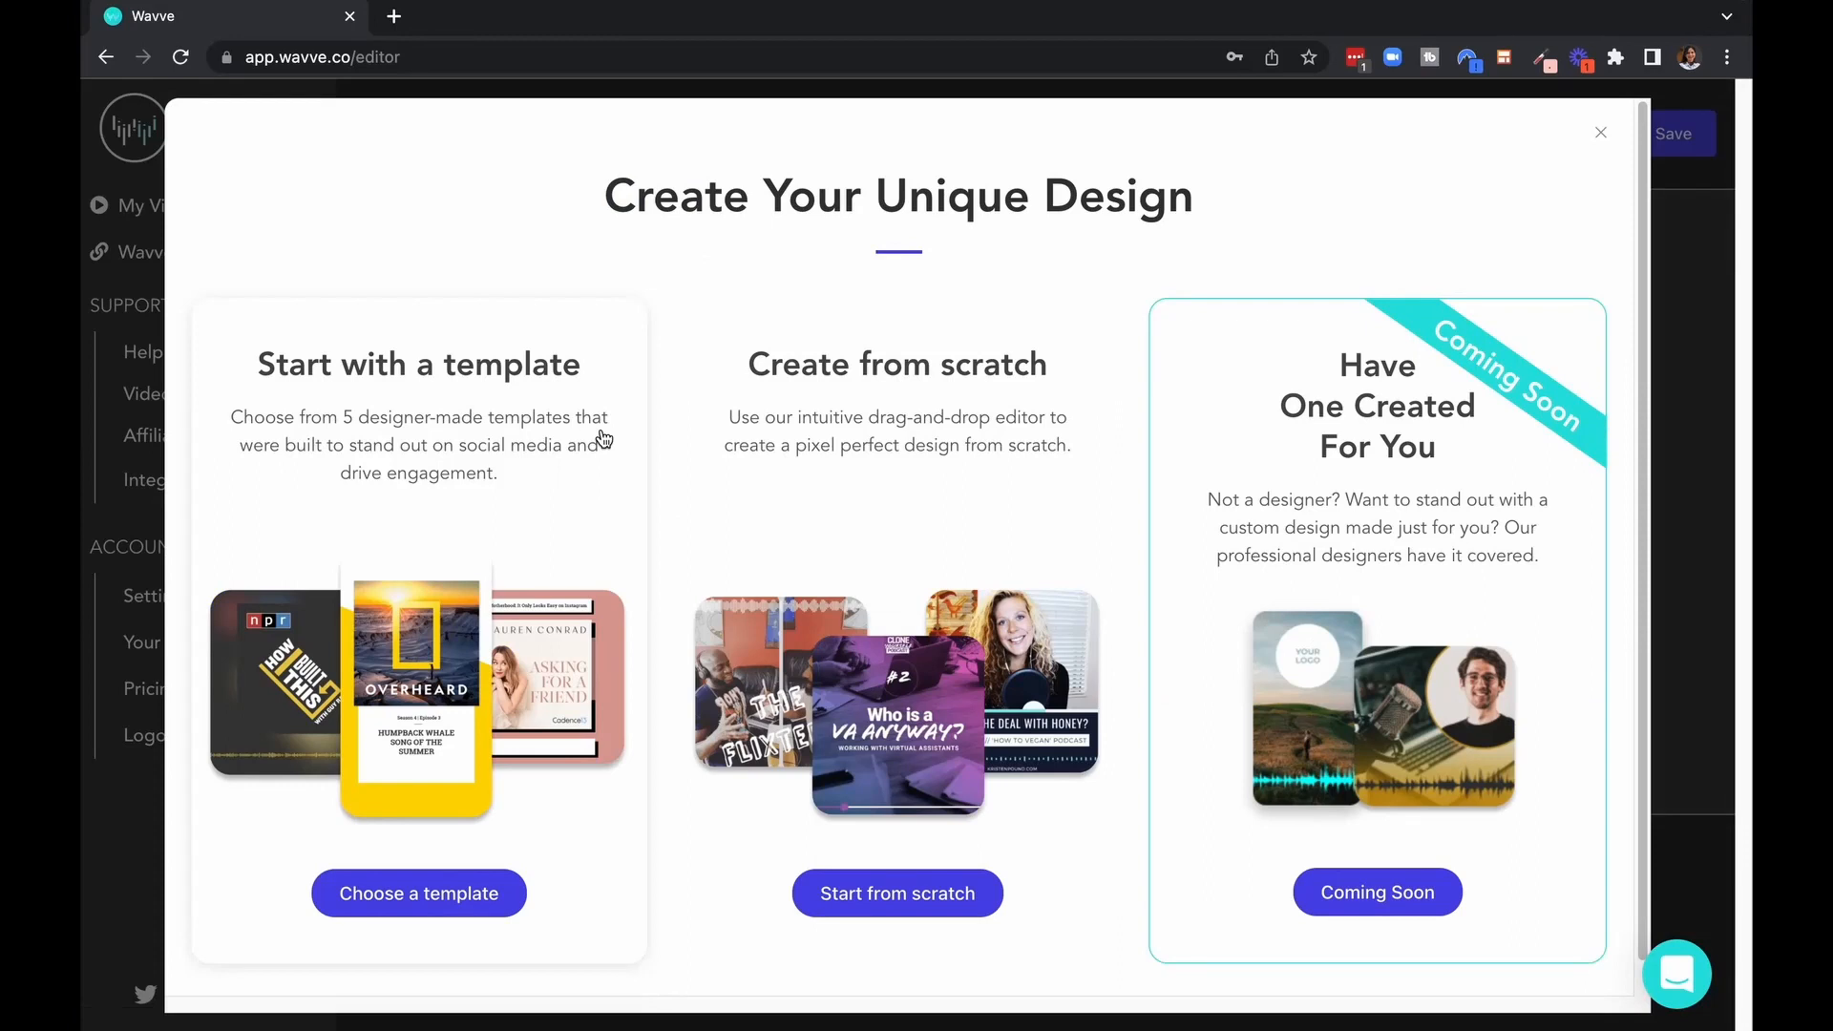
mouse_move(403, 360)
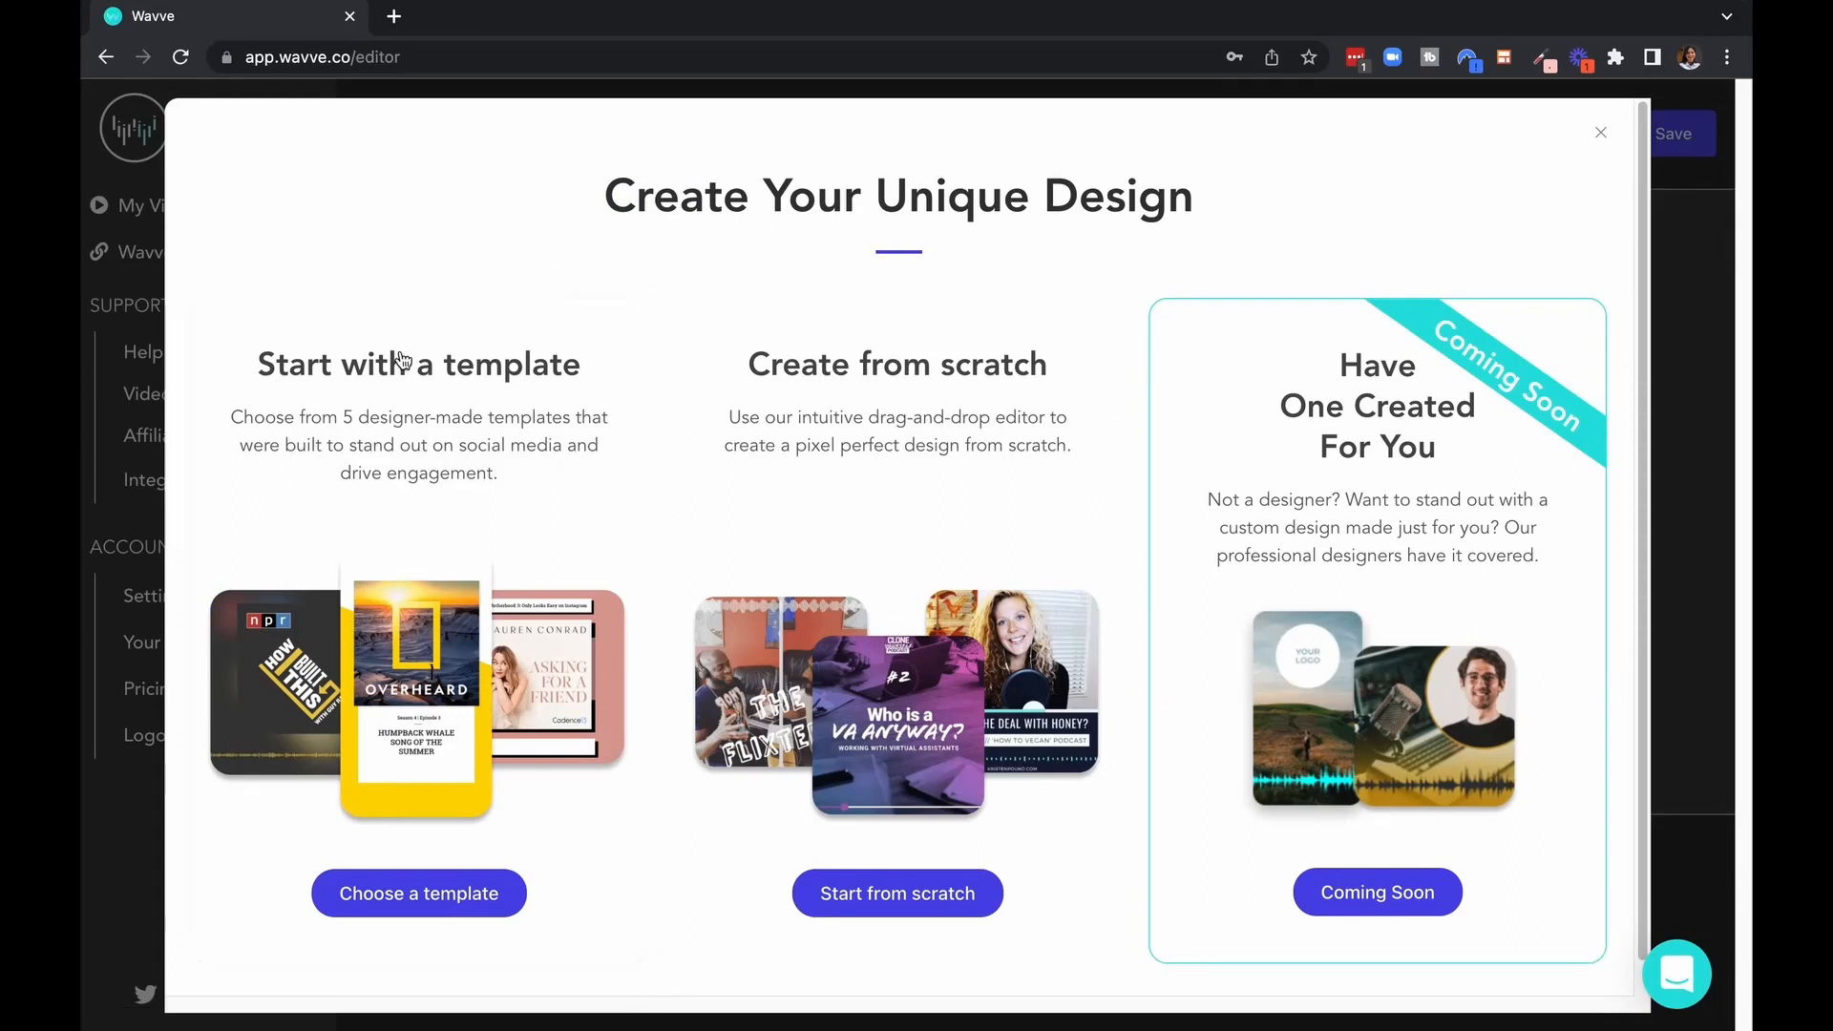
mouse_move(842, 584)
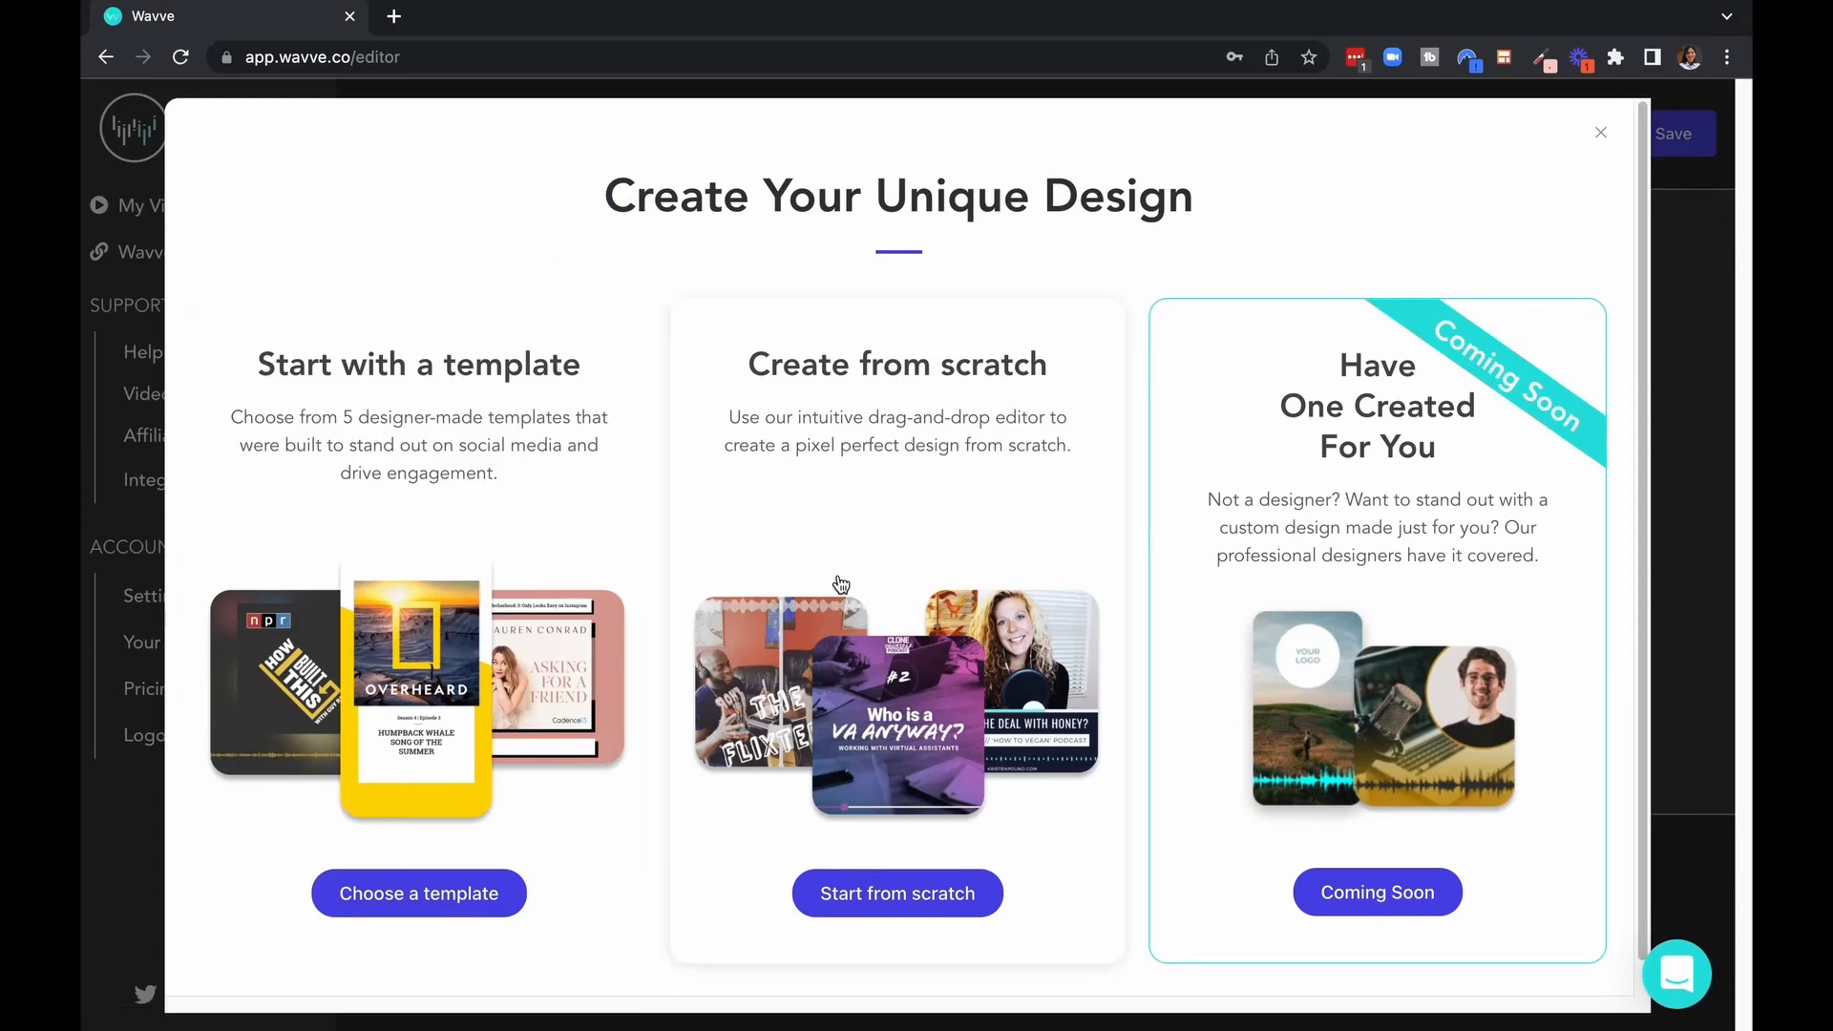
mouse_move(1634, 496)
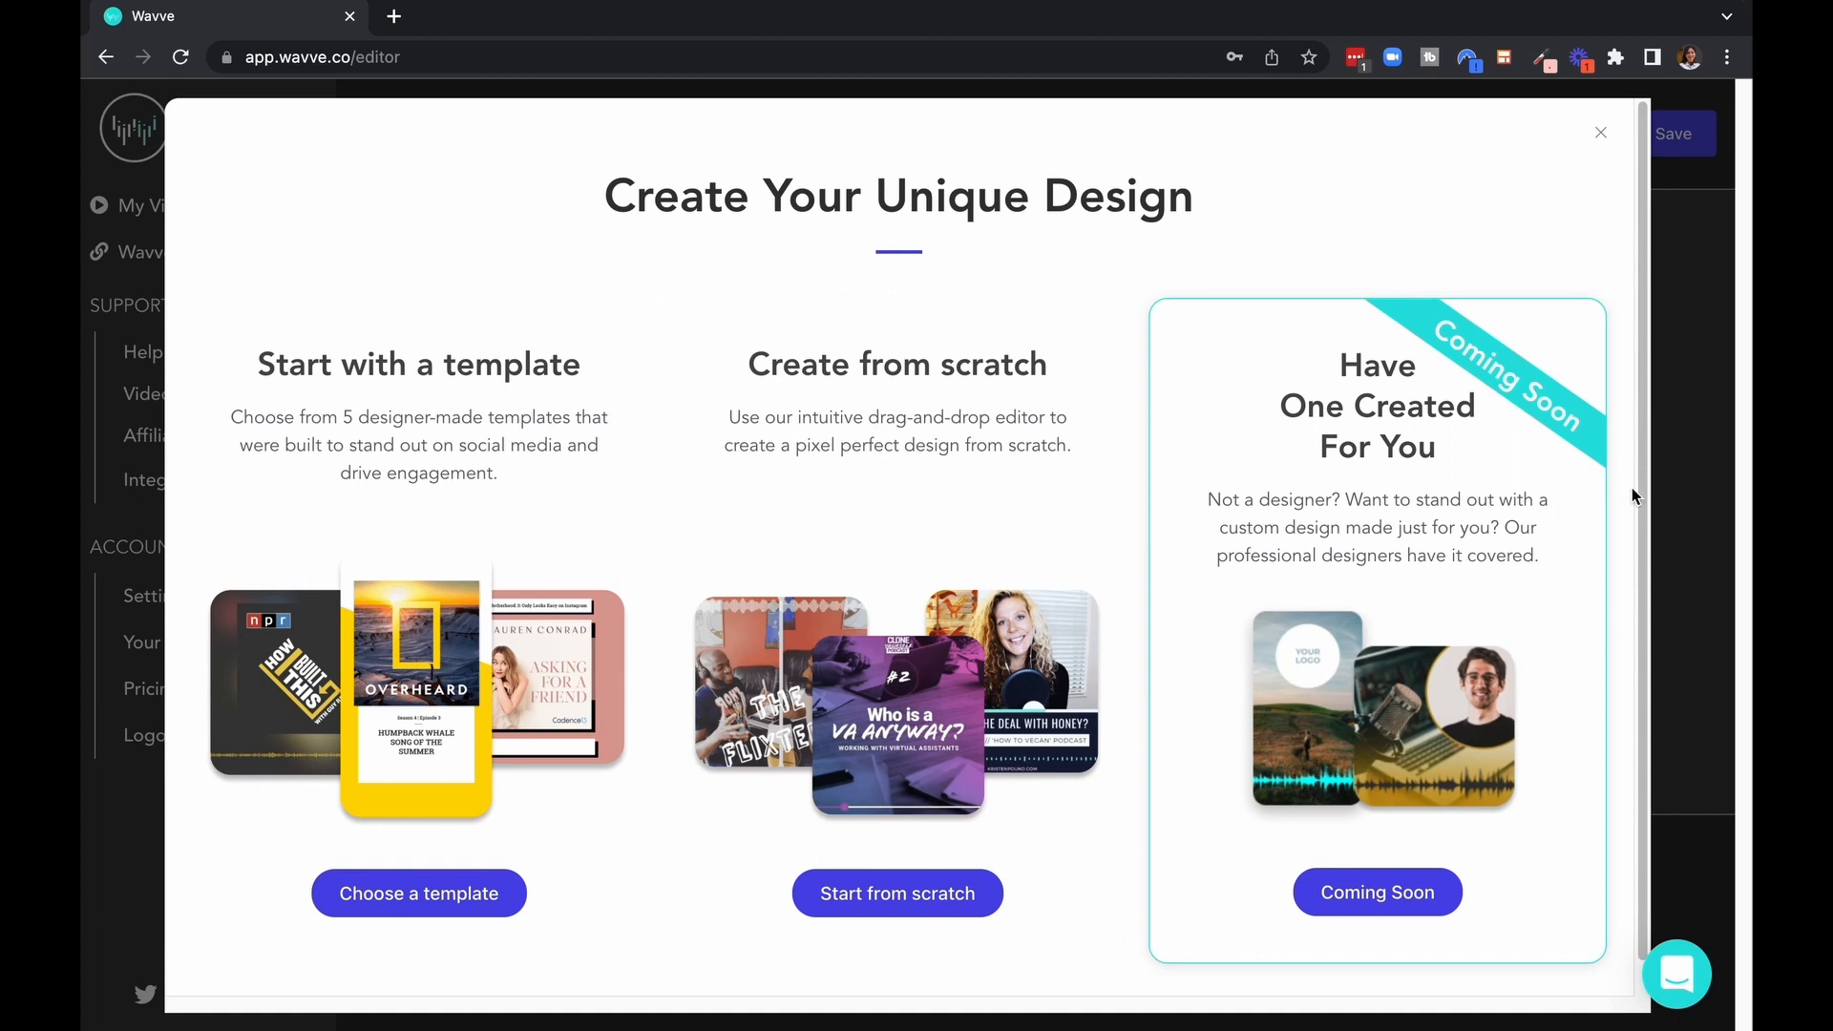
mouse_move(966, 437)
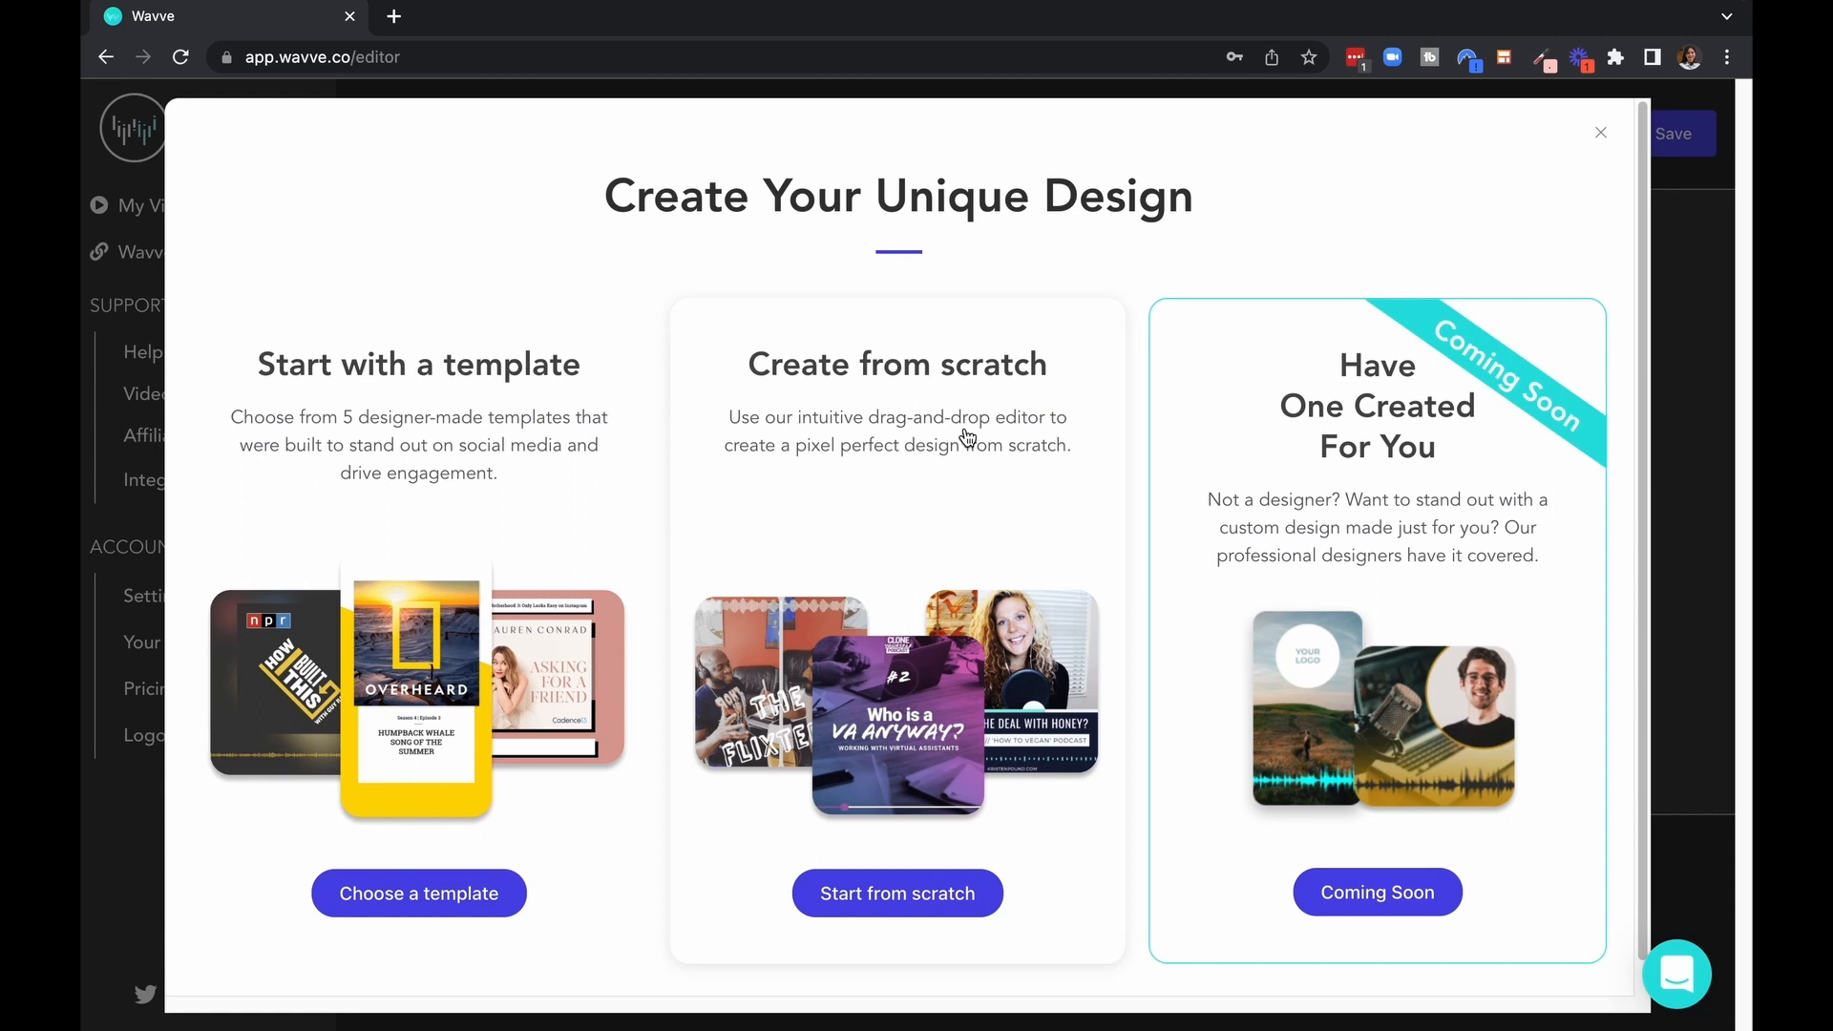
mouse_move(882, 932)
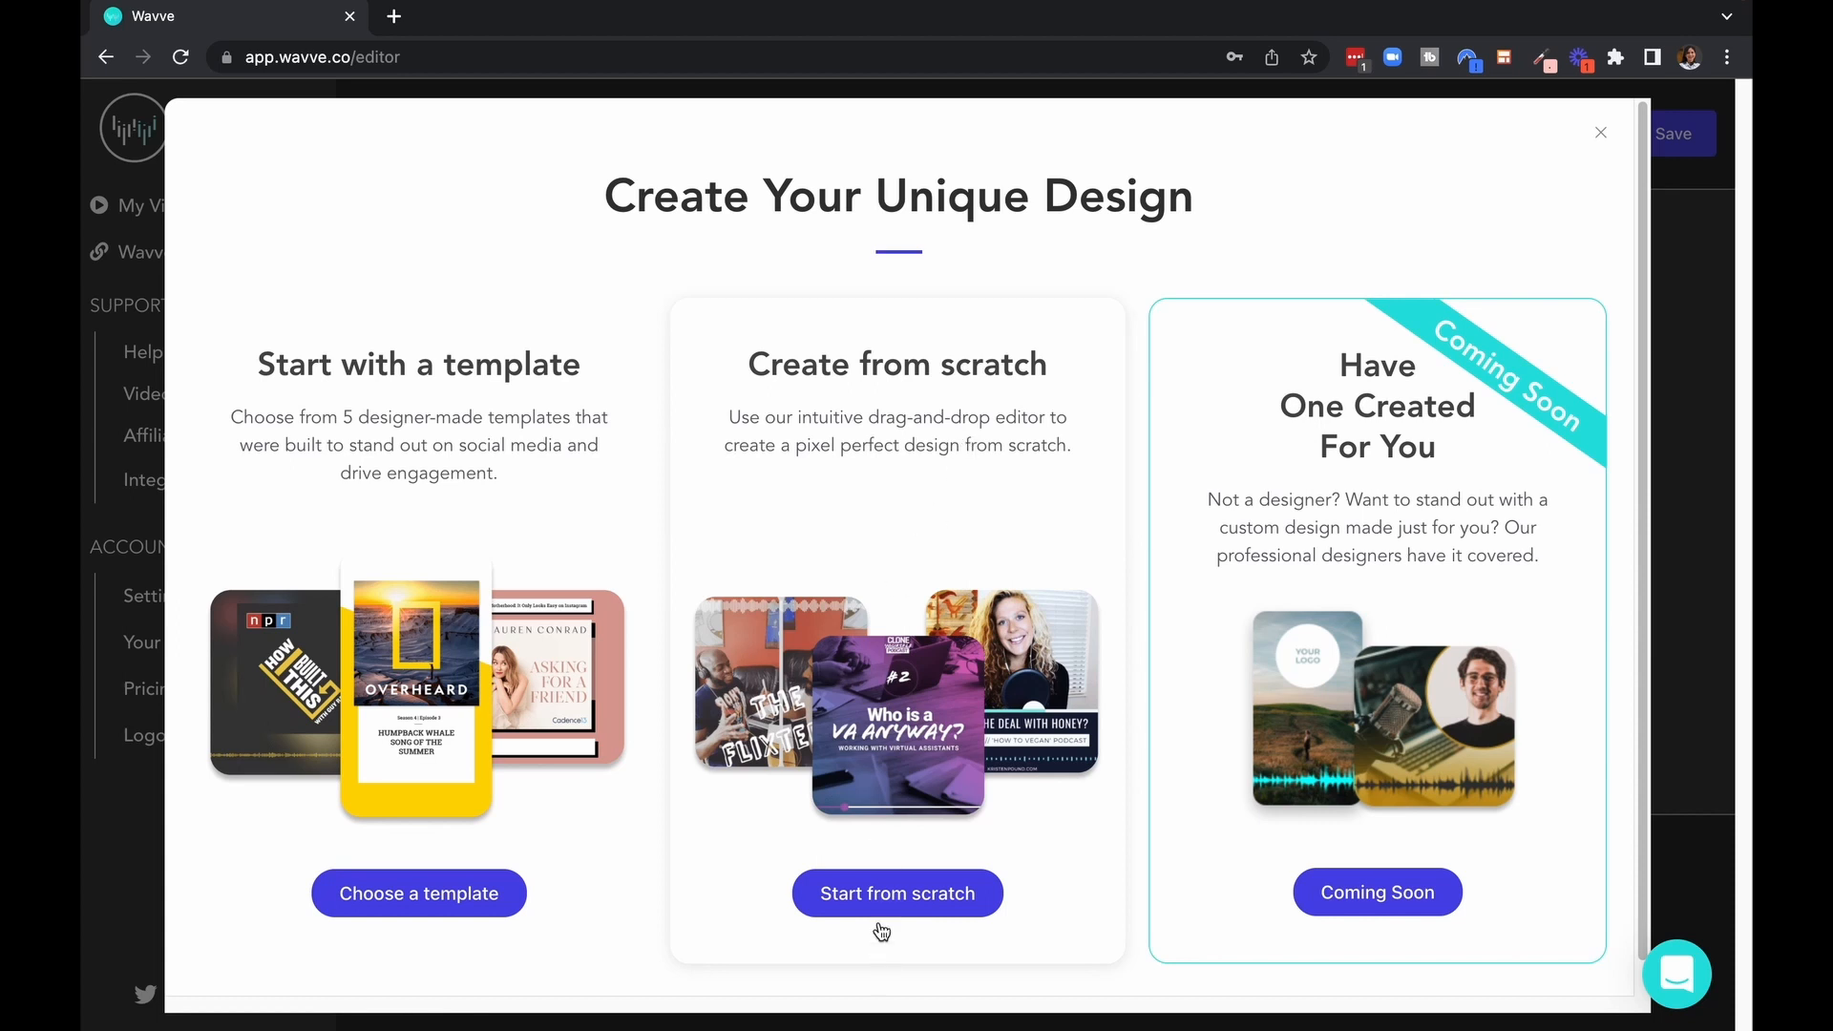
- Start from scratch with square 1080 × 1080 design dimensions
left_click(898, 893)
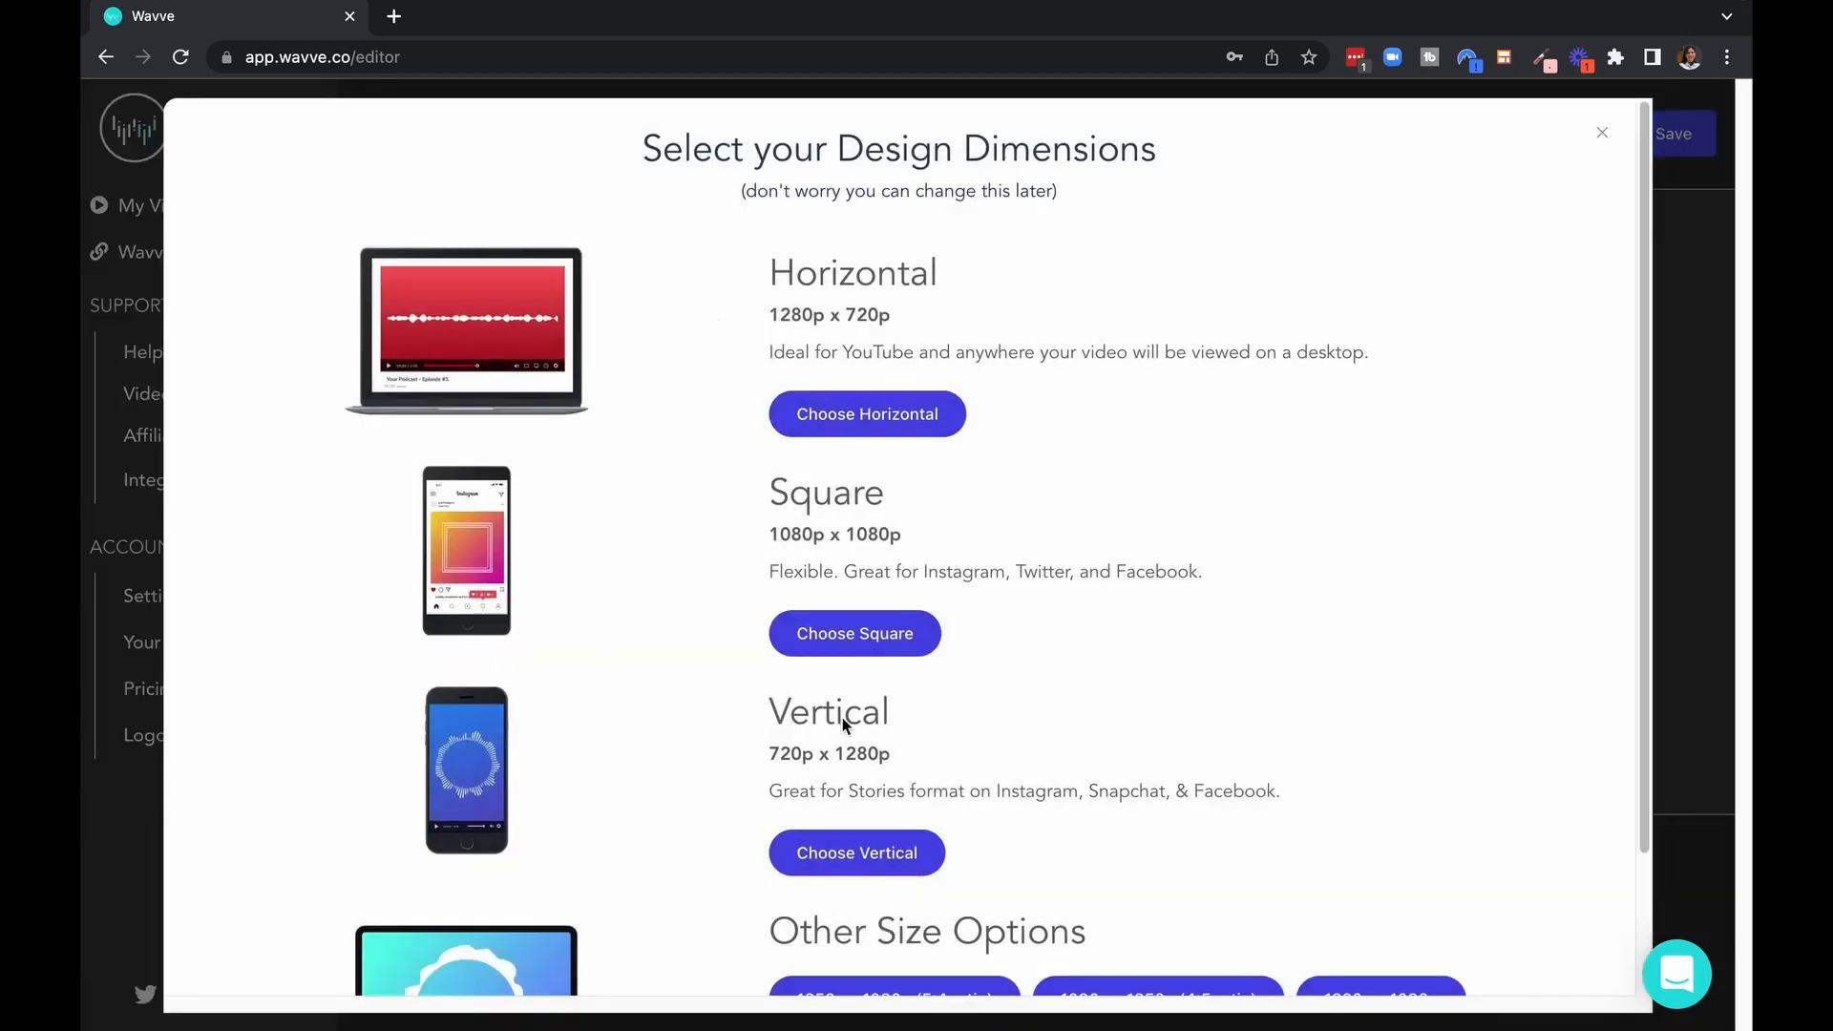
mouse_move(851, 403)
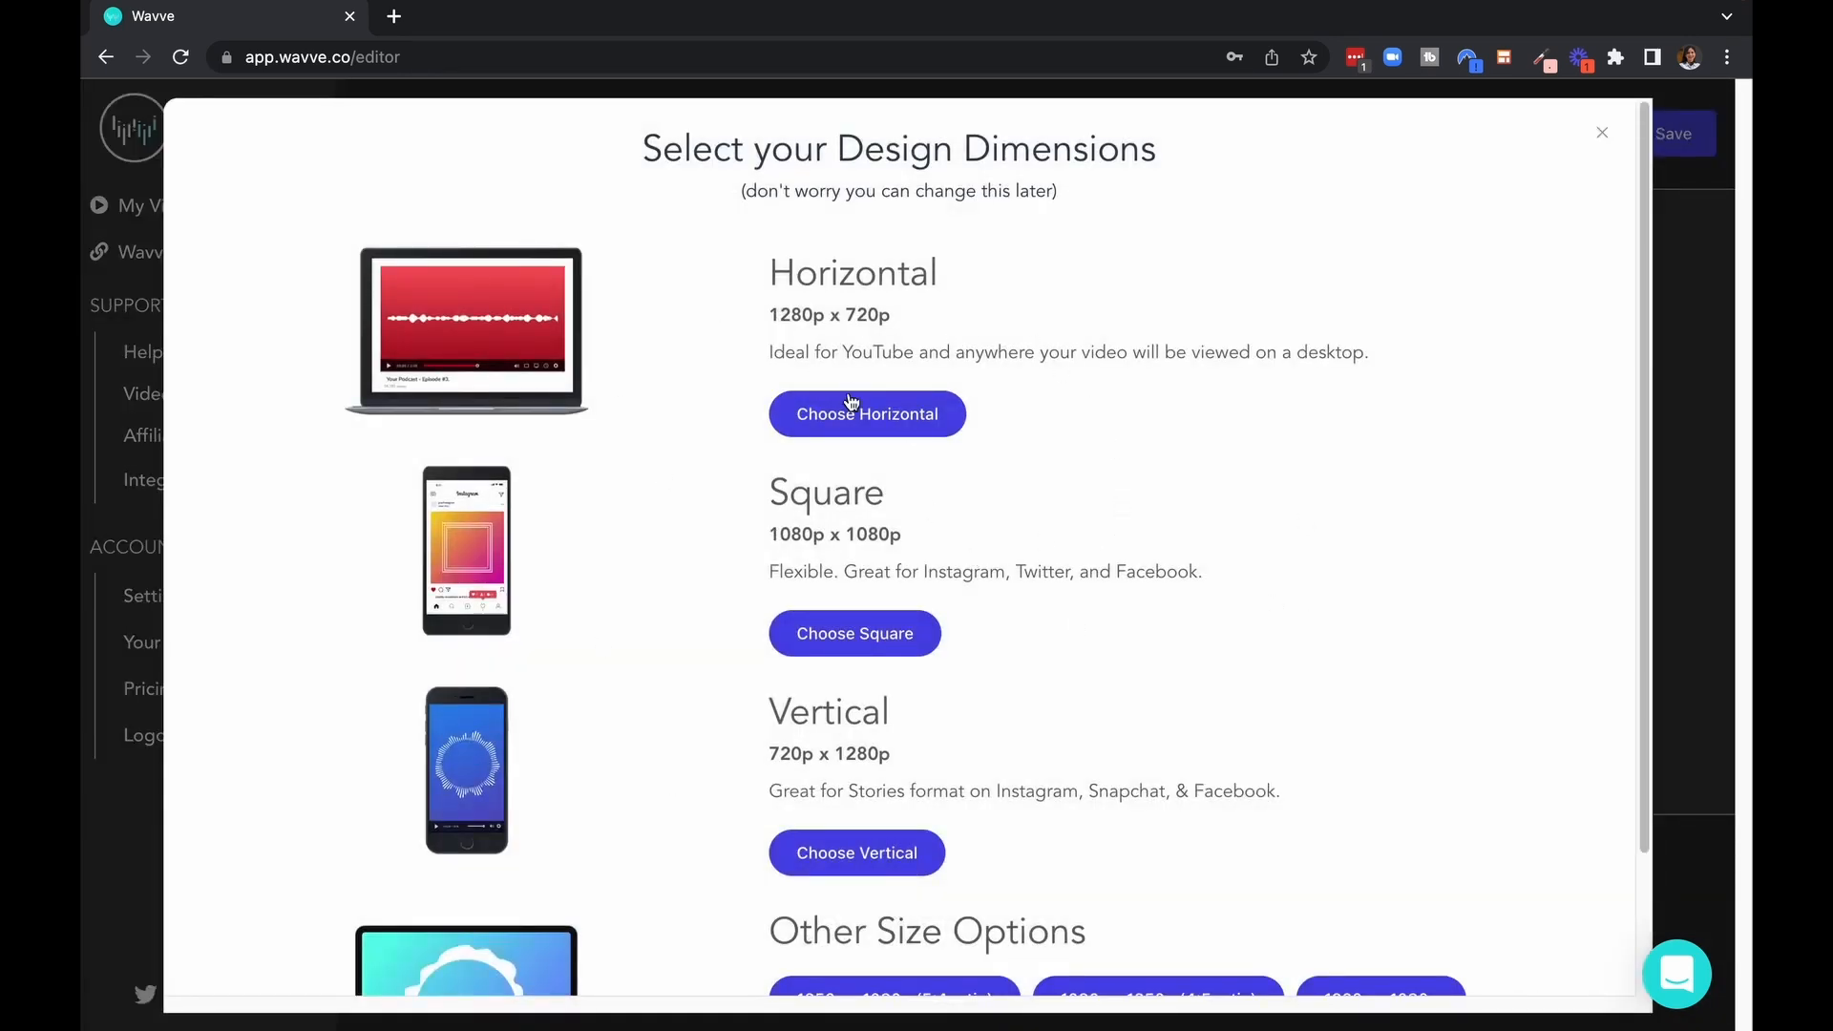
mouse_move(710, 725)
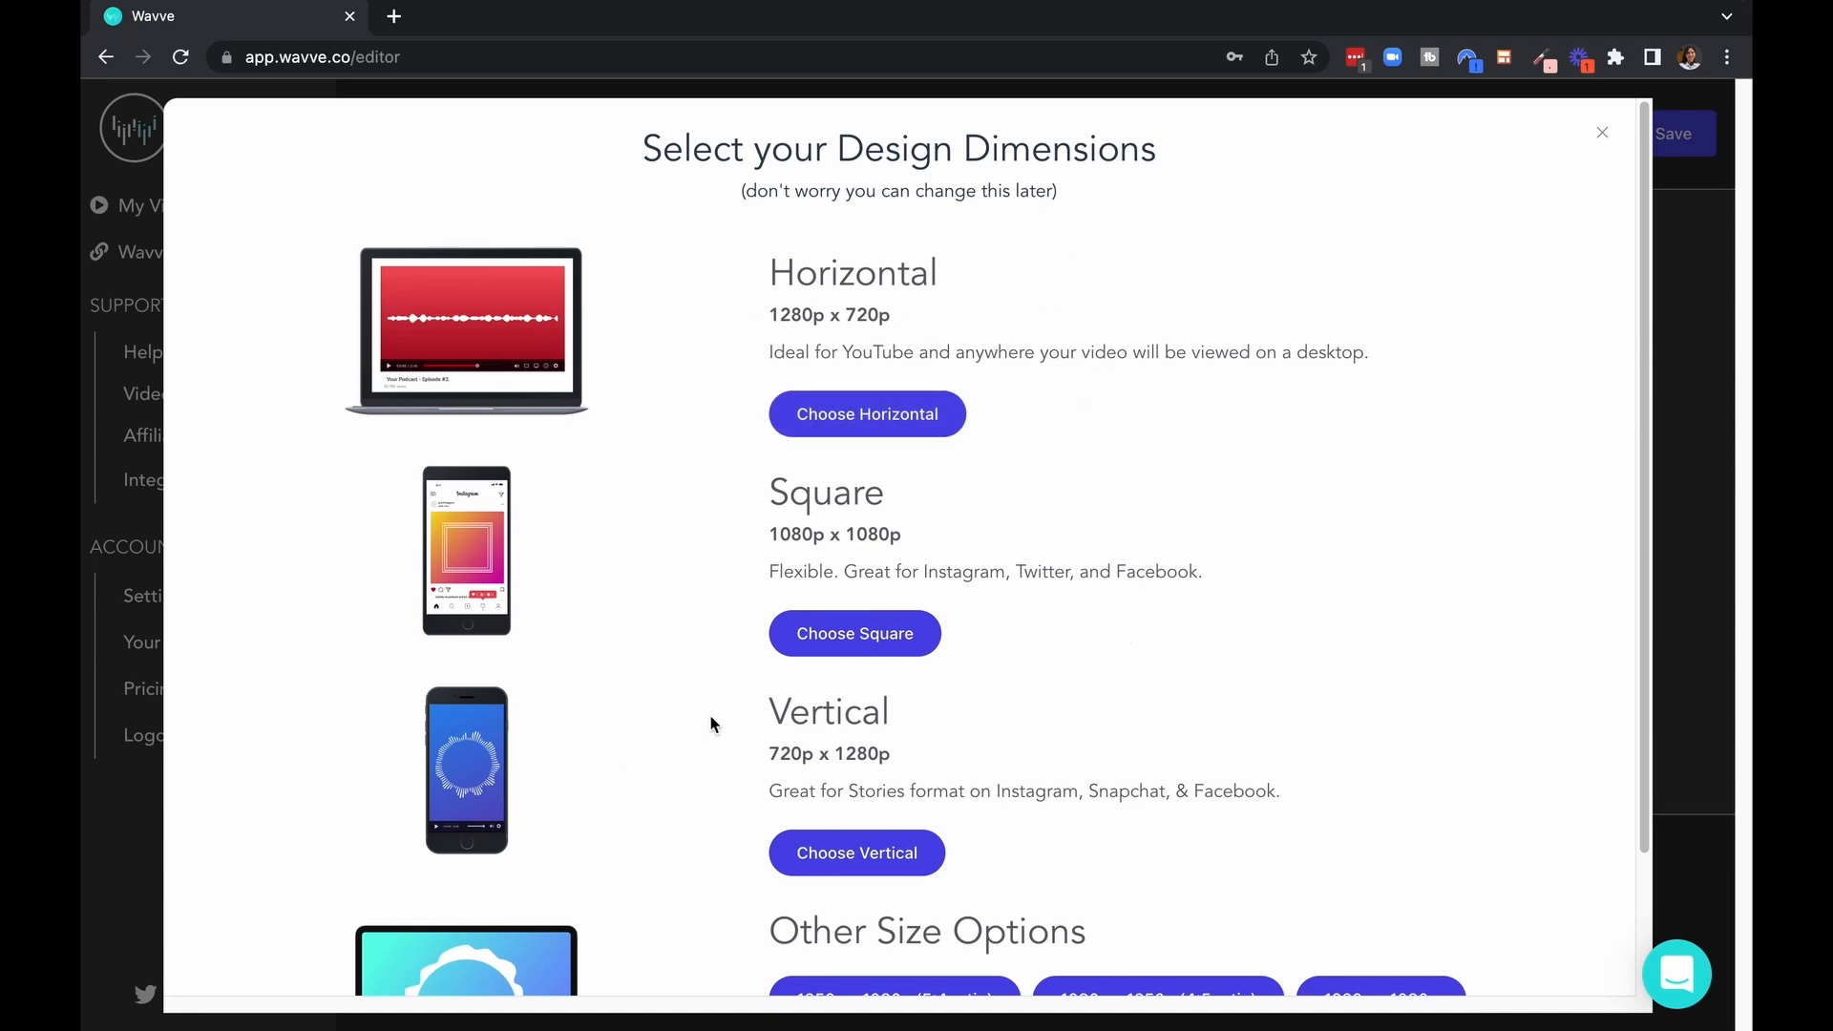
mouse_move(1024, 775)
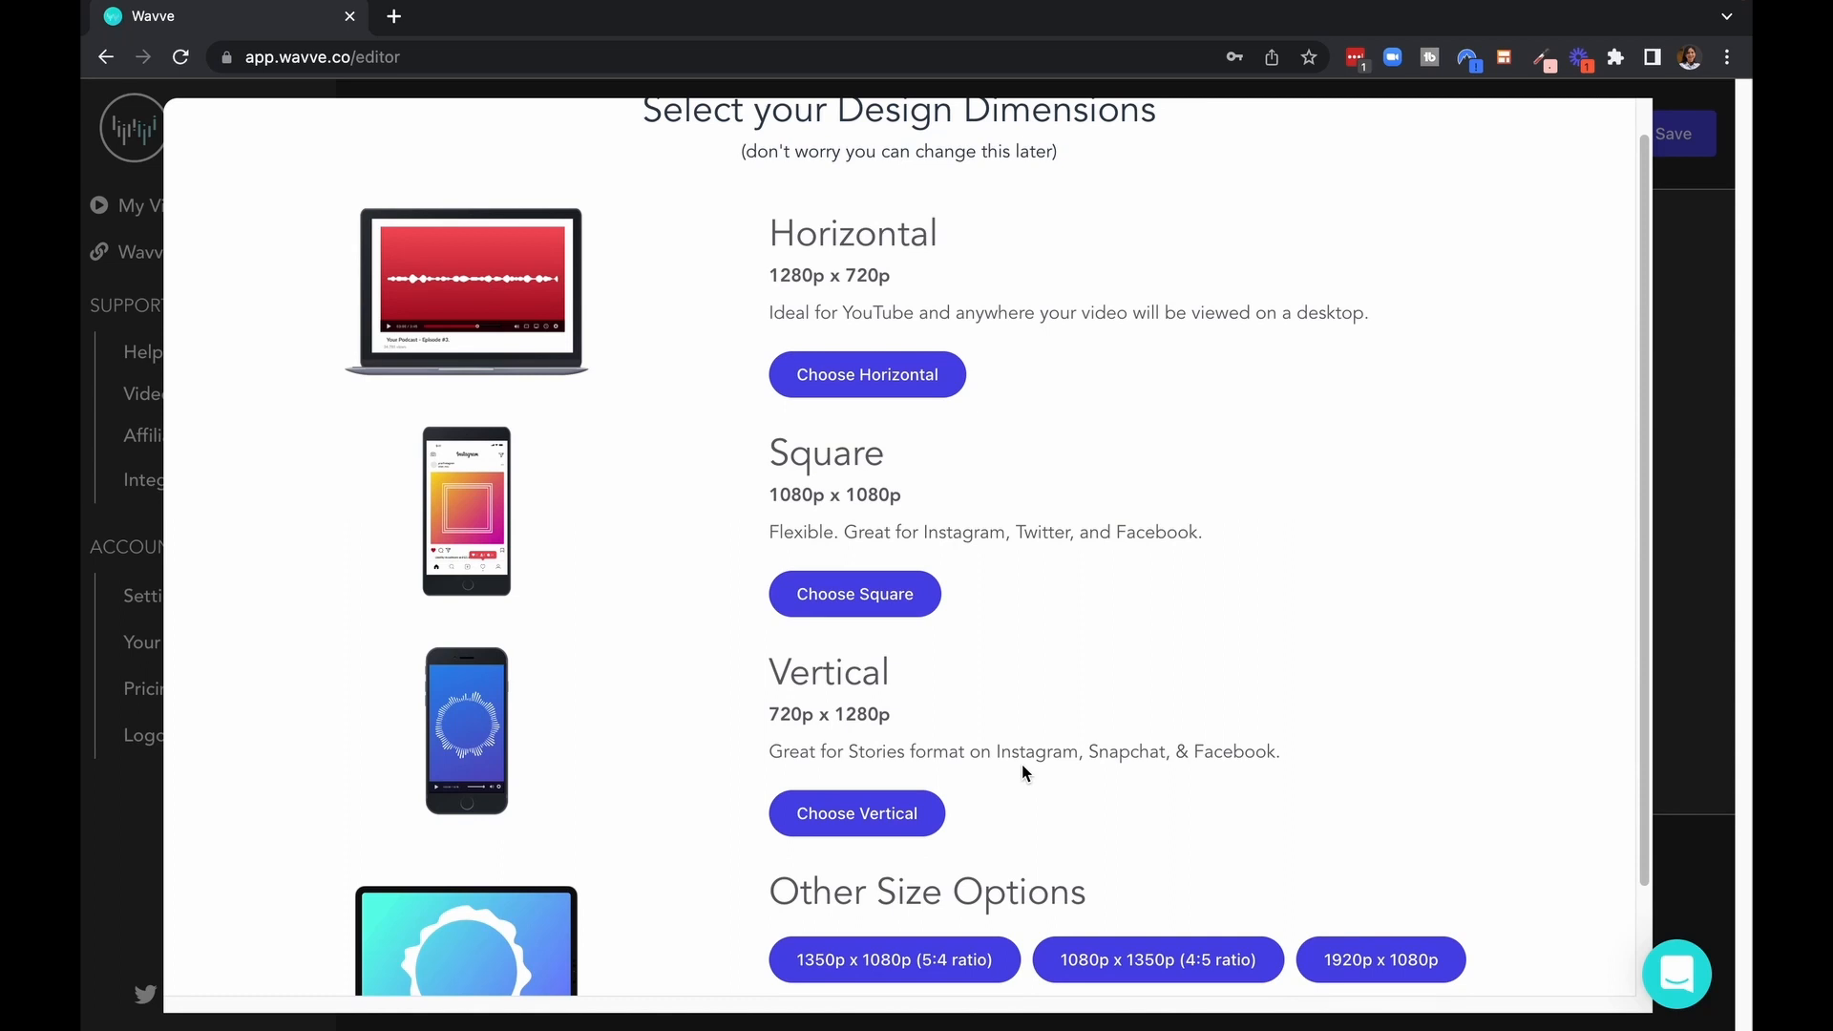
scroll("down", 3)
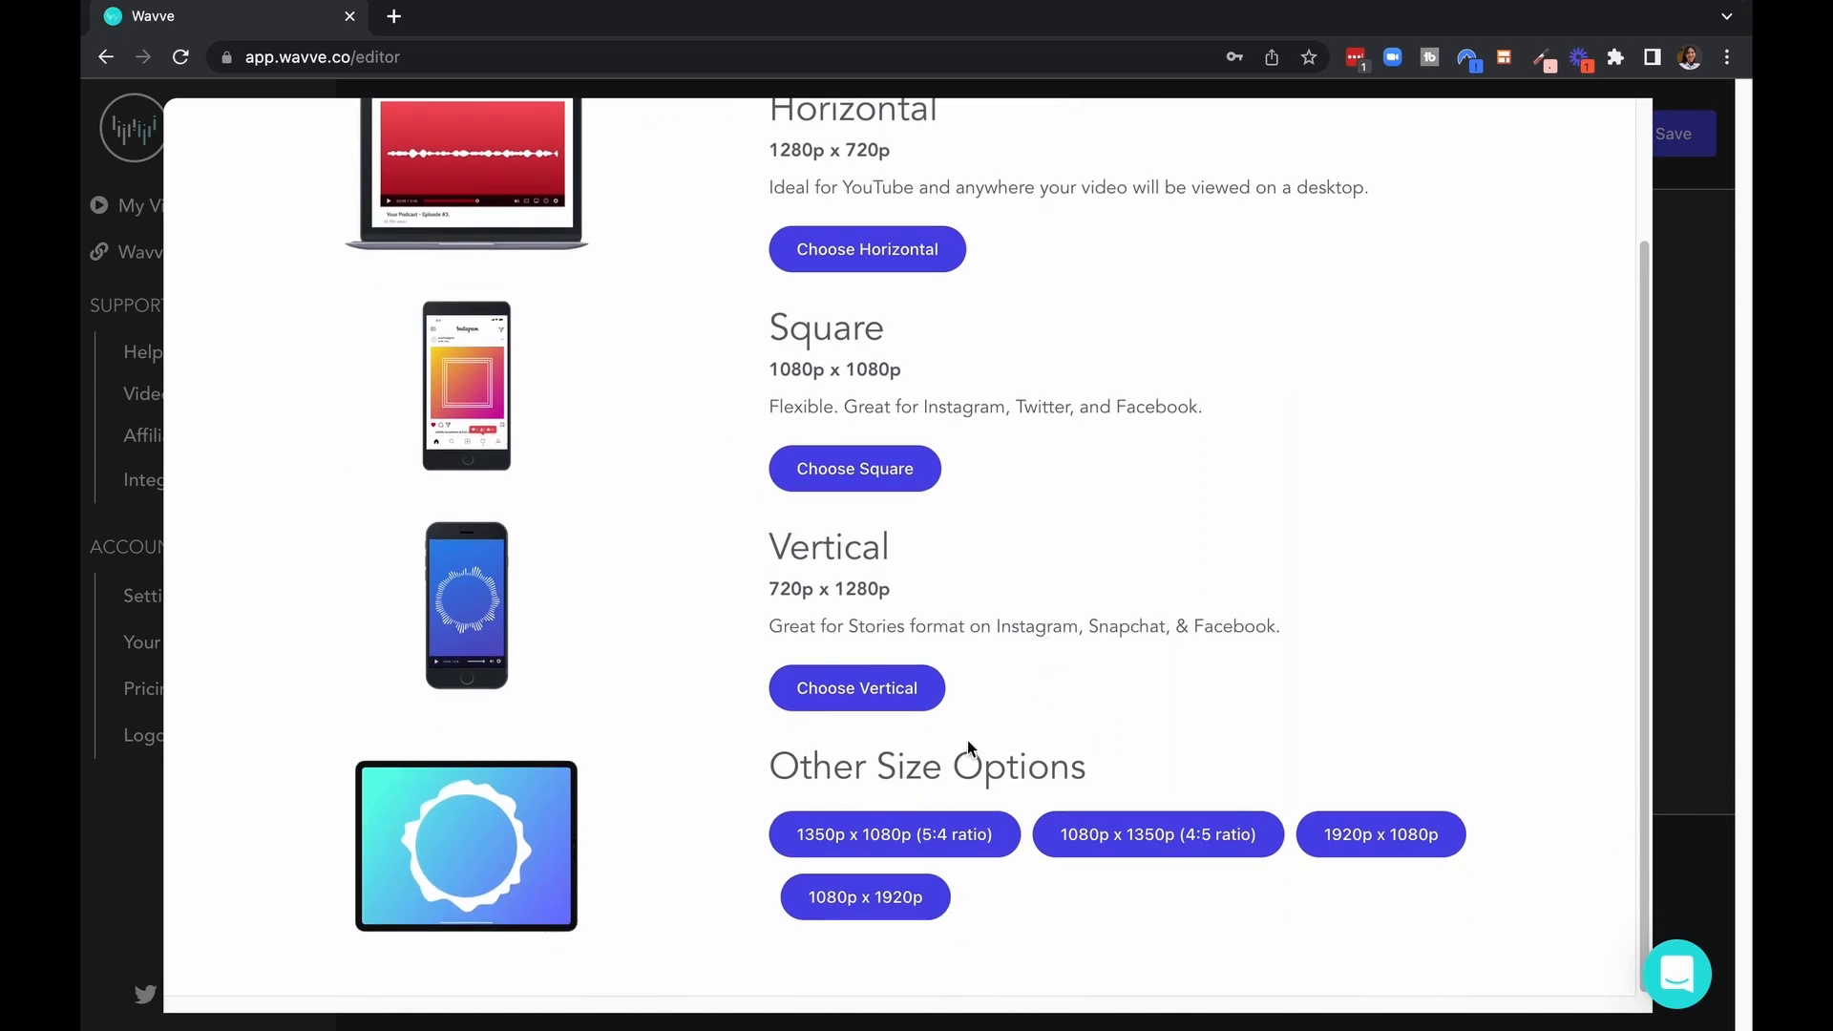
mouse_move(991, 515)
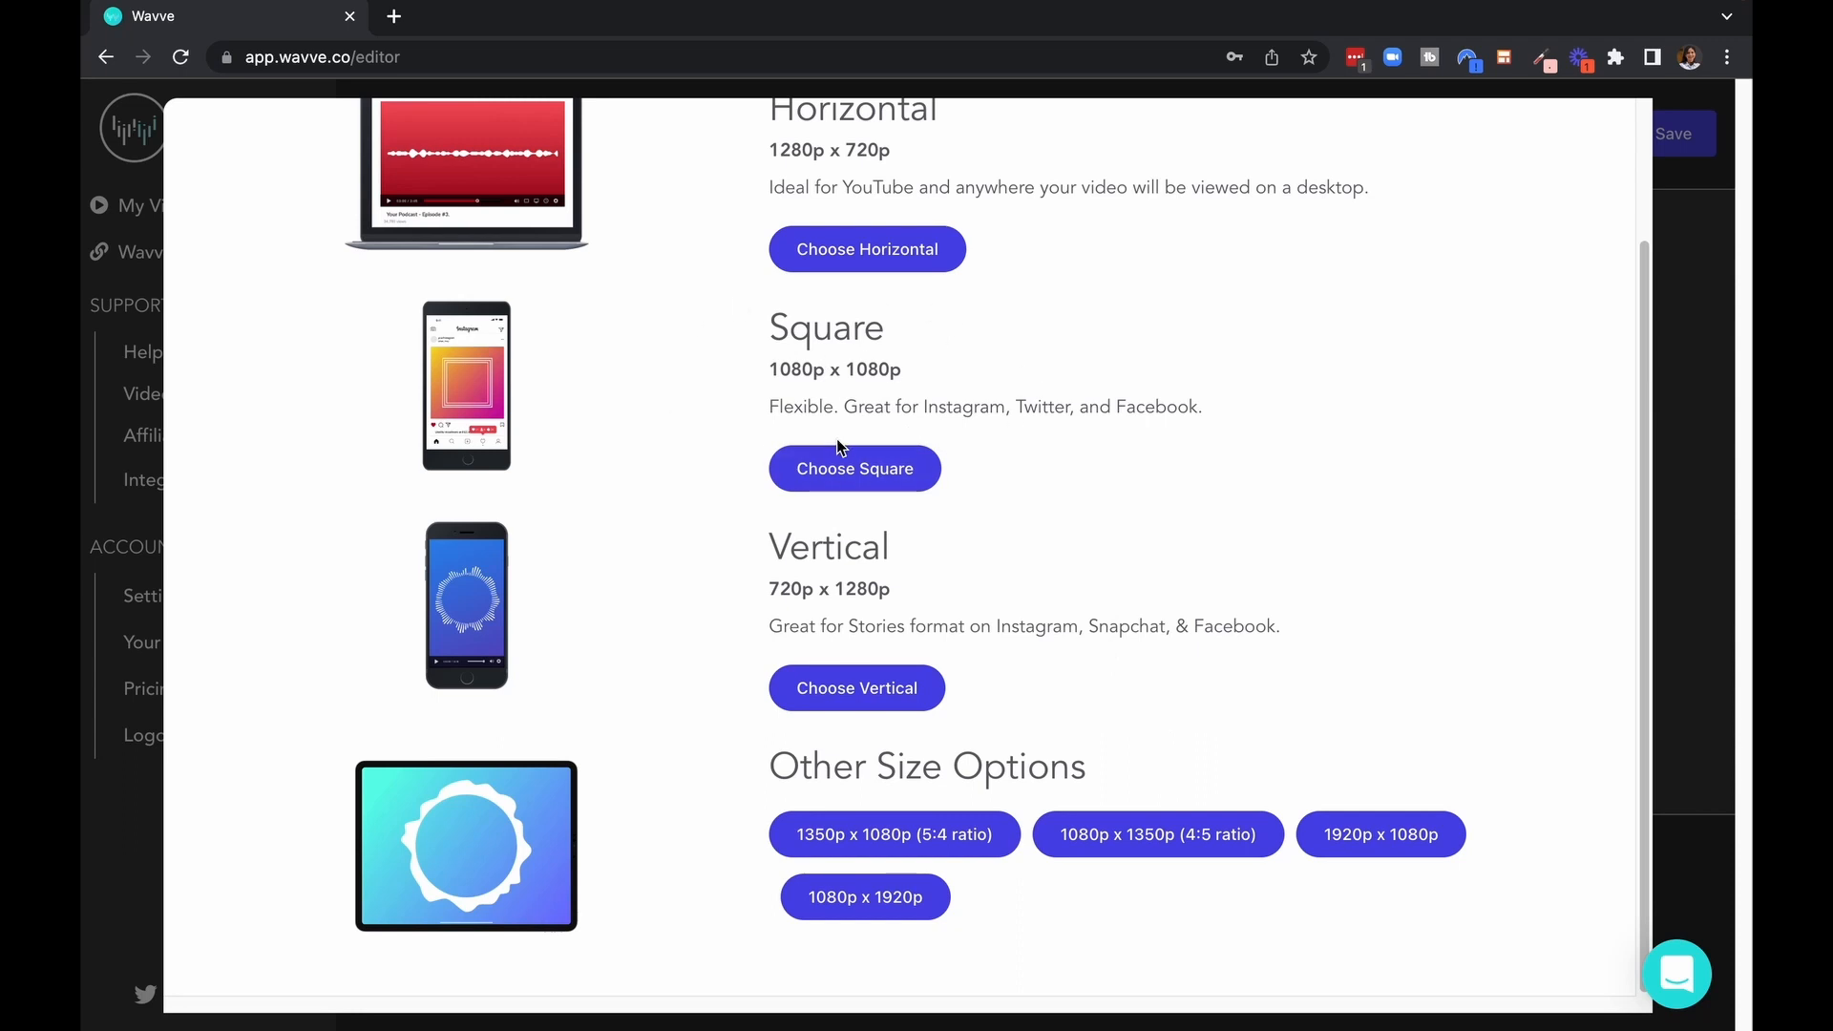
left_click(853, 470)
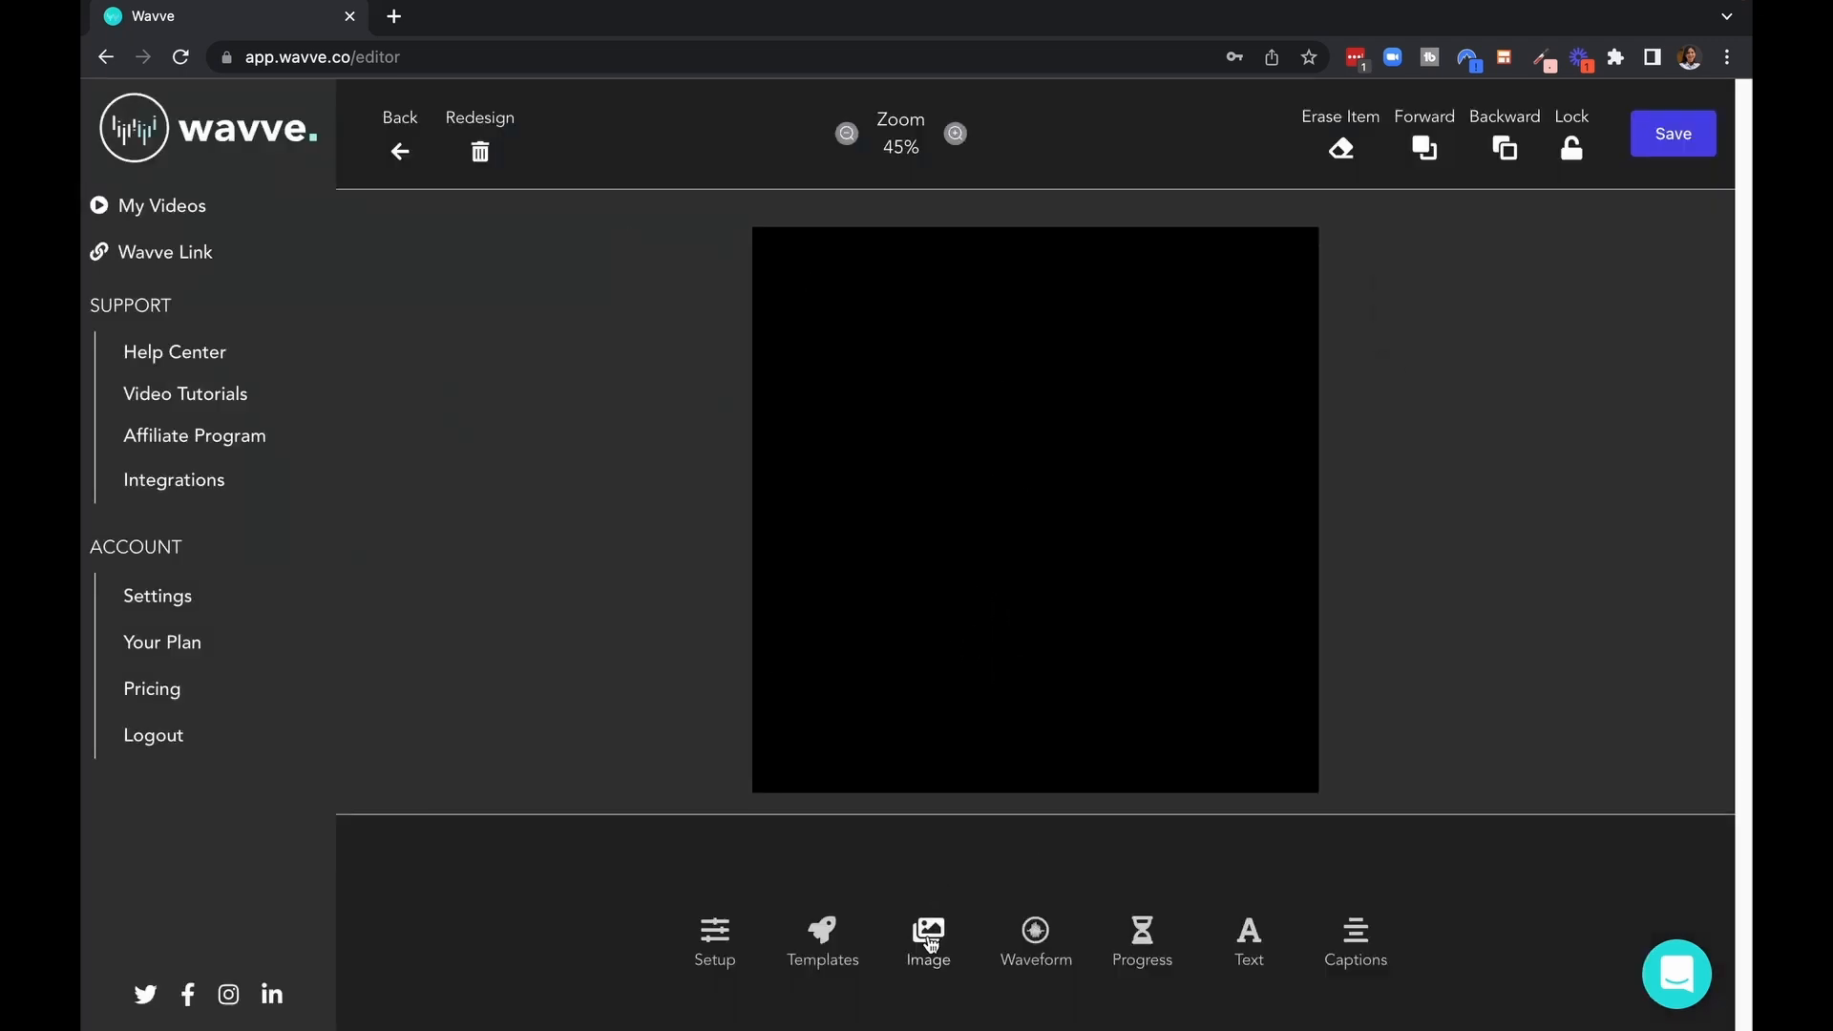
- Upload the How To Launch a Successful Podcast graphic onto the canvas
left_click(928, 941)
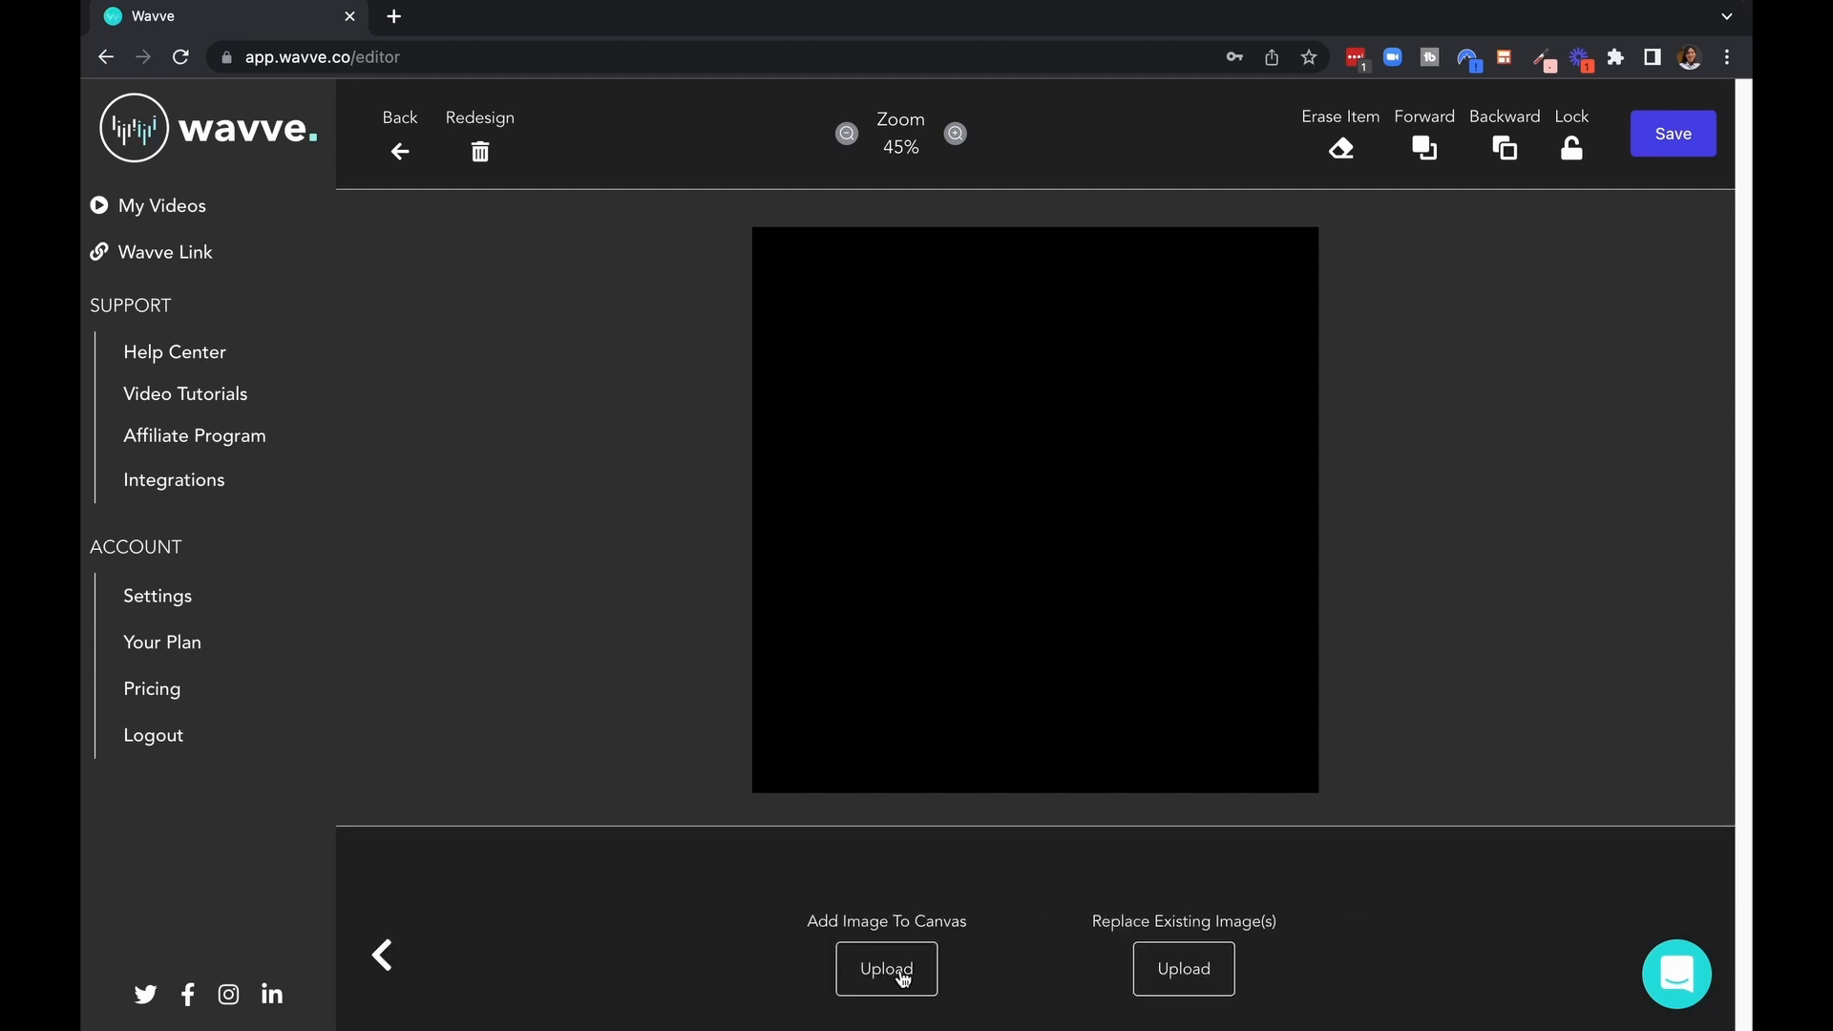
left_click(886, 968)
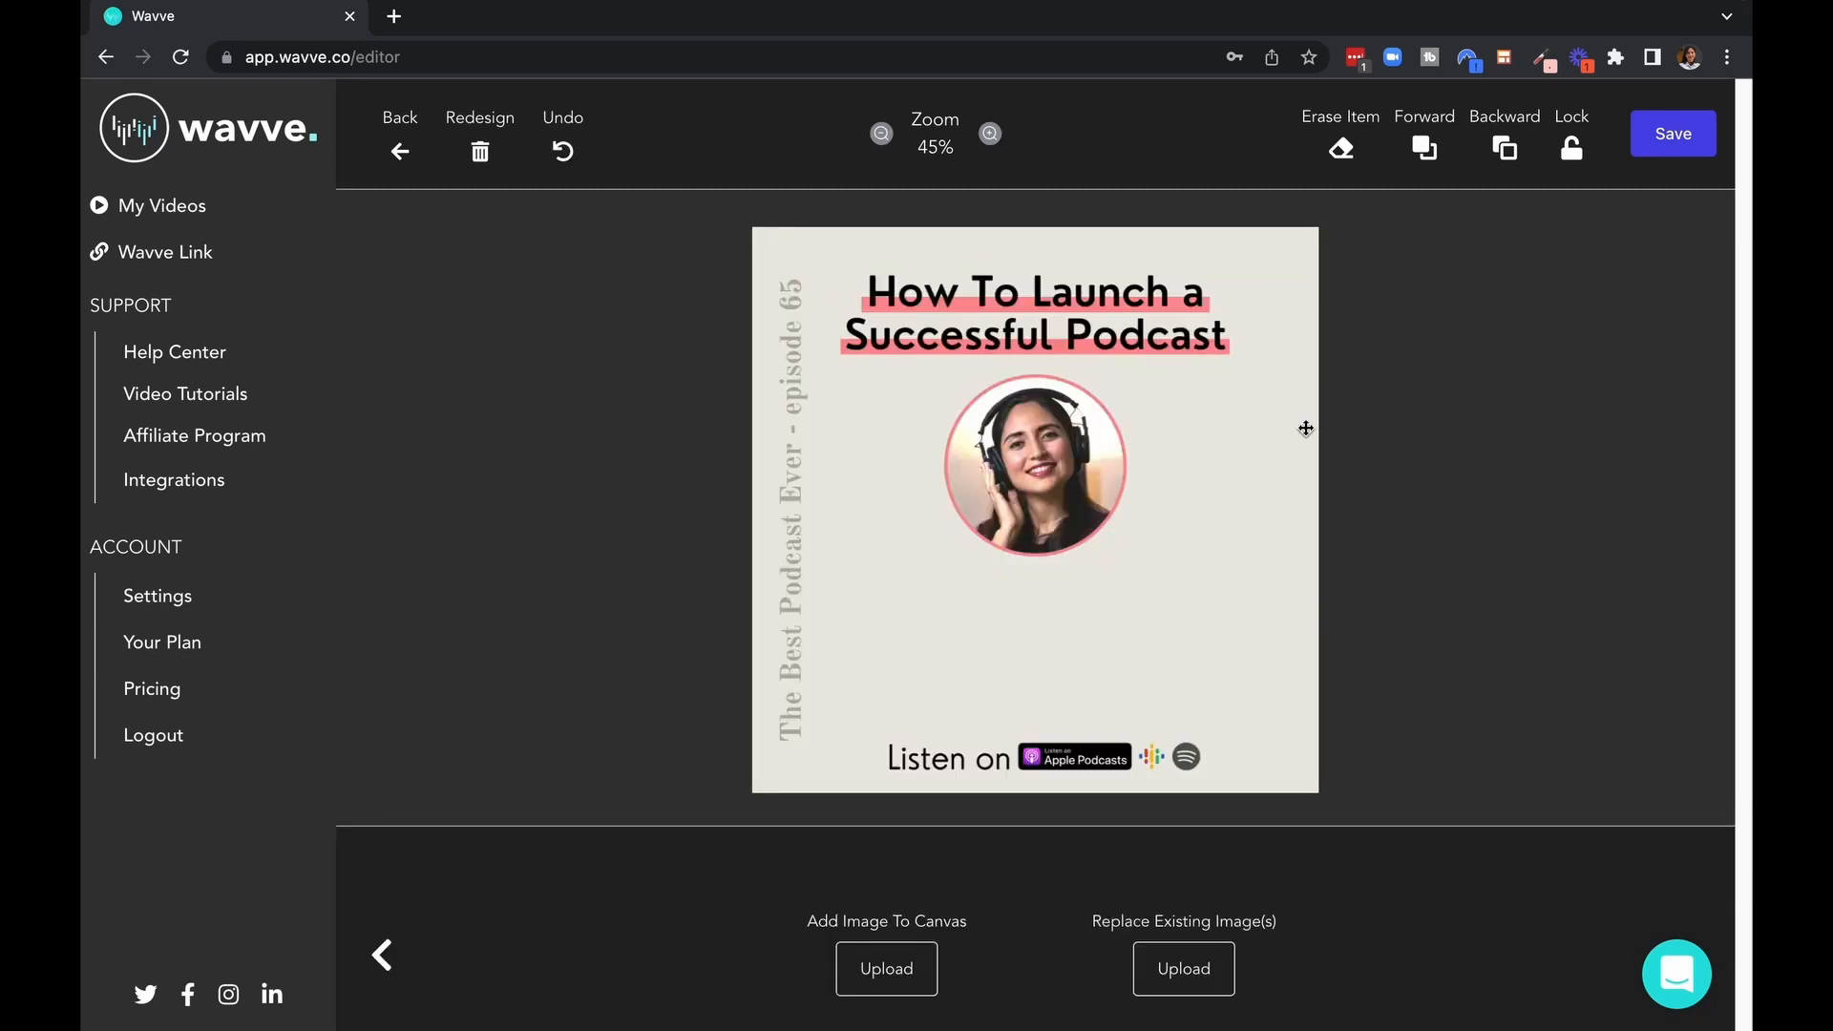
mouse_move(573, 747)
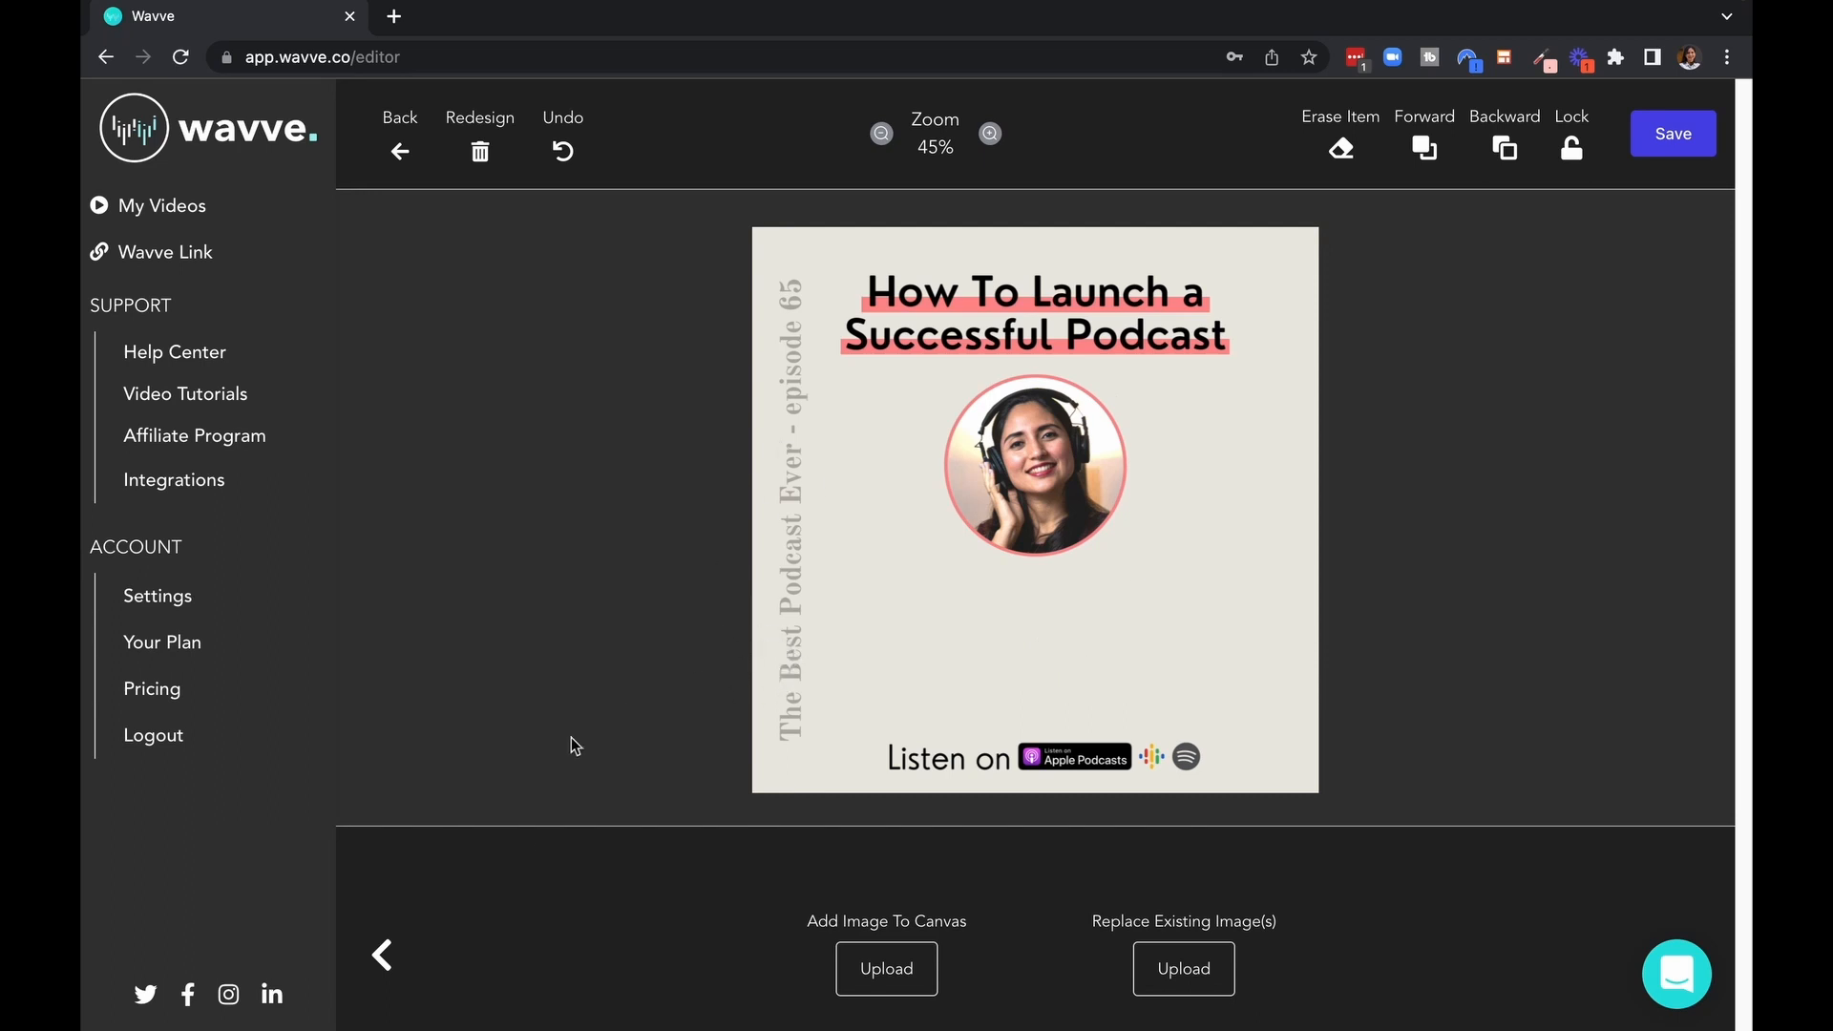
left_click(381, 954)
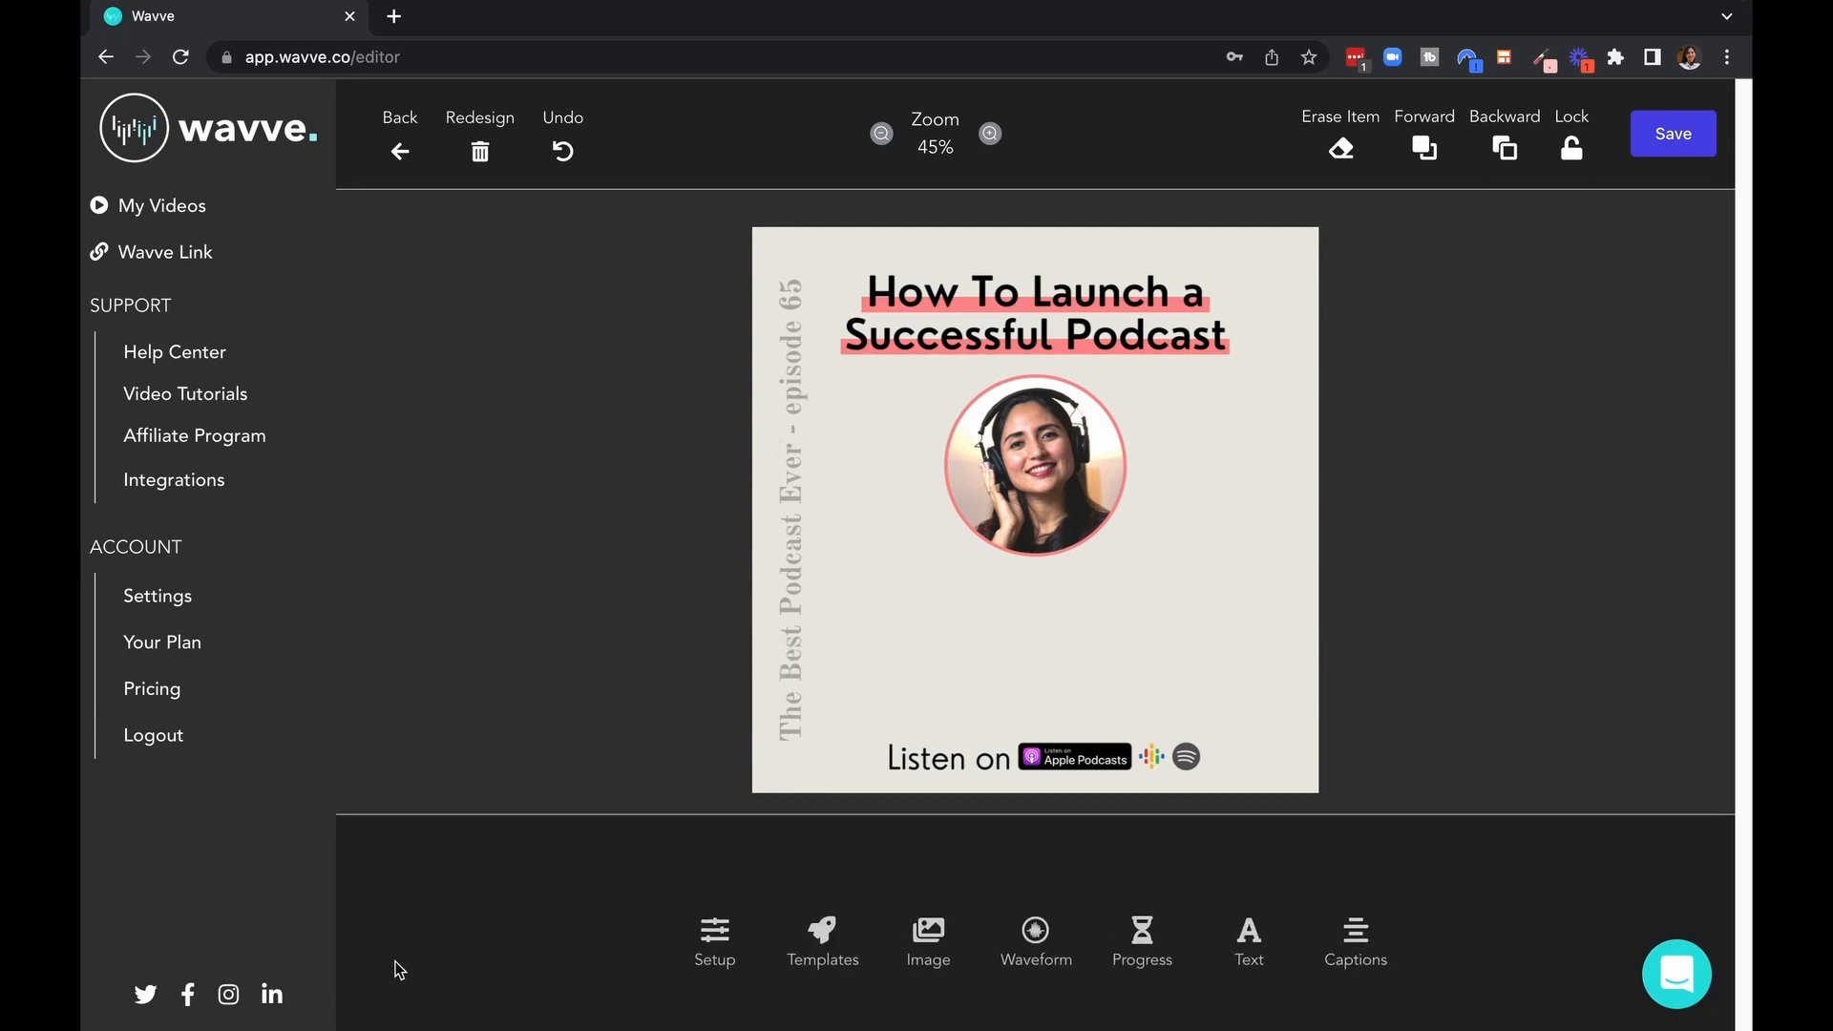
mouse_move(1033, 931)
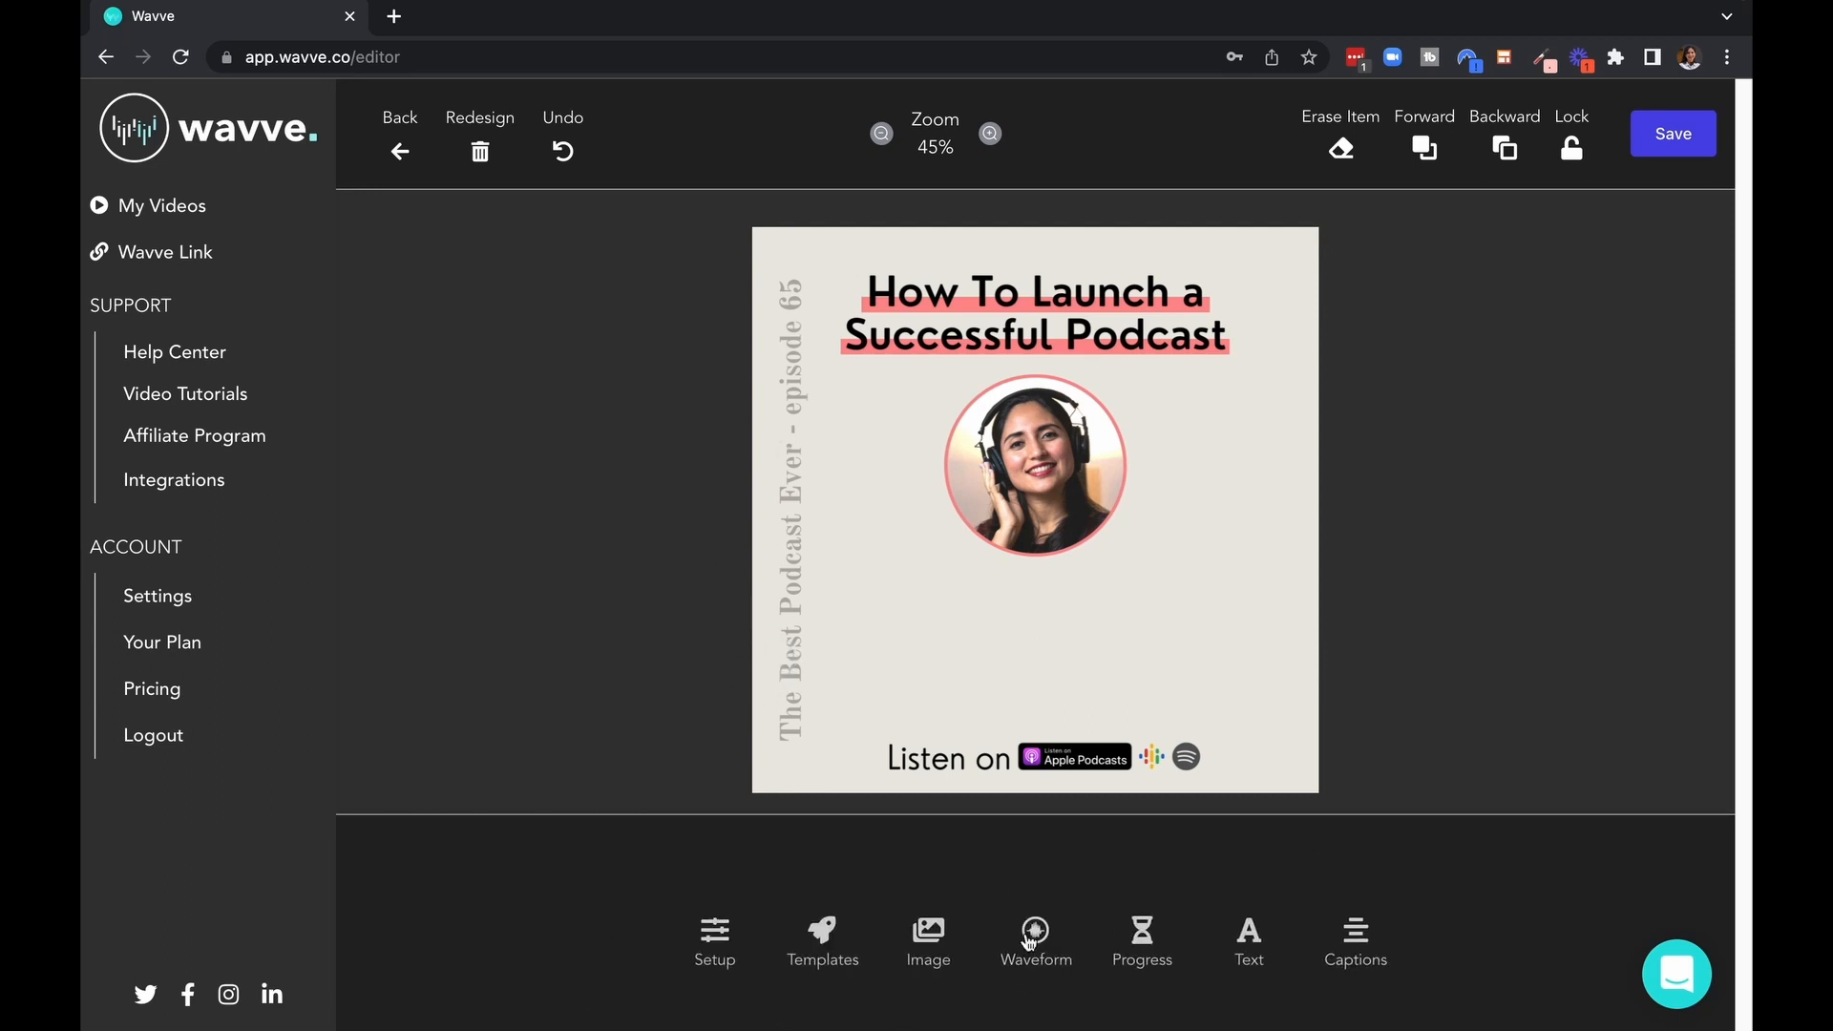
- Set the waveform to black and switch it to the bar-style design under the photo
left_click(1032, 939)
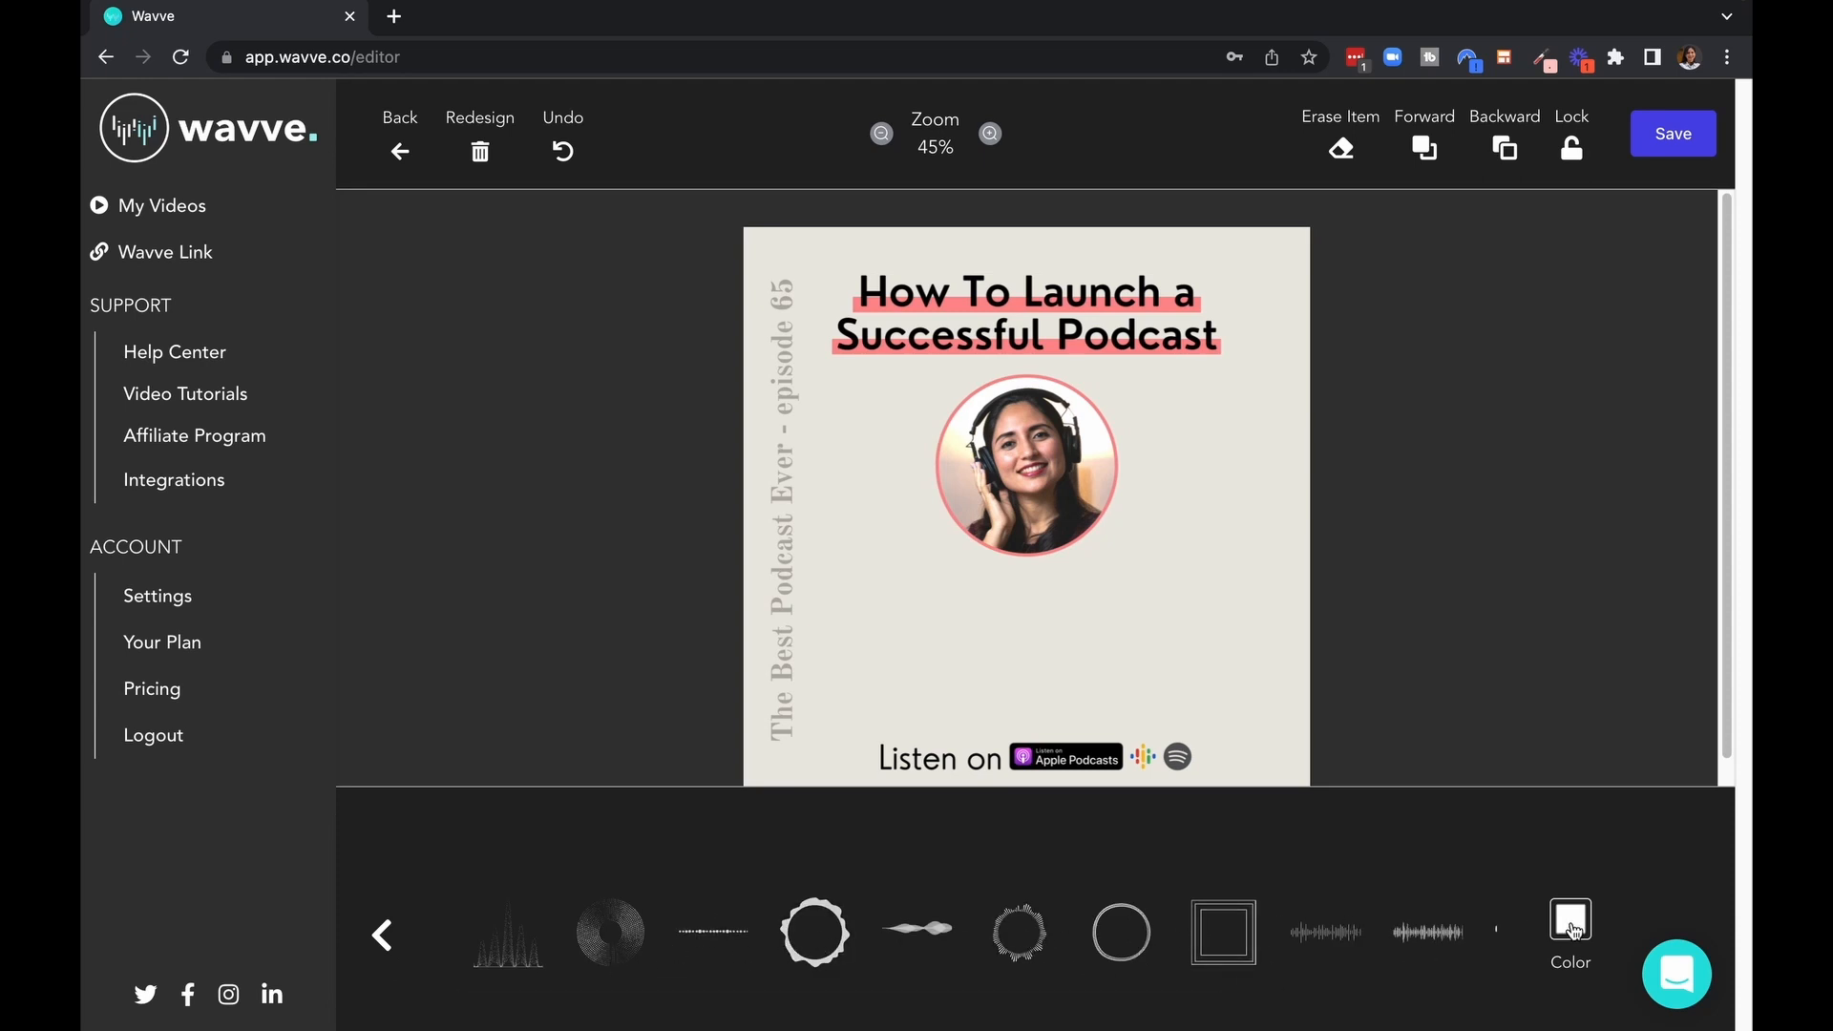
left_click(1569, 922)
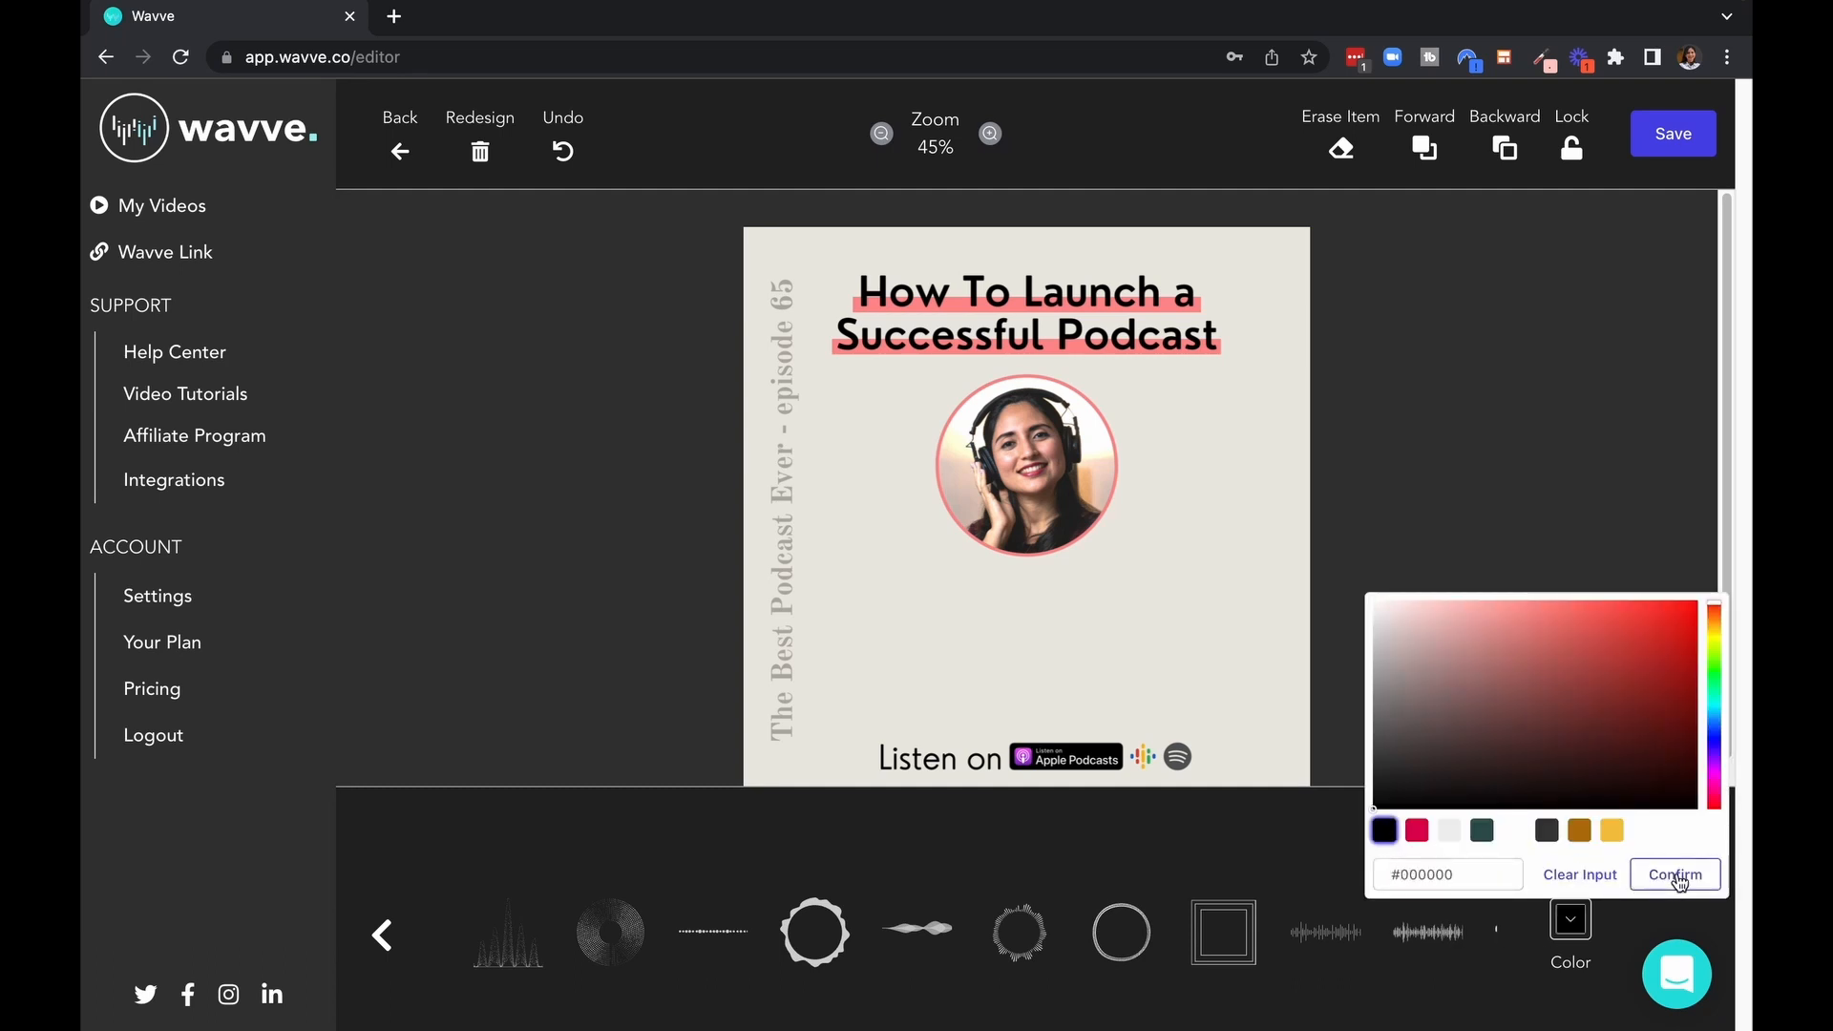
left_click(1675, 875)
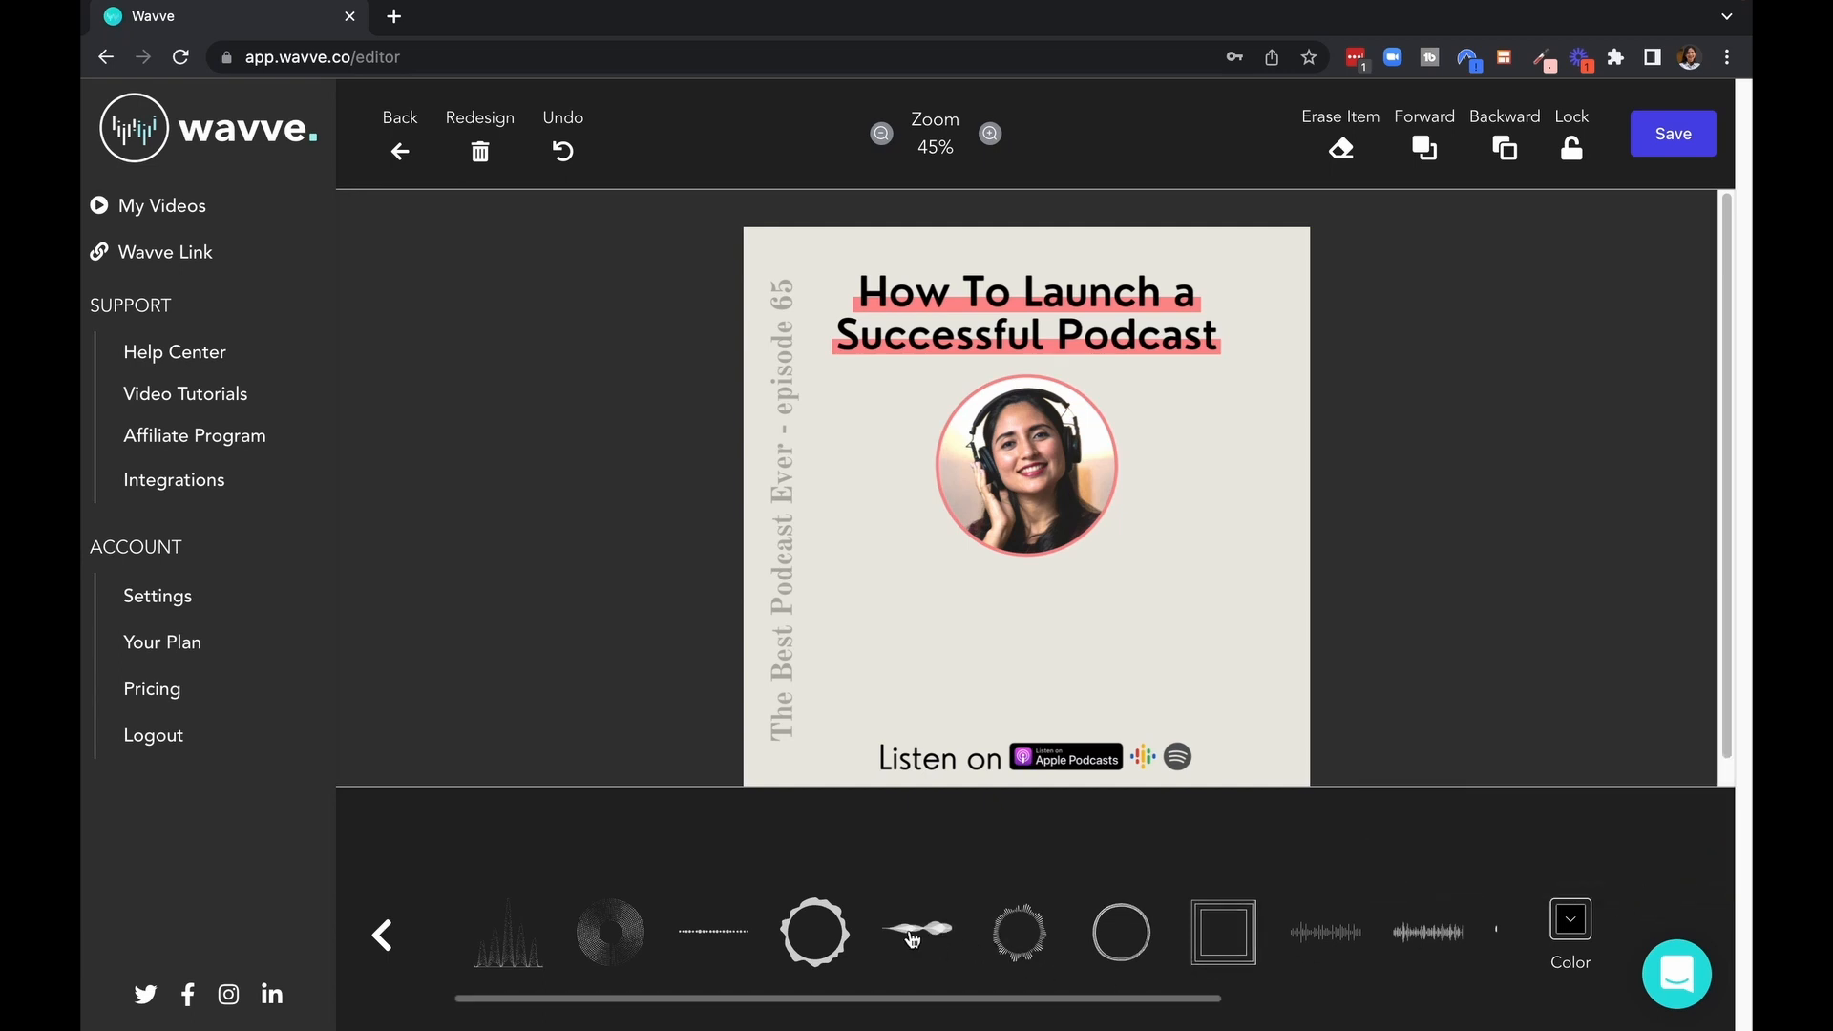
left_click(918, 932)
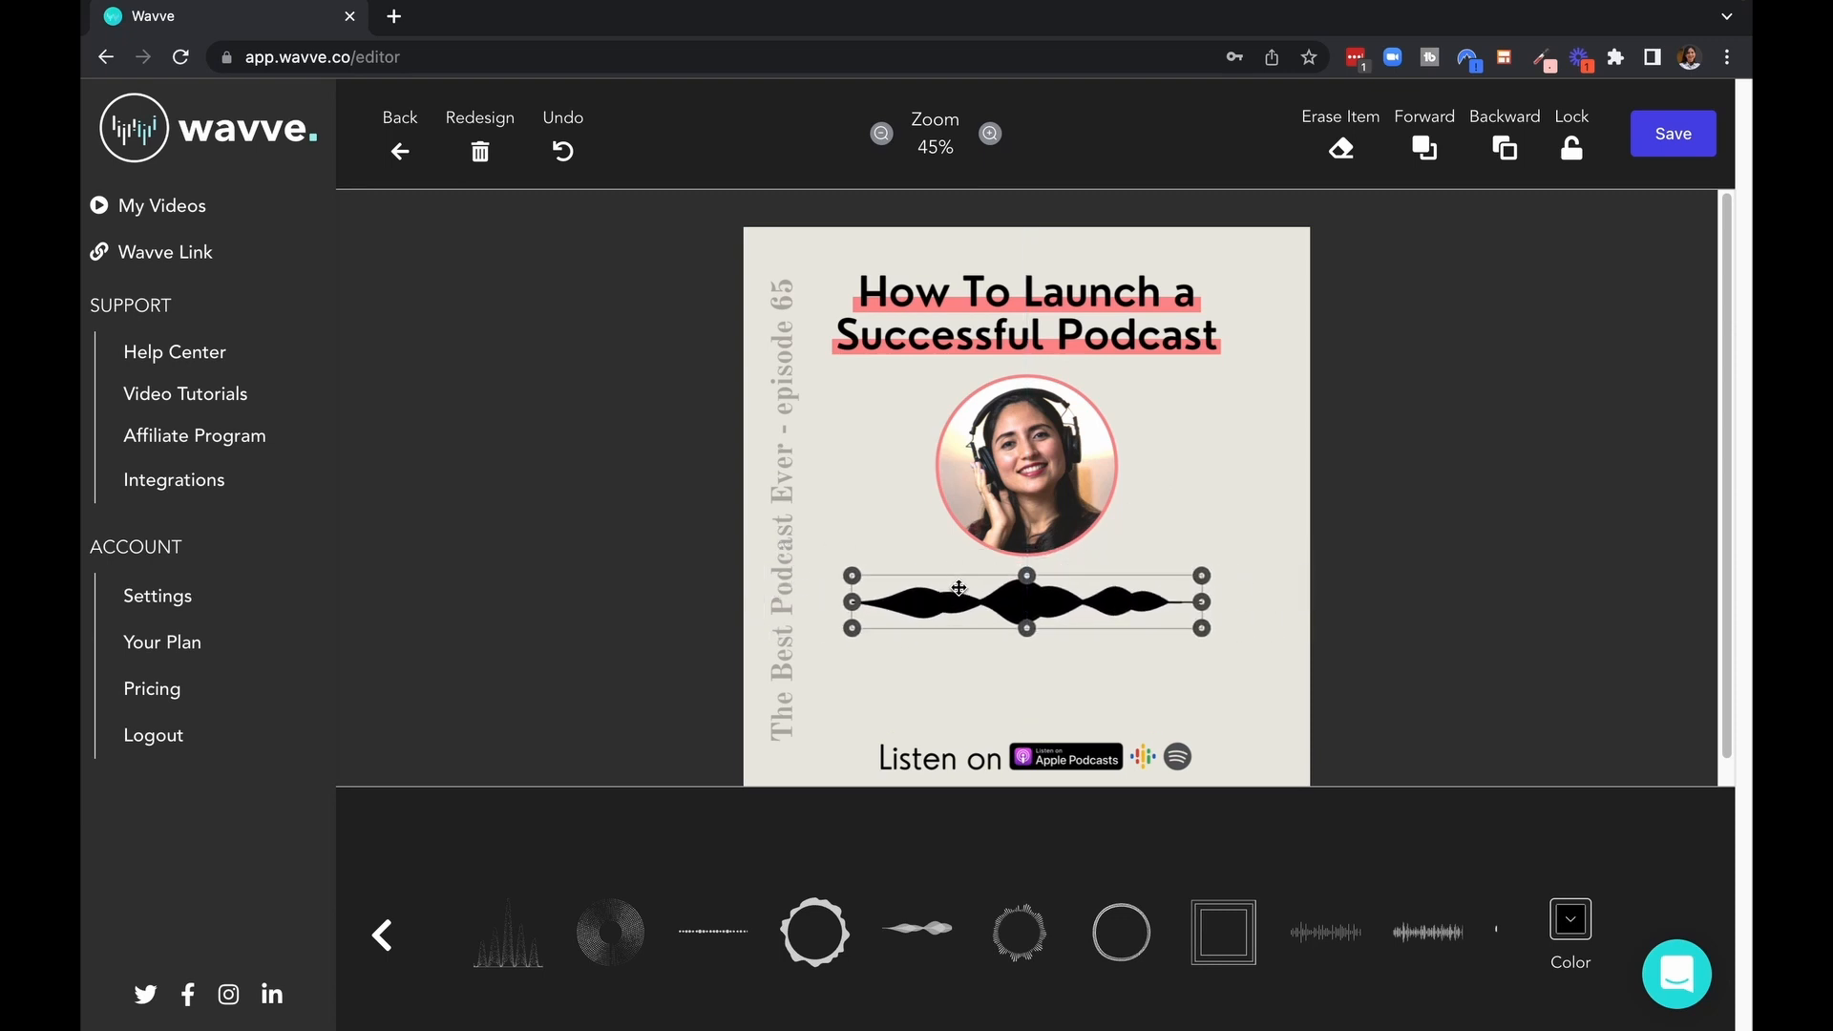
left_click(1017, 931)
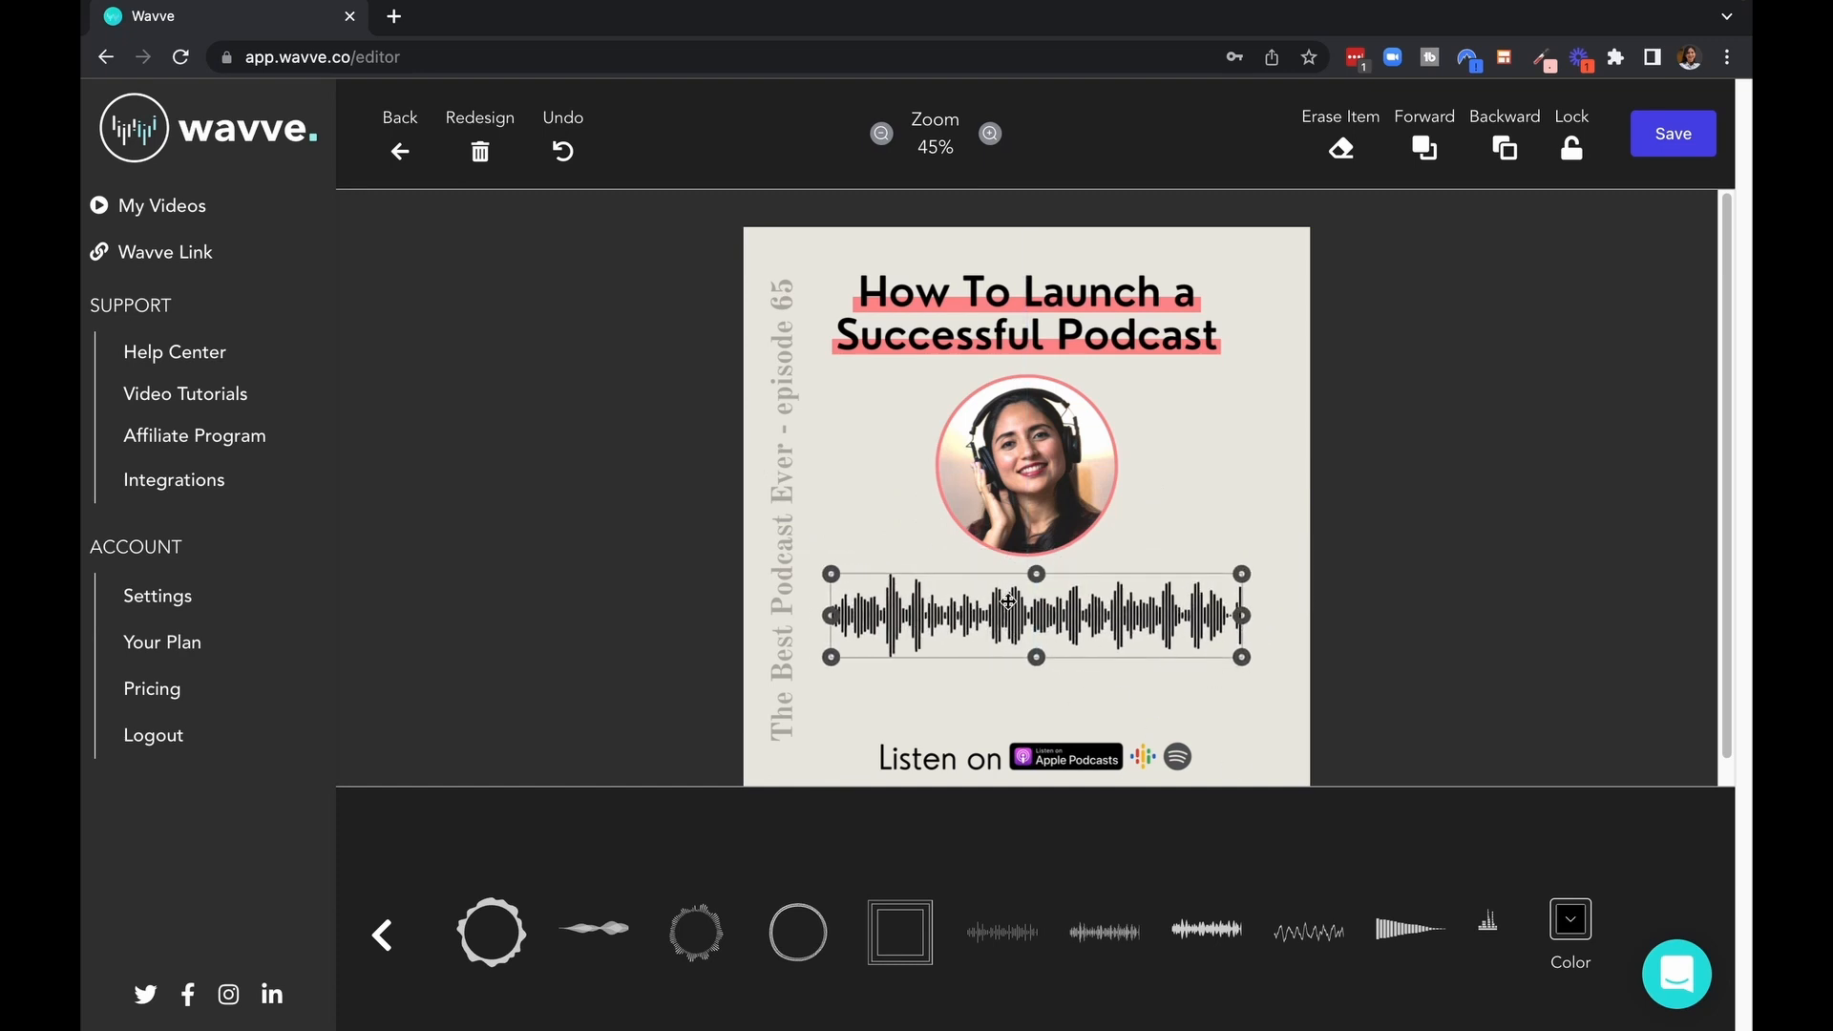
mouse_move(1050, 704)
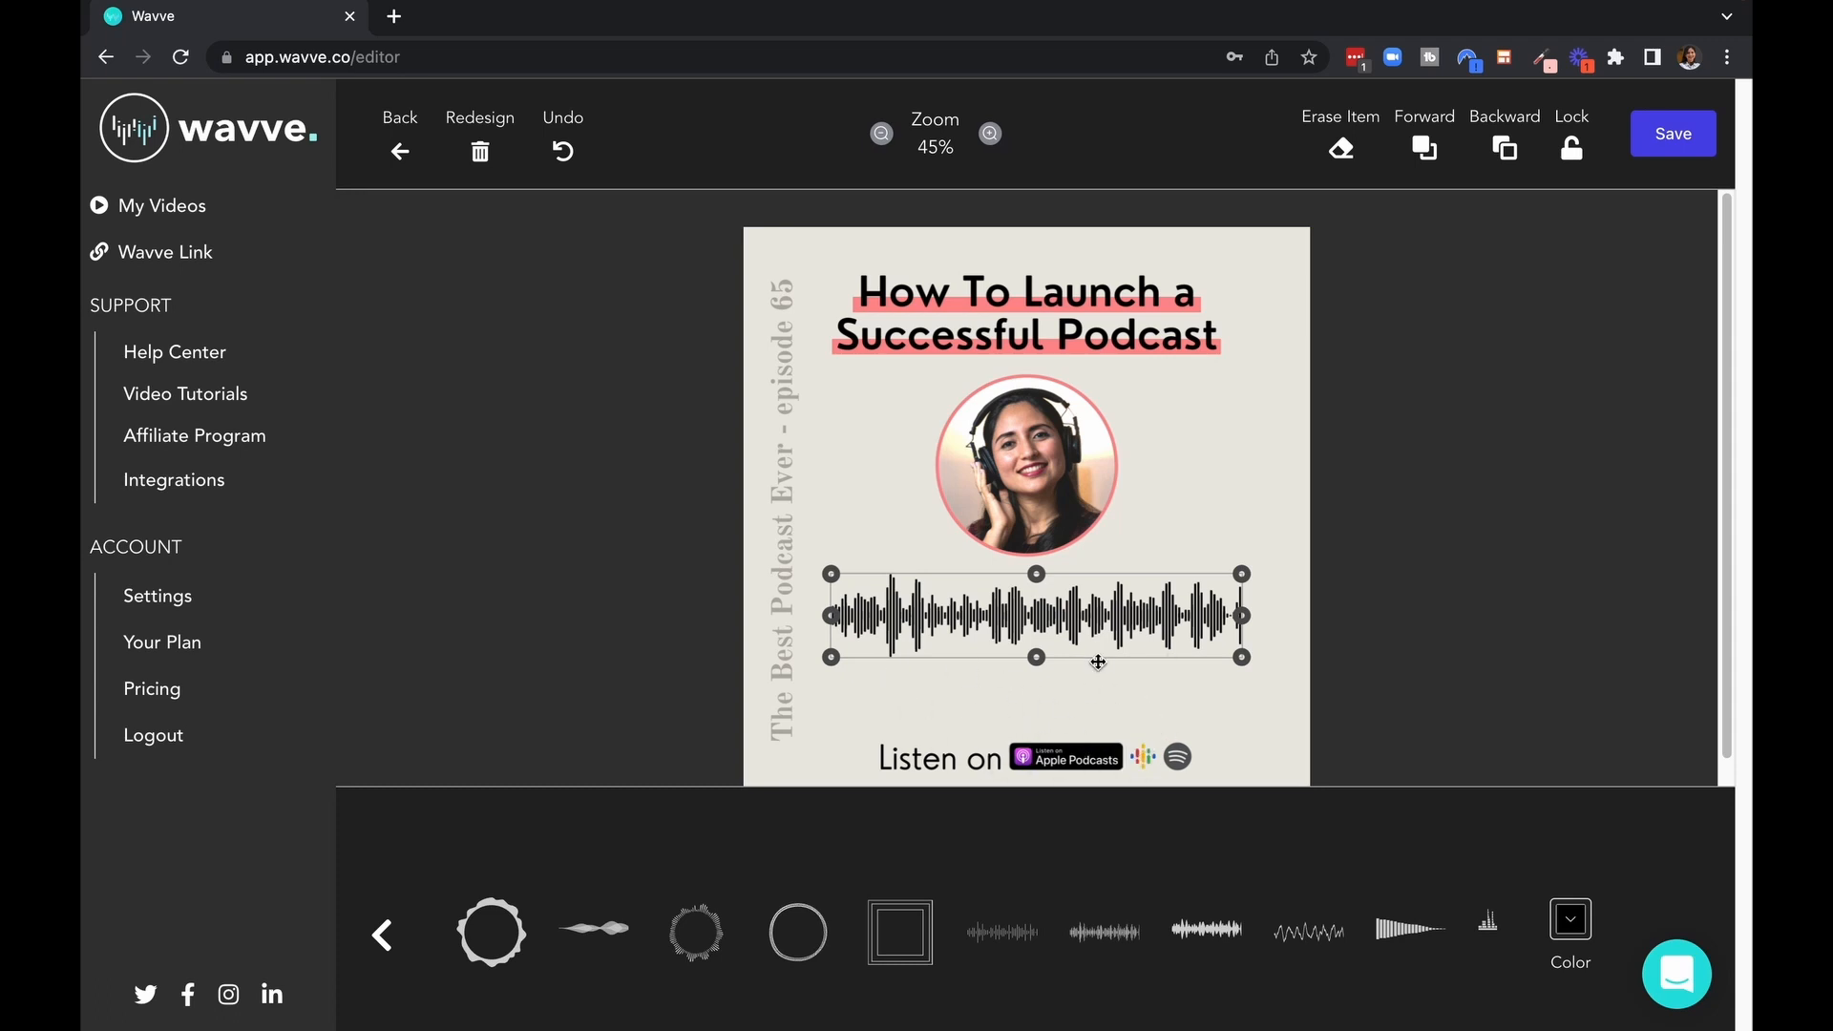
mouse_move(1153, 535)
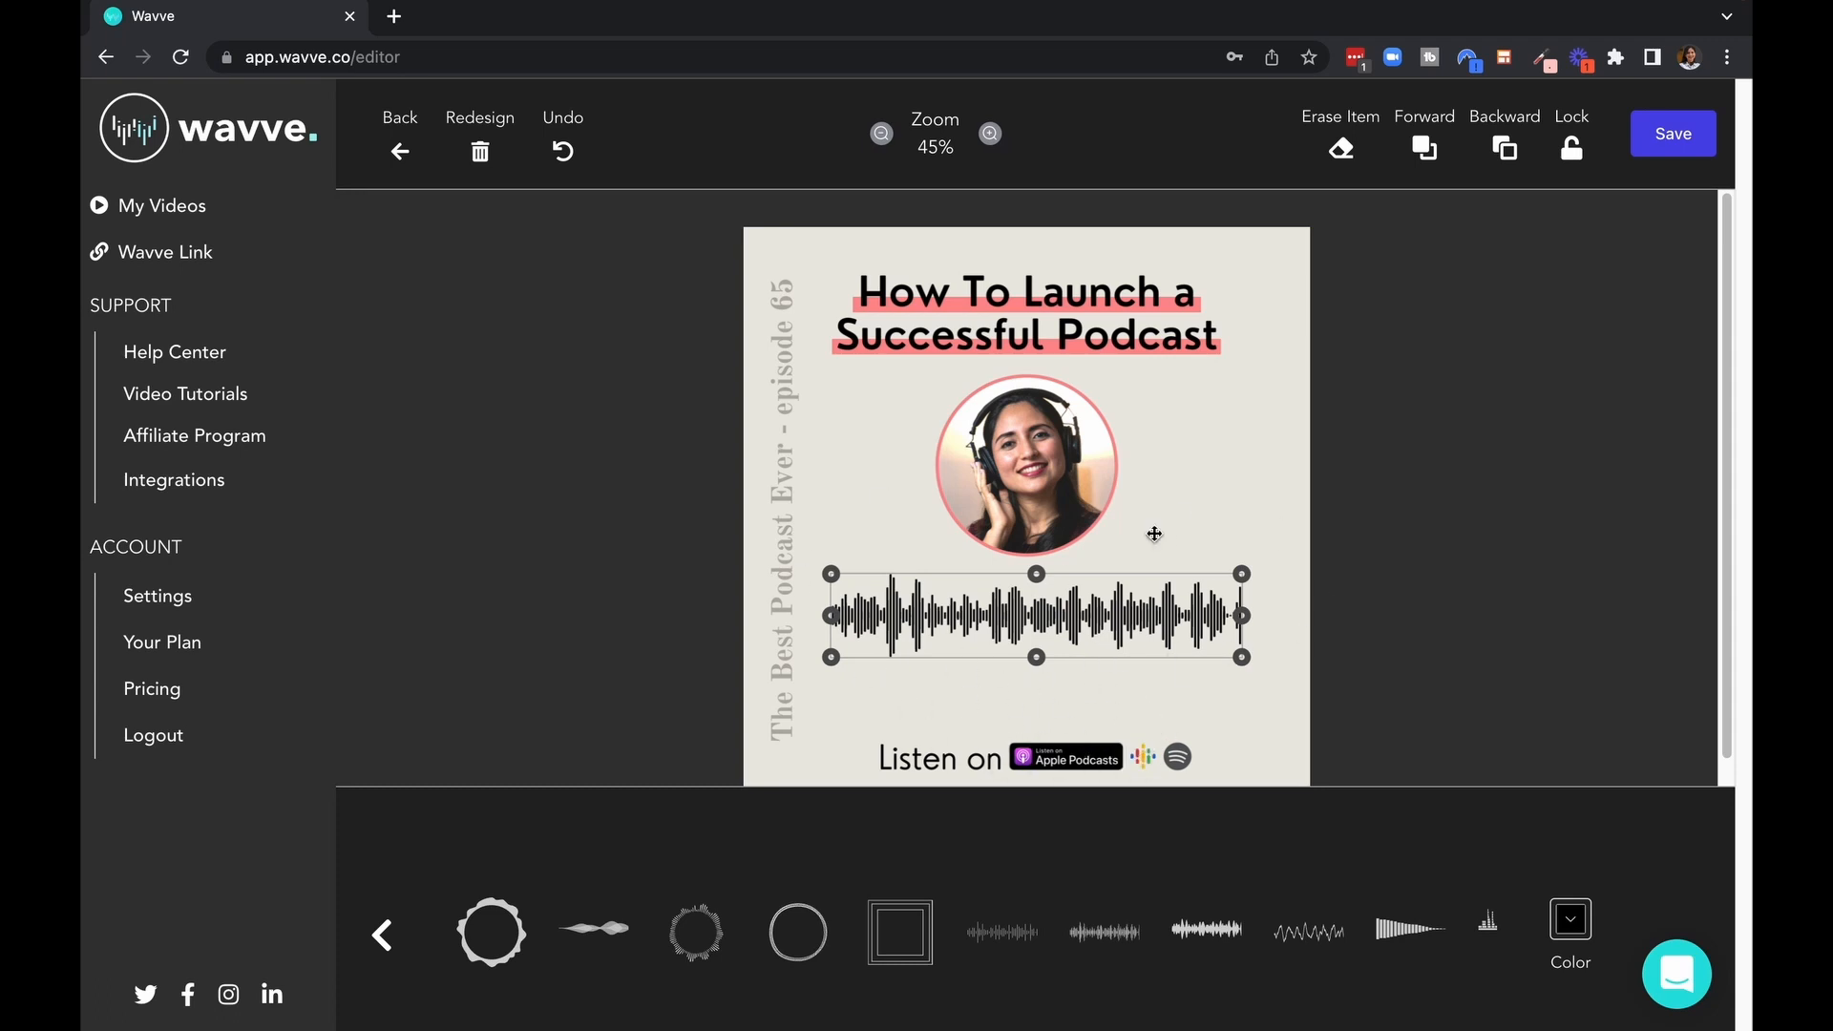
mouse_move(831, 538)
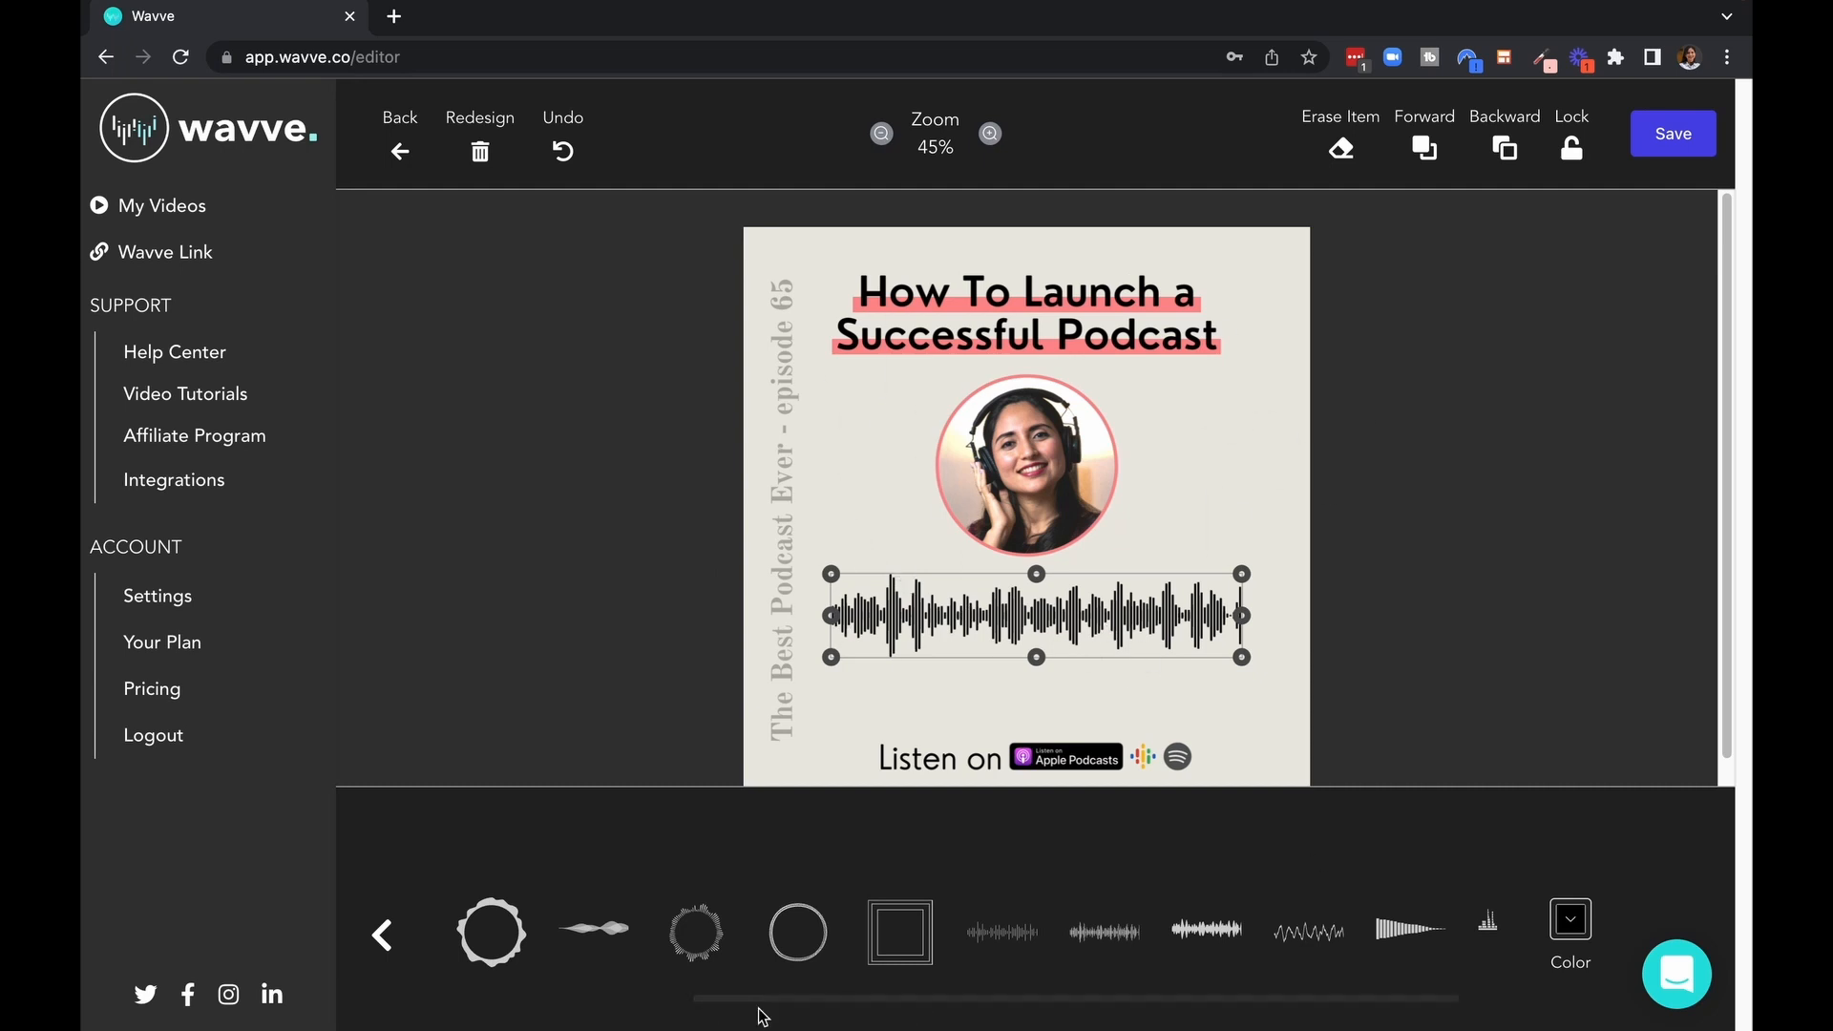
mouse_move(1349, 670)
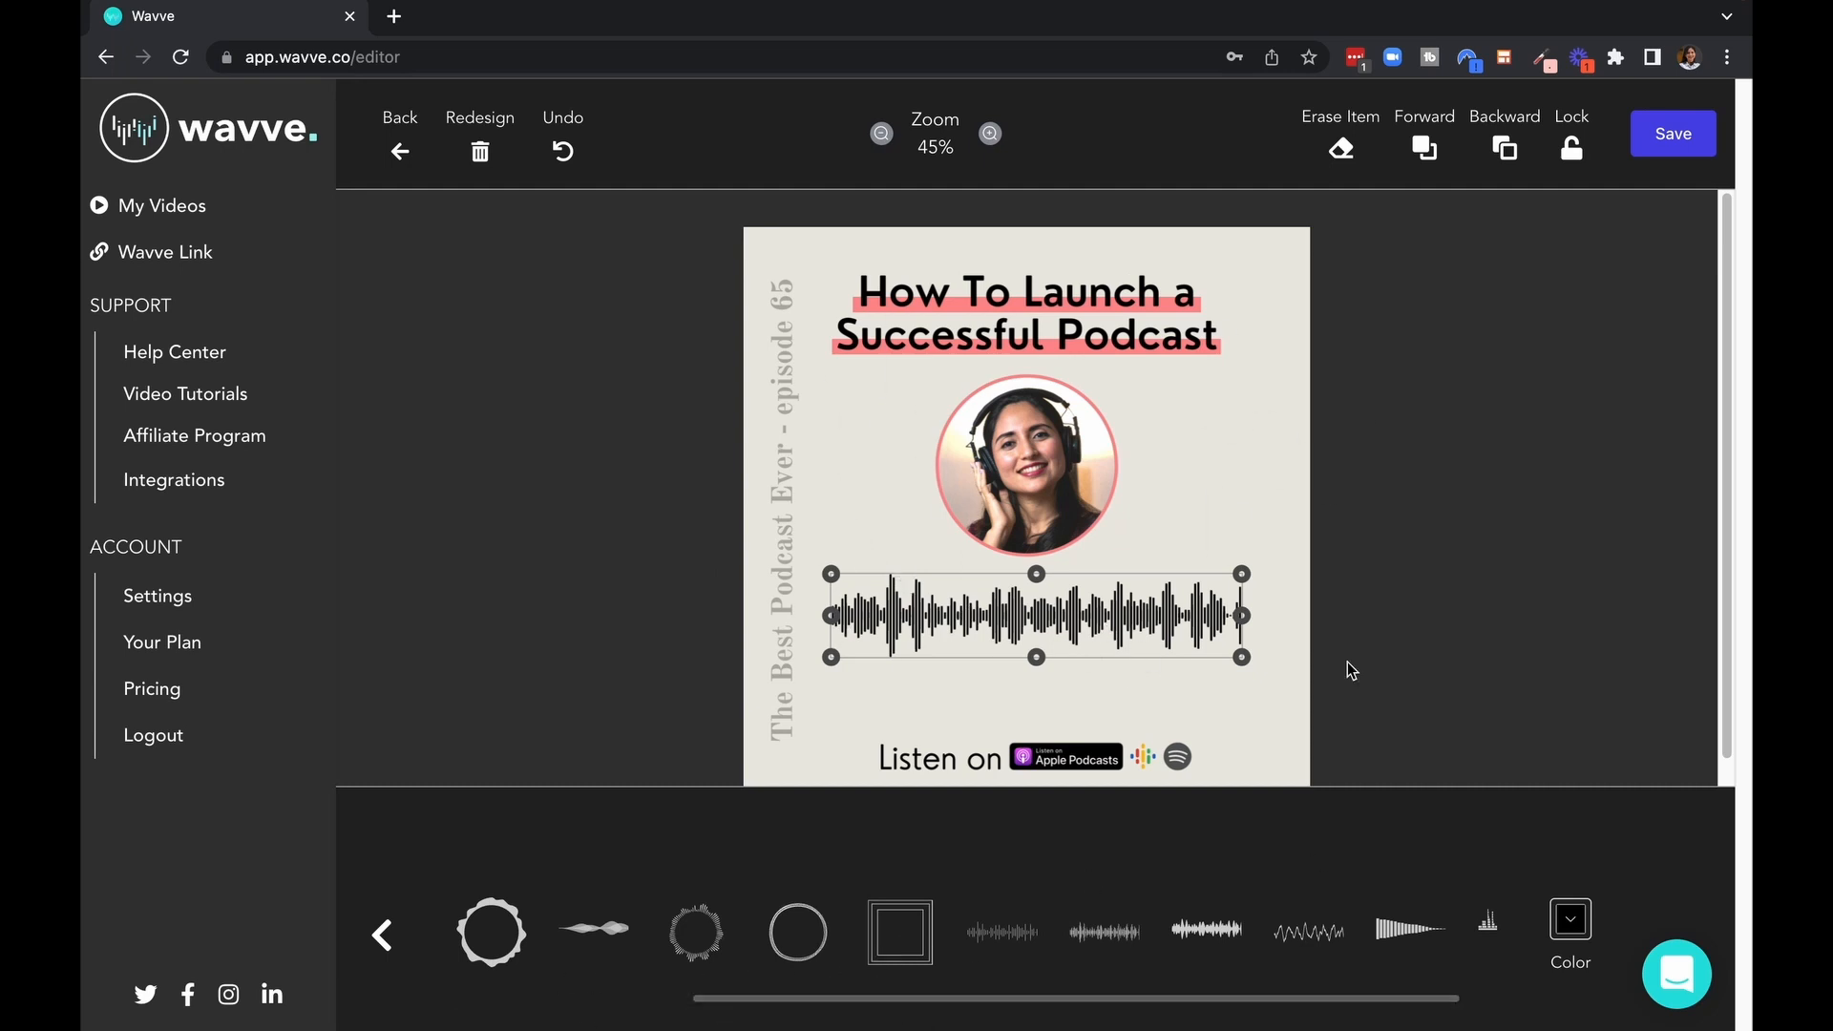
mouse_move(1672, 134)
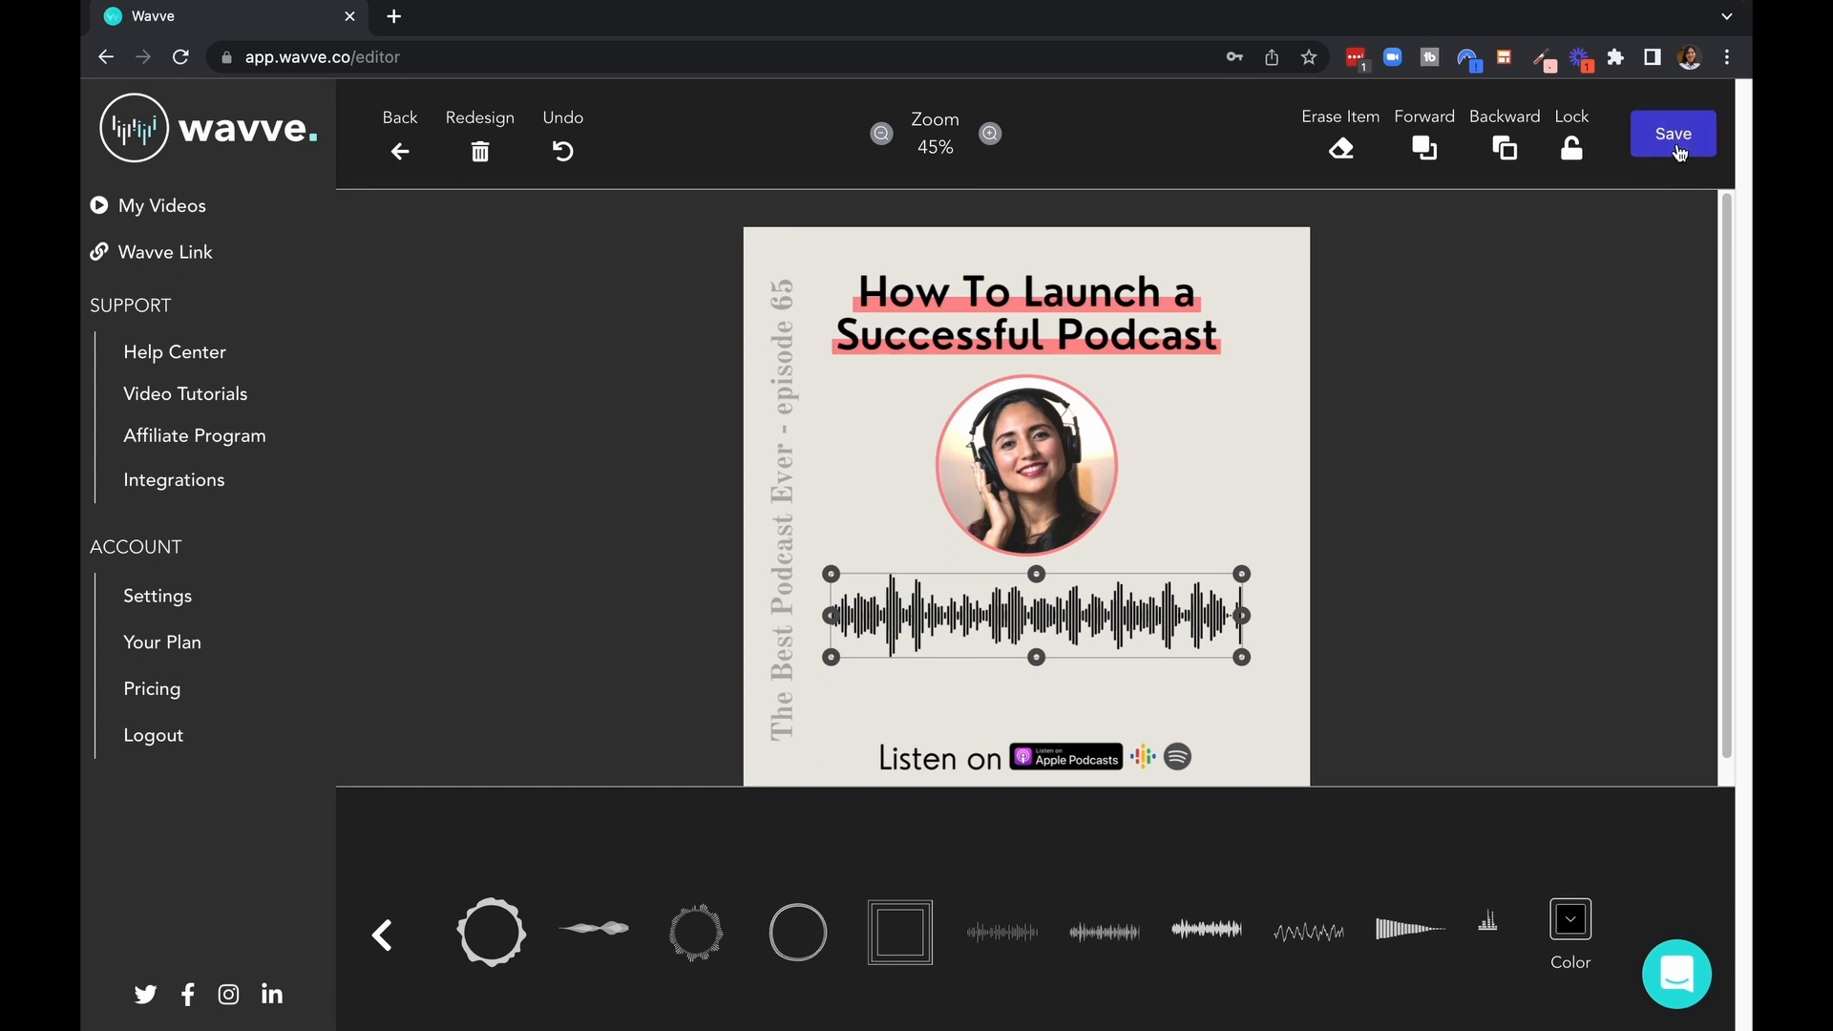
- Save the design under the default name Wavve 08/18/2022
left_click(1672, 133)
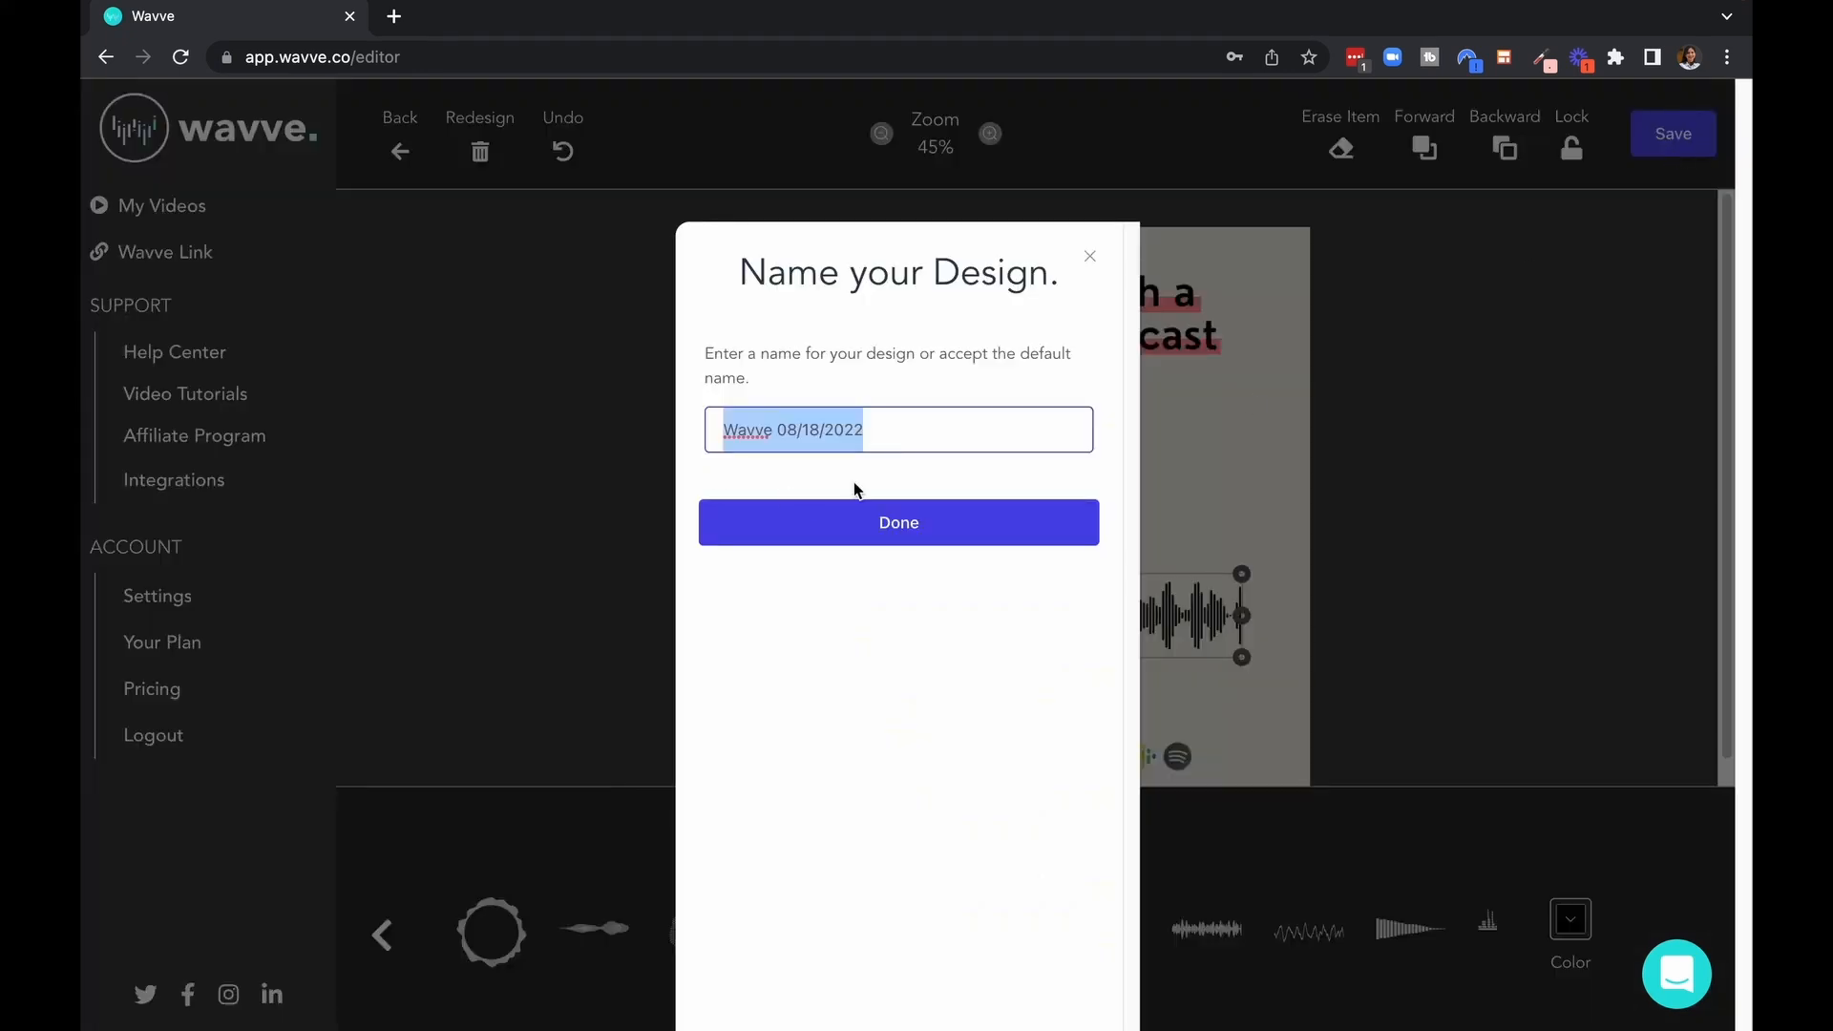
mouse_move(926, 426)
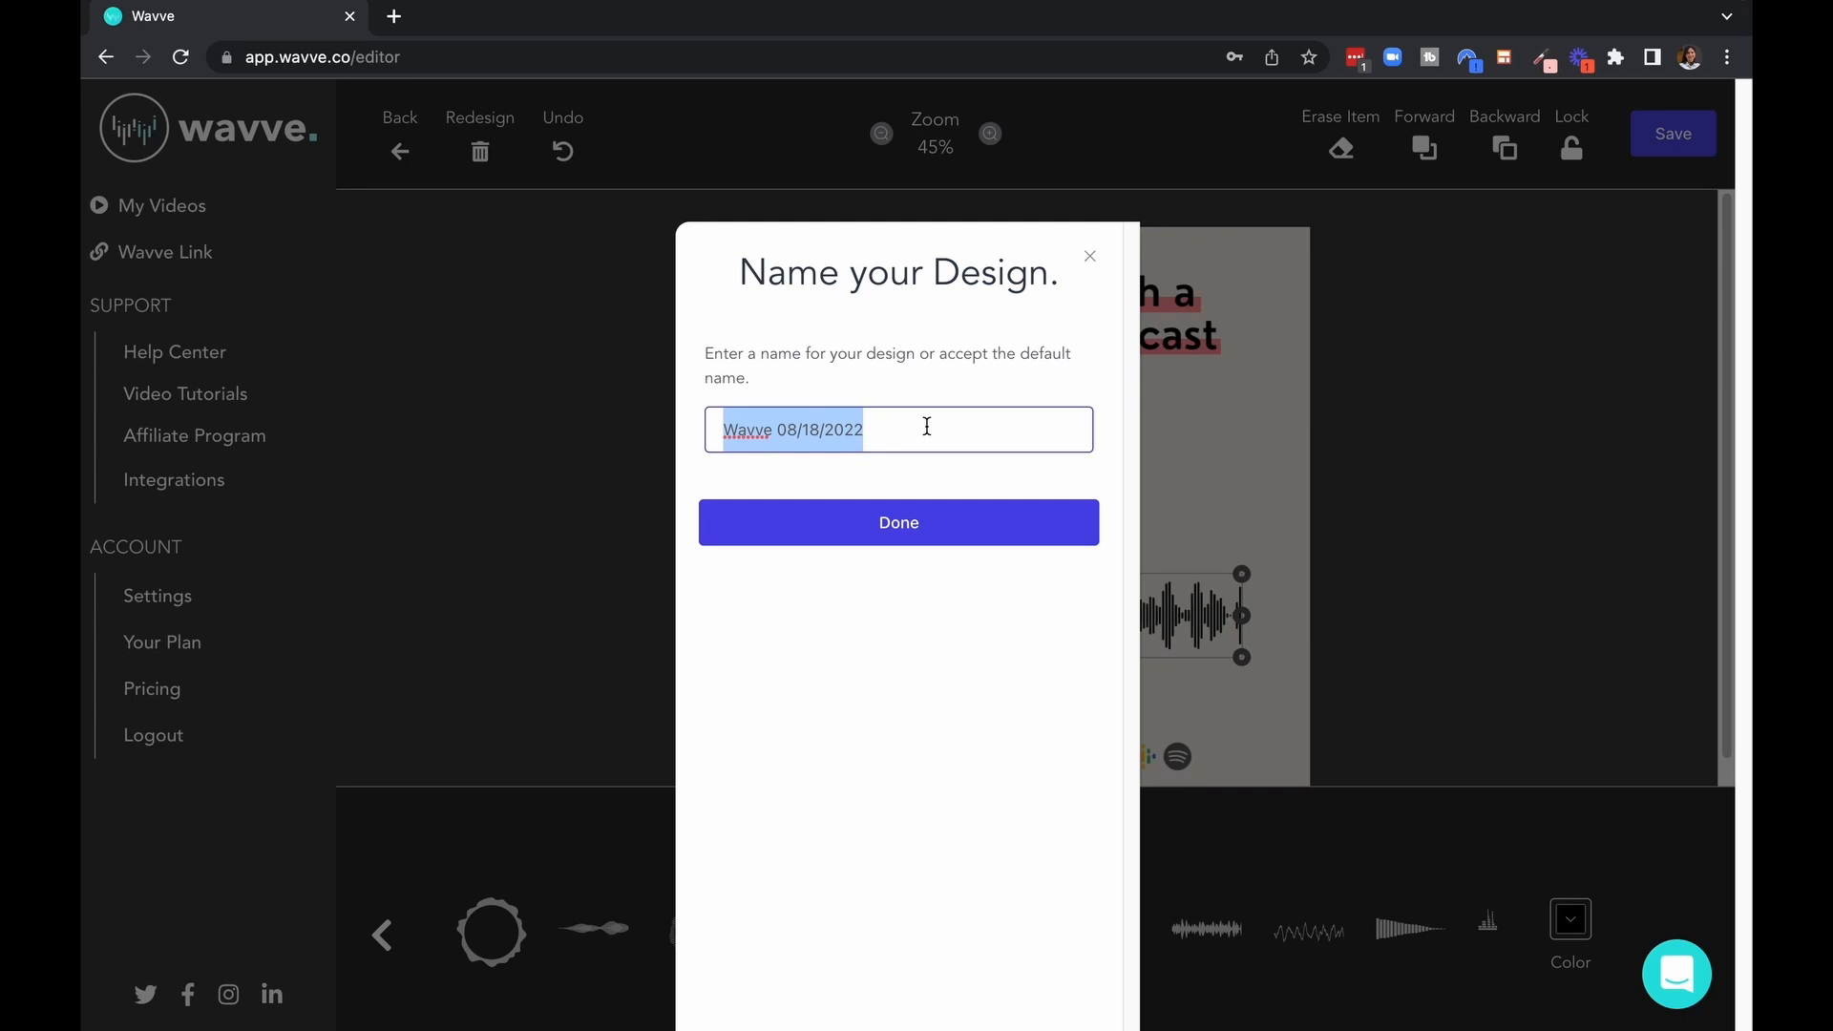
left_click(897, 523)
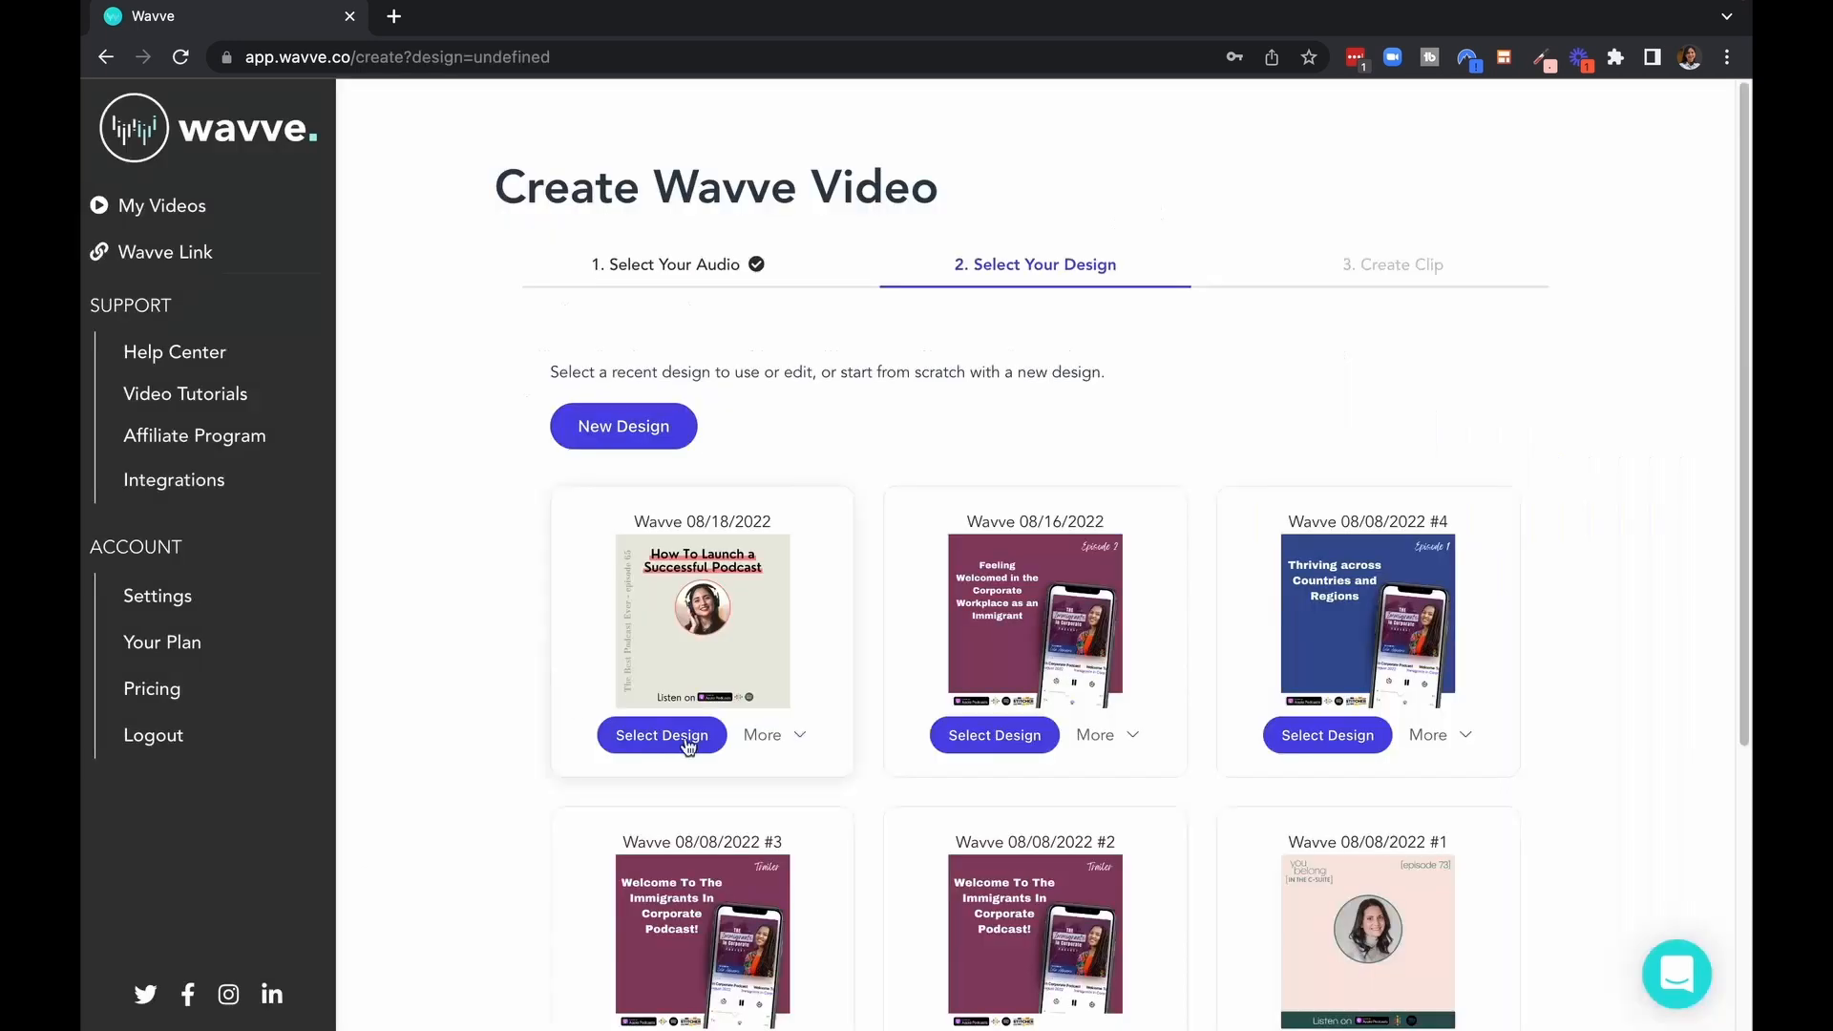
mouse_move(572, 678)
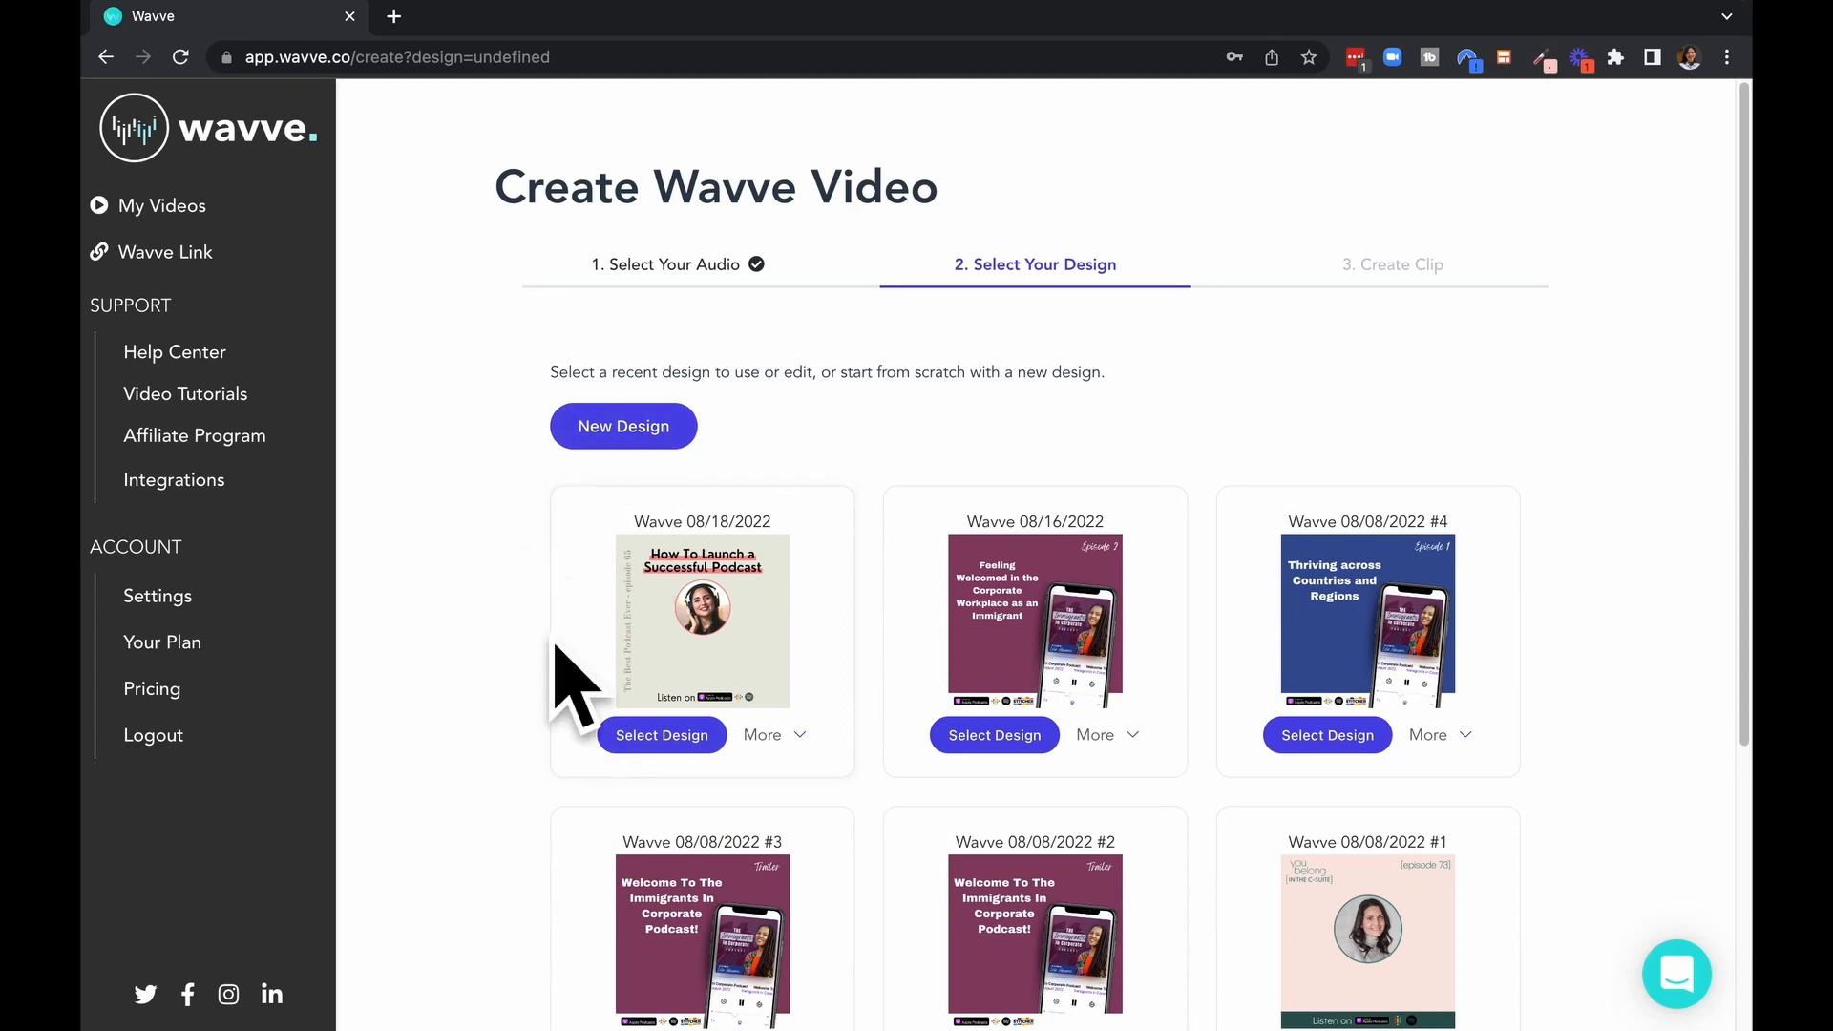
- Select the Wavve 08/18/2022 design and confirm it for the video
left_click(660, 733)
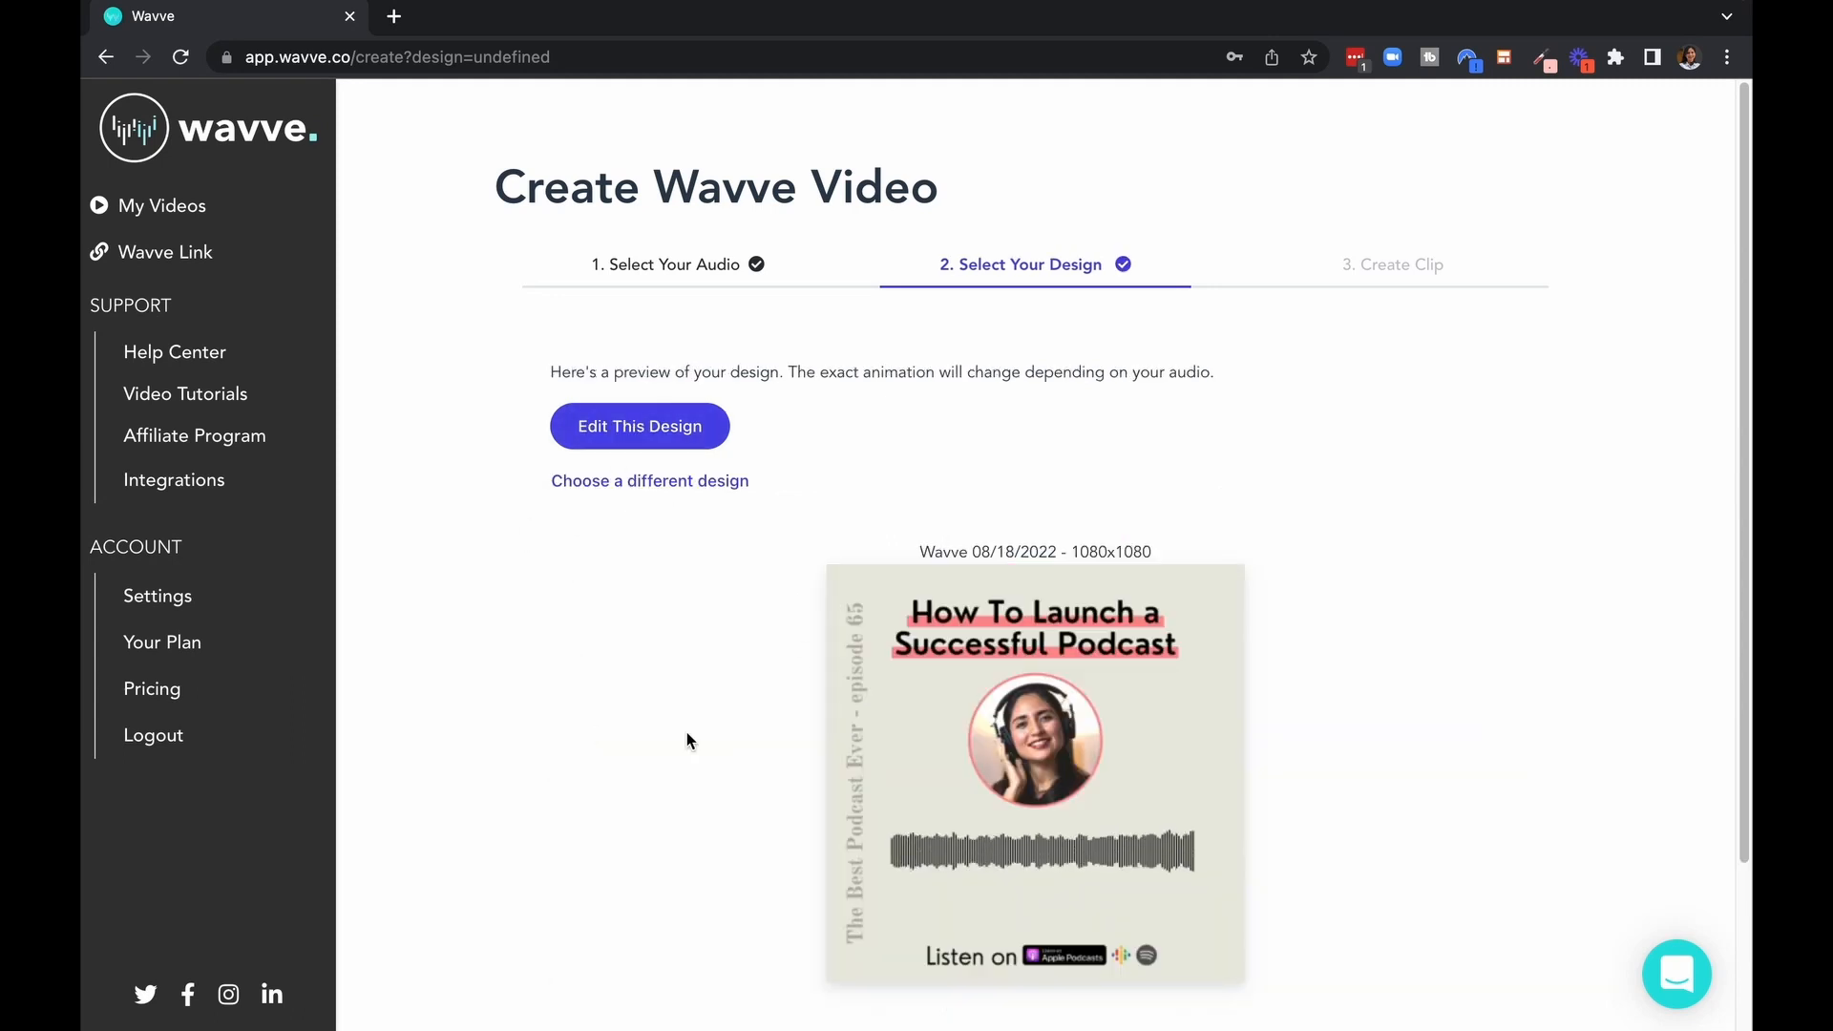
scroll("down", 3)
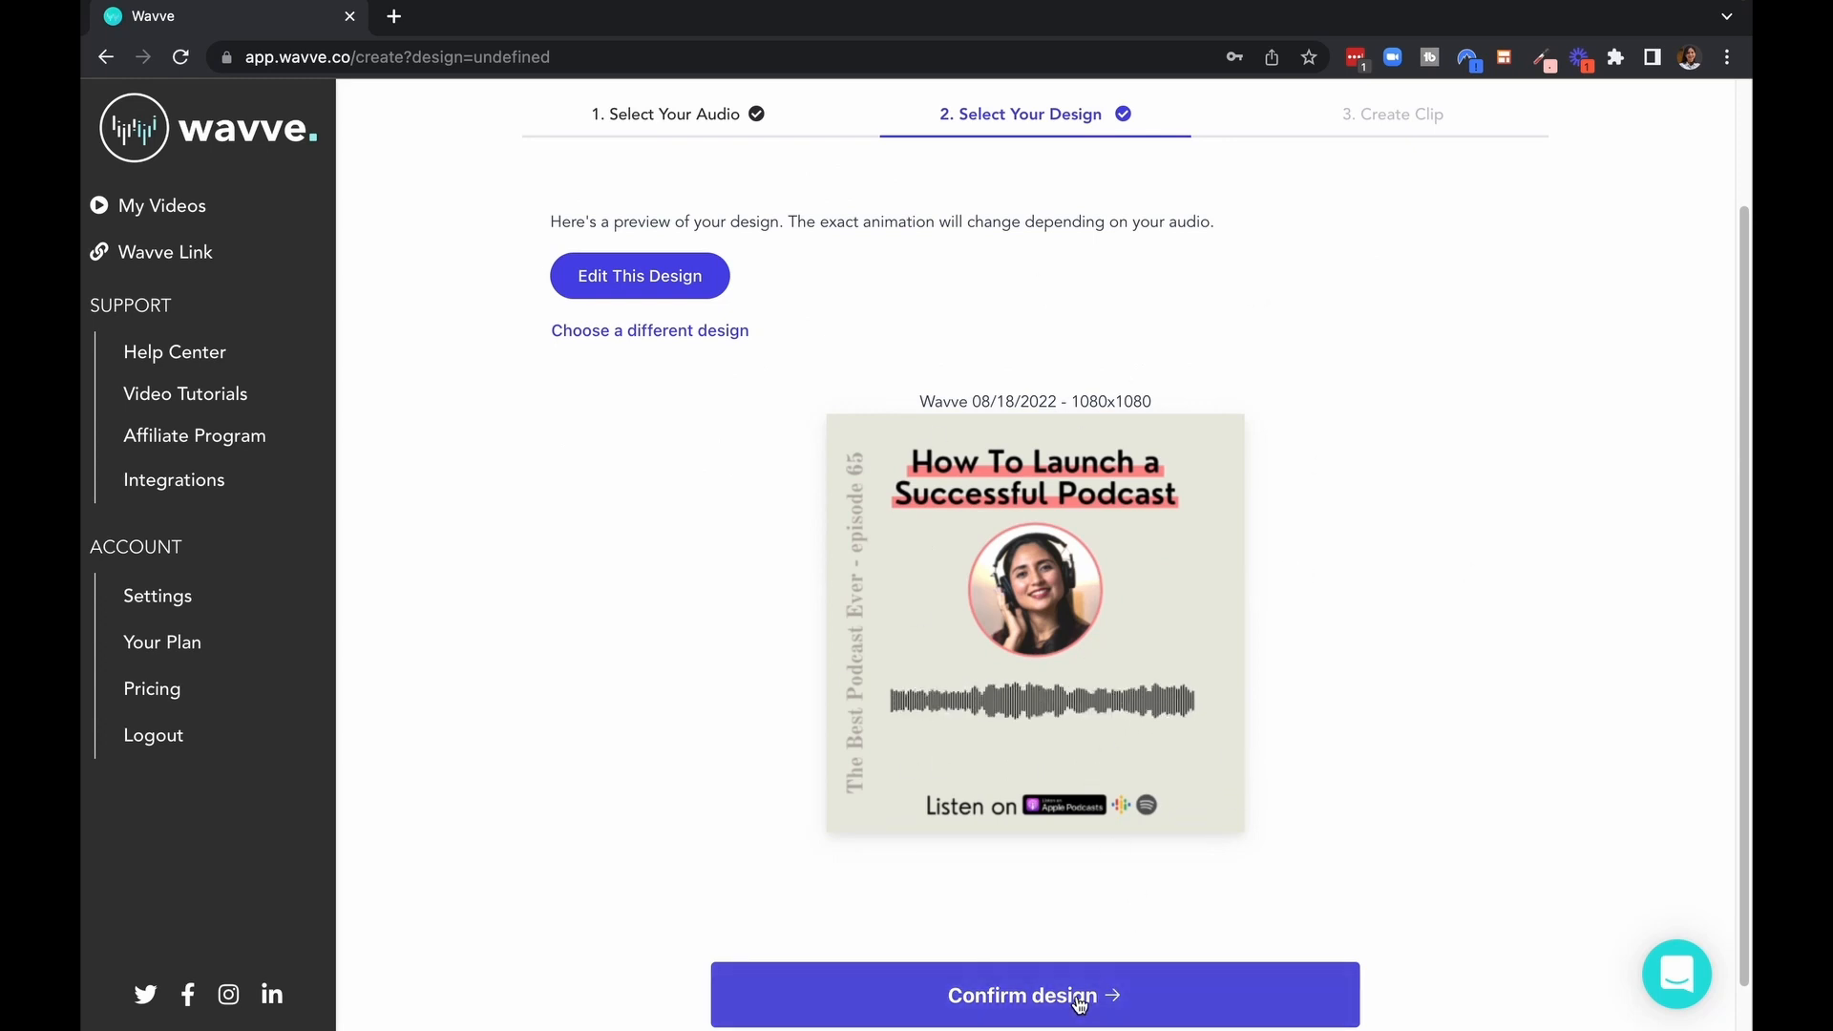
left_click(1033, 995)
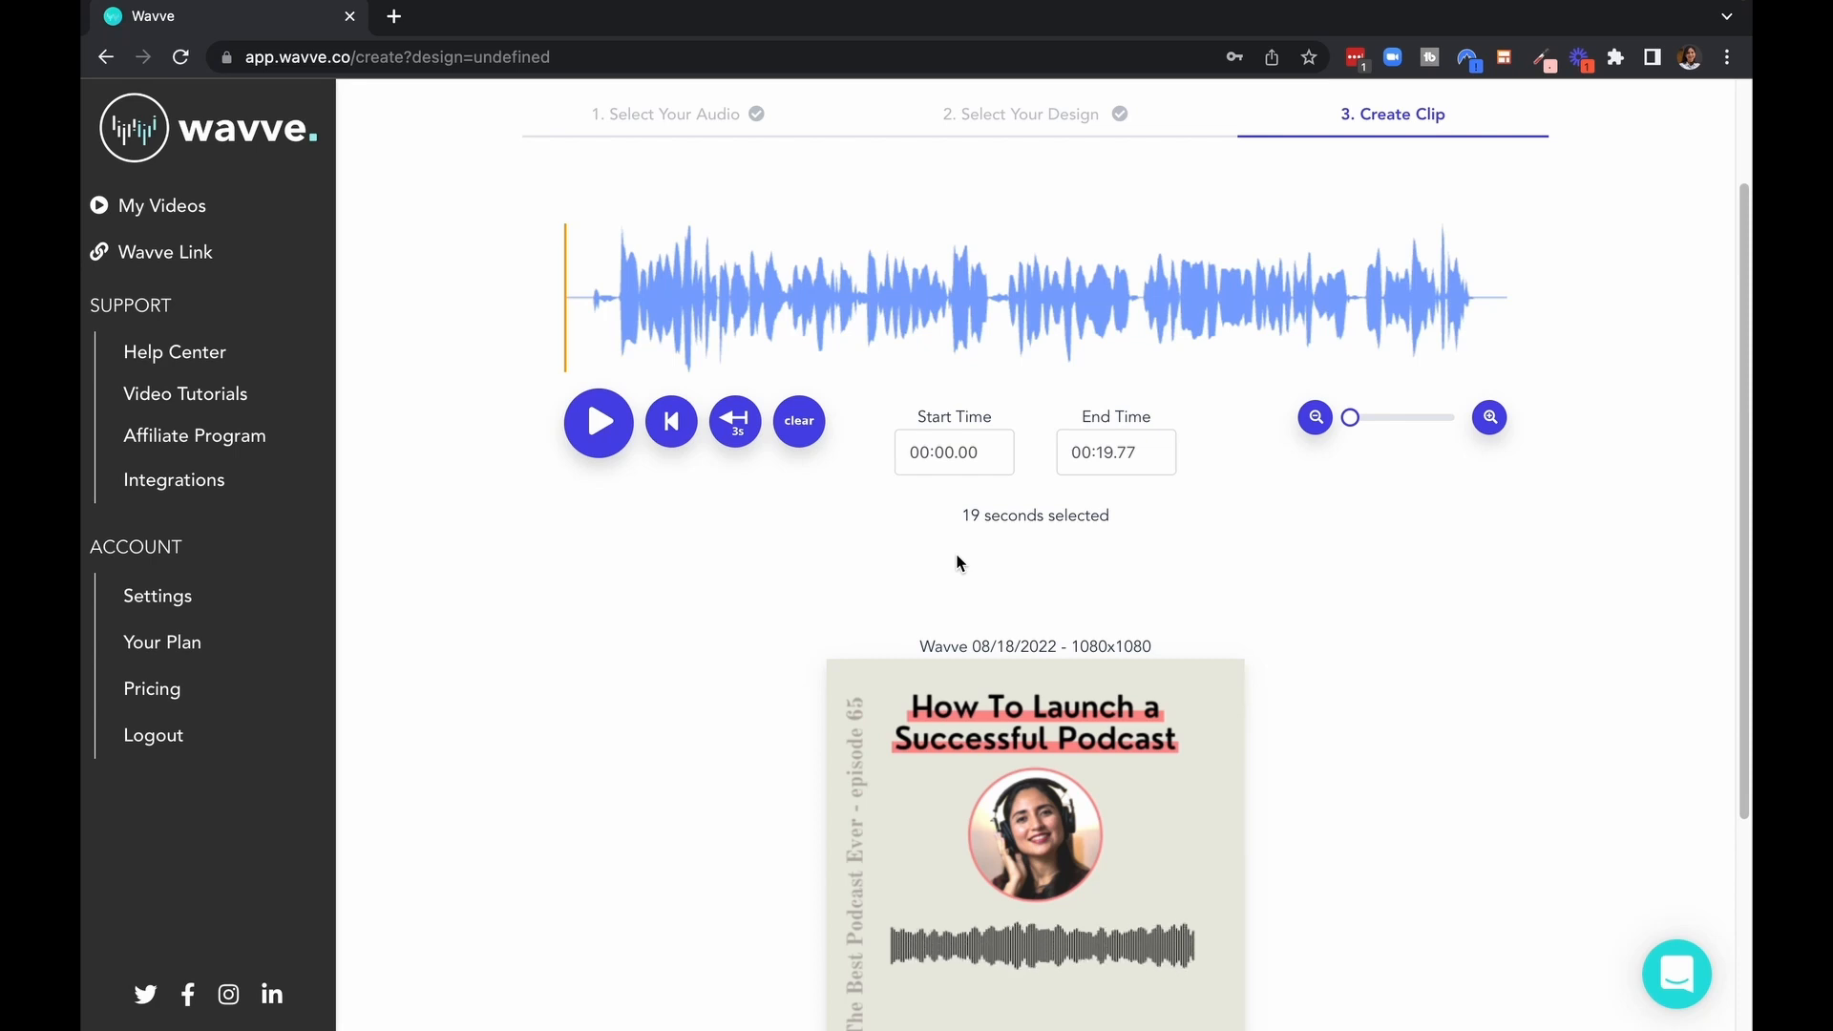
mouse_move(634, 609)
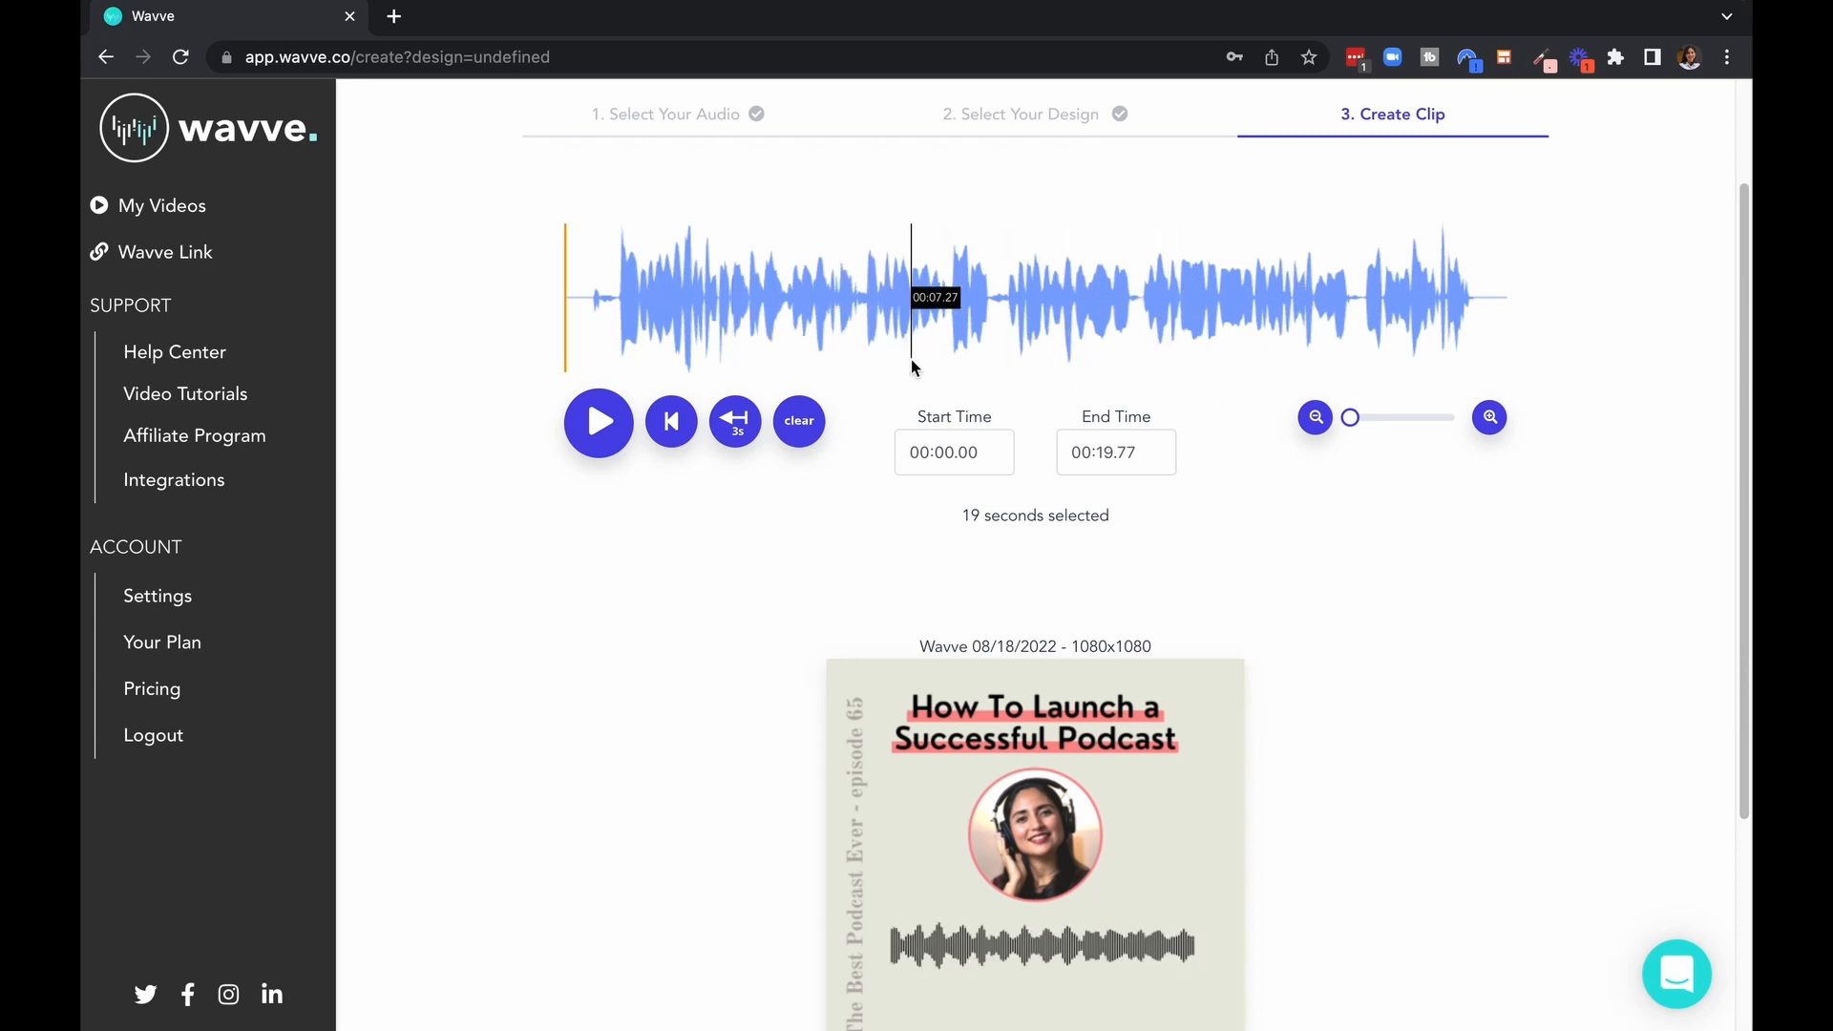
mouse_move(571, 710)
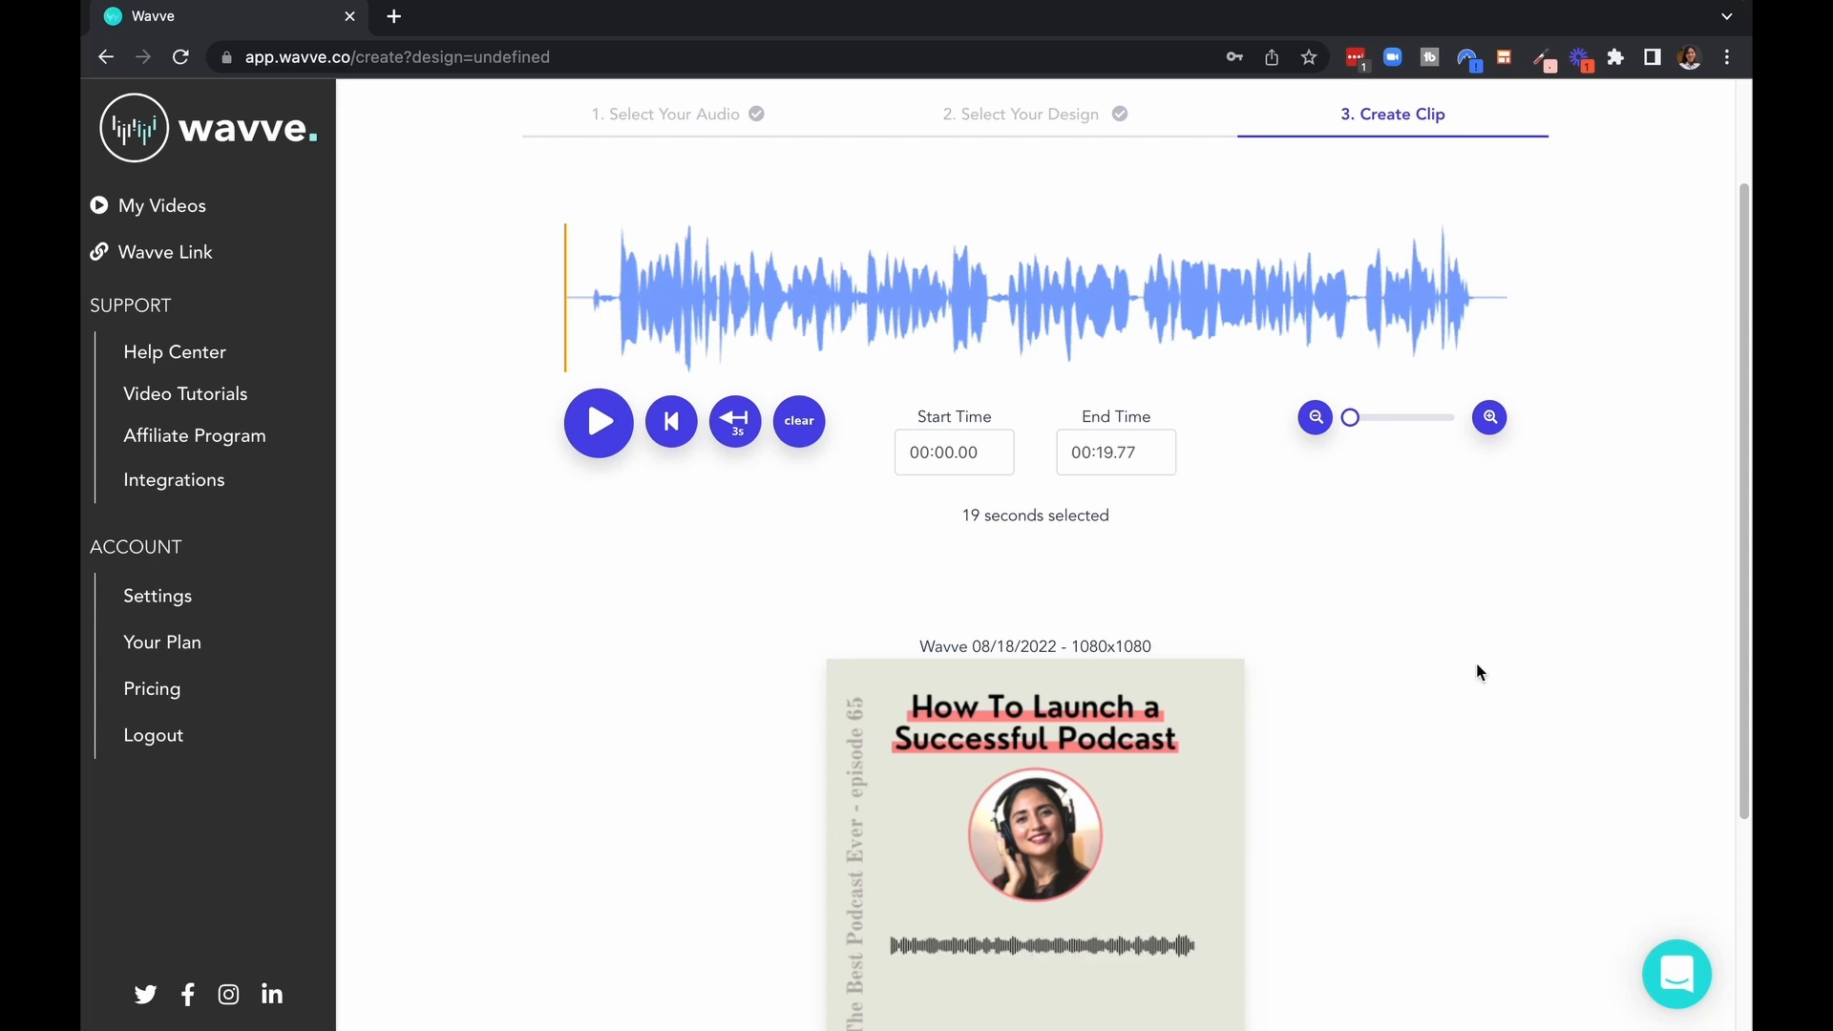
- Generate the video from the 19-second selected clip
scroll("down", 3)
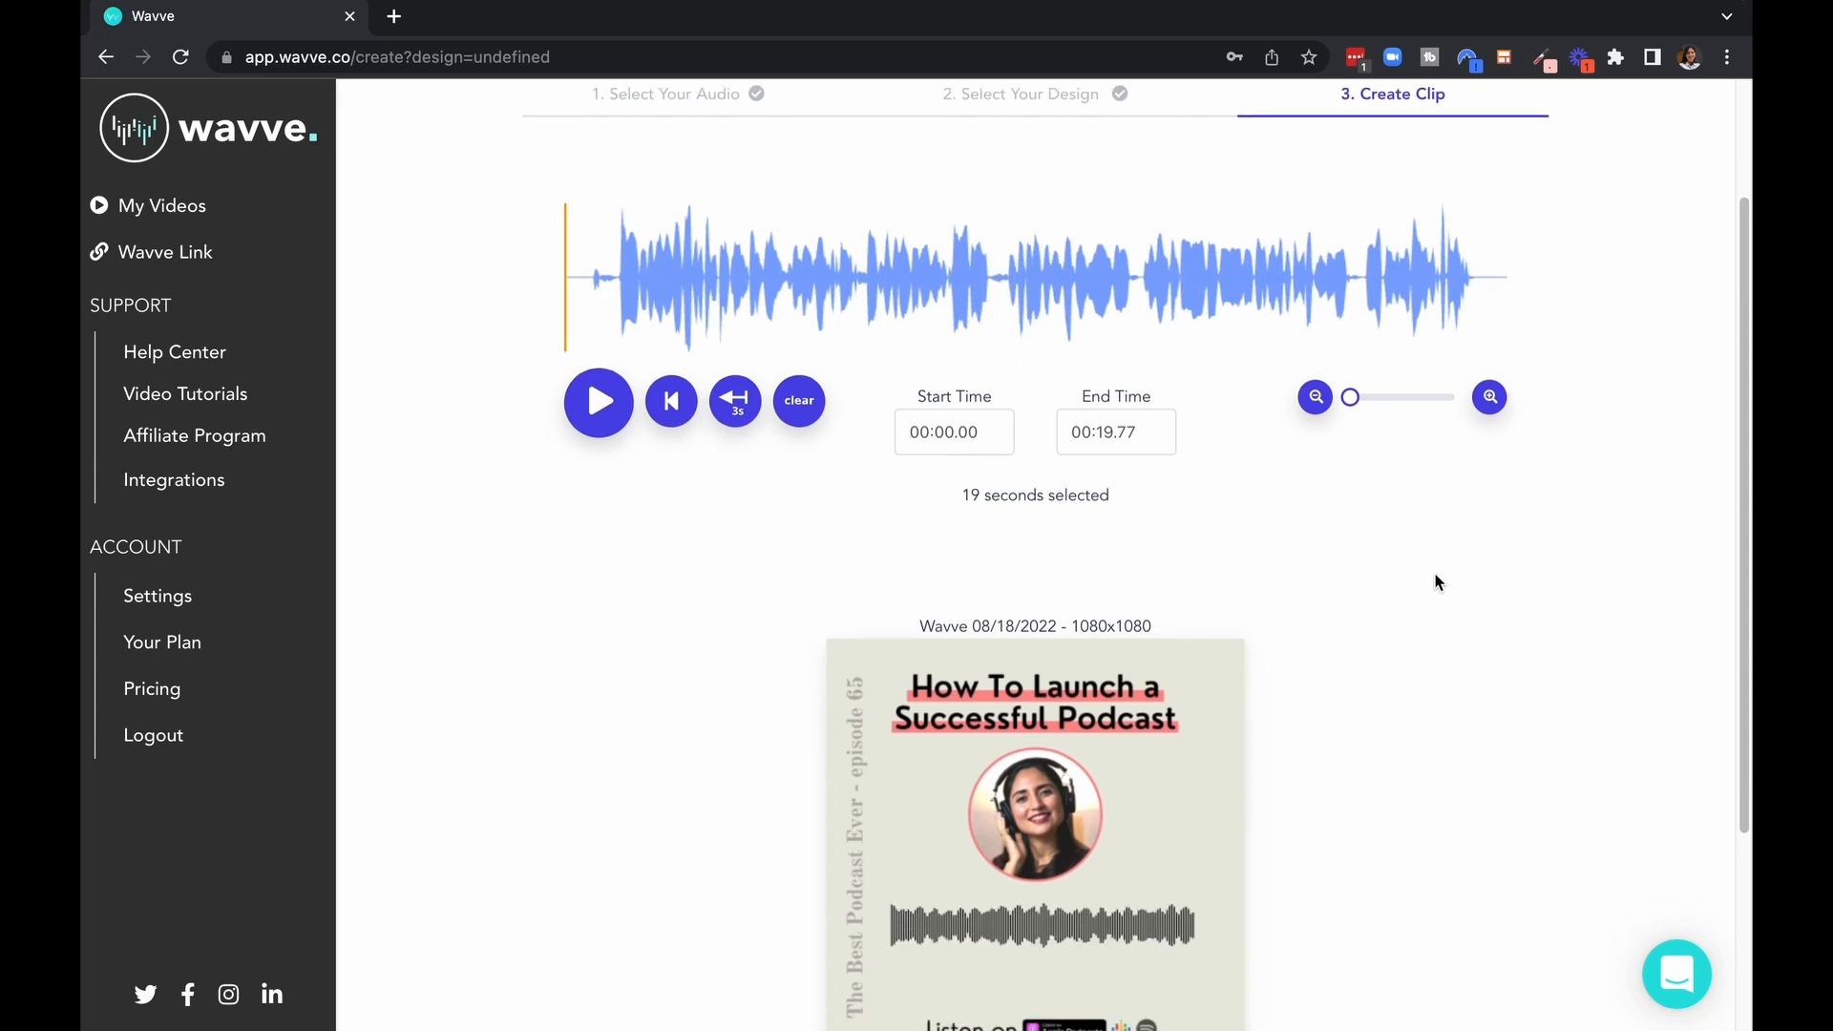
scroll("down", 3)
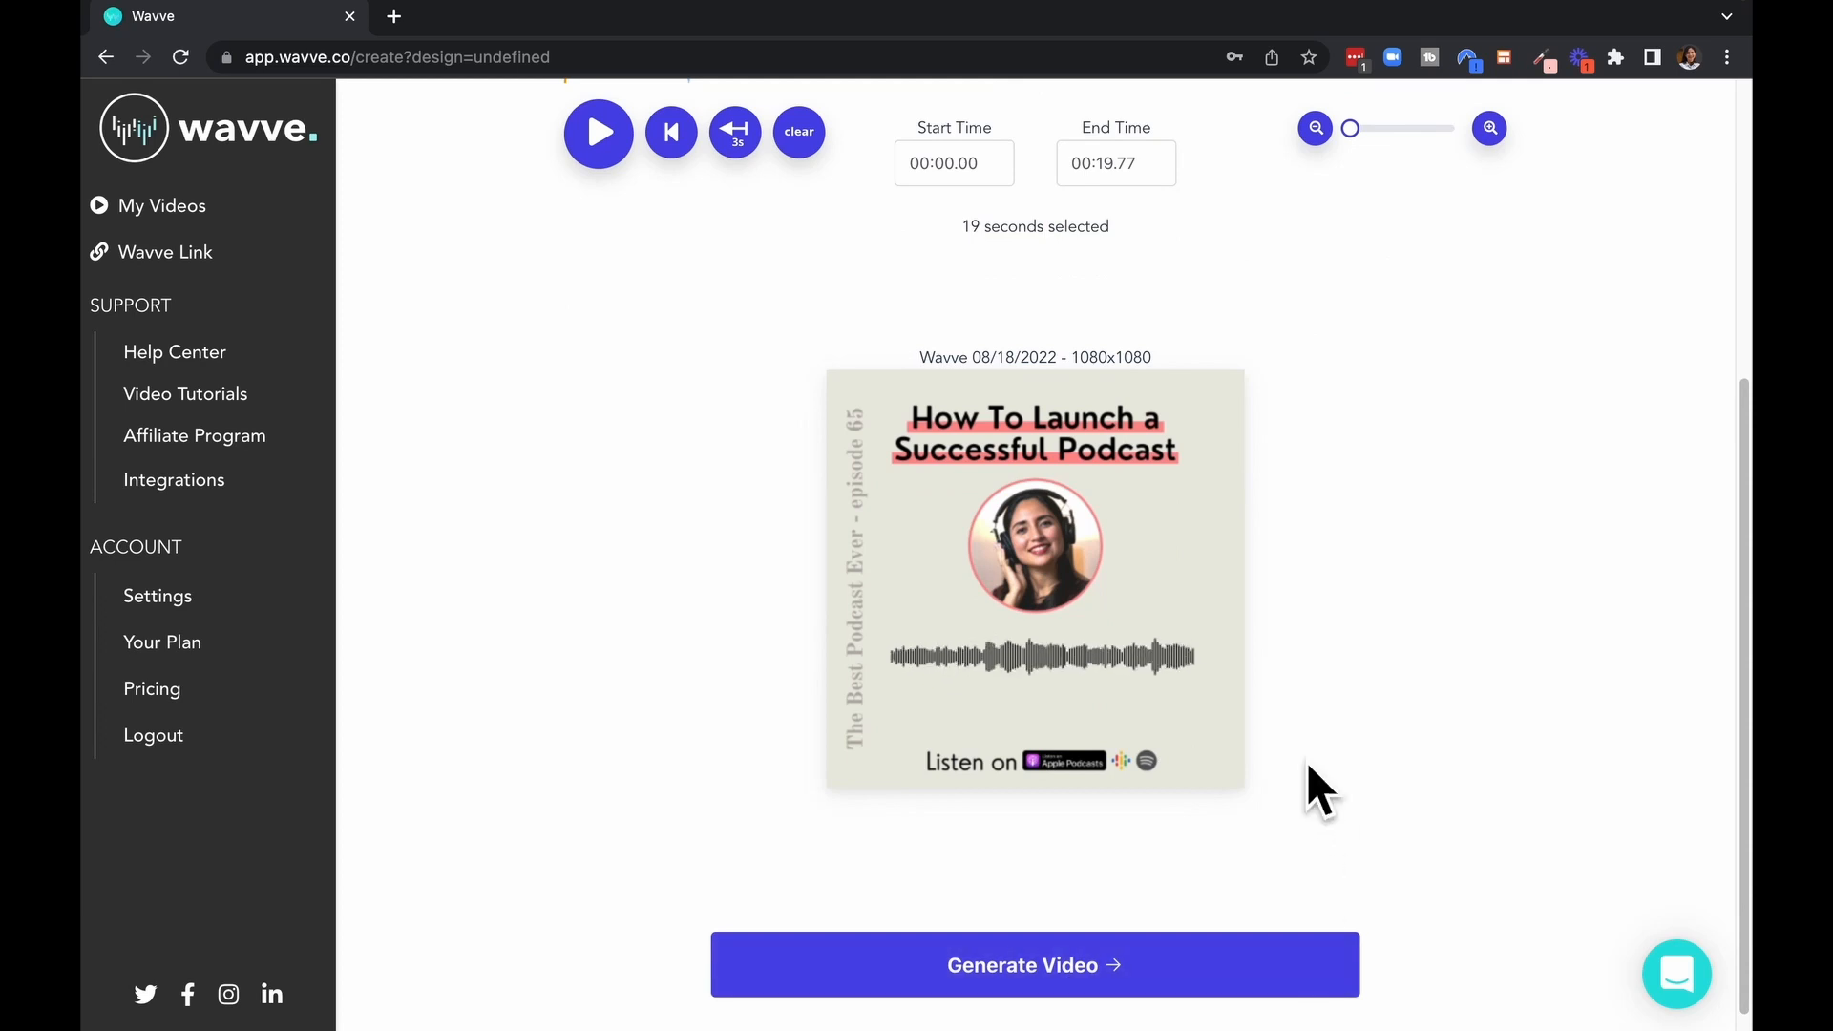
scroll("up", 3)
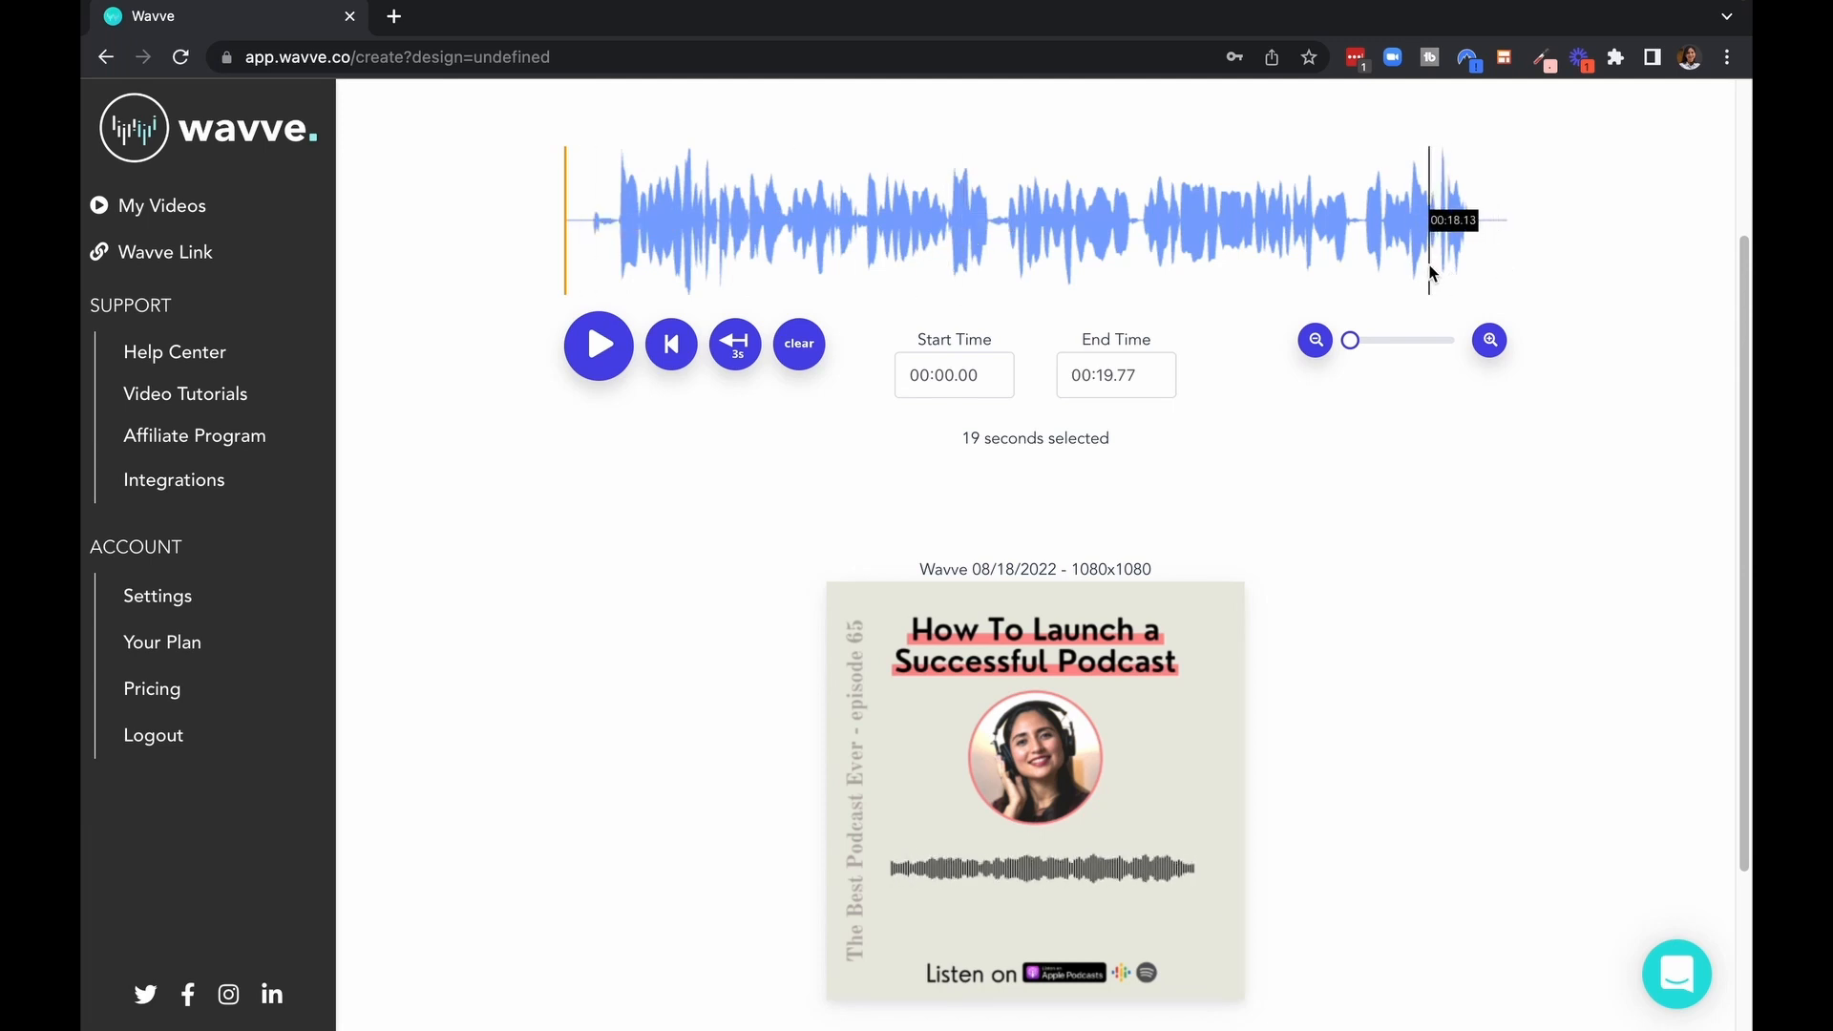
mouse_move(1418, 260)
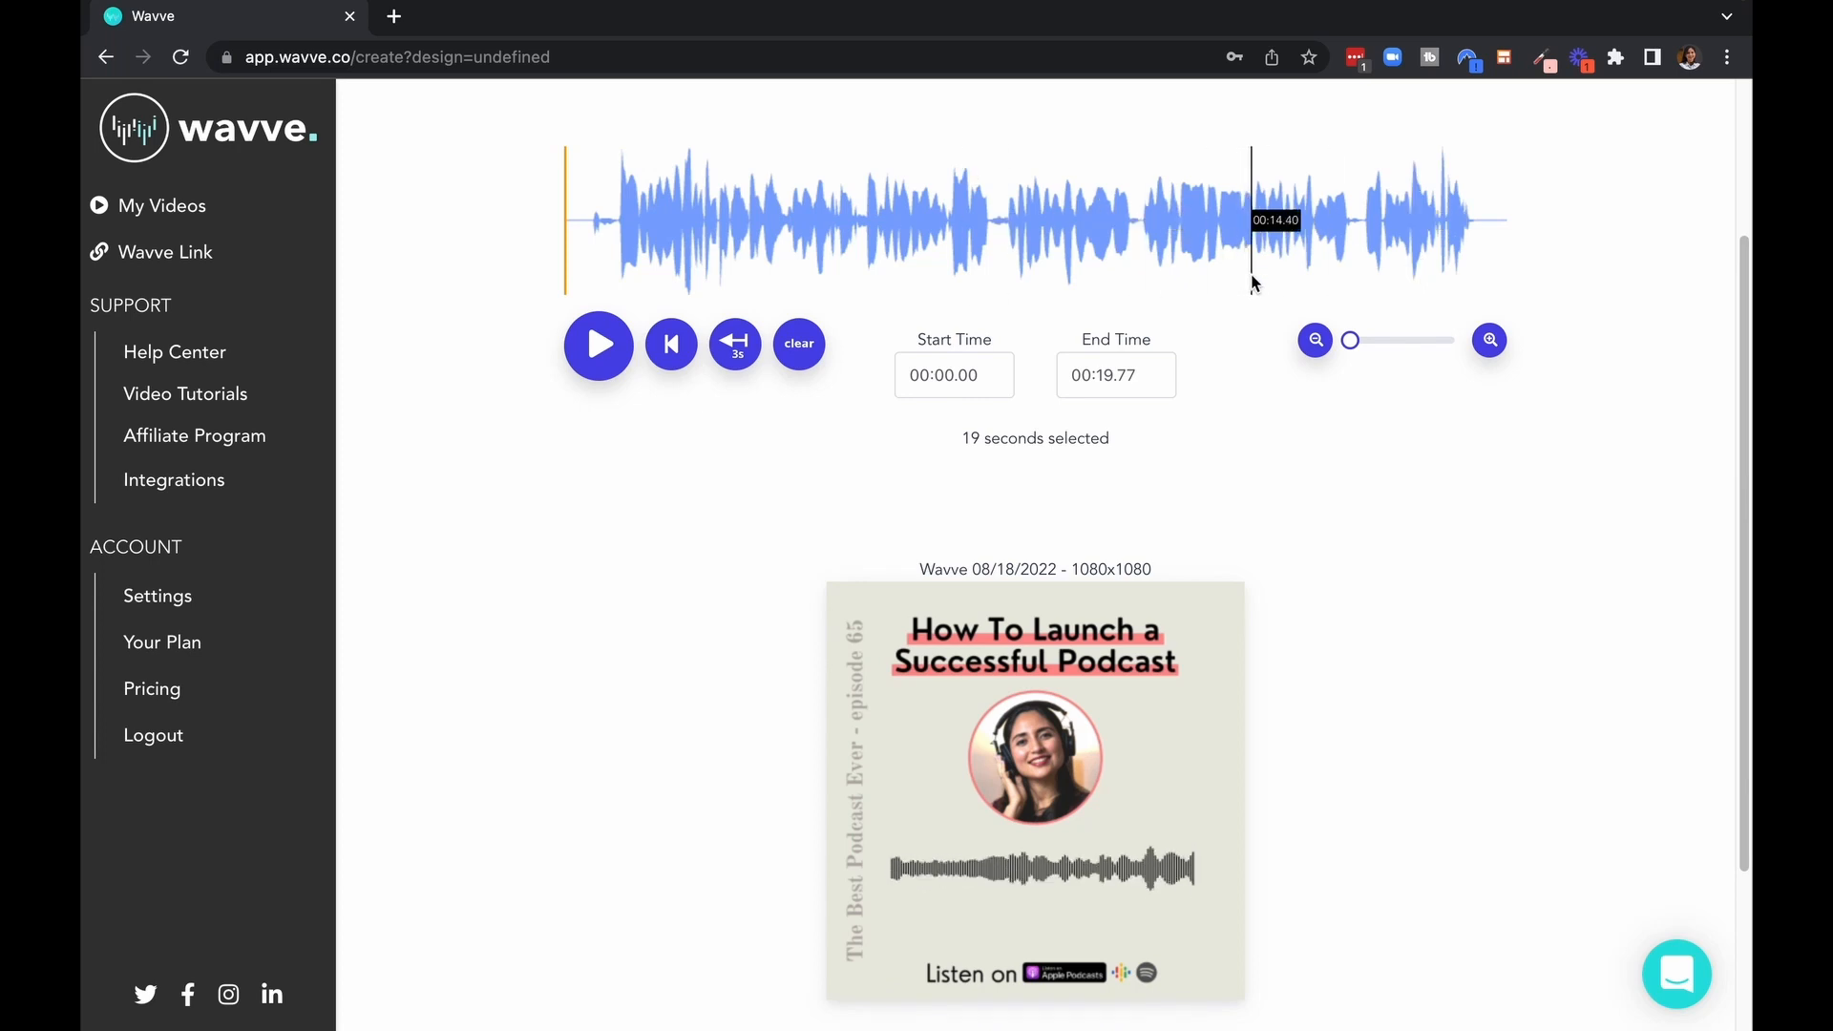
scroll("down", 3)
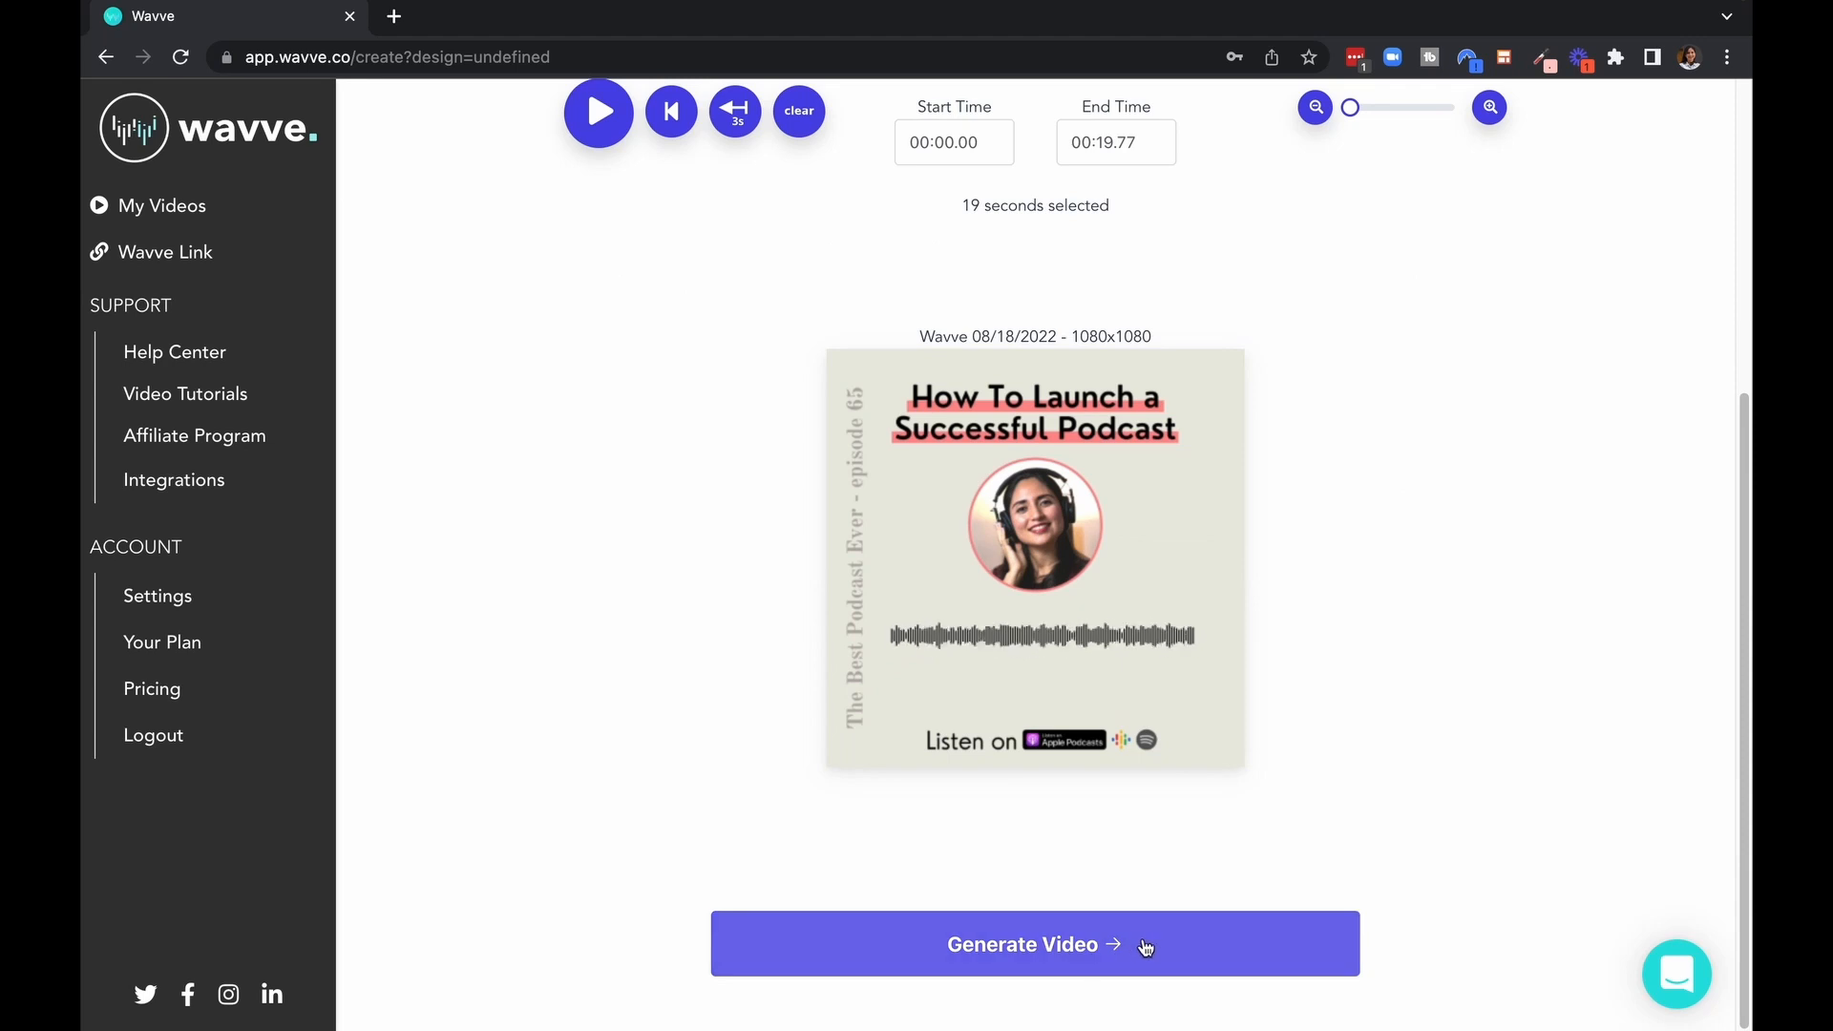
scroll("up", 3)
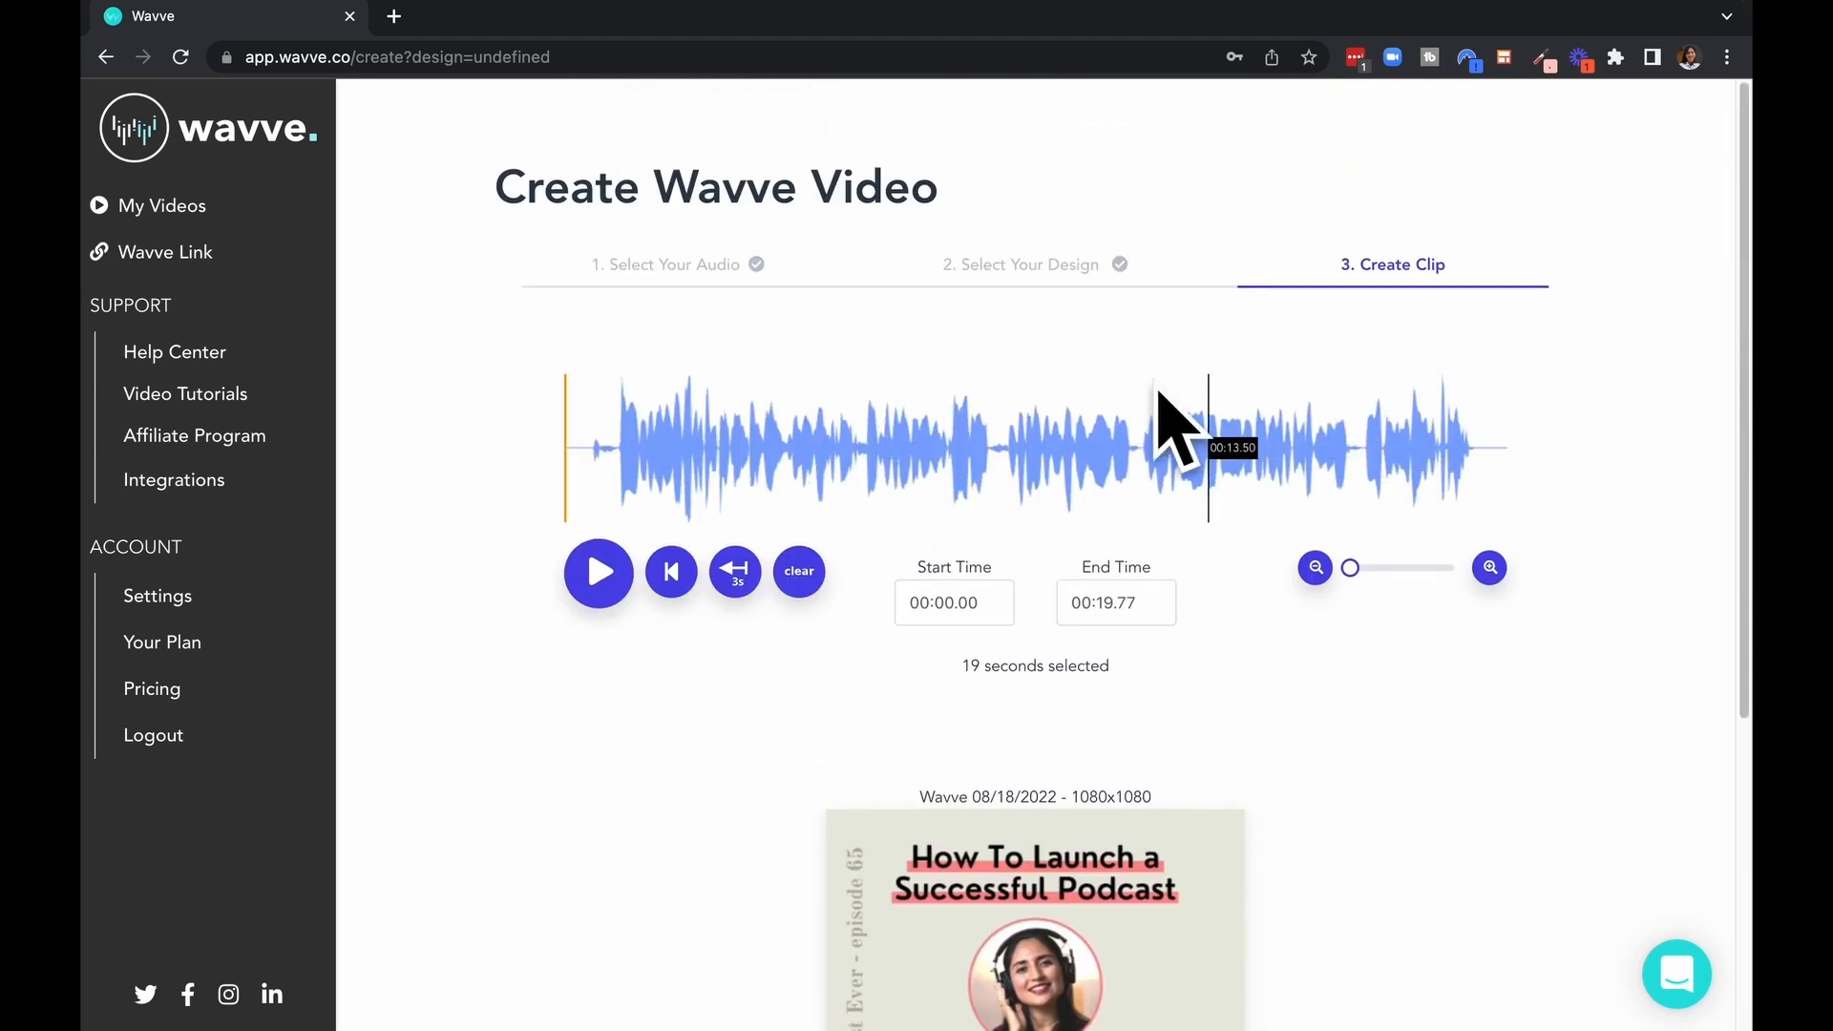
scroll("down", 3)
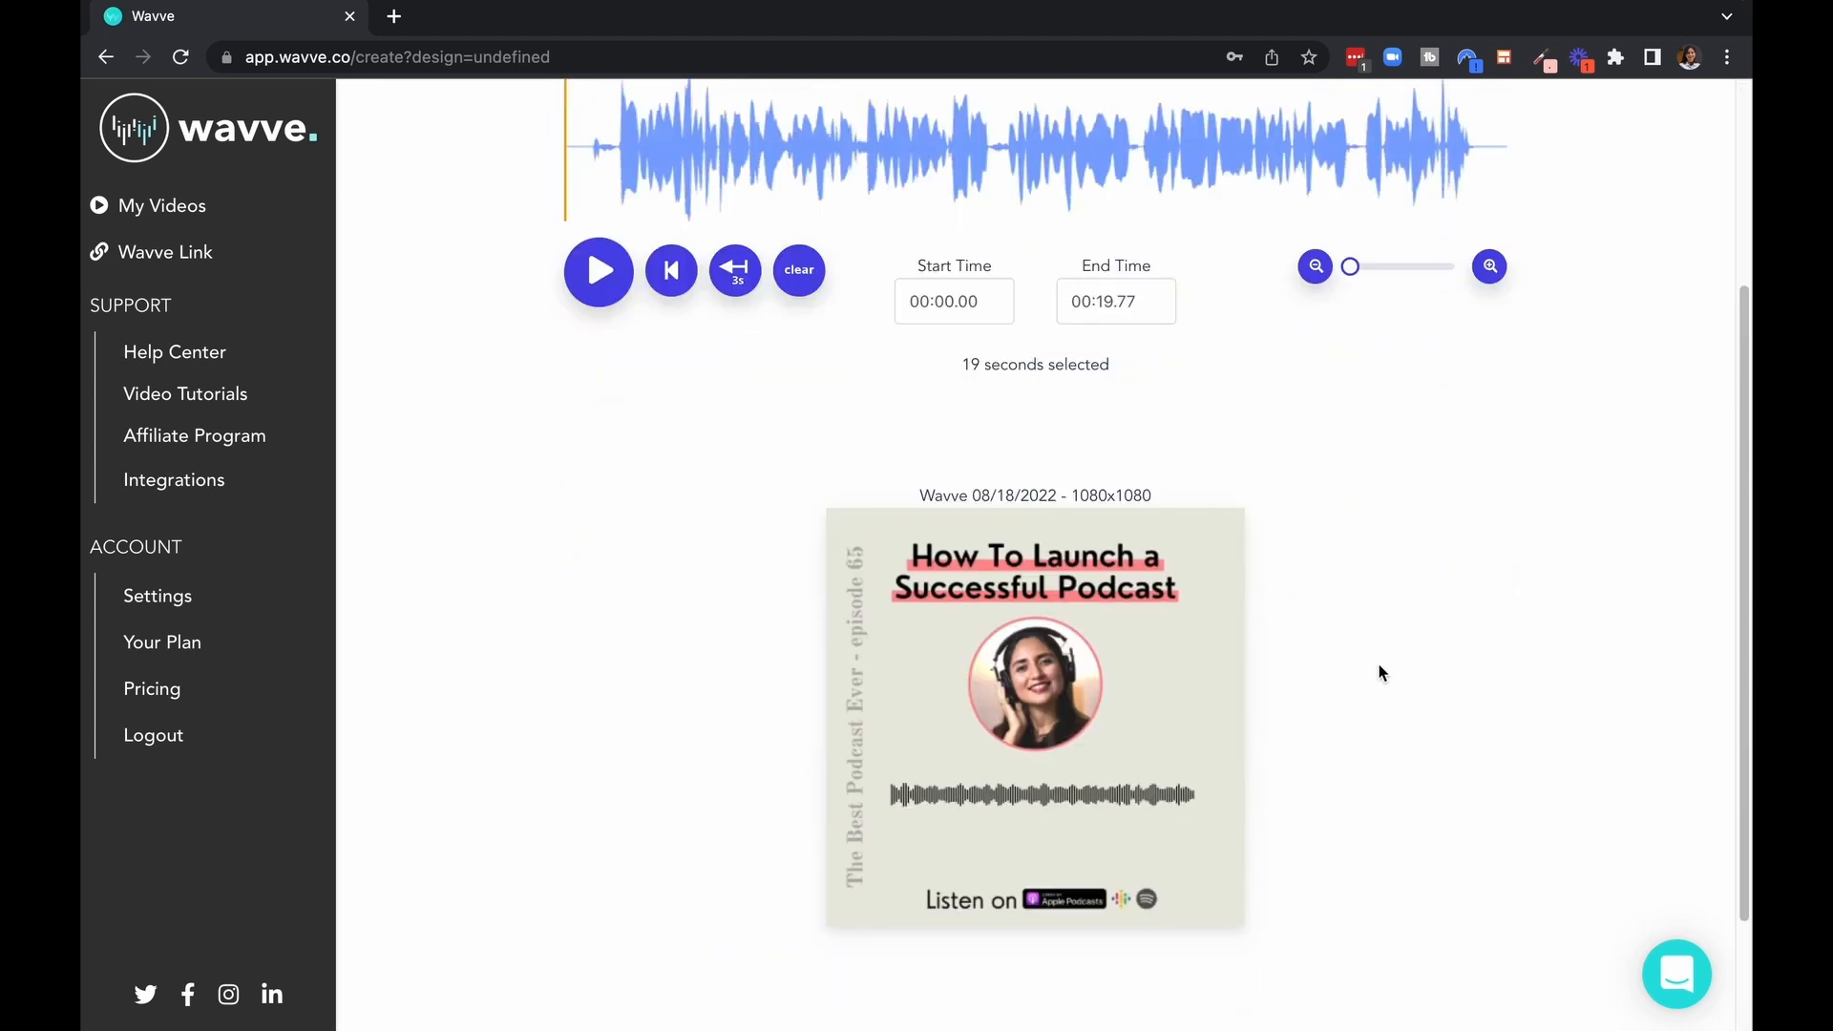
scroll("down", 3)
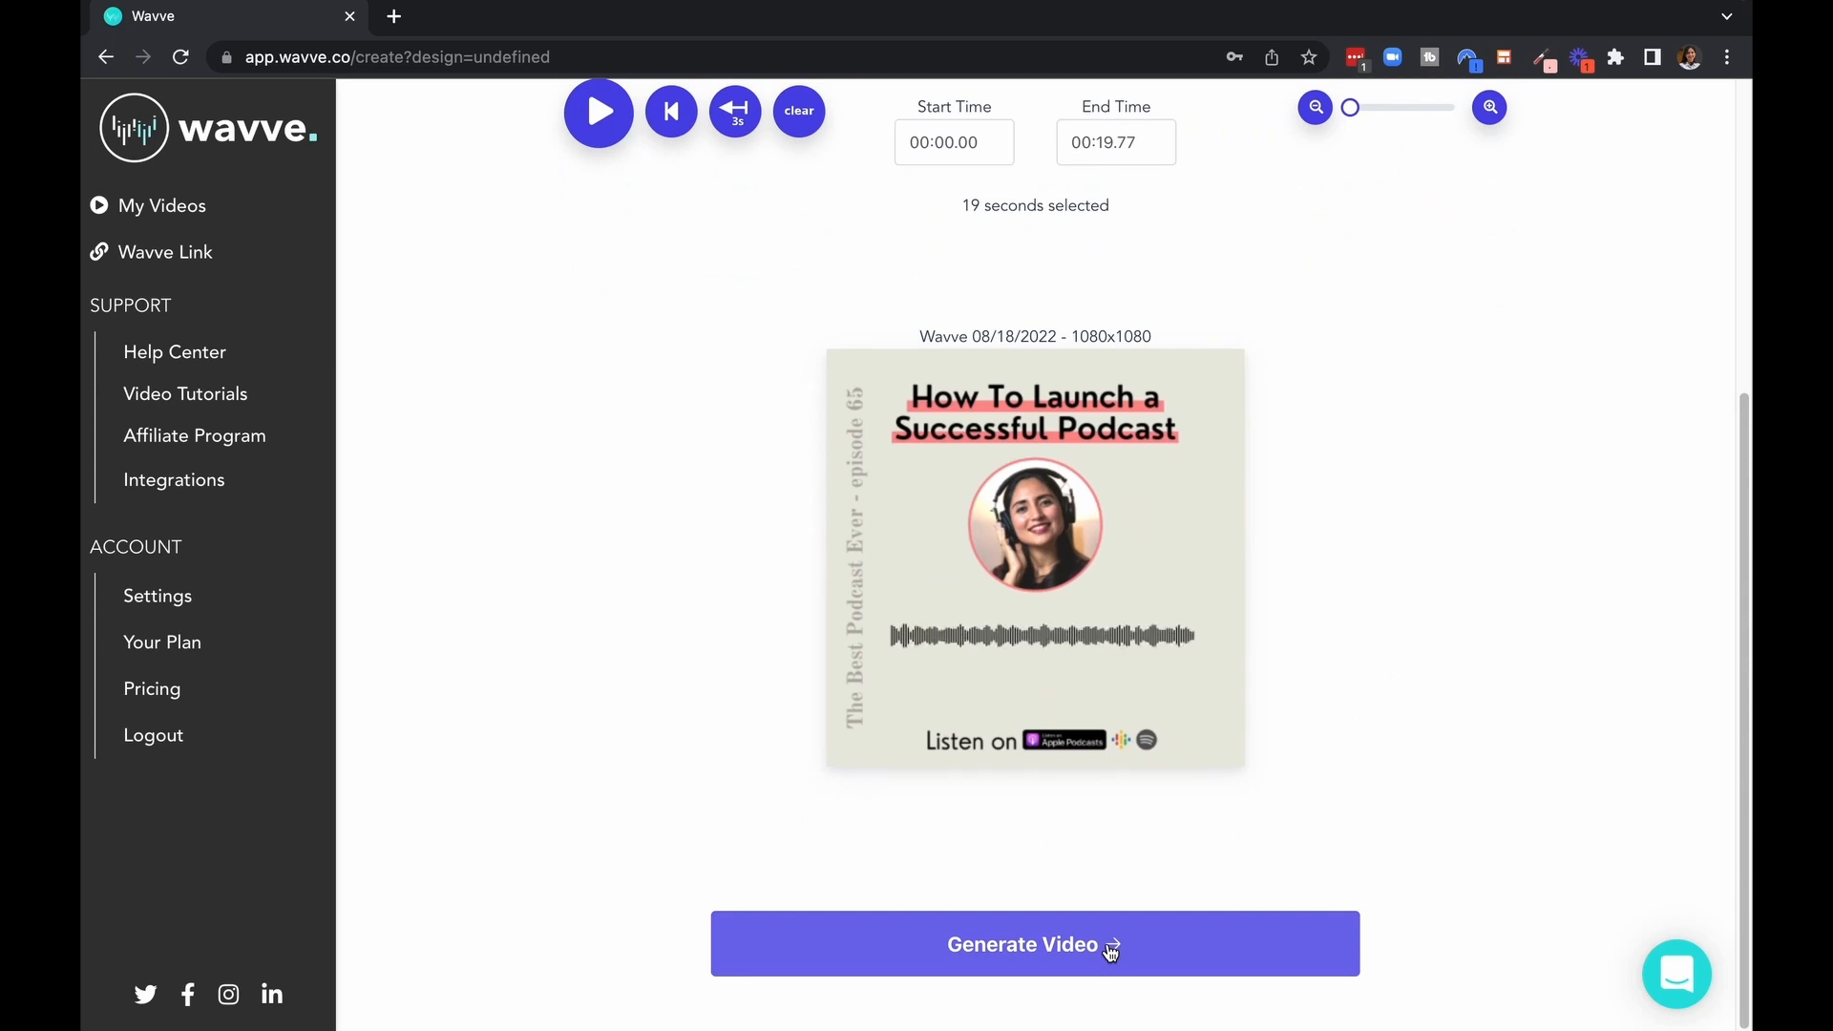
left_click(1033, 943)
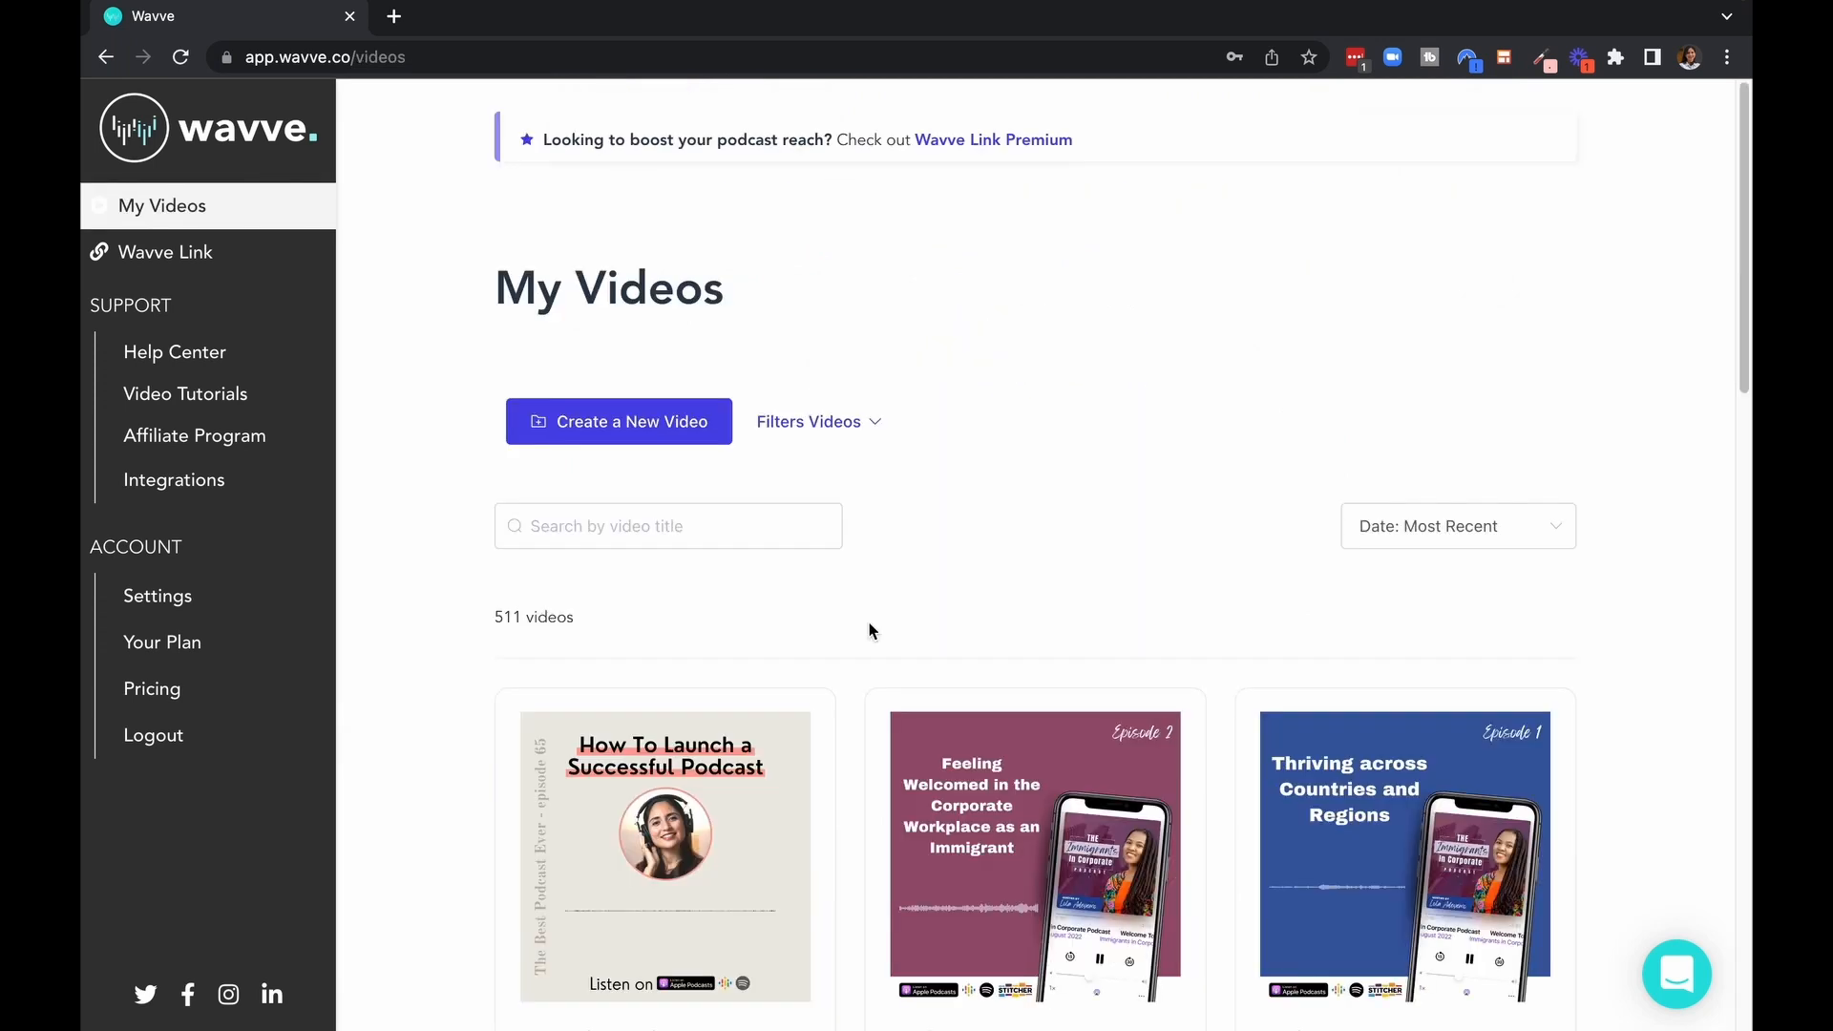
- Retitle the newest video AudiogramEpisode65 and save the name
scroll("down", 3)
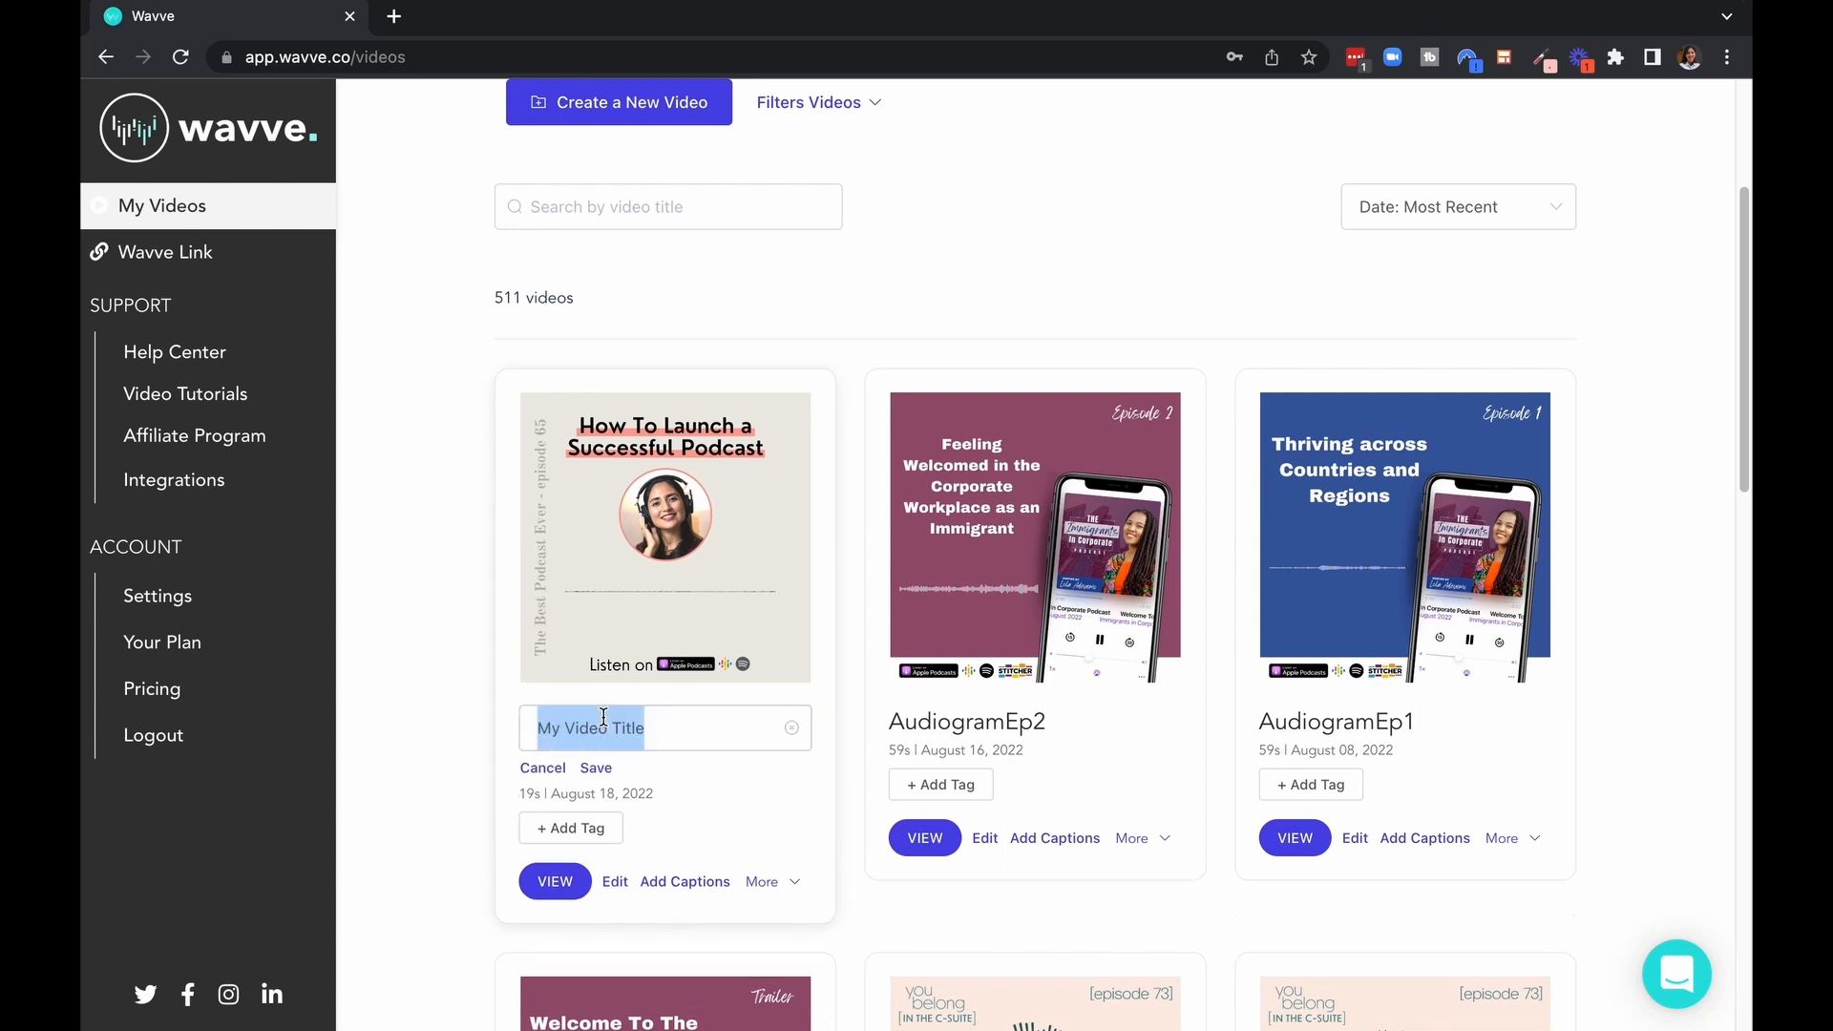
type("AudiogramEpisode65")
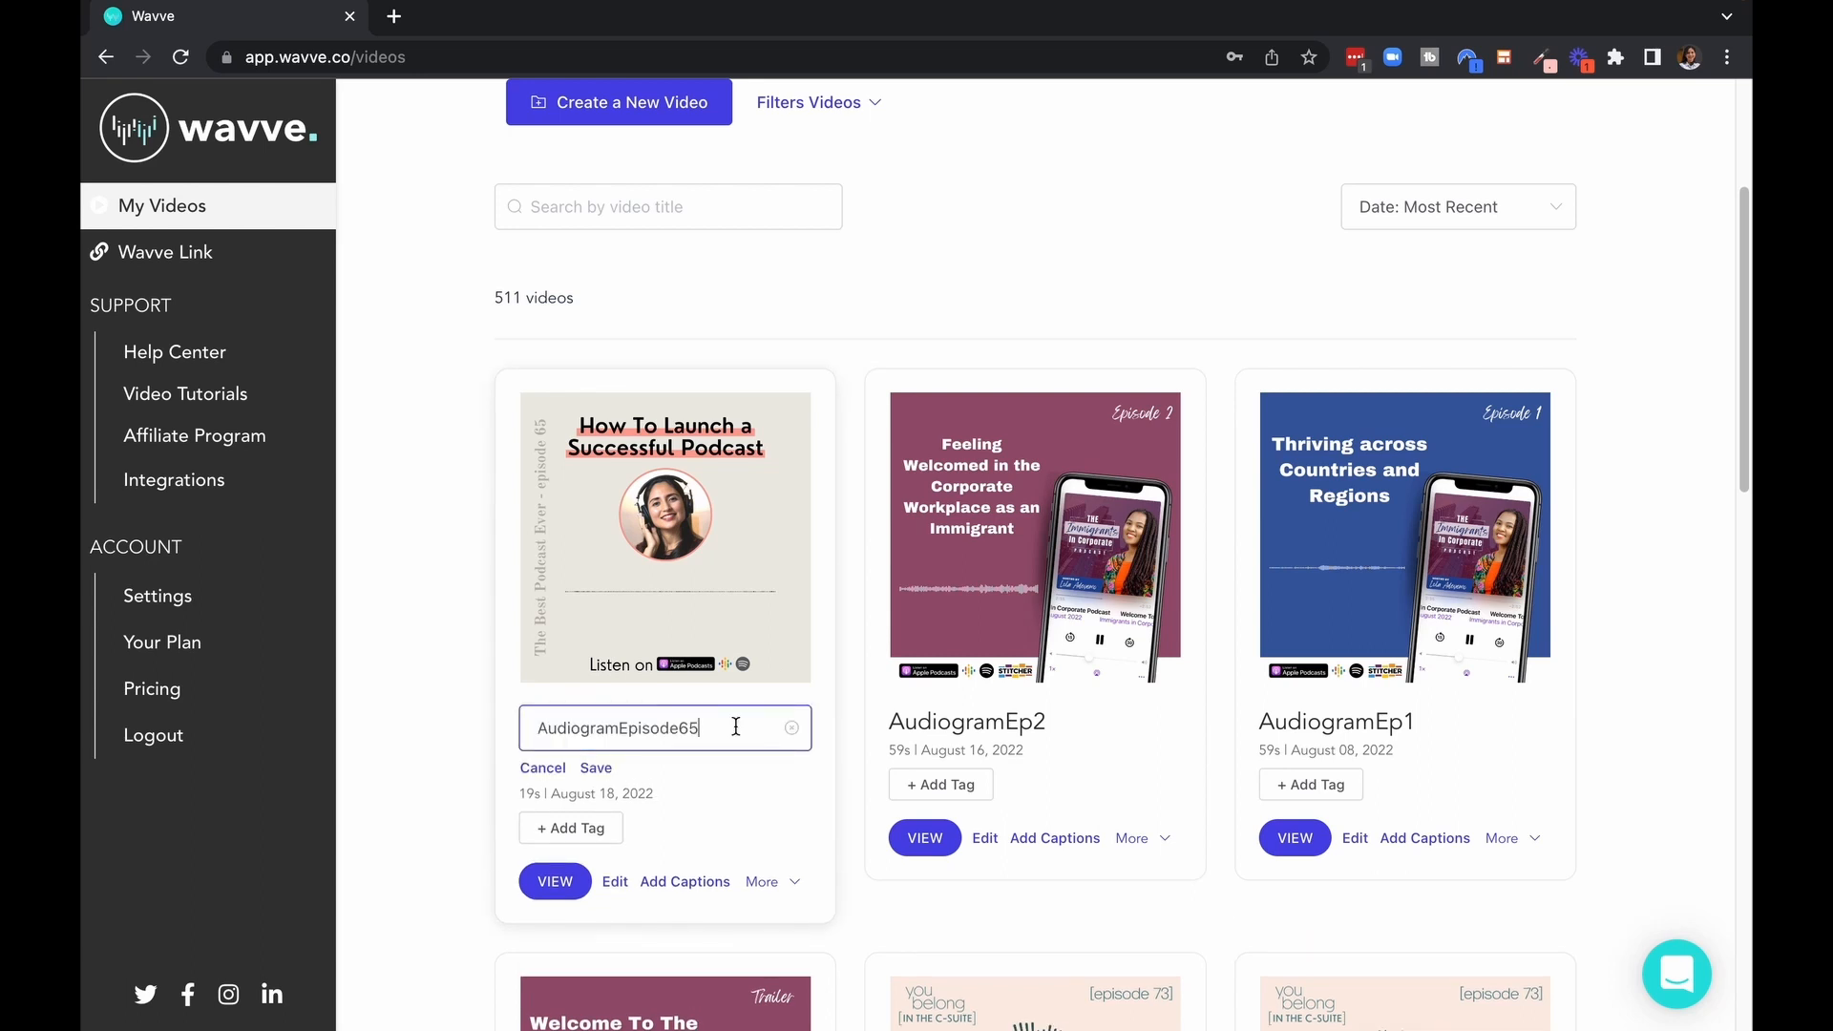
left_click(596, 768)
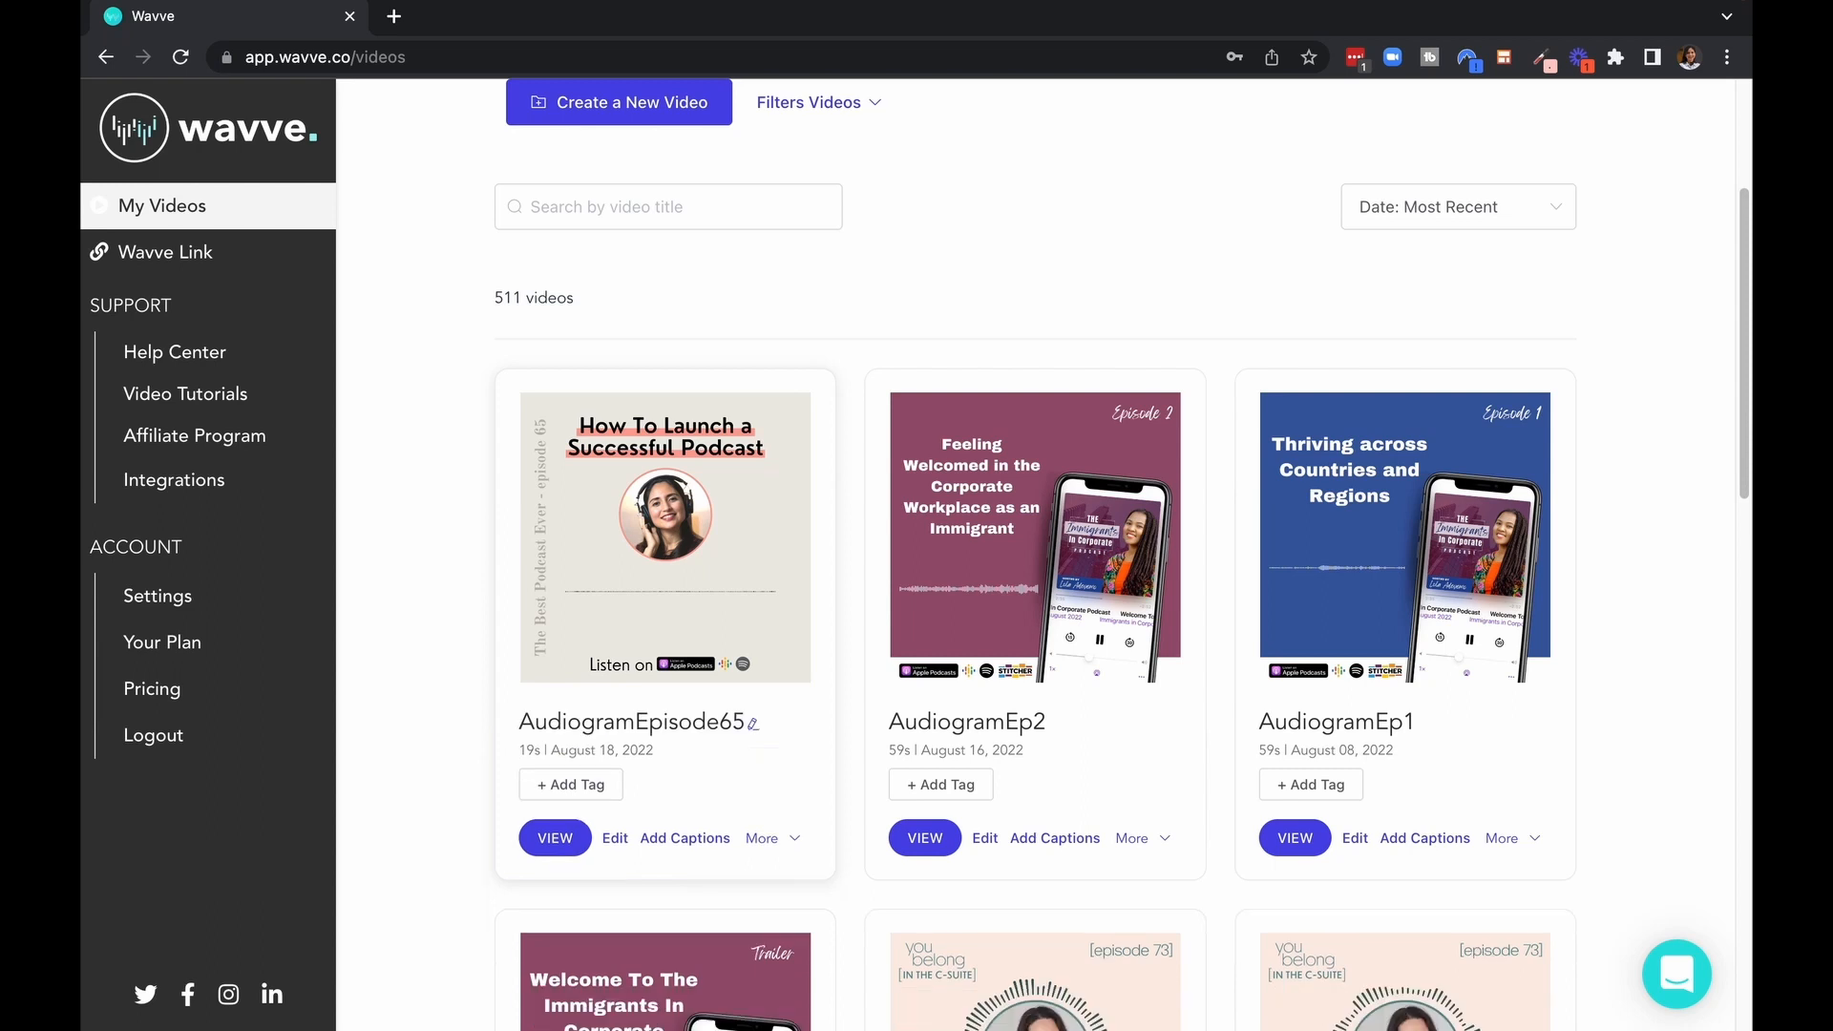
mouse_move(601, 897)
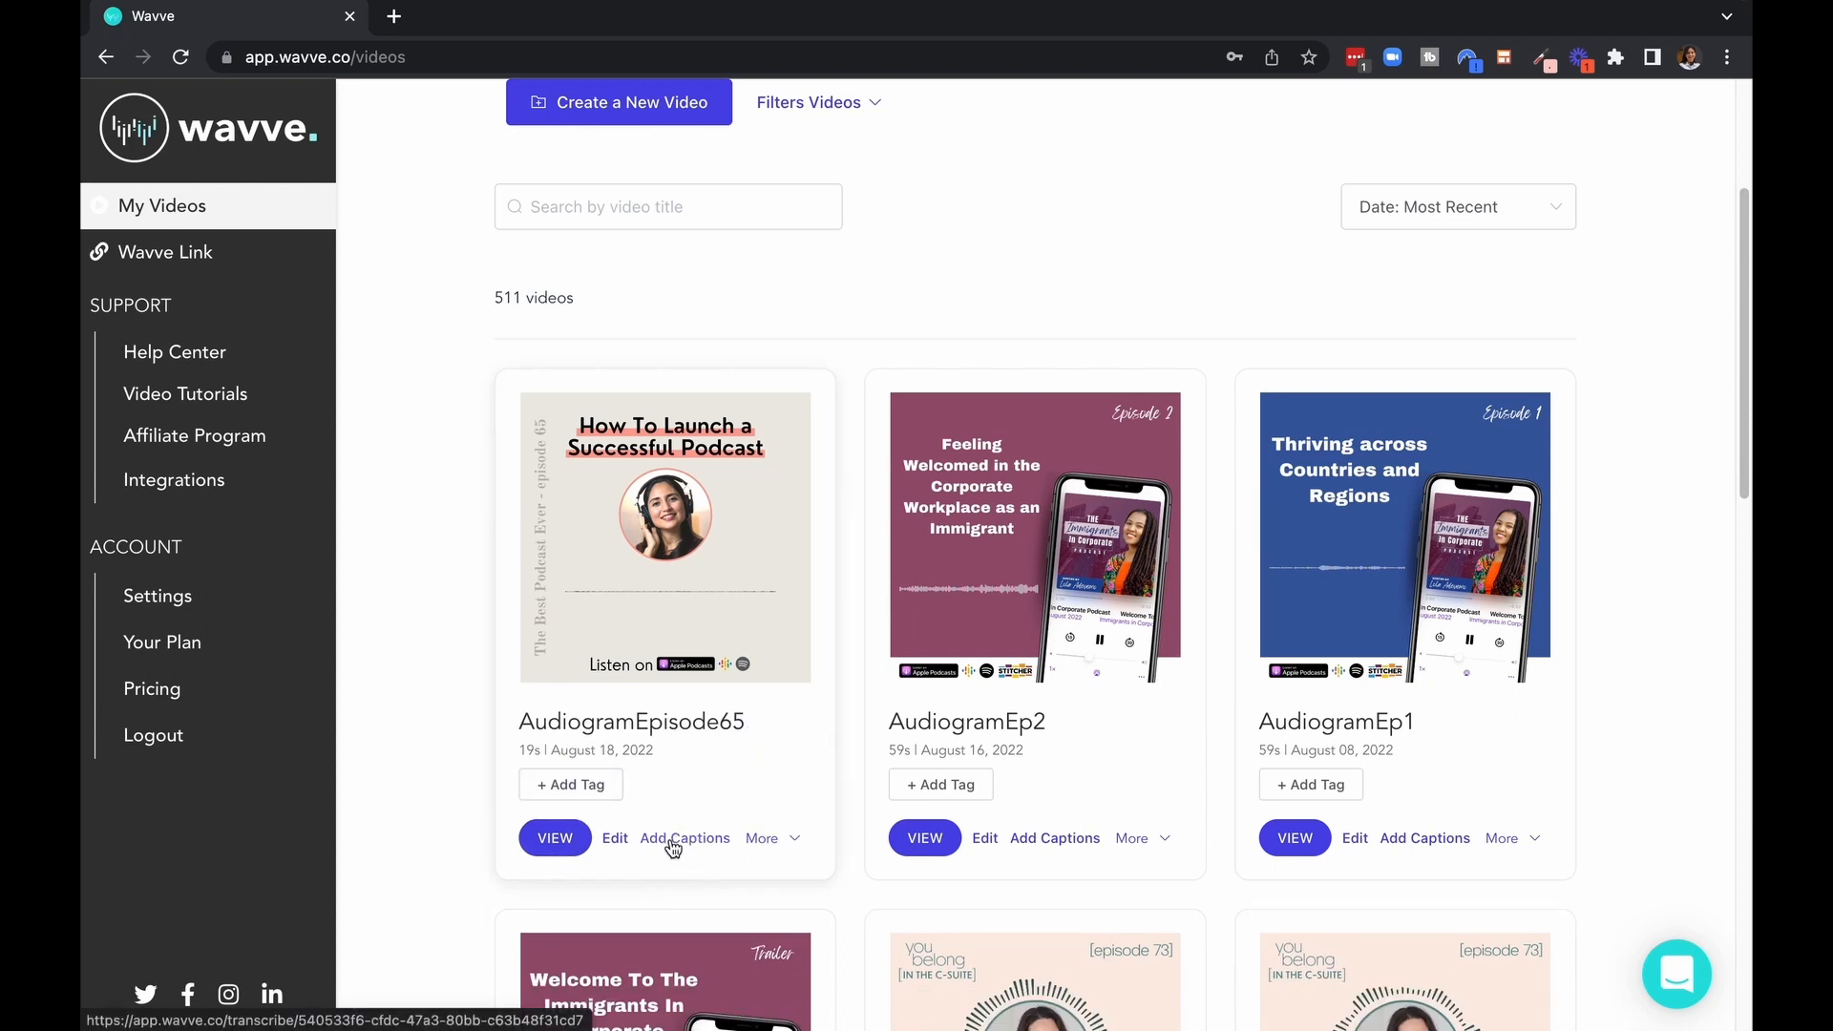
- Create an automatic English transcript of AudiogramEpisode65 and bring the Edit Captions area into view
left_click(686, 838)
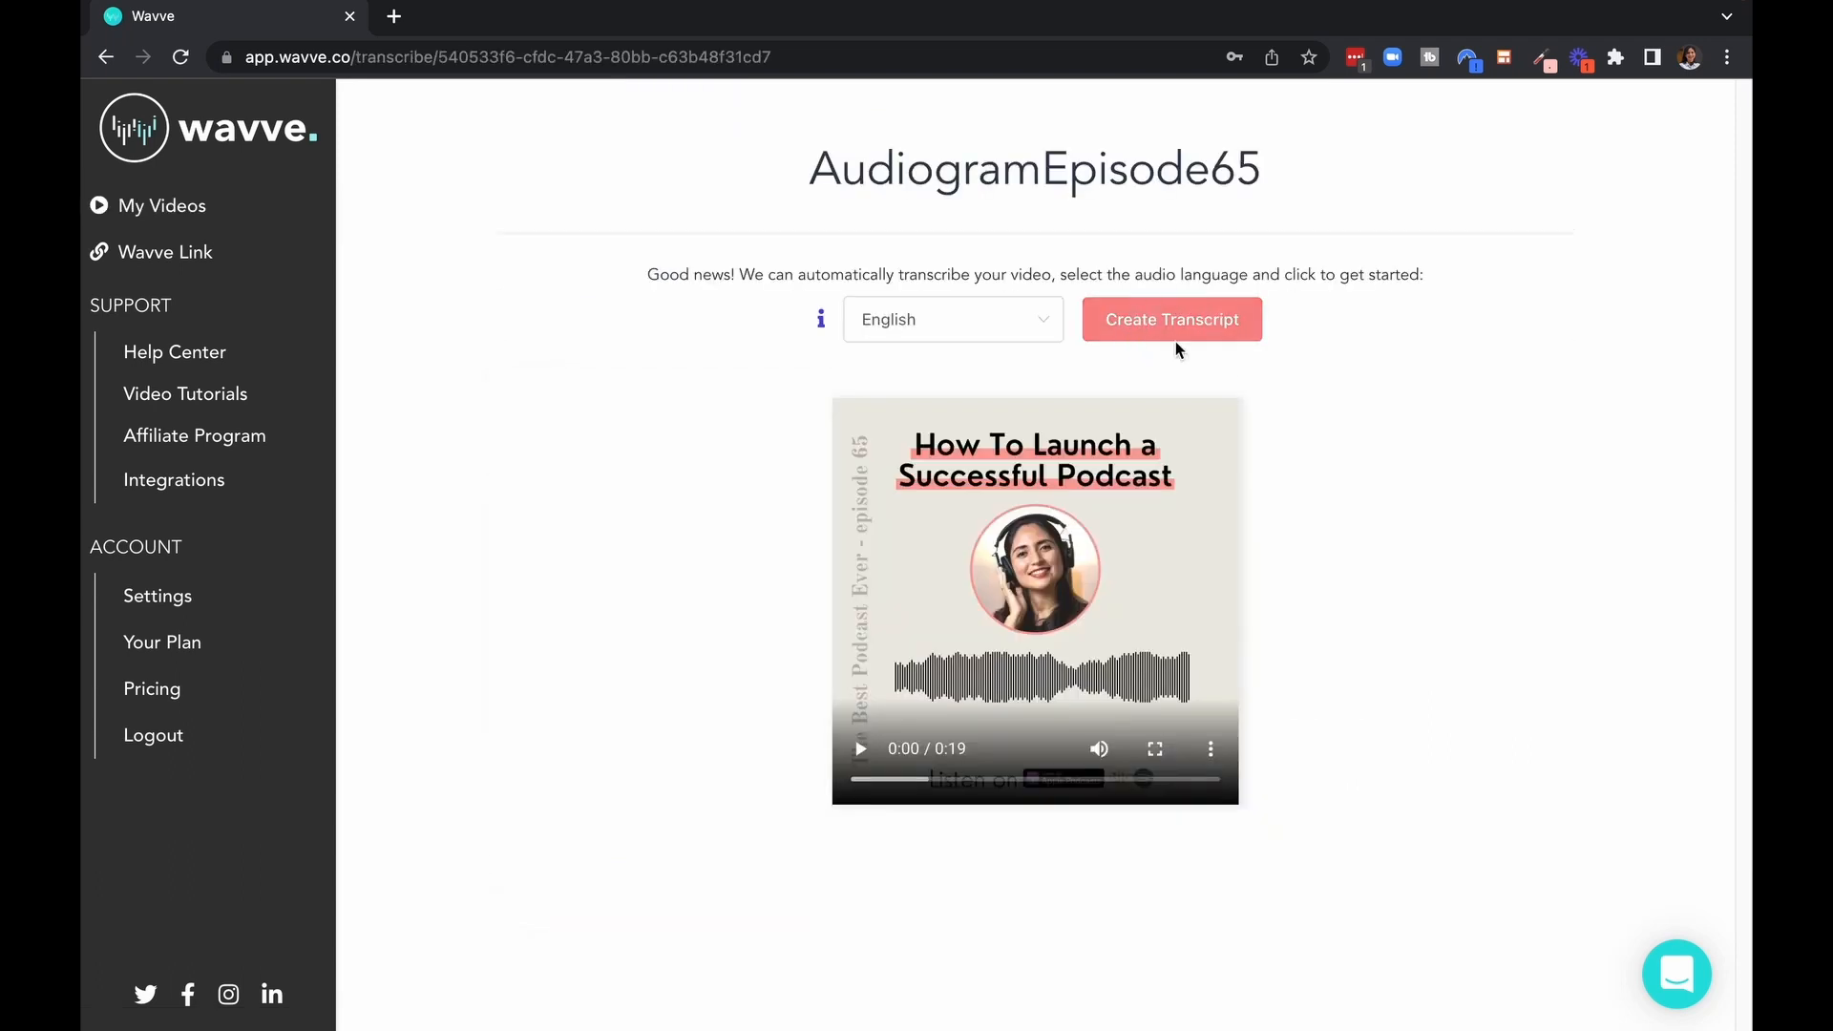
mouse_move(1172, 324)
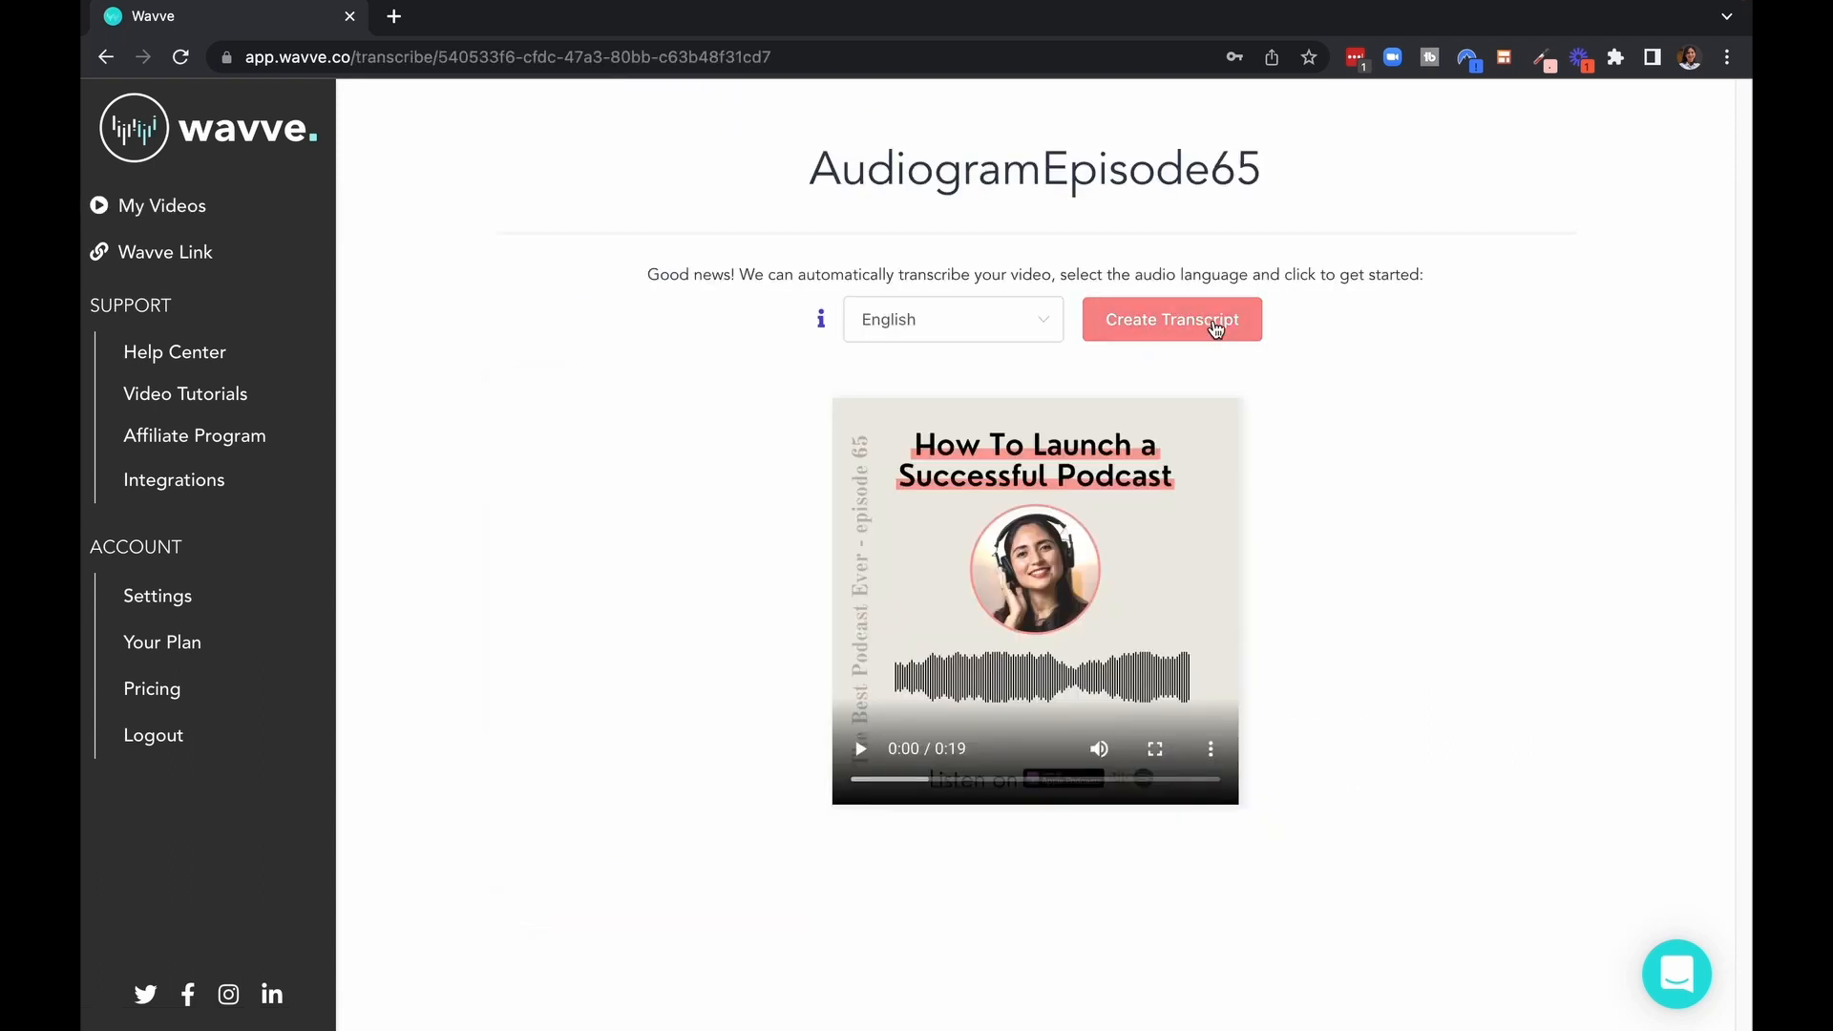
left_click(1170, 319)
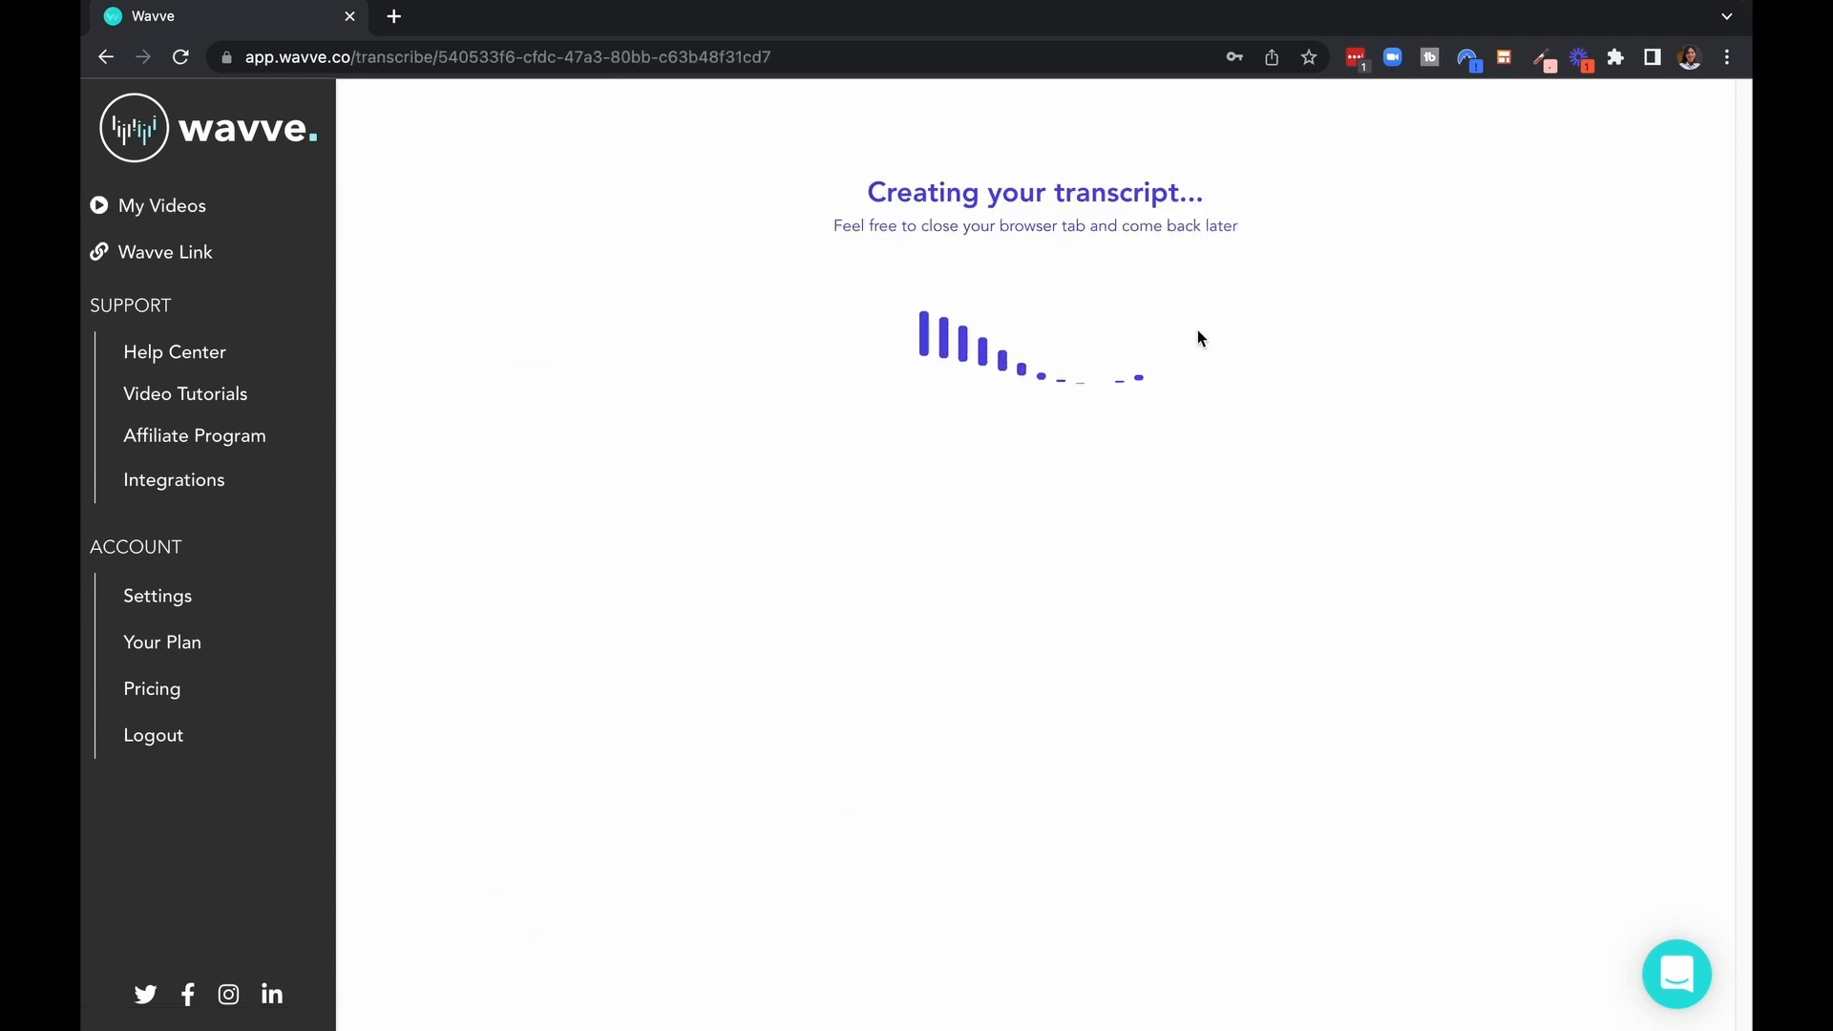
mouse_move(870, 457)
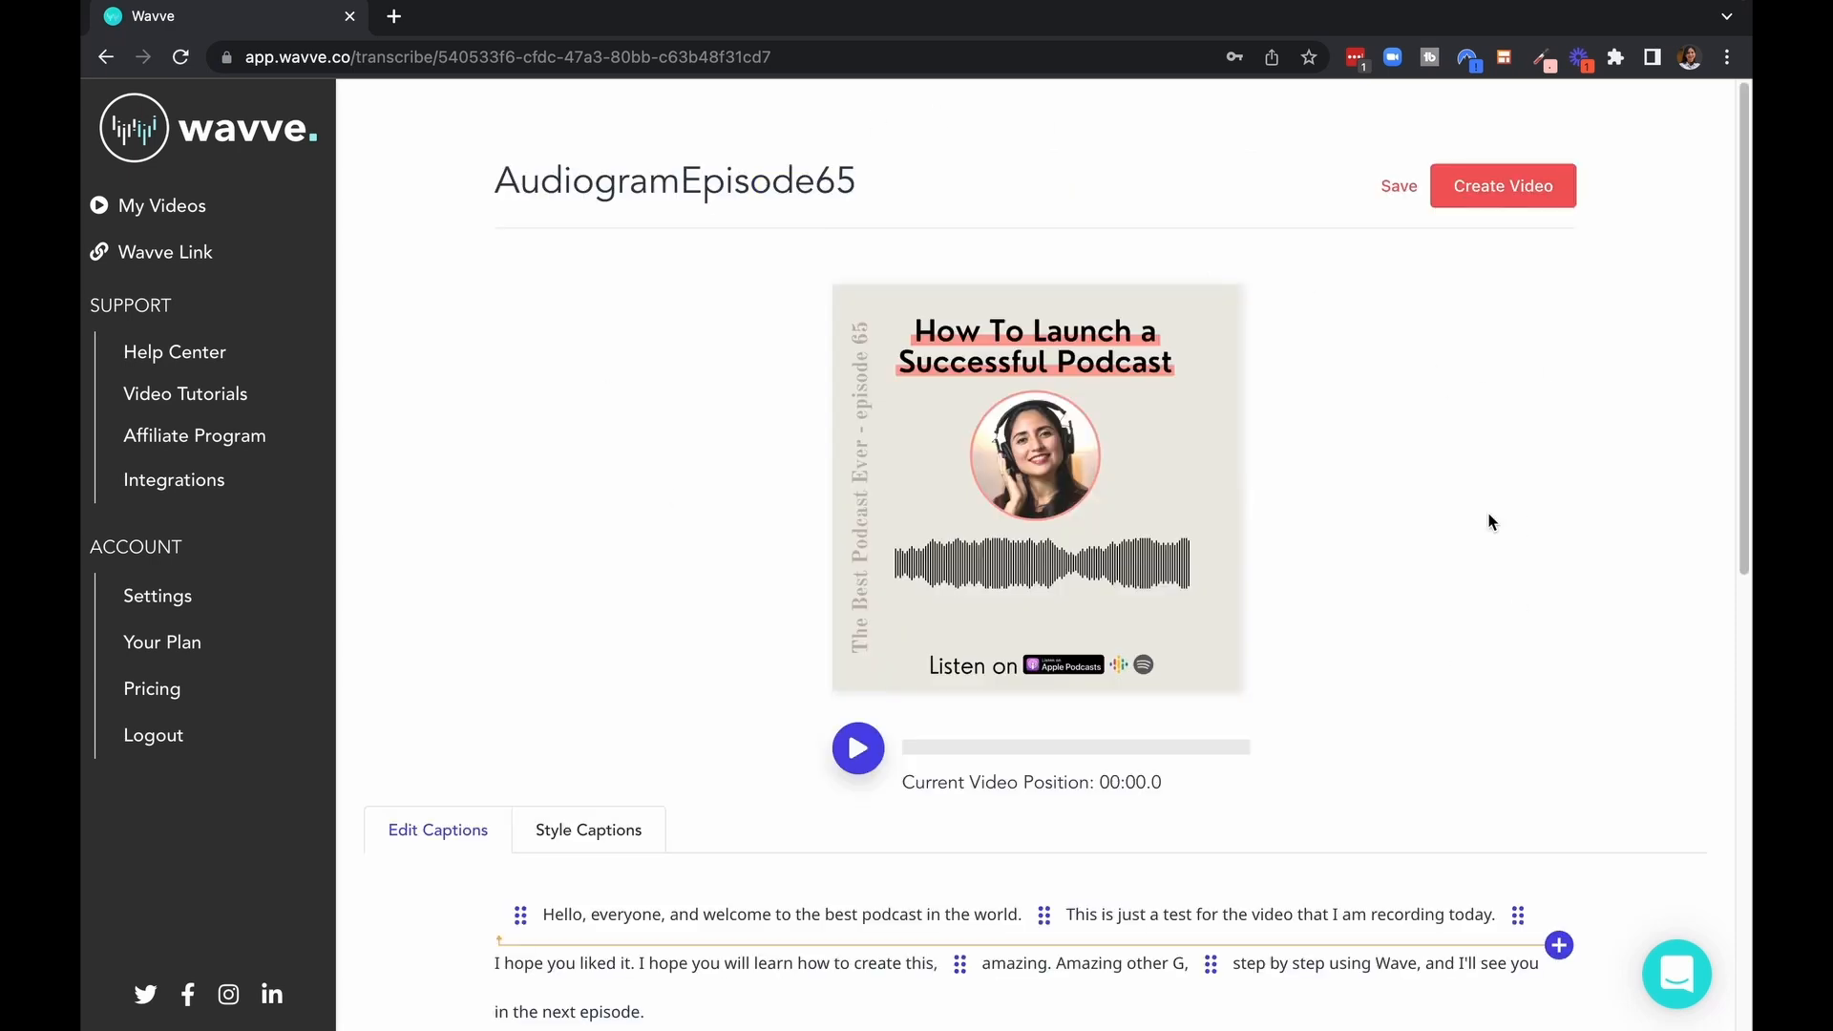
scroll("down", 3)
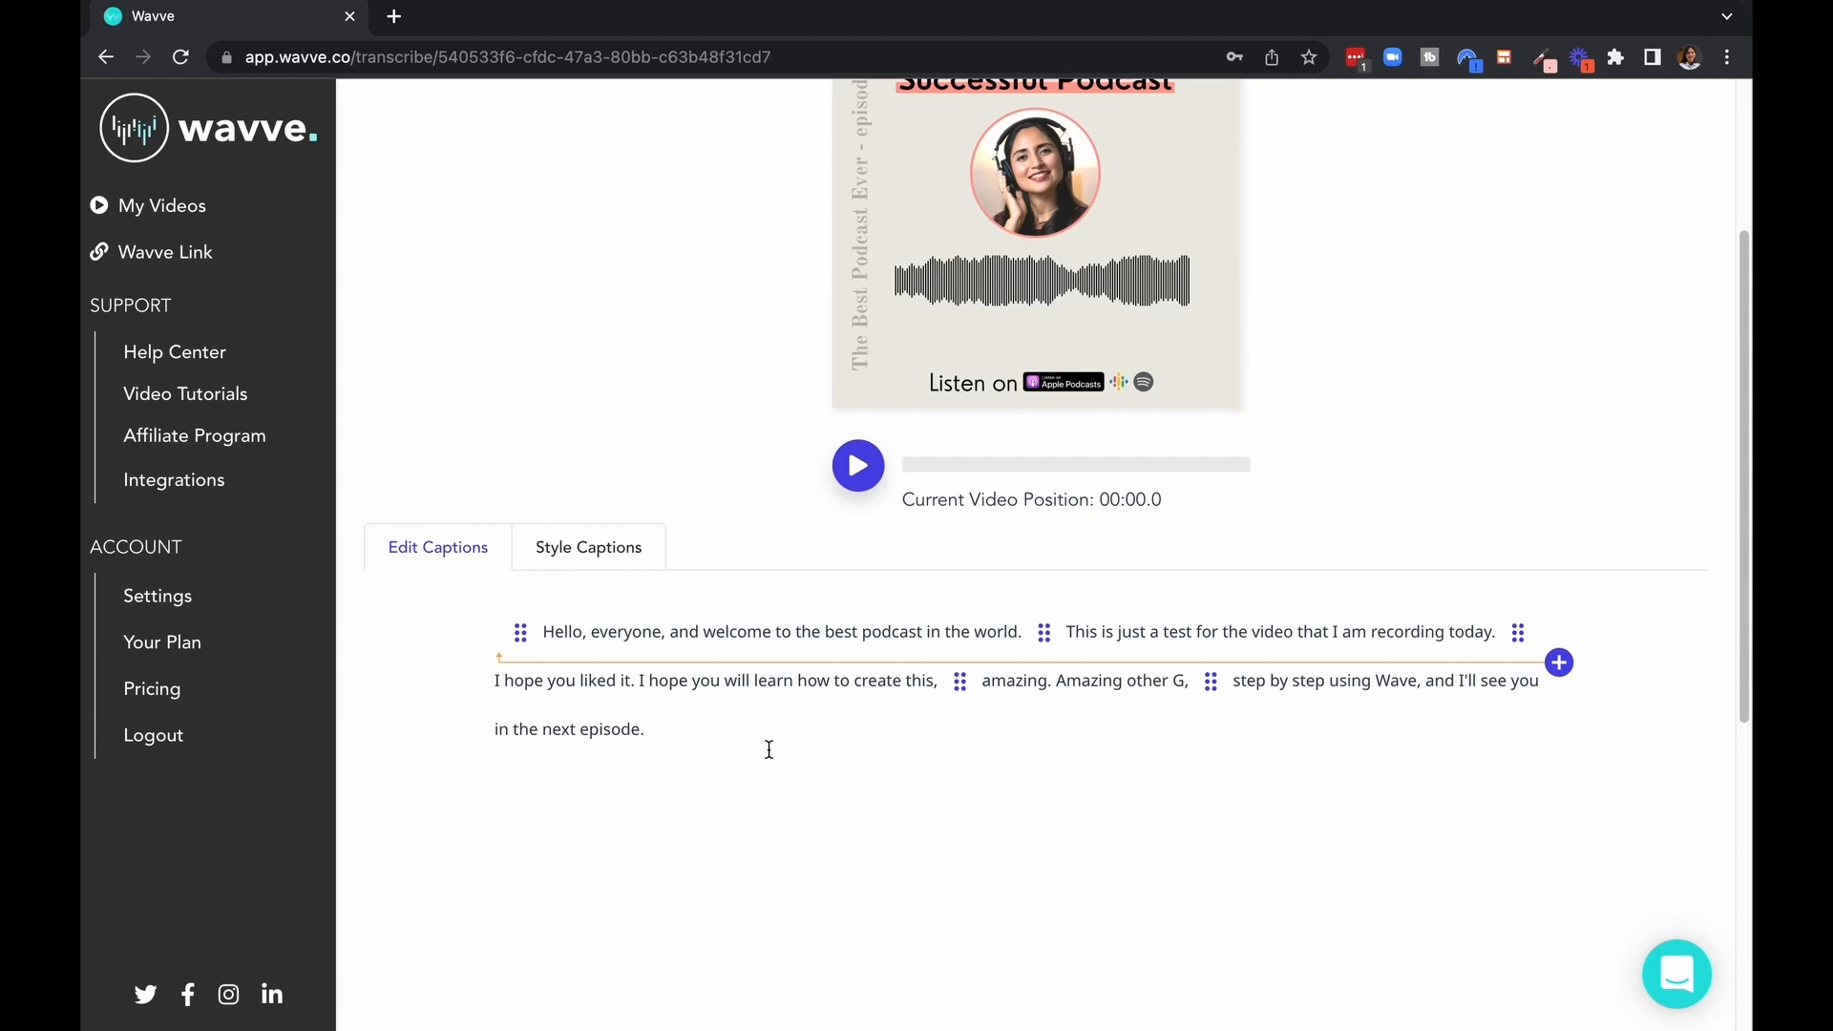
scroll("up", 3)
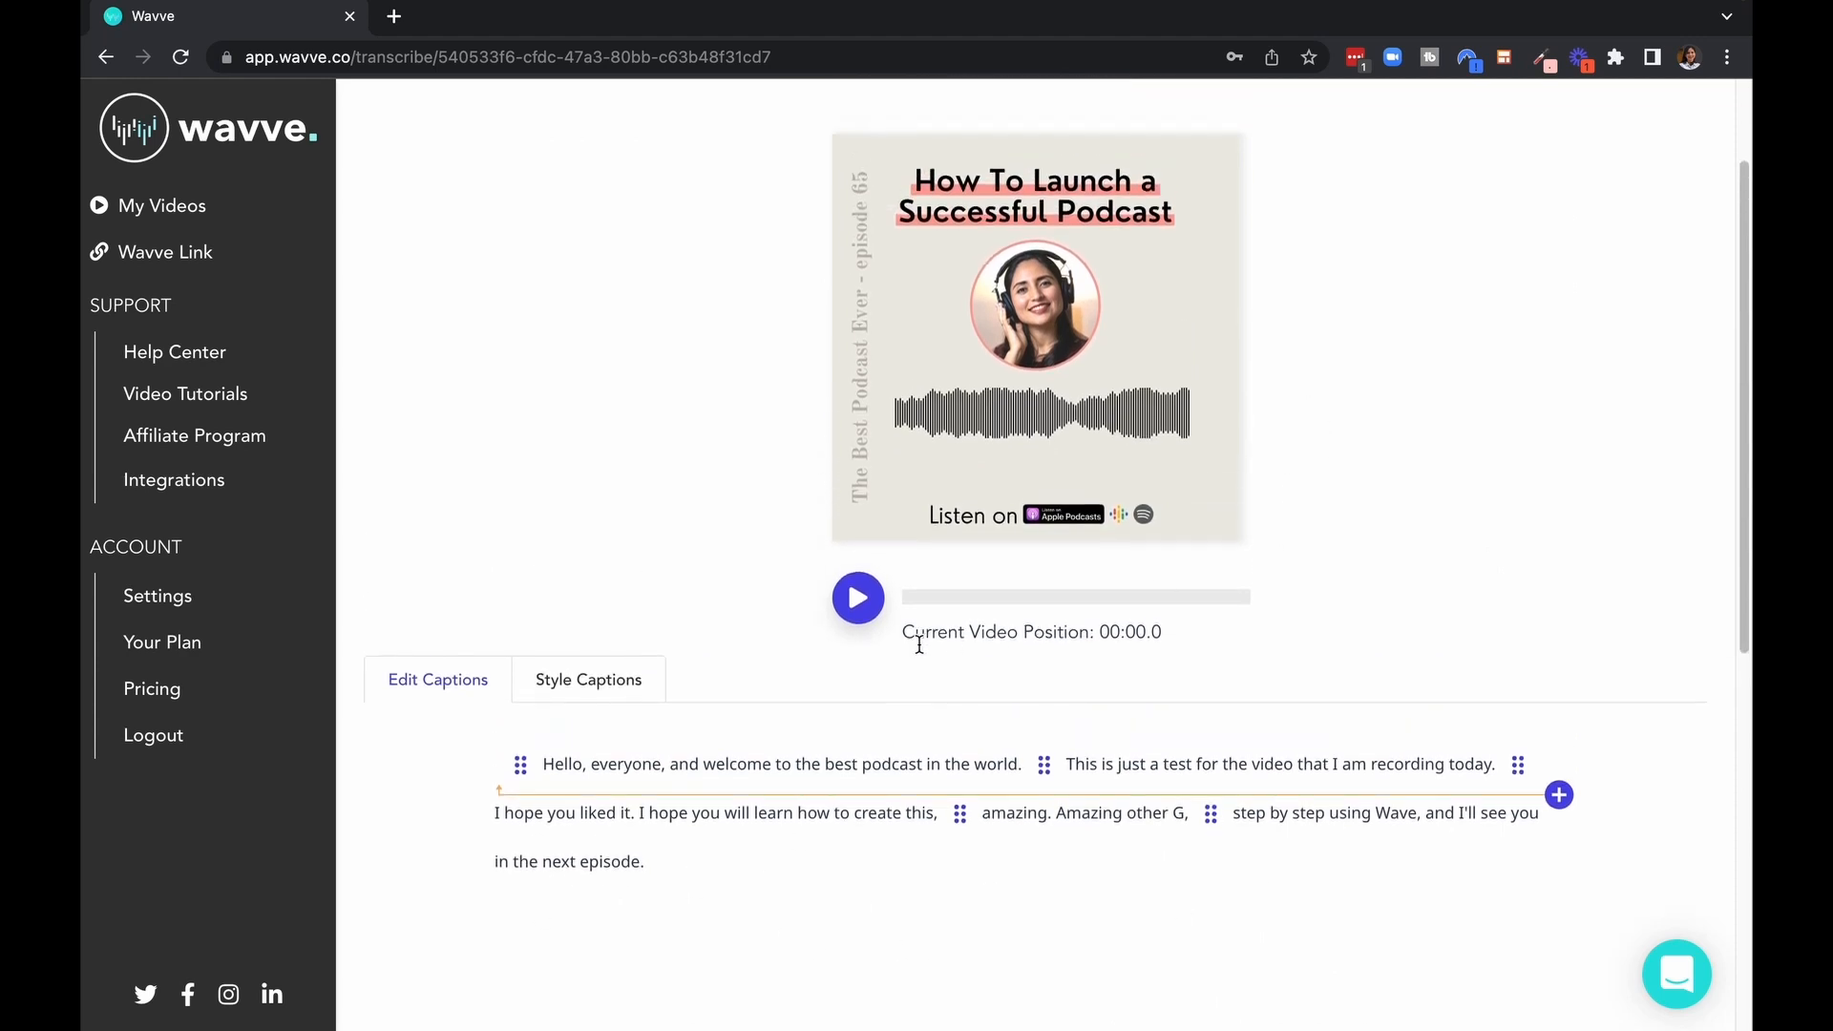
mouse_move(434, 915)
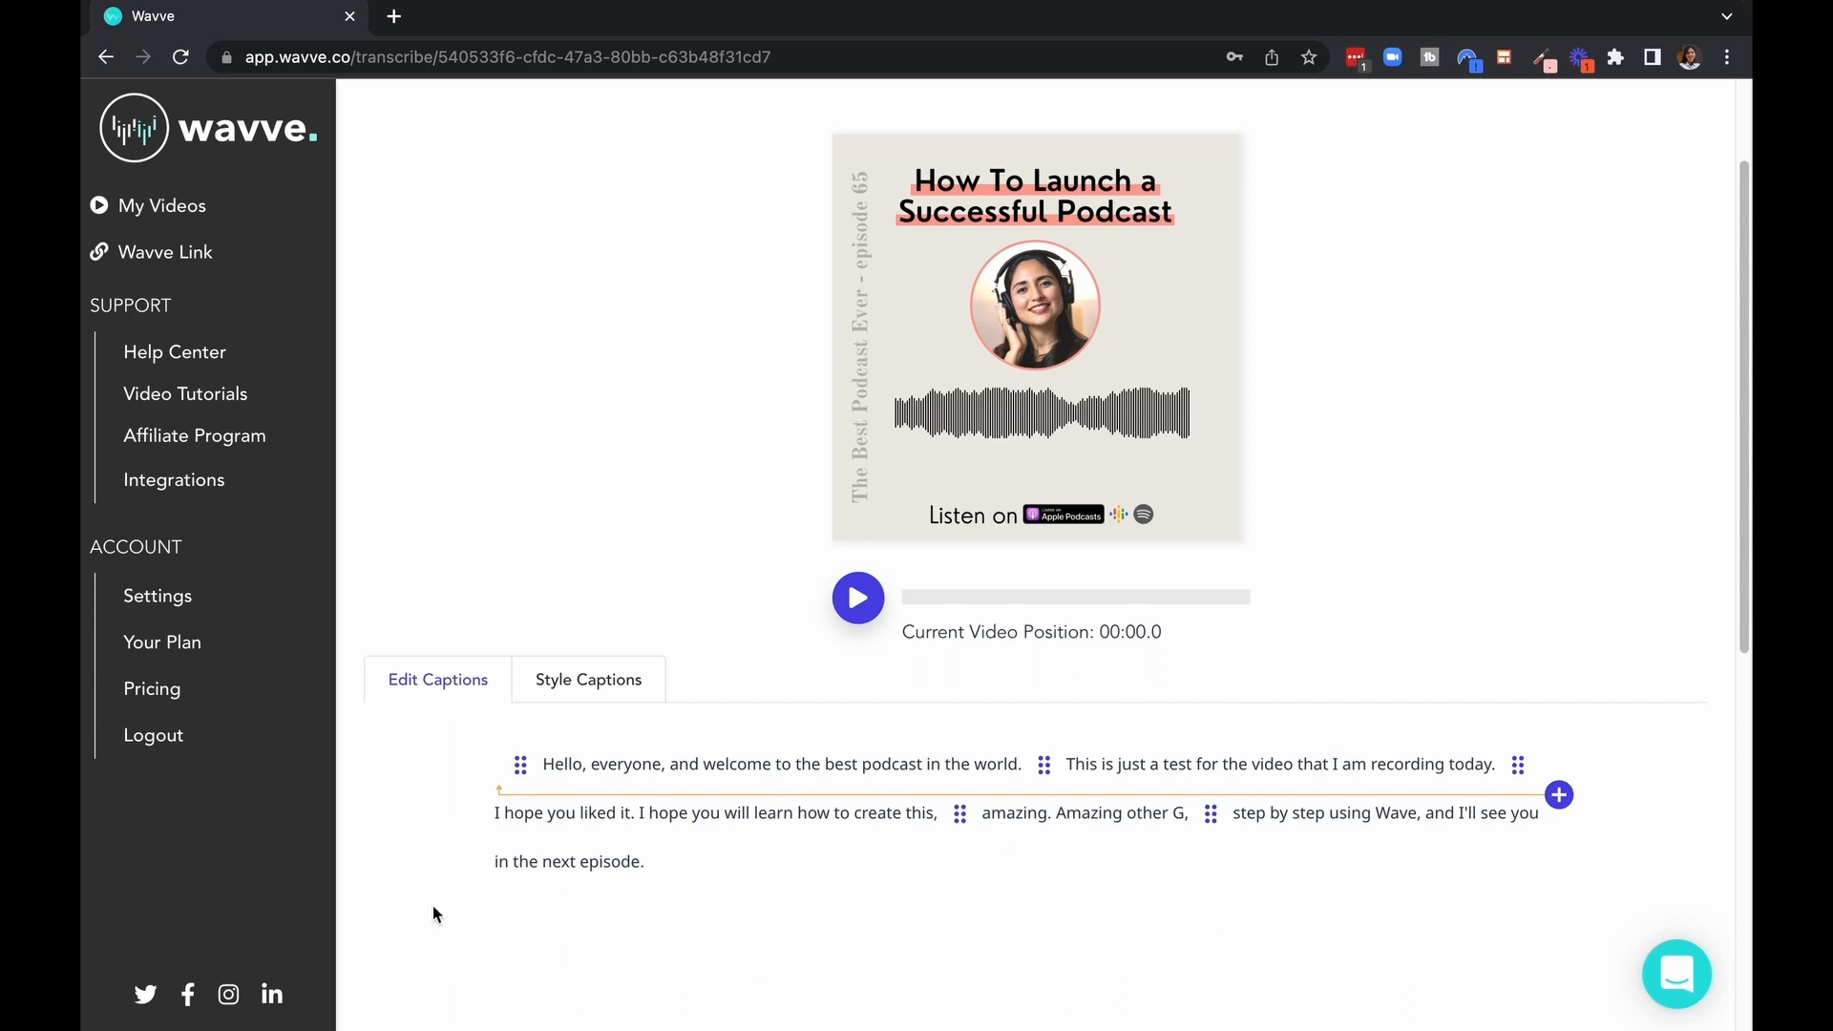
mouse_move(928, 901)
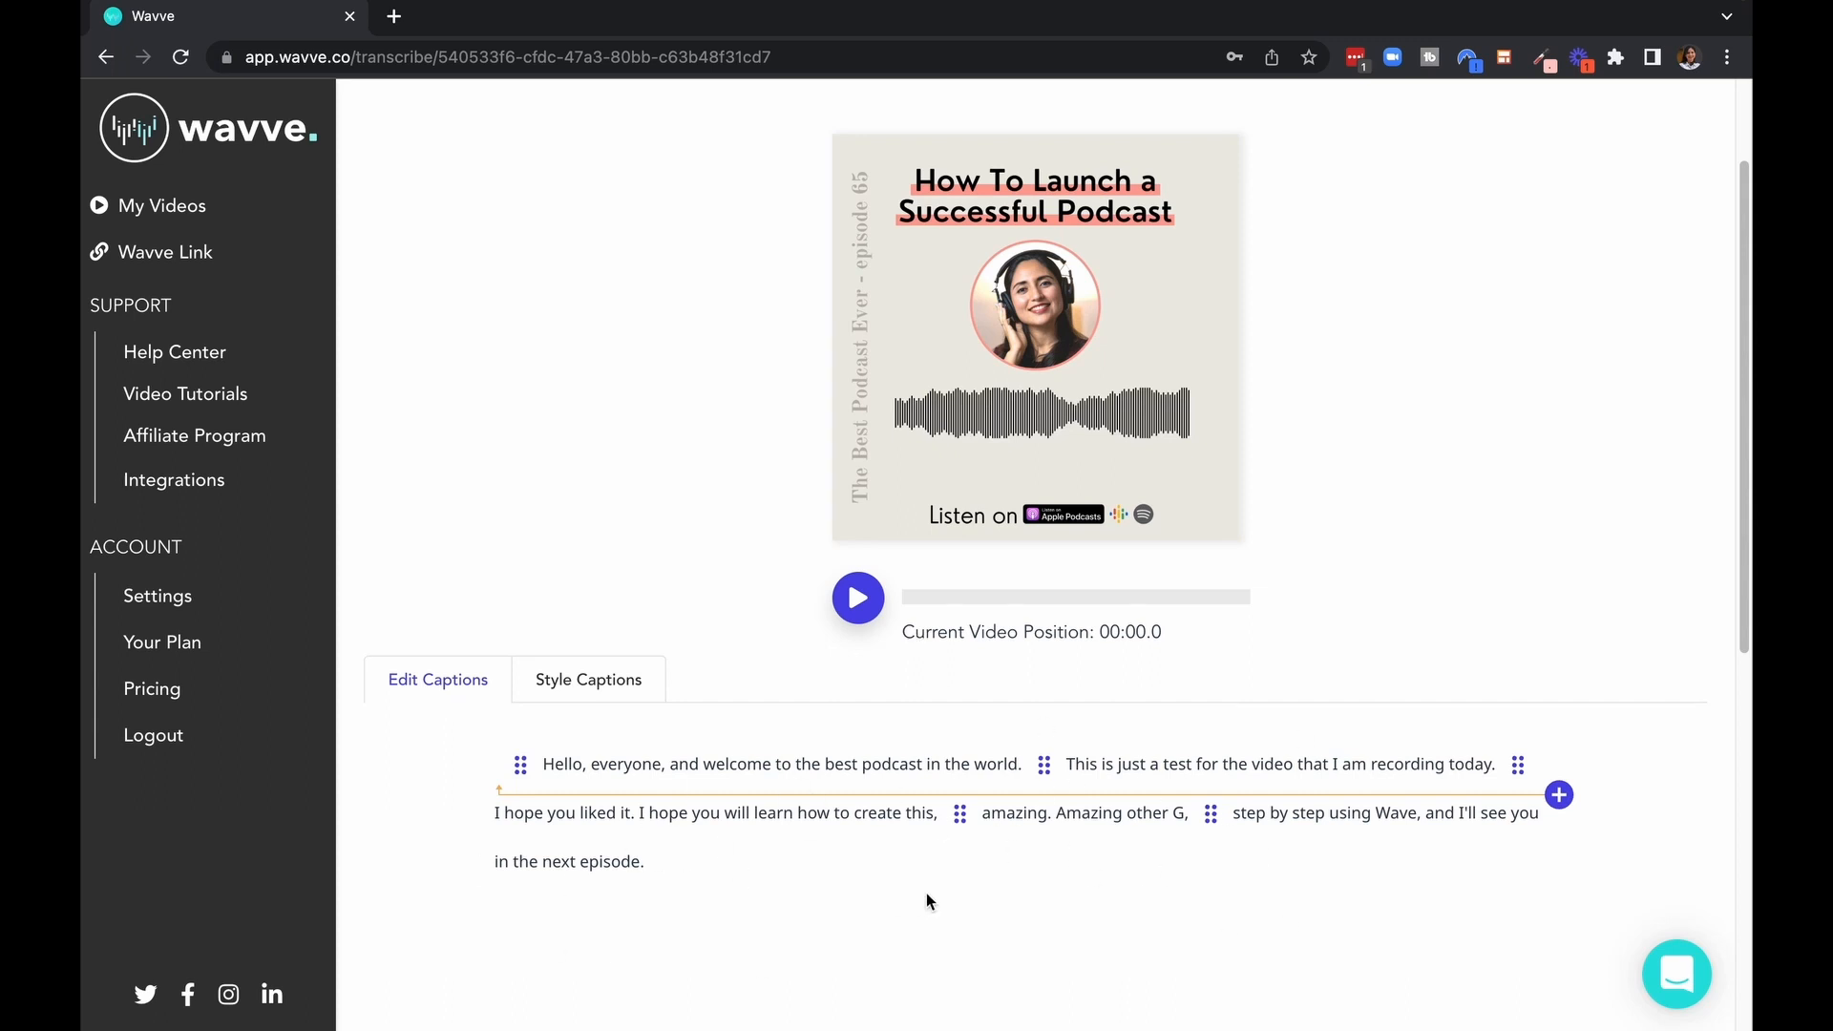
mouse_move(1191, 882)
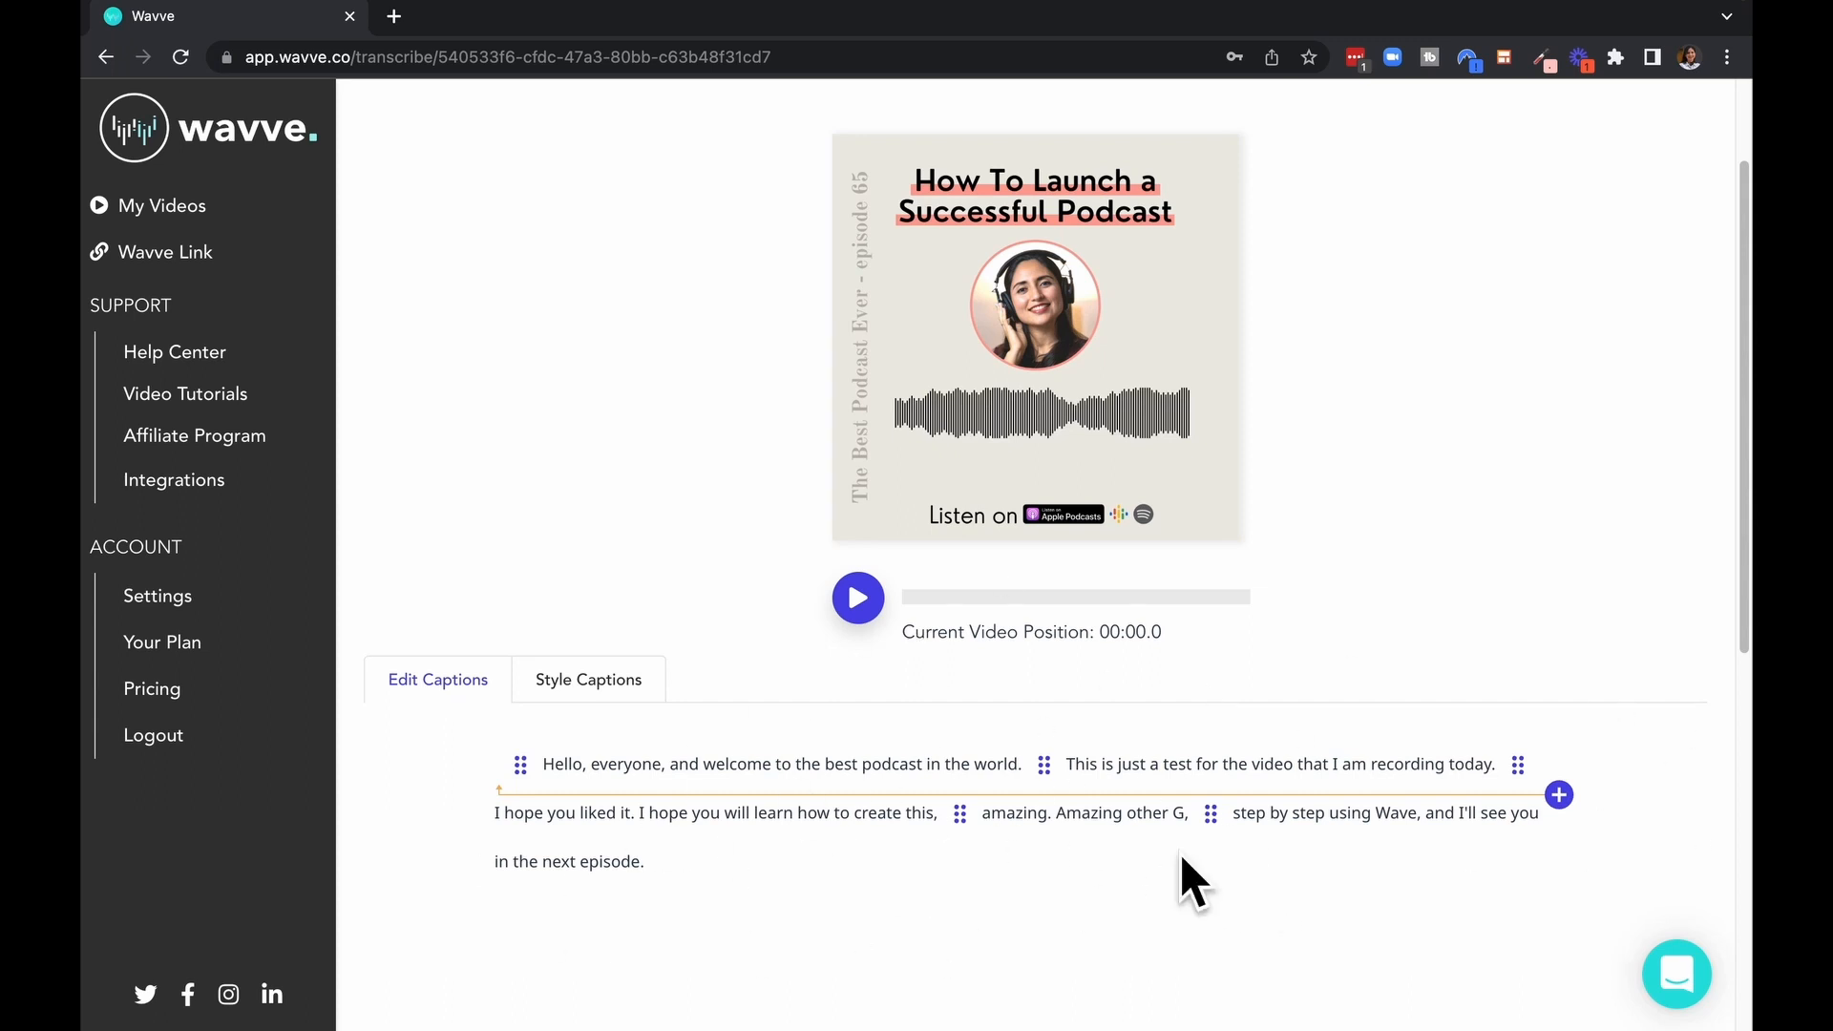
mouse_move(965, 1008)
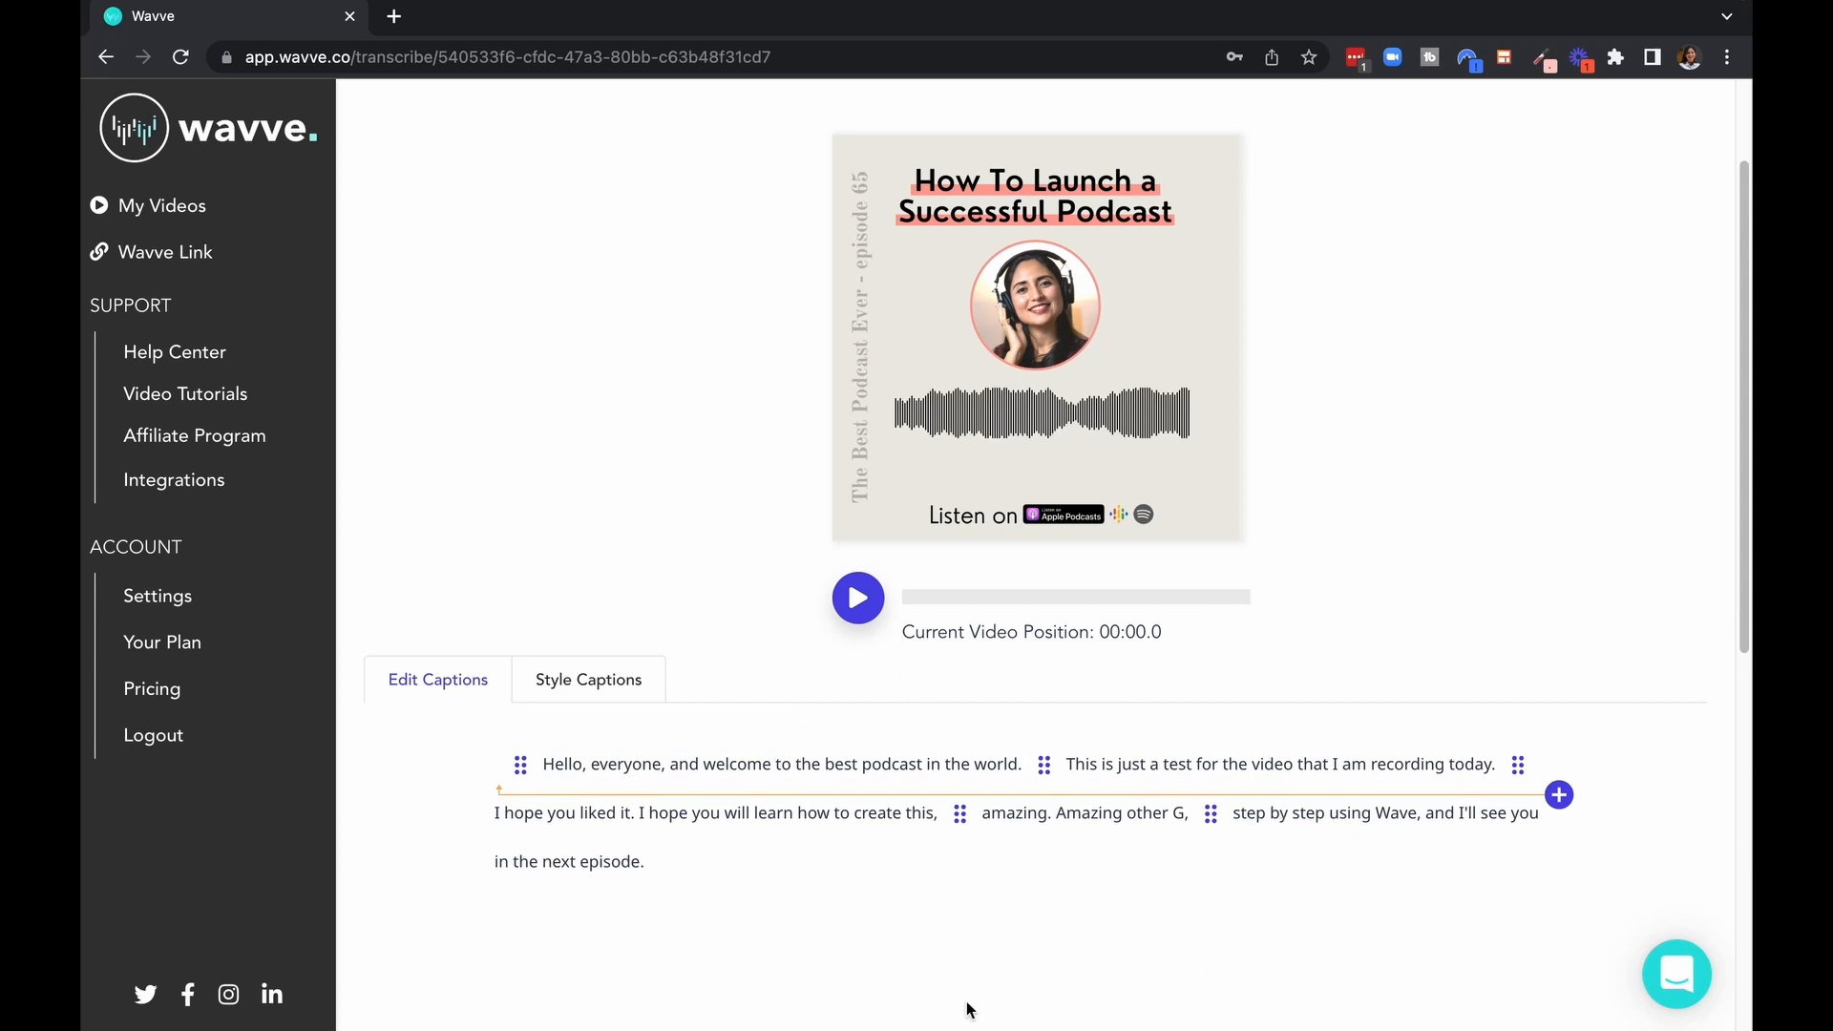
mouse_move(979, 976)
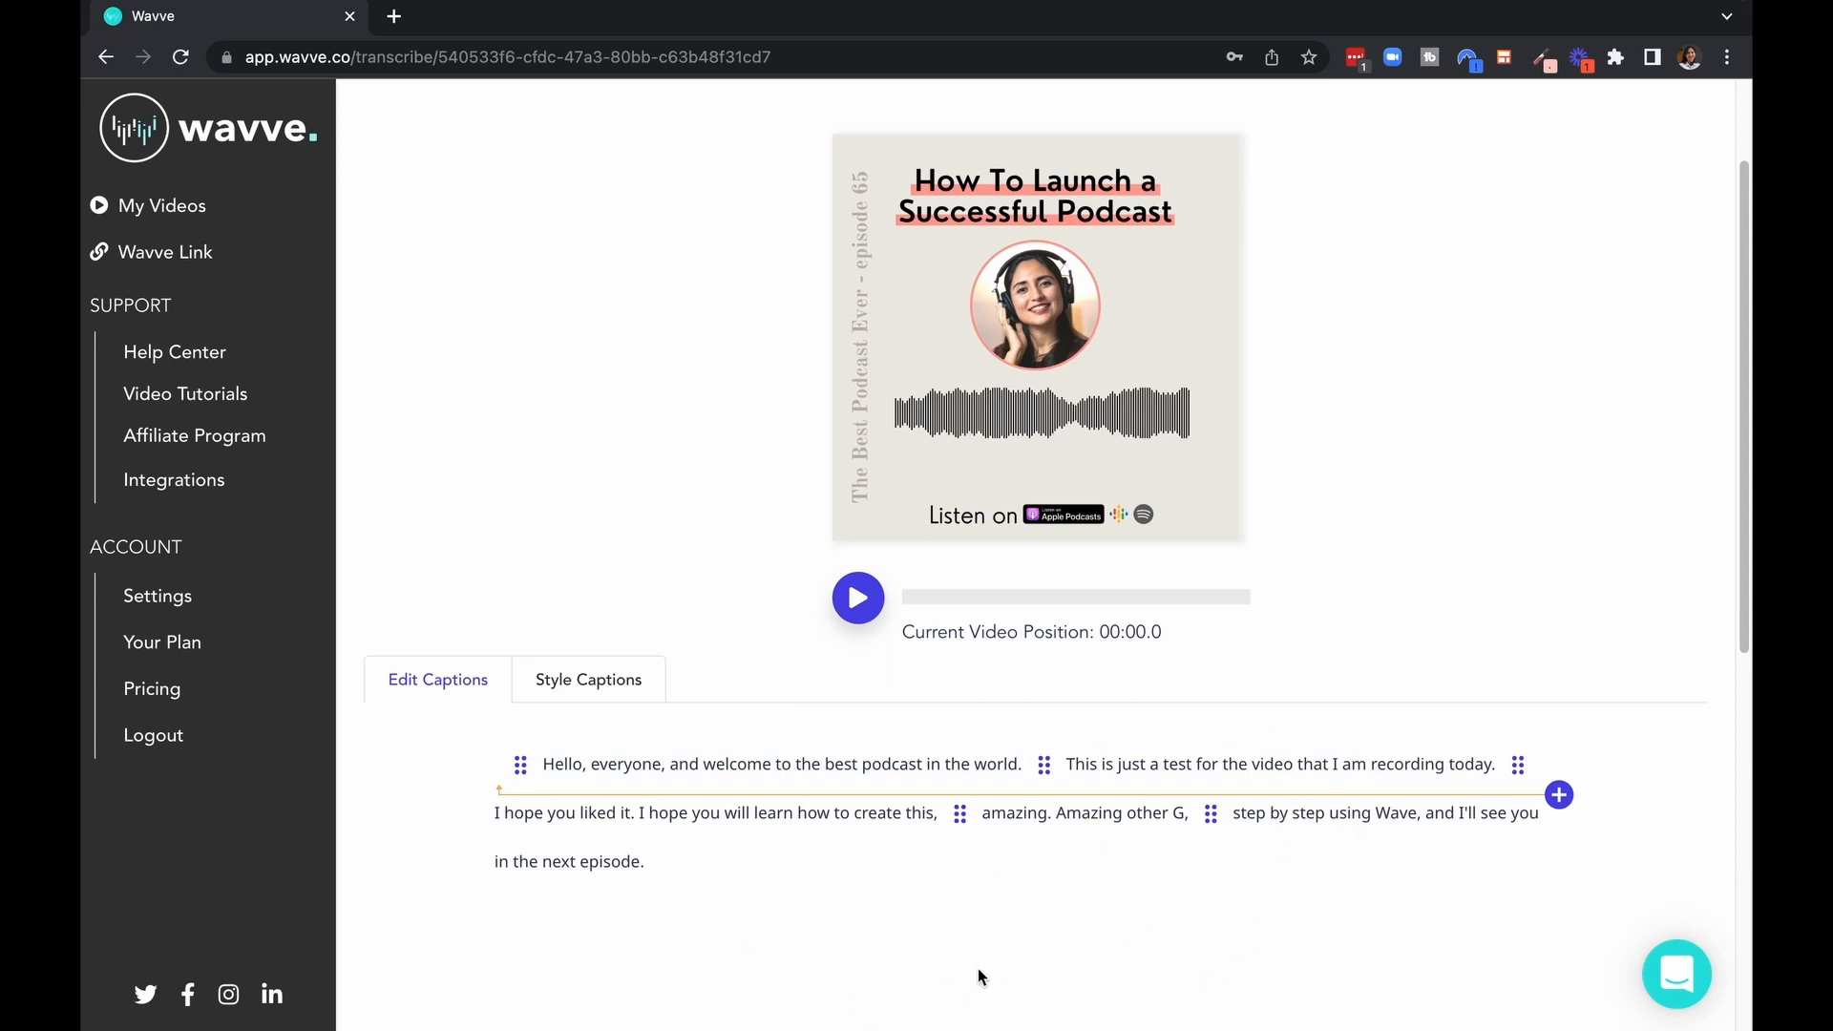
mouse_move(588, 680)
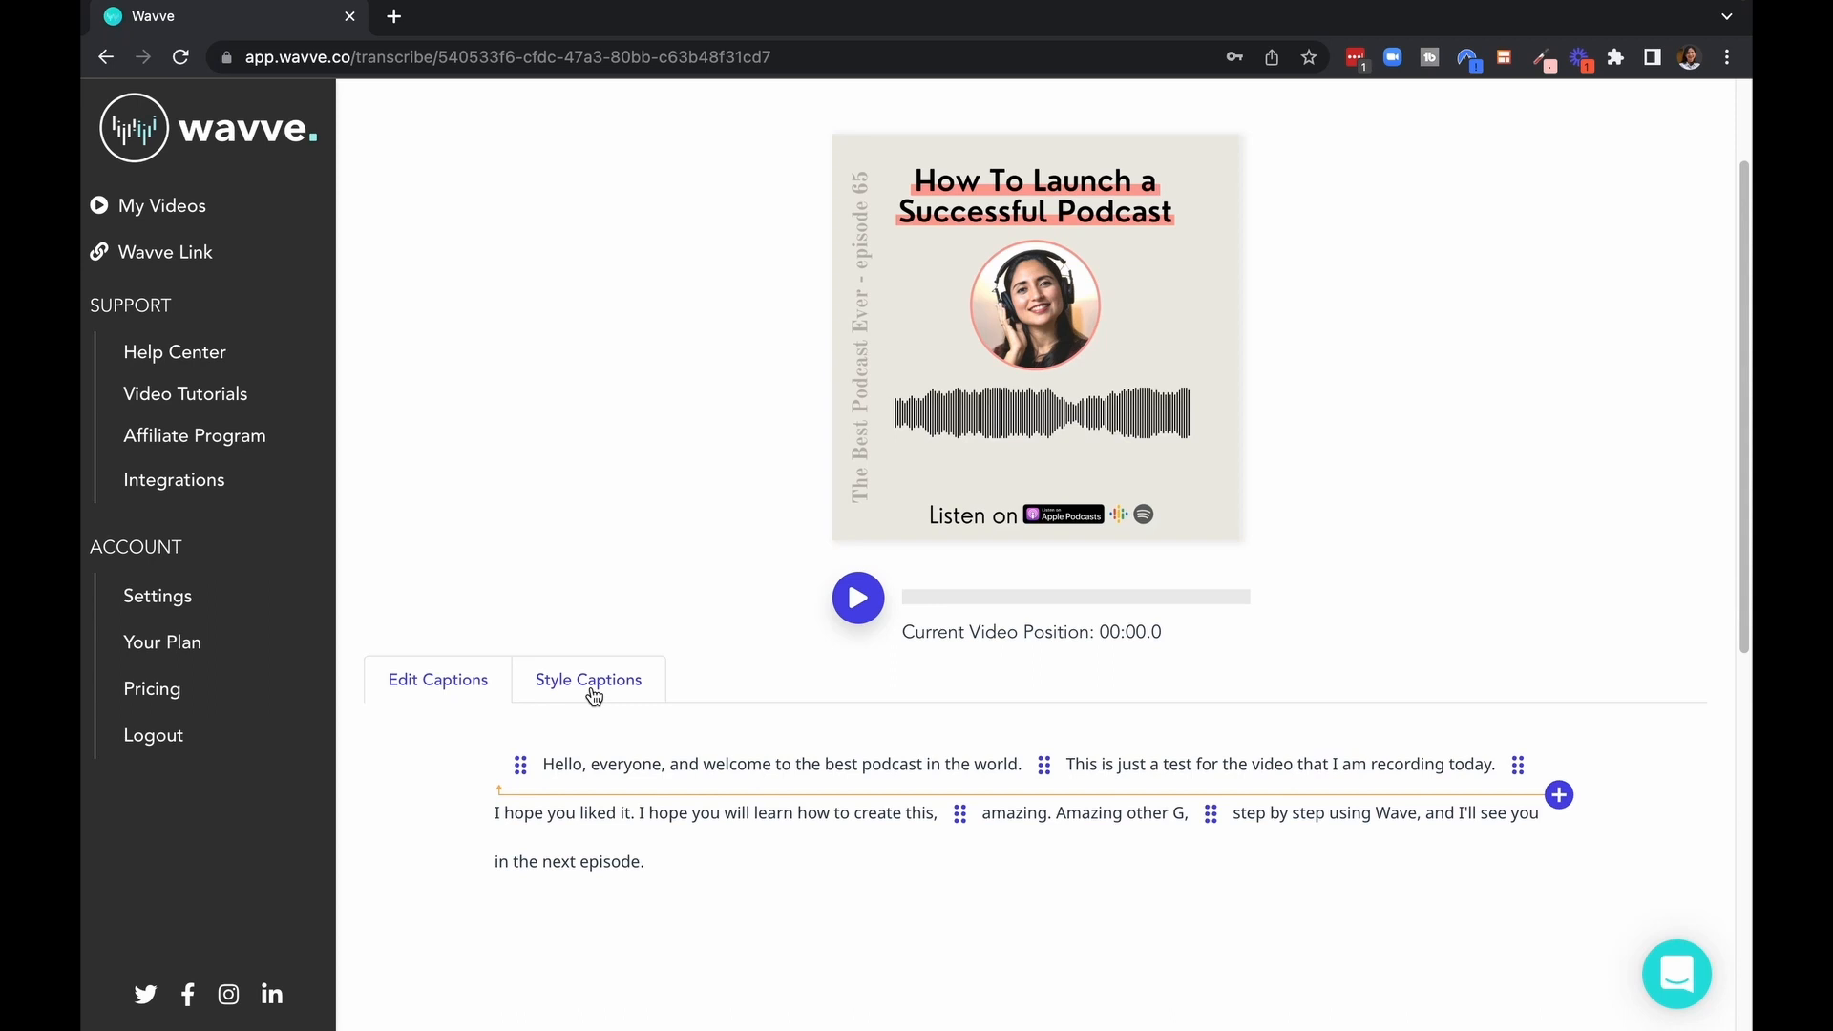
- Set the caption font family to Old Standard TT in Style Captions
left_click(588, 680)
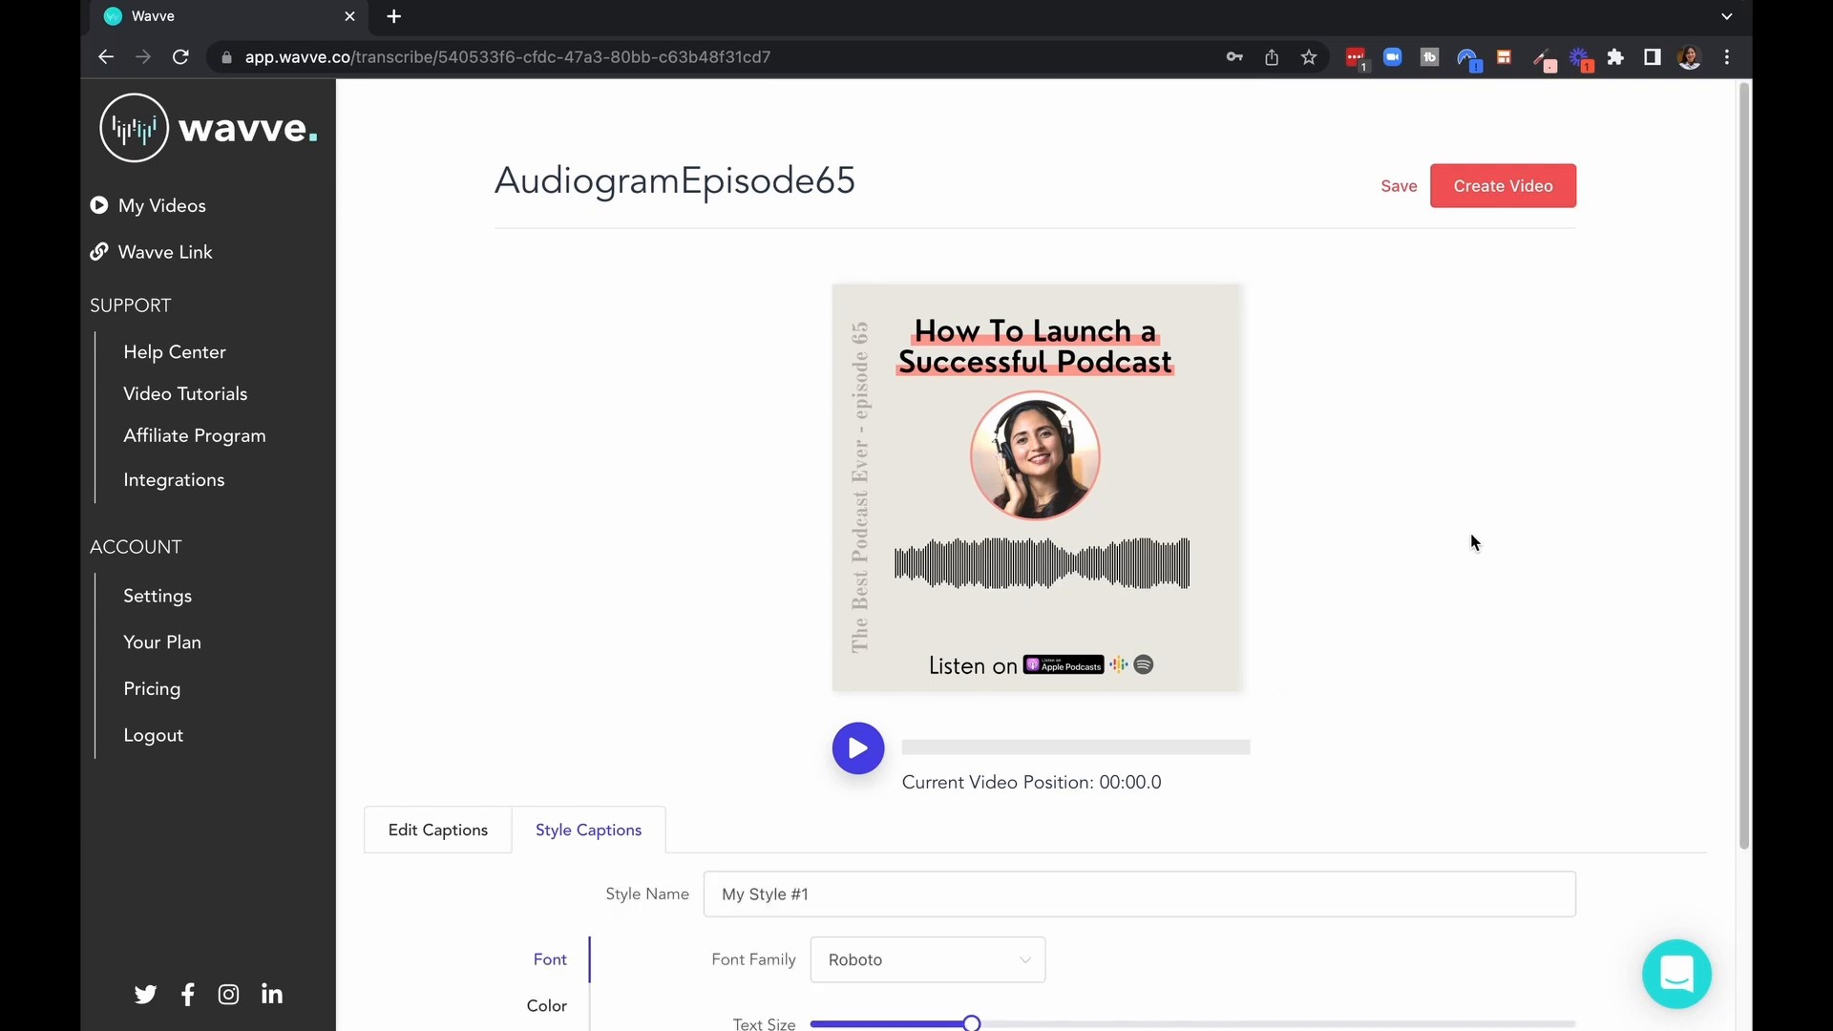
scroll("down", 3)
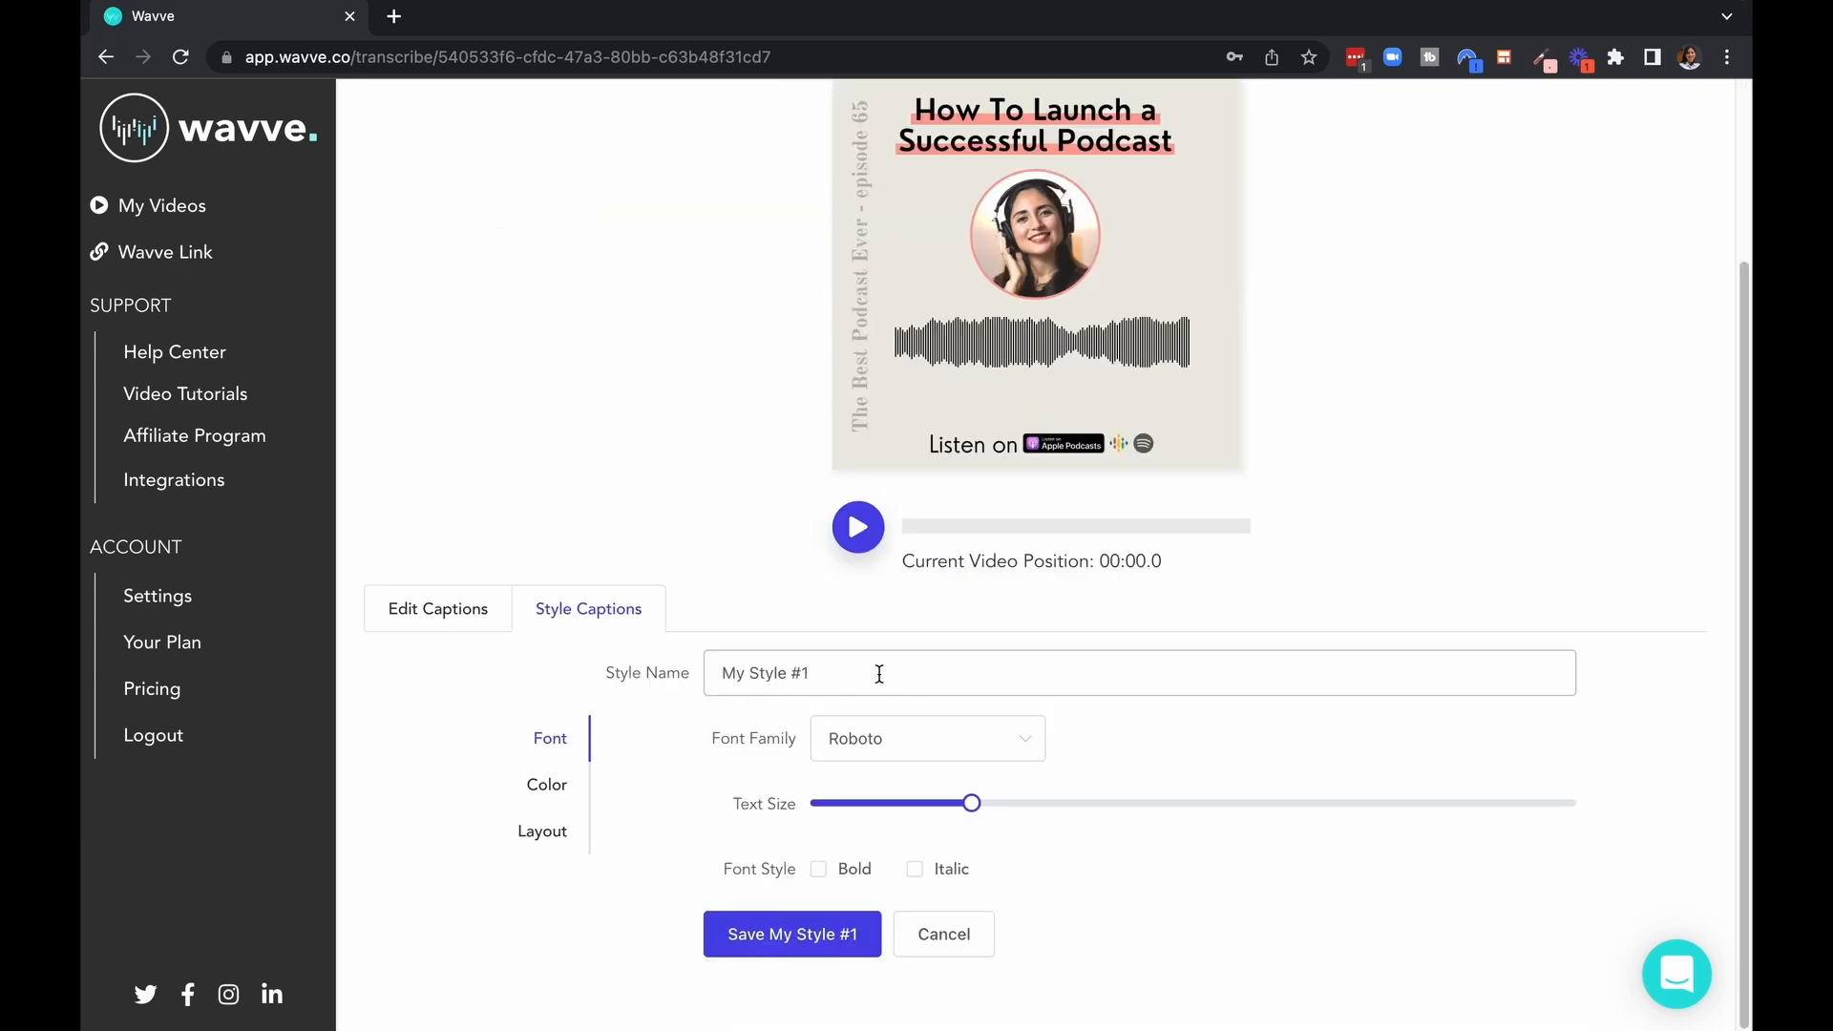
mouse_move(978, 752)
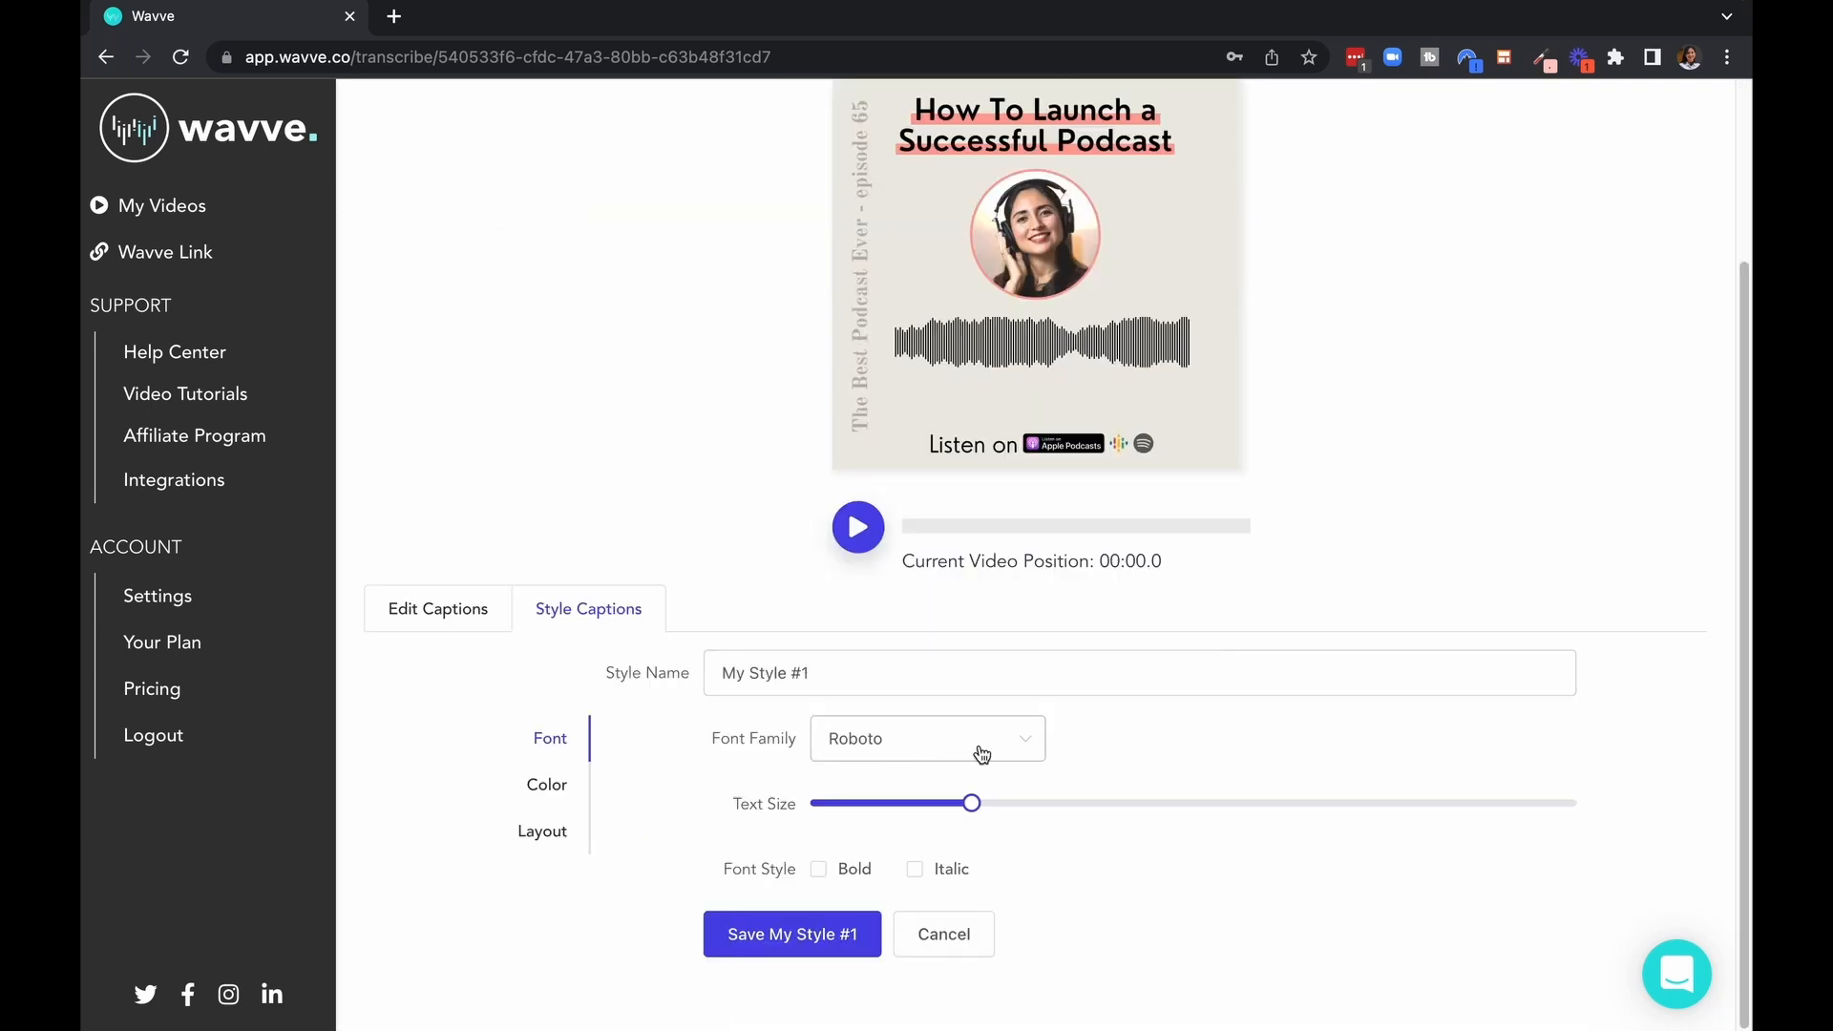
left_click(927, 737)
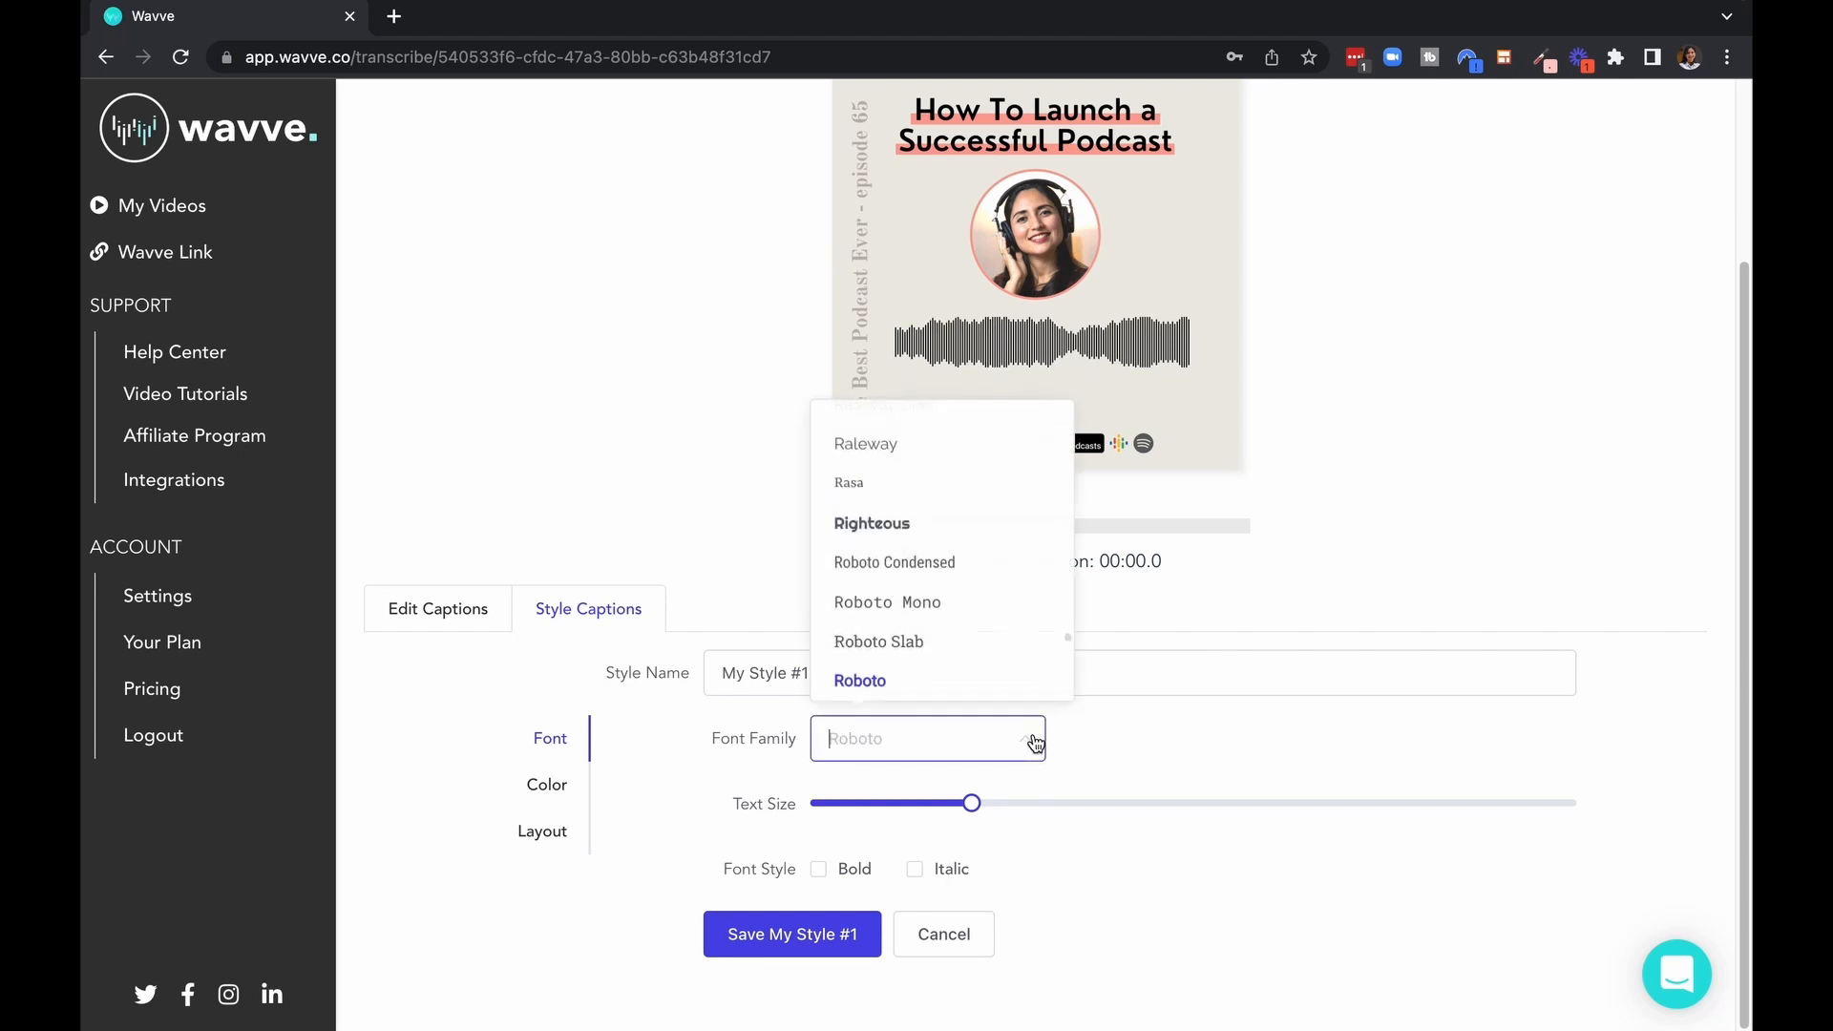
scroll("up", 3)
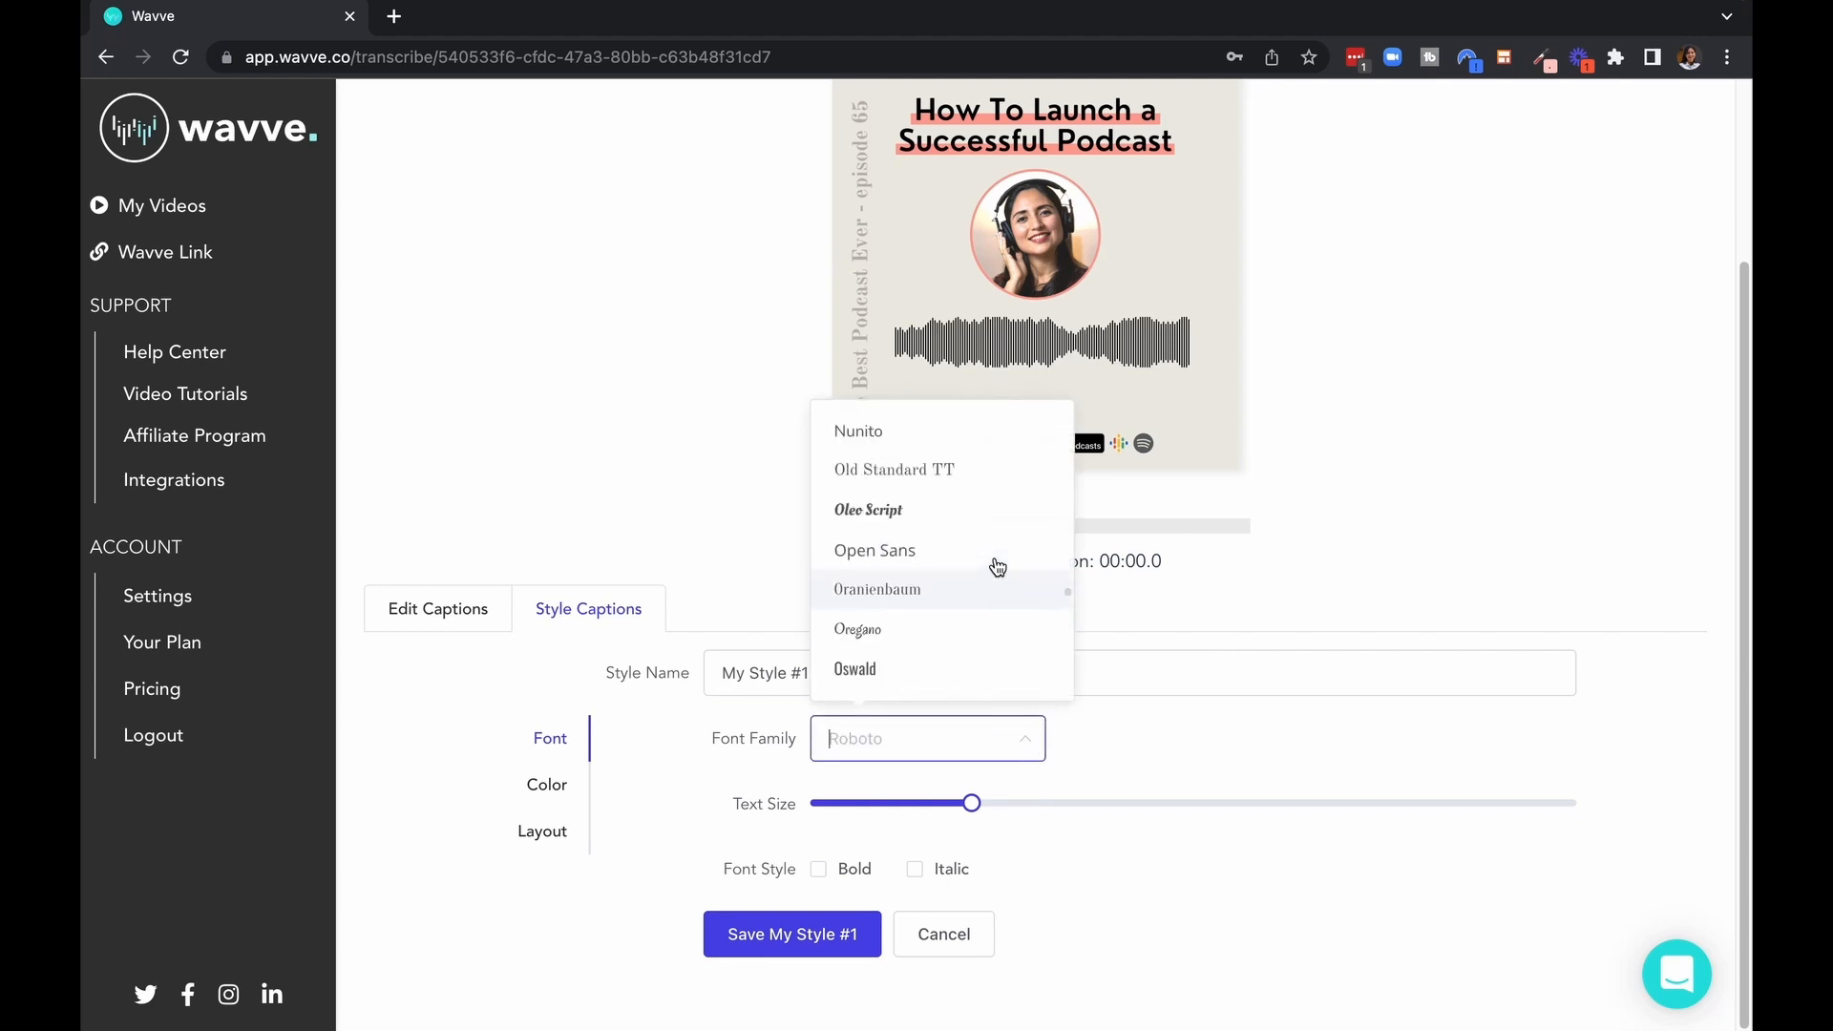
scroll("up", 3)
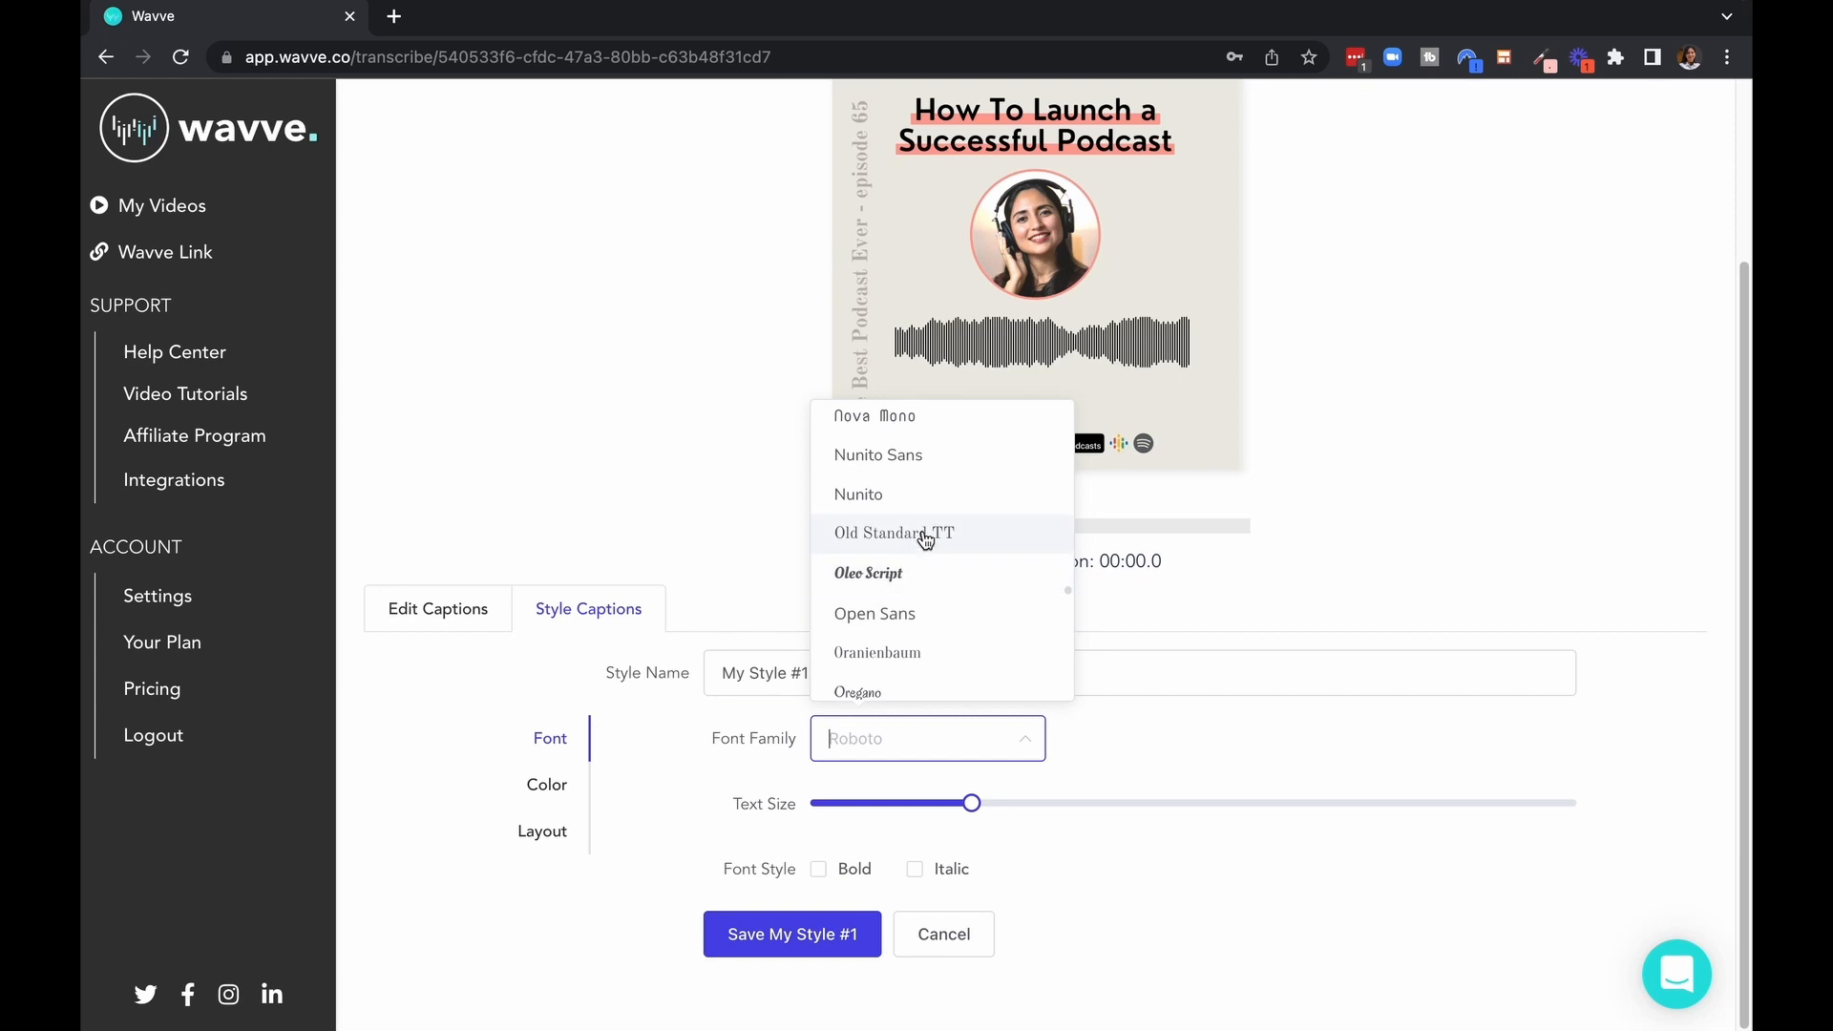
left_click(893, 533)
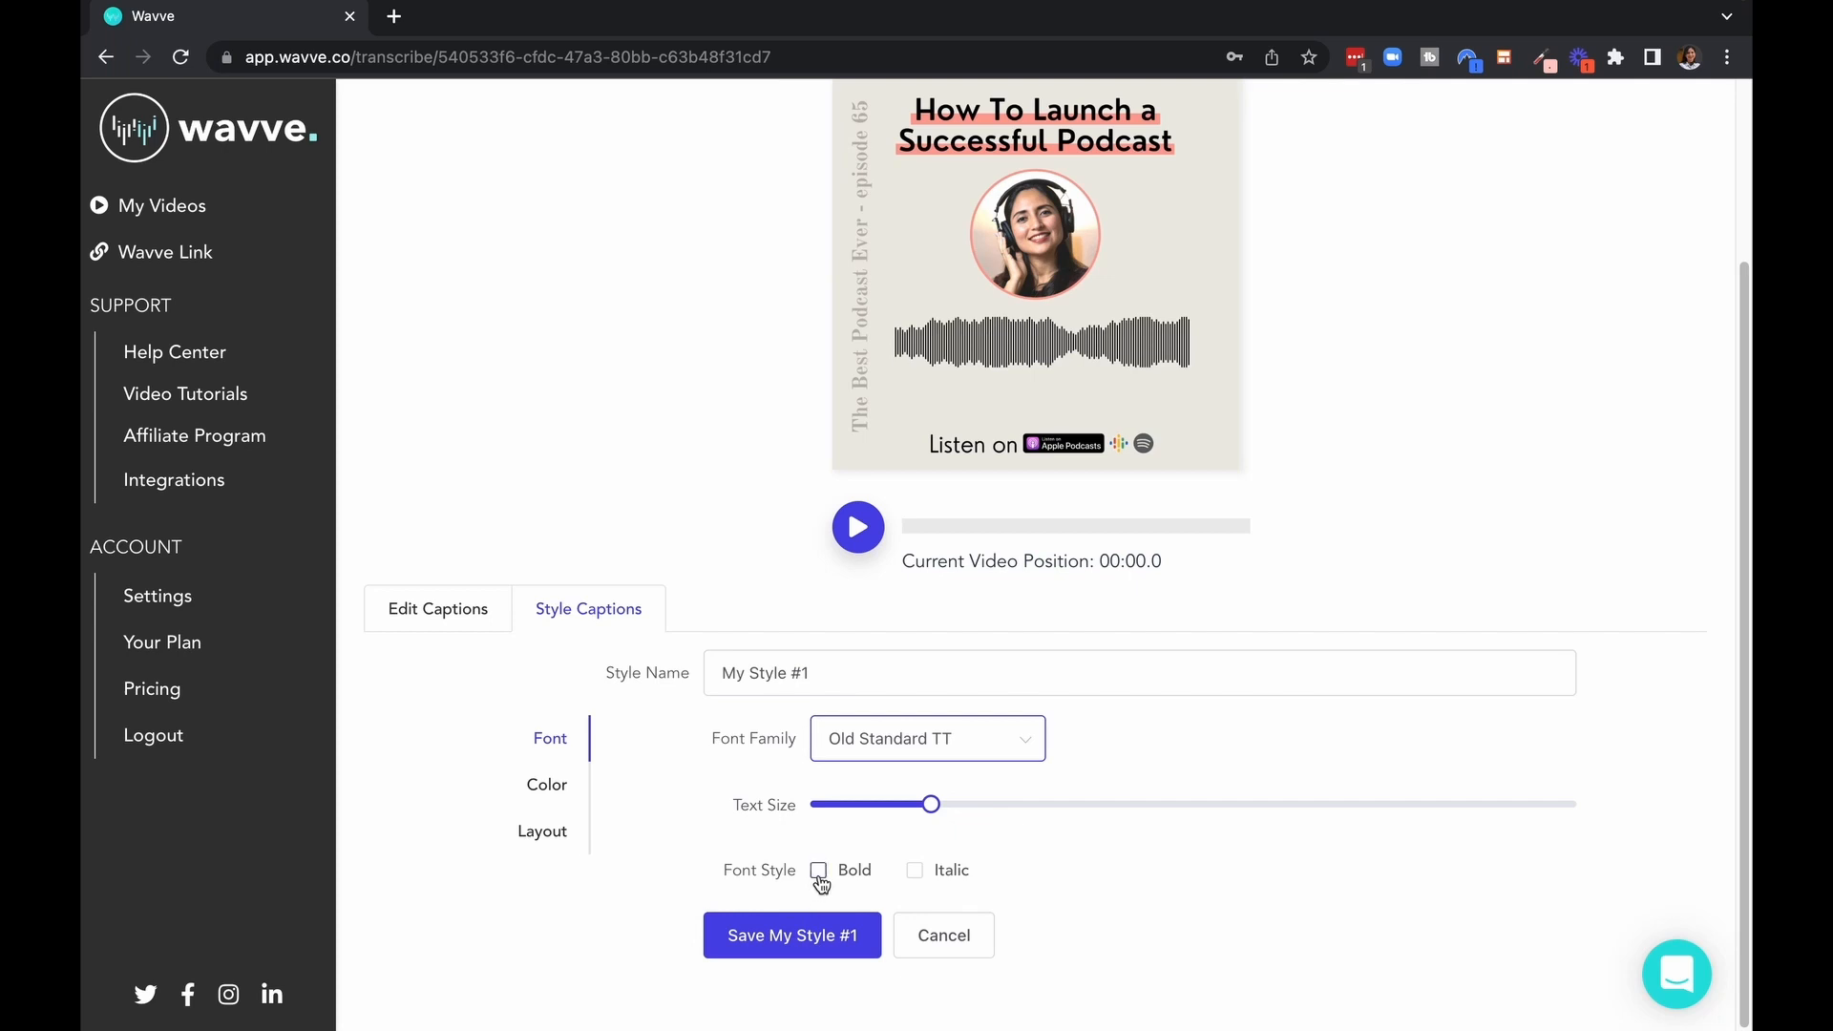
- Review the caption colour settings and centre-align the full-width caption text in Layout
left_click(546, 785)
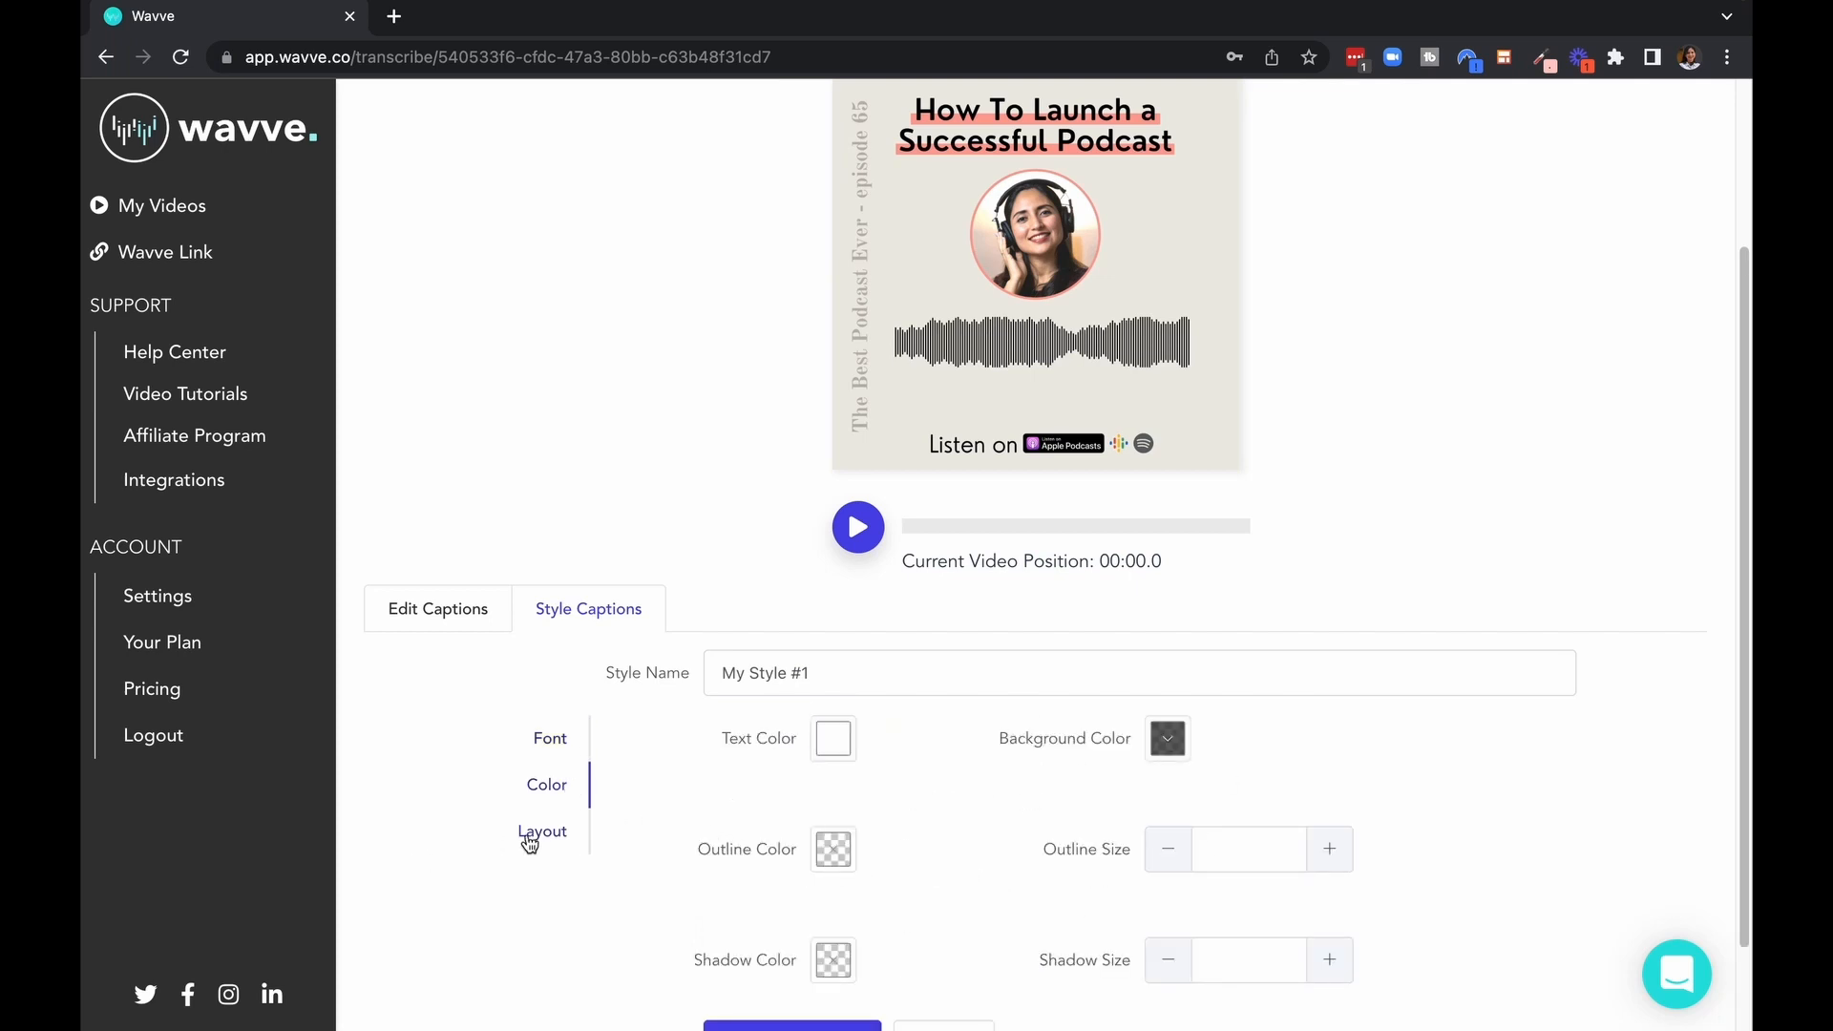
left_click(540, 831)
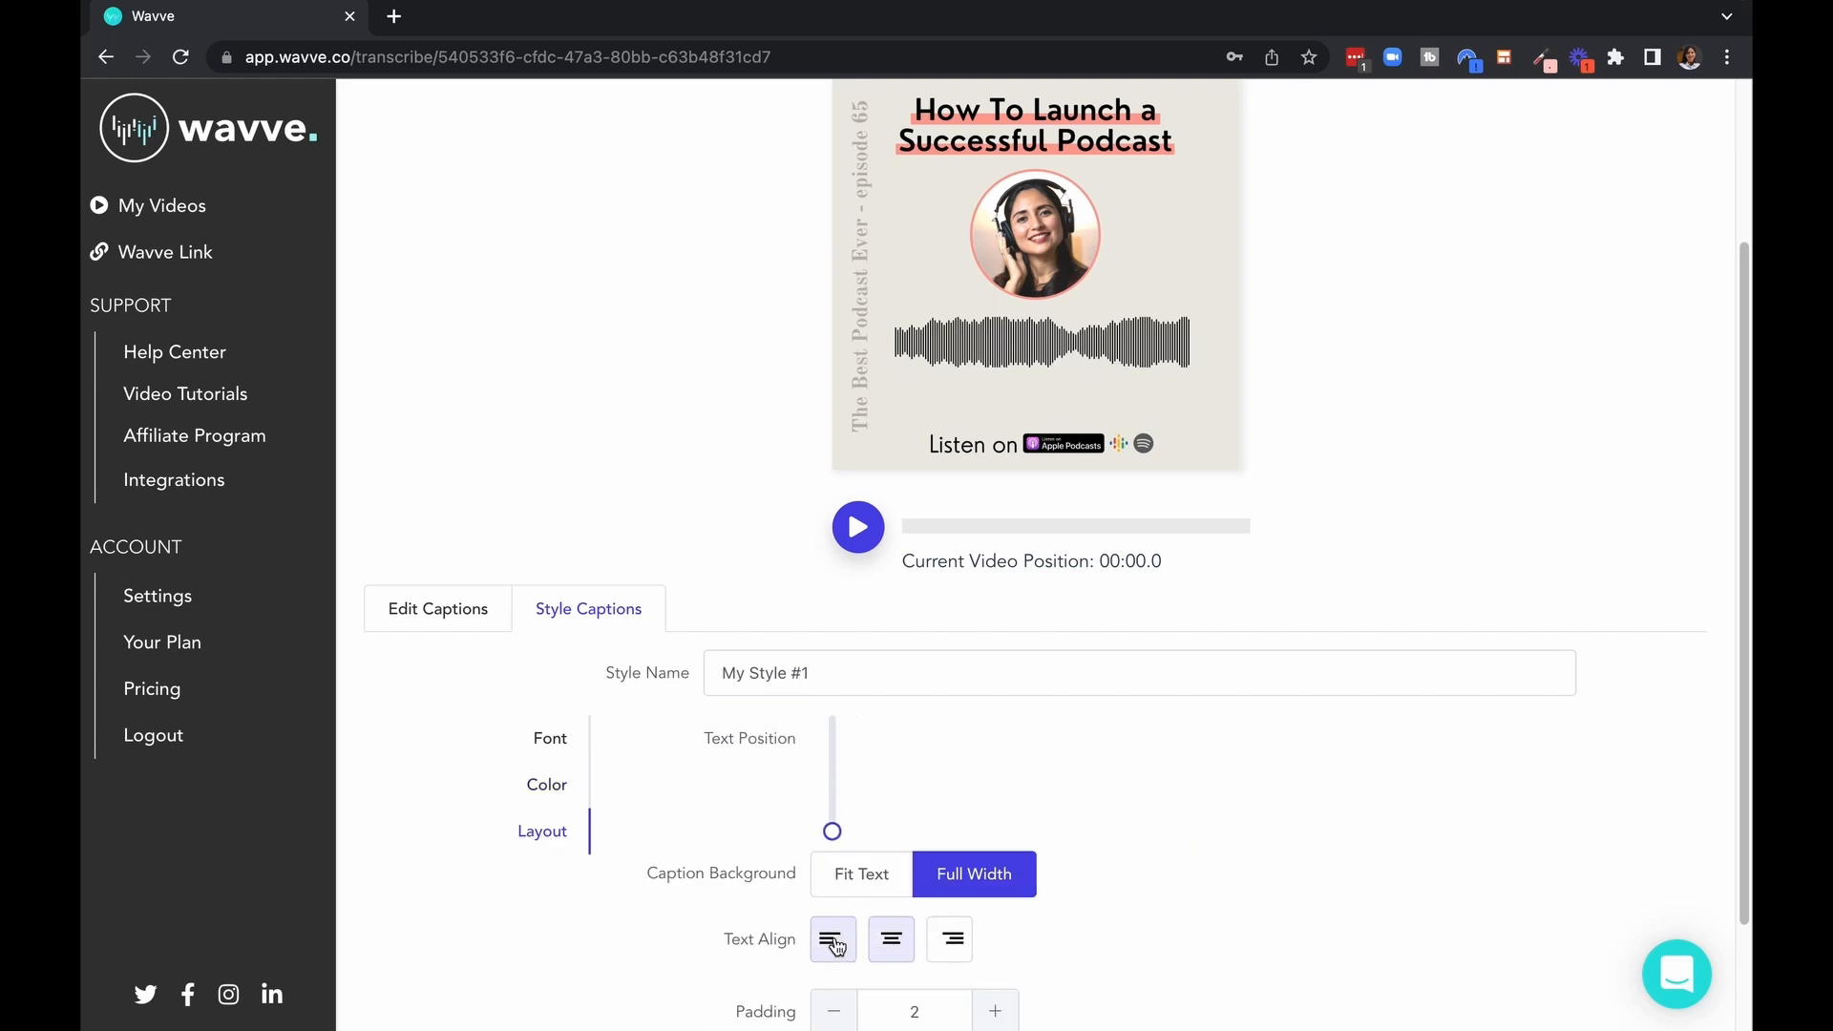
left_click(949, 939)
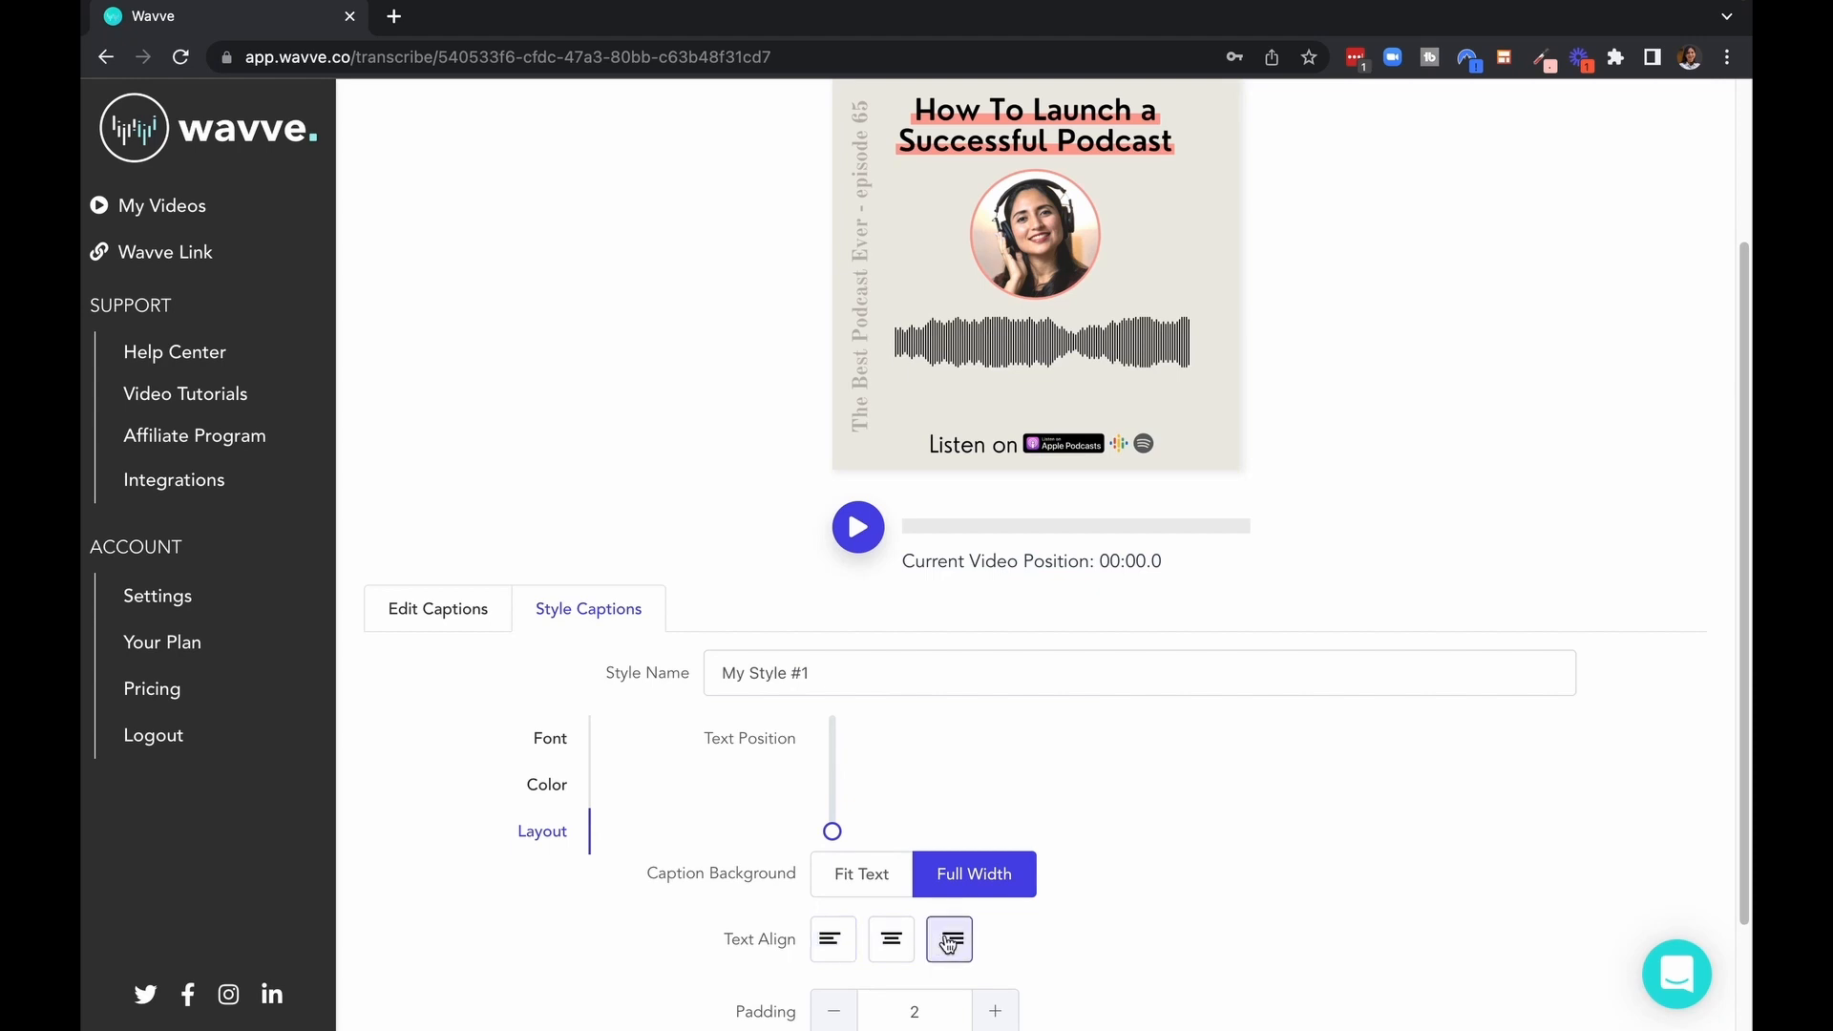
left_click(890, 939)
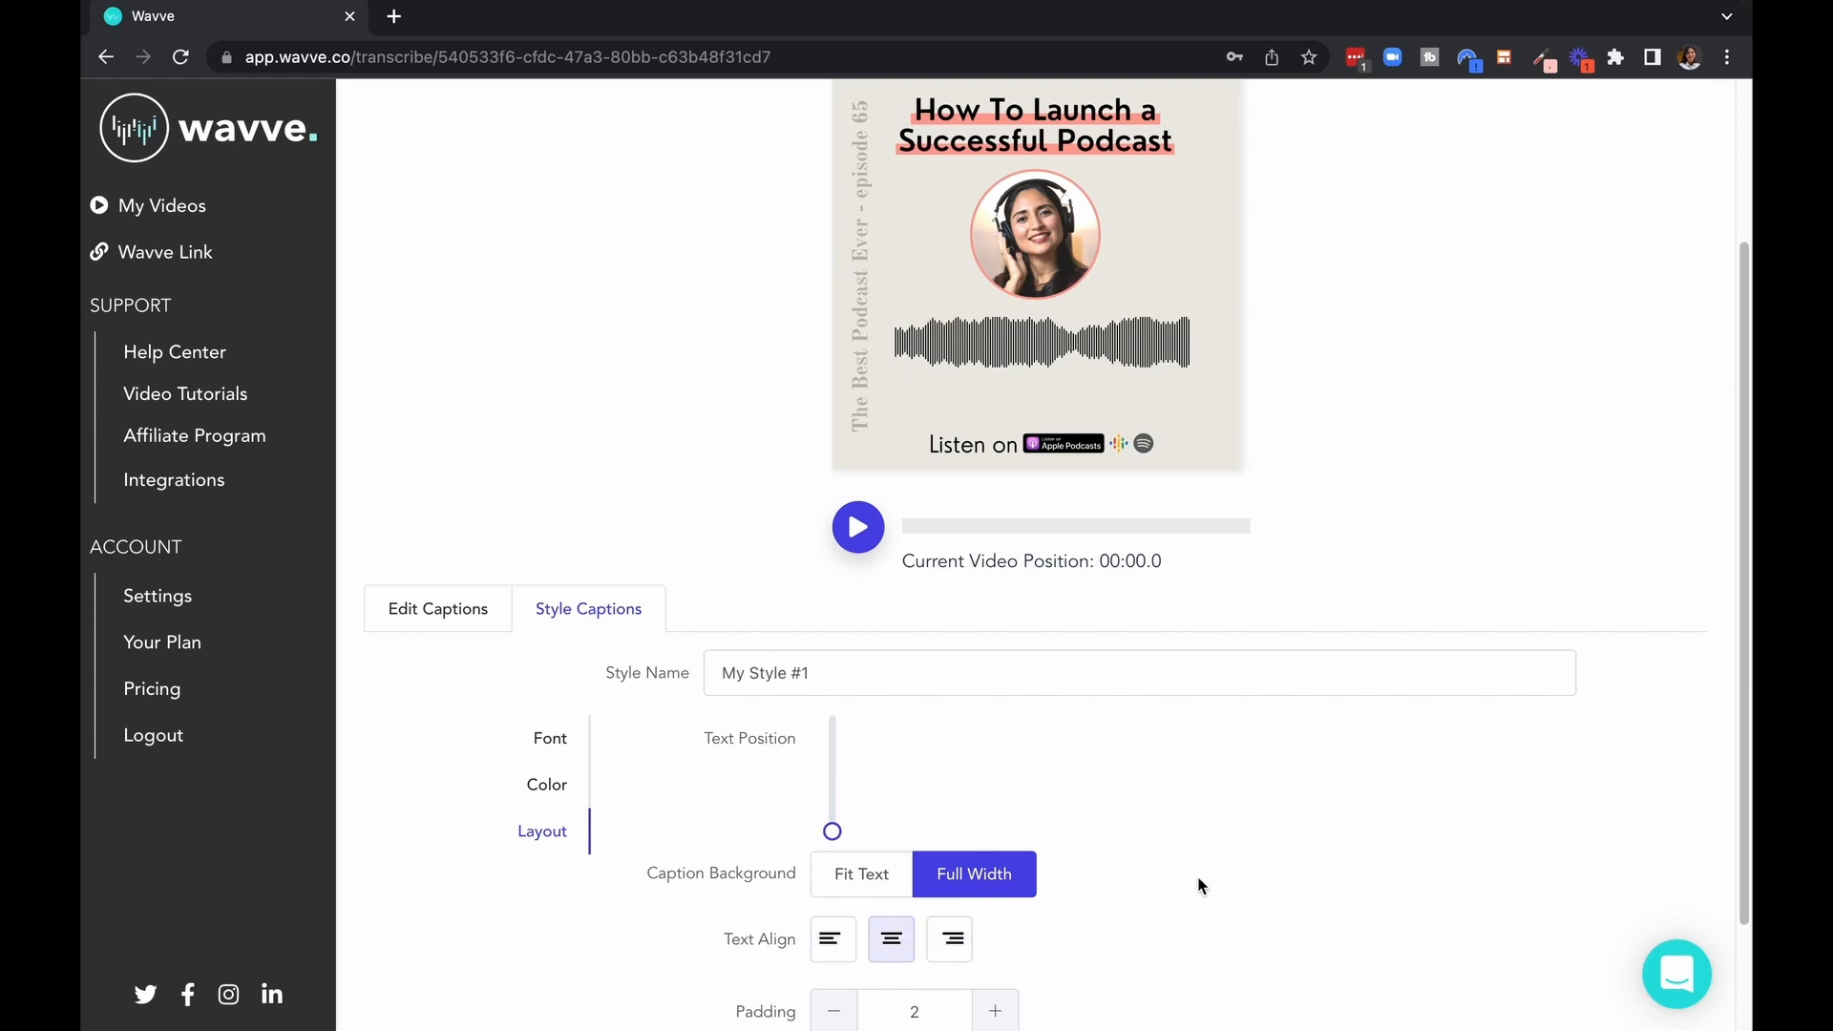
scroll("down", 3)
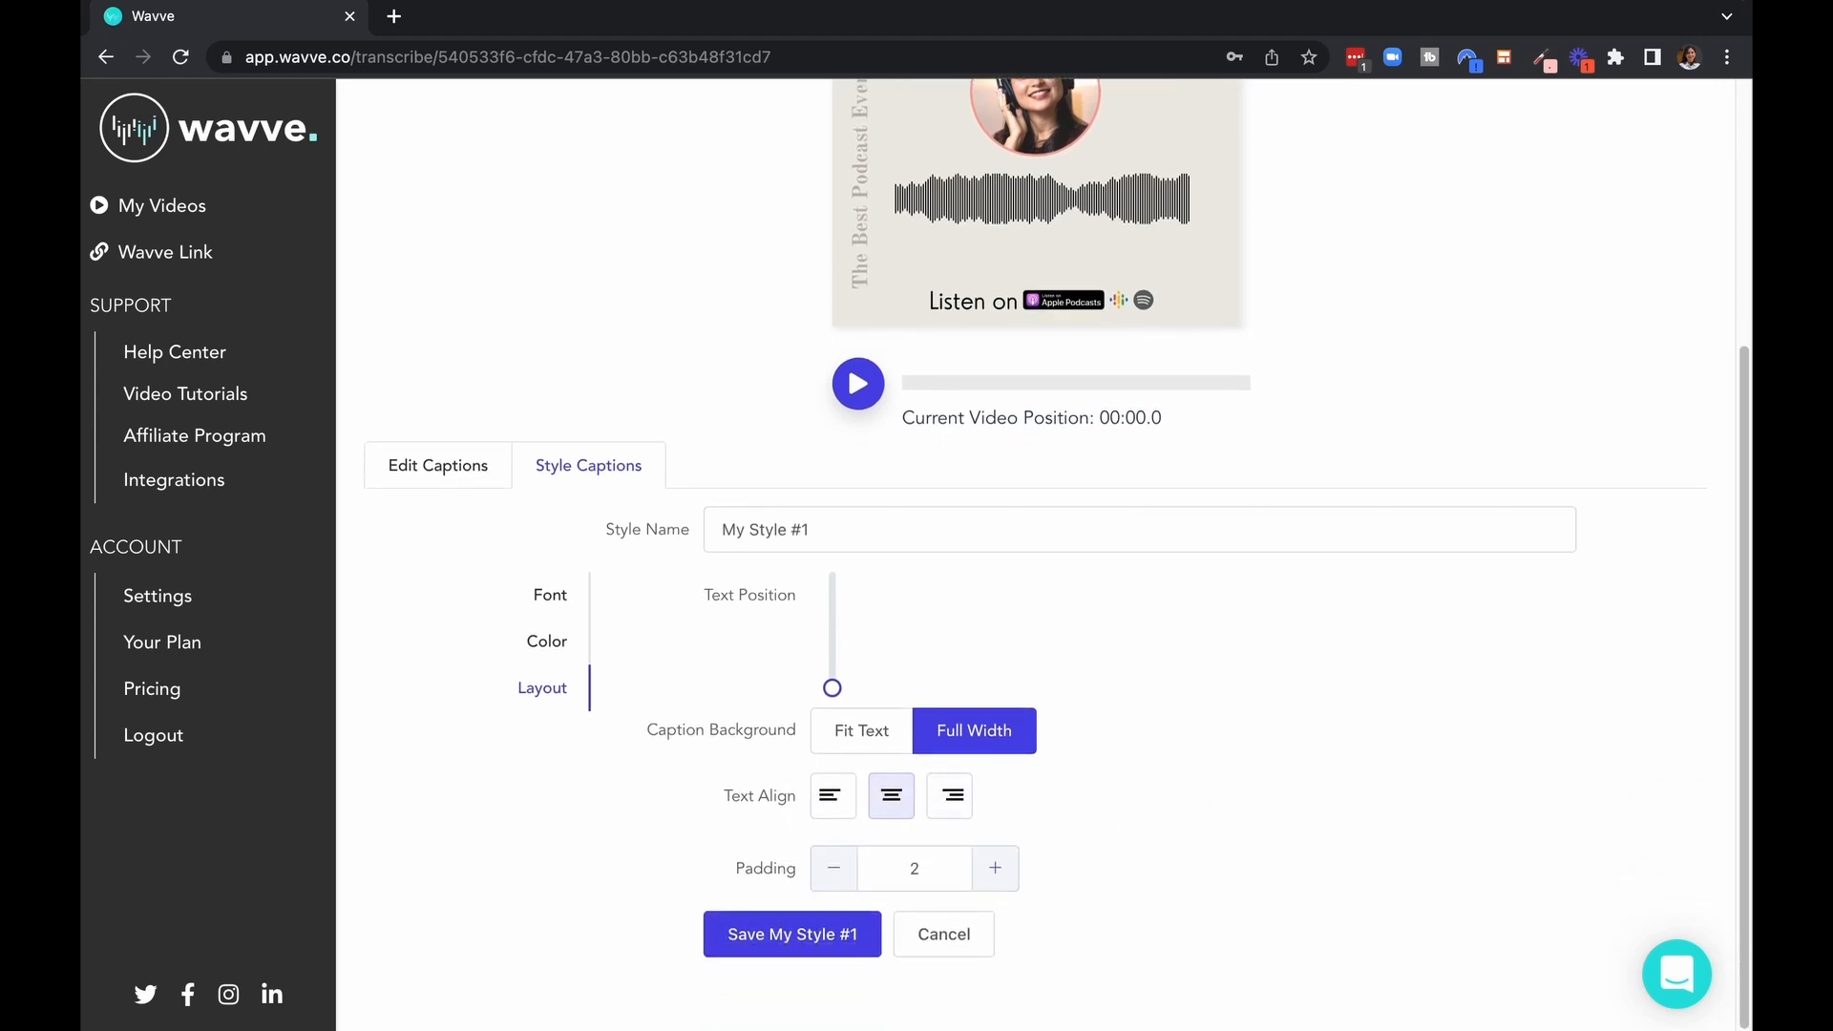
mouse_move(438, 466)
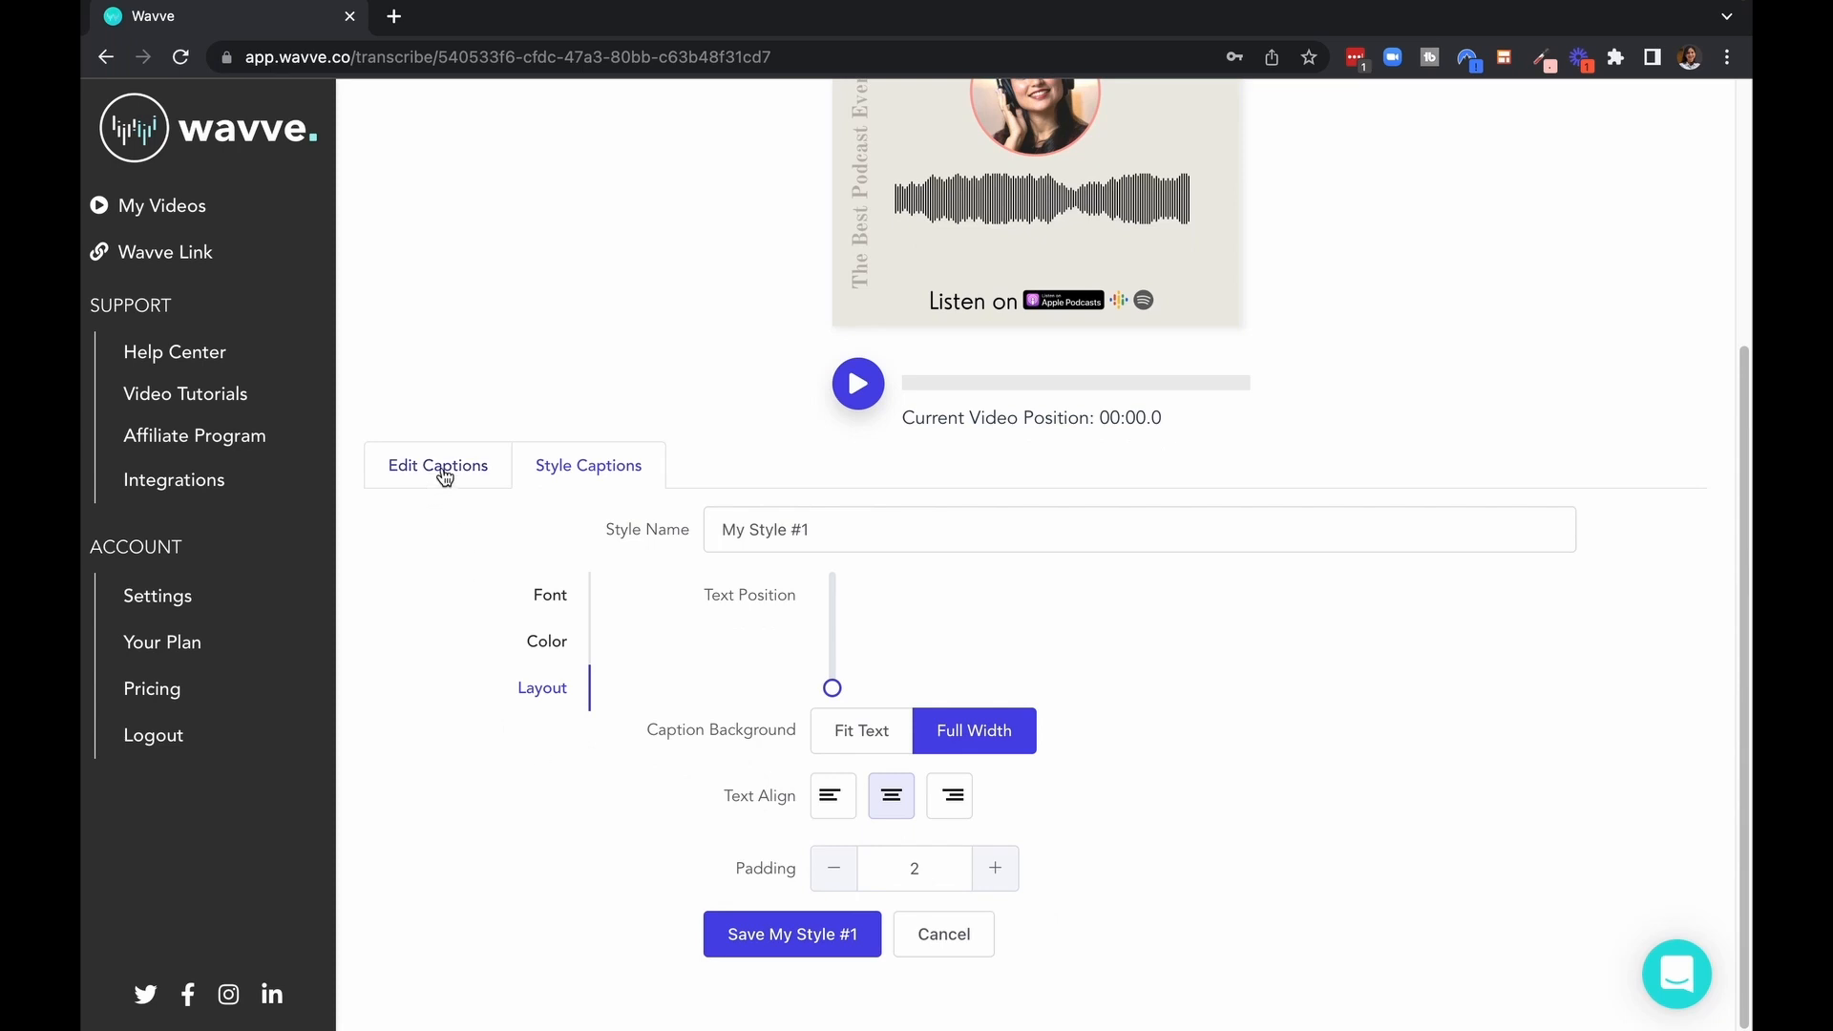
- Preview the current captions and return to the caption styling options
left_click(438, 464)
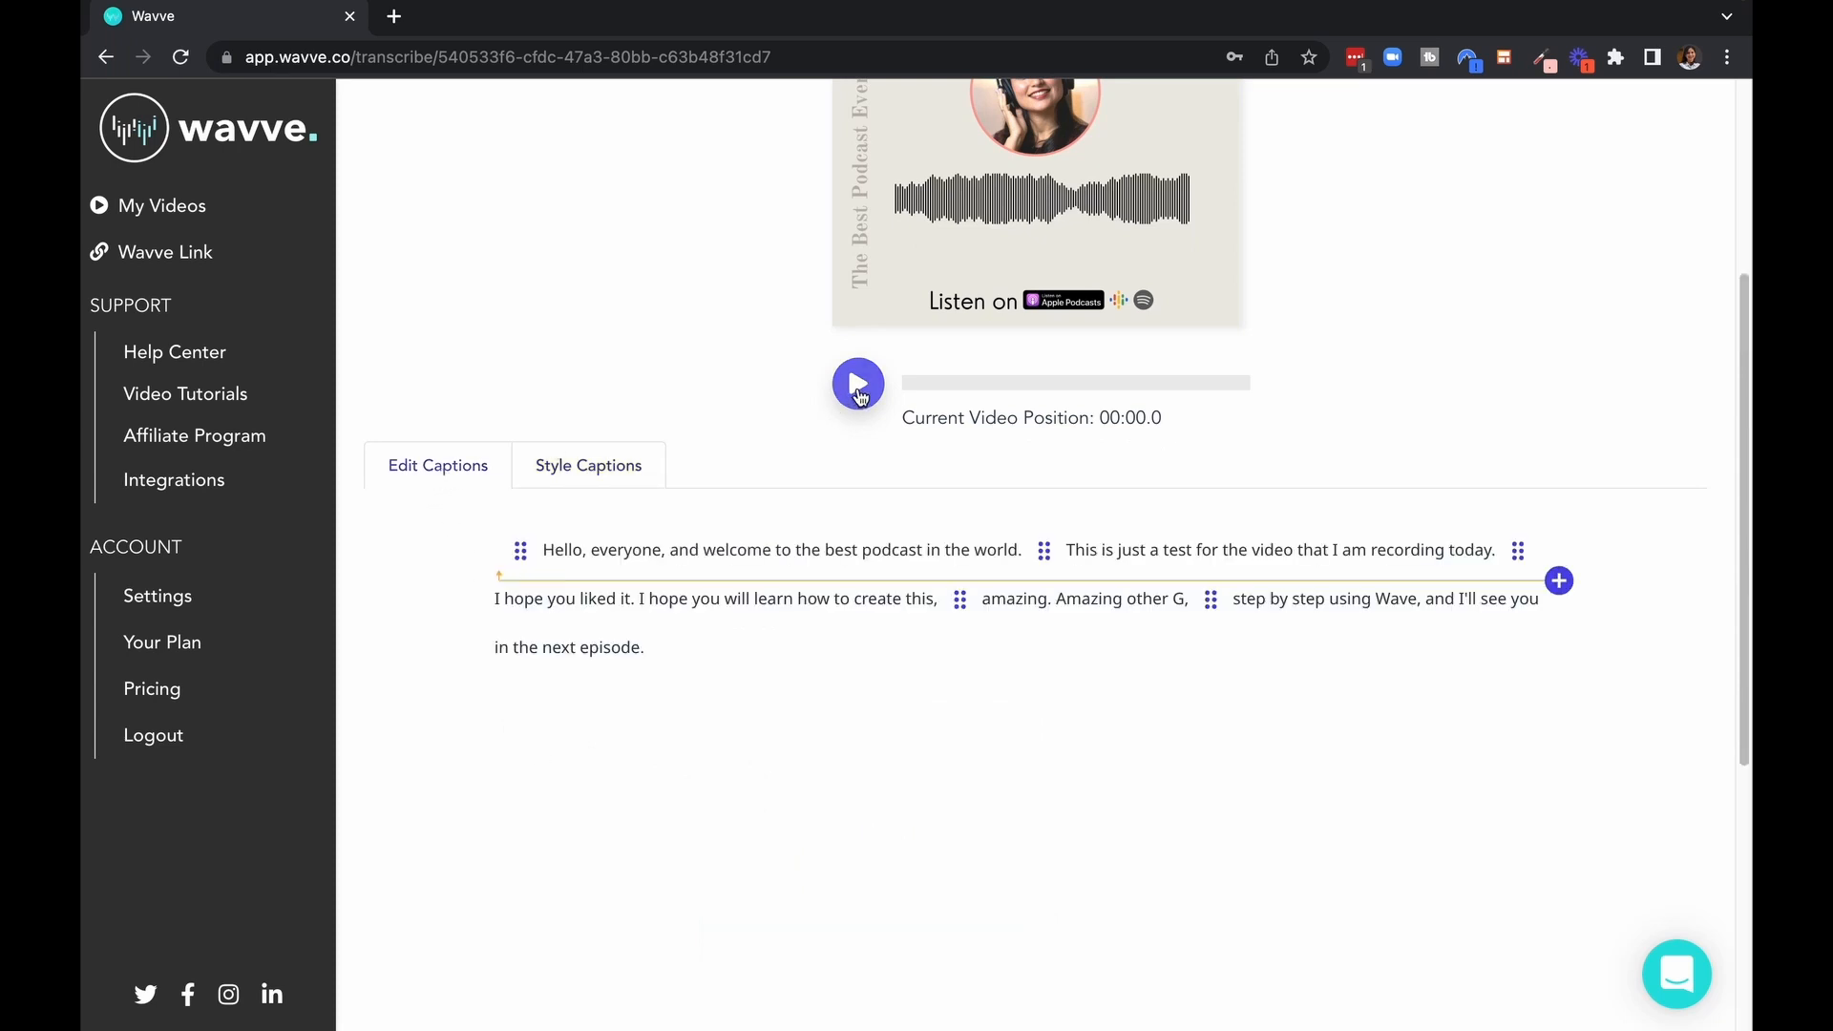
left_click(857, 384)
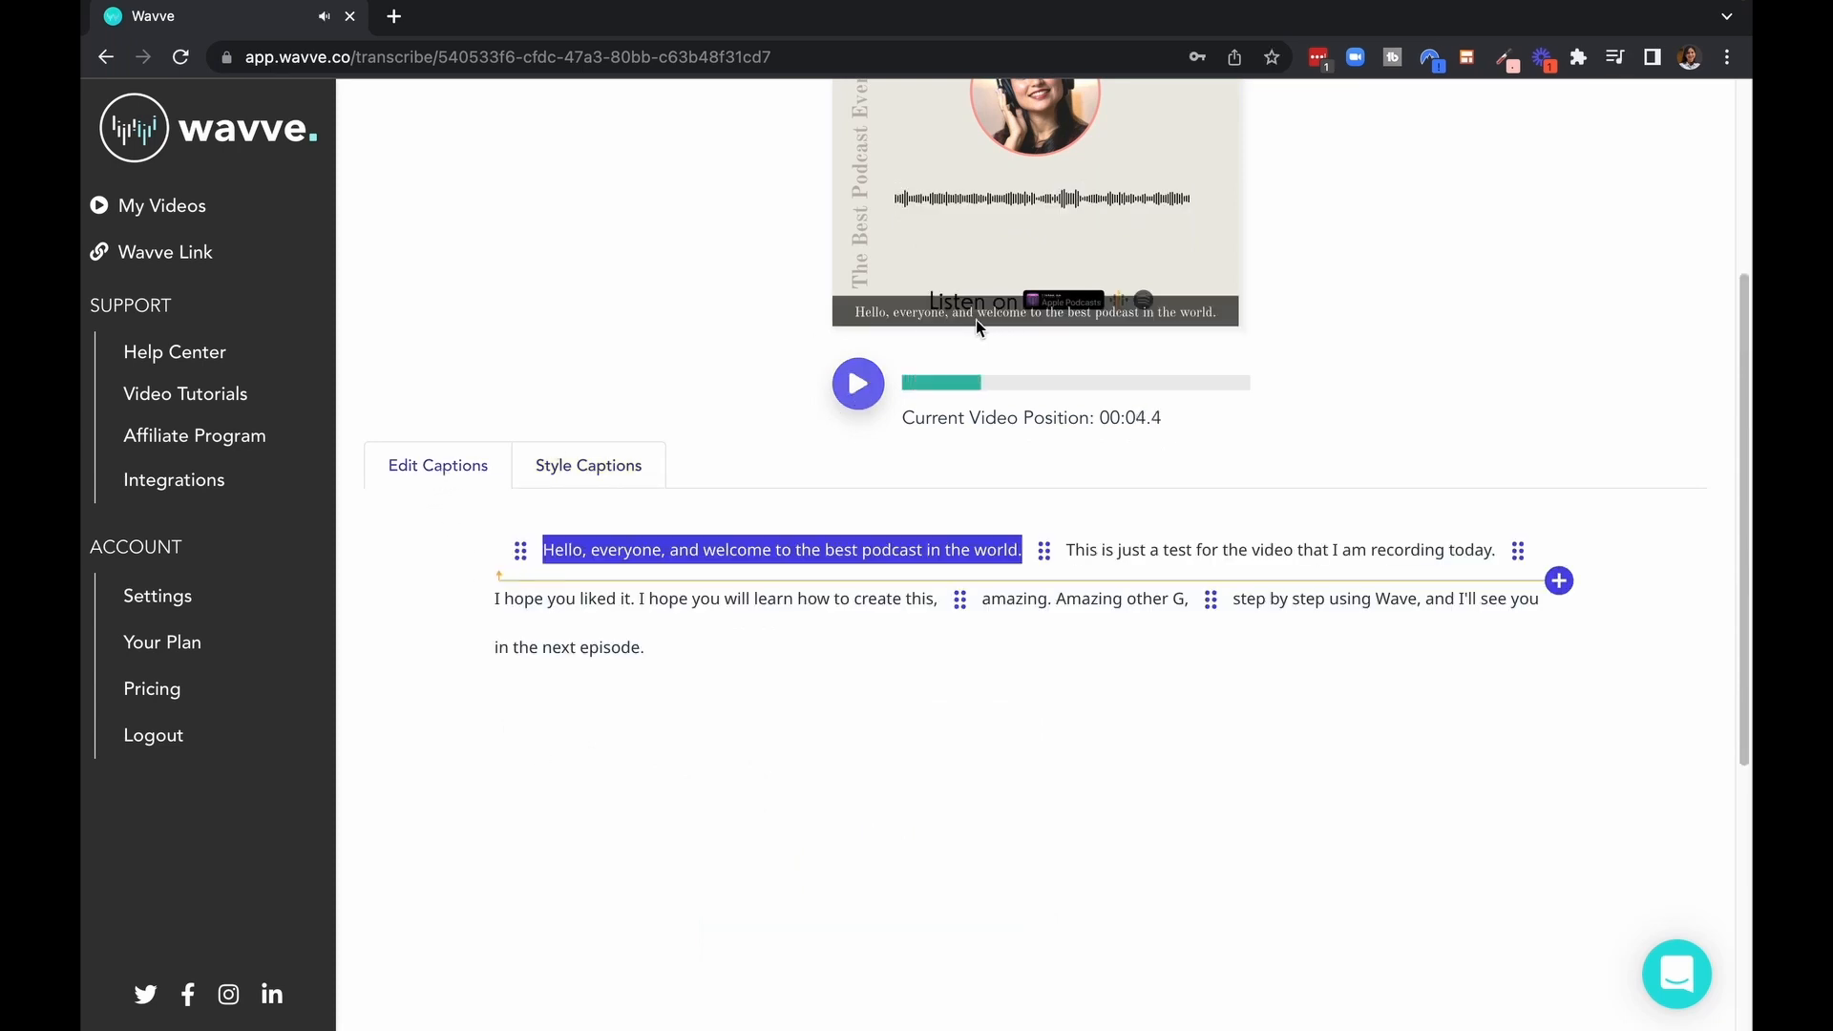
mouse_move(998, 313)
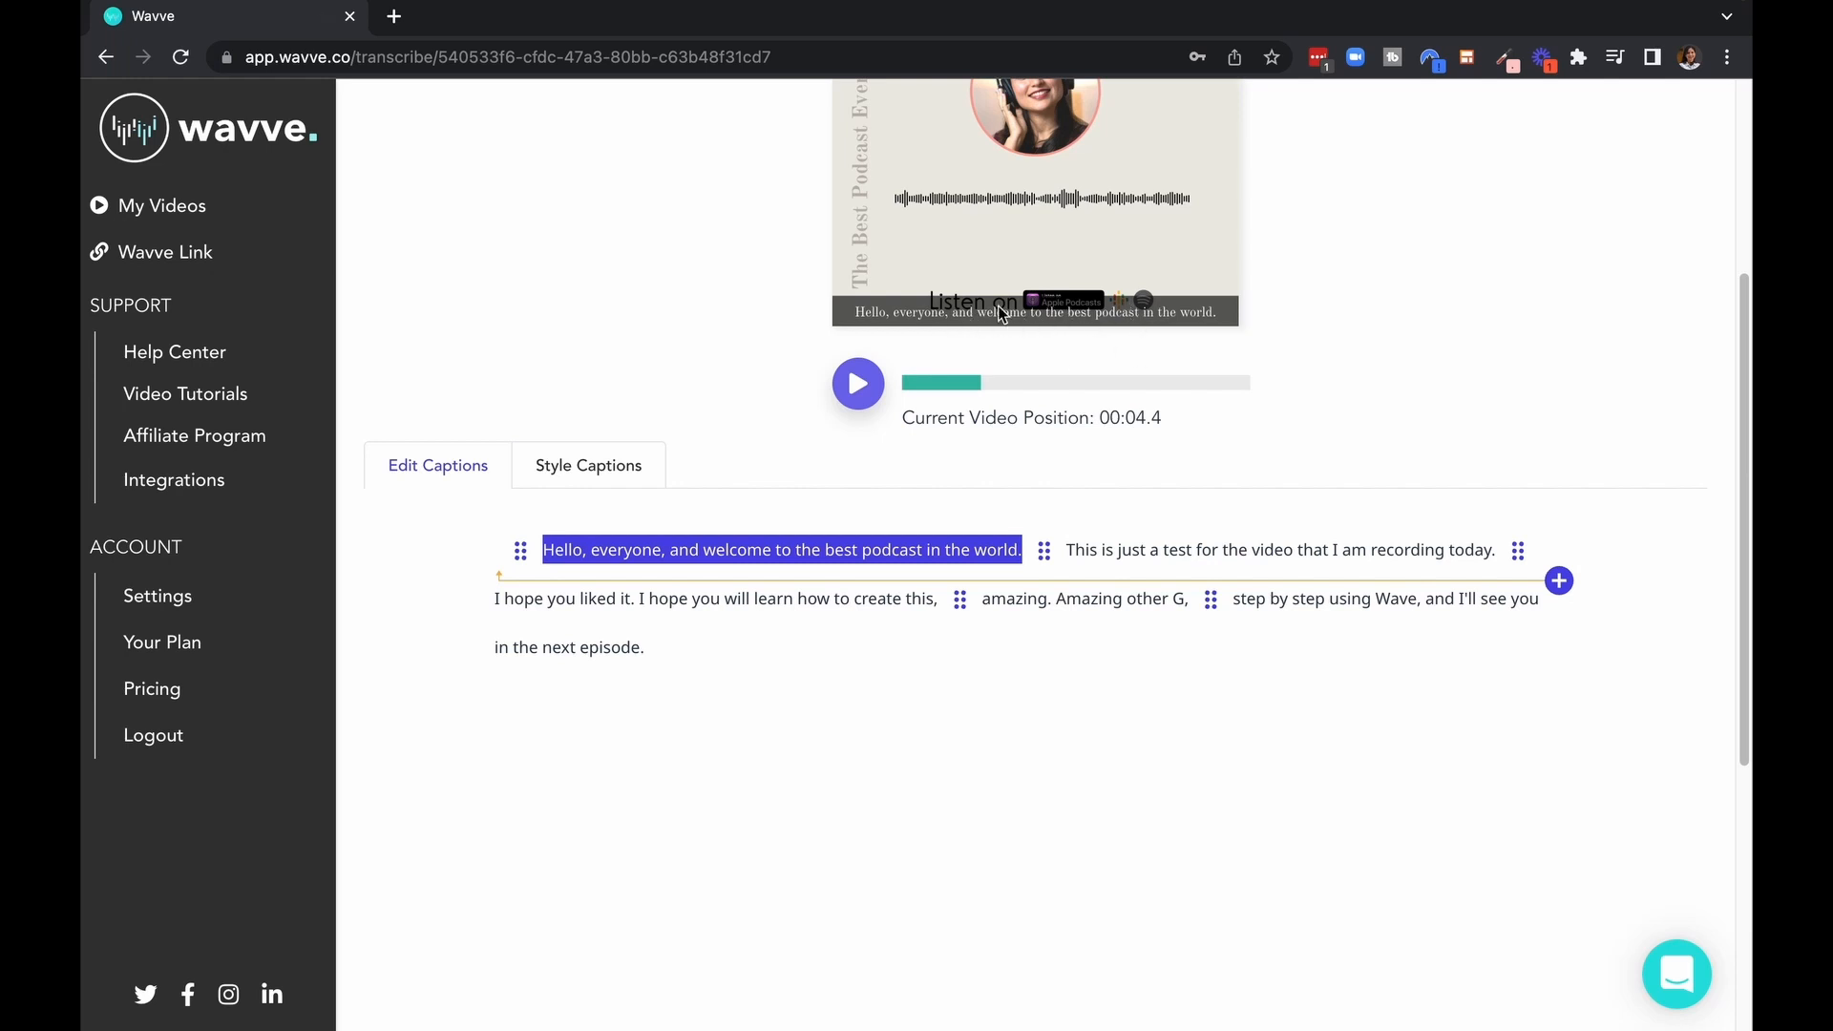
left_click(588, 466)
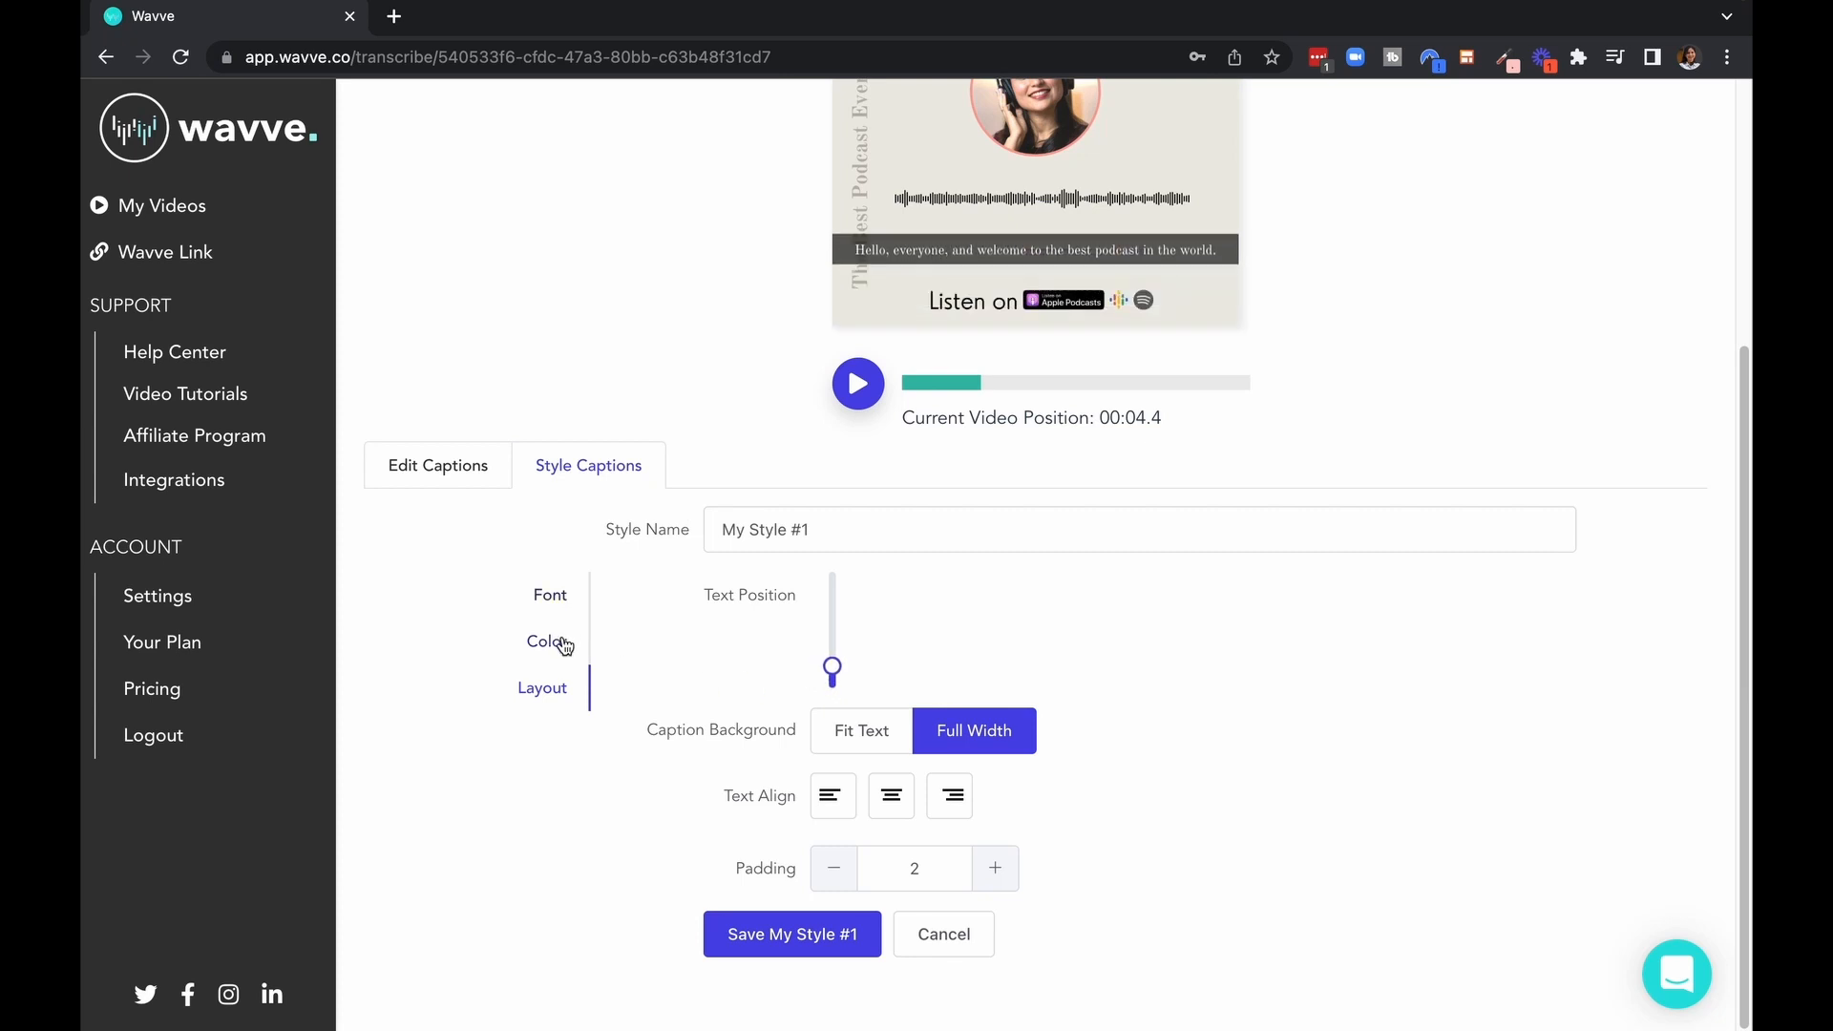
- Clear the caption background colour, make the caption text black, and return to editing the wording
left_click(544, 641)
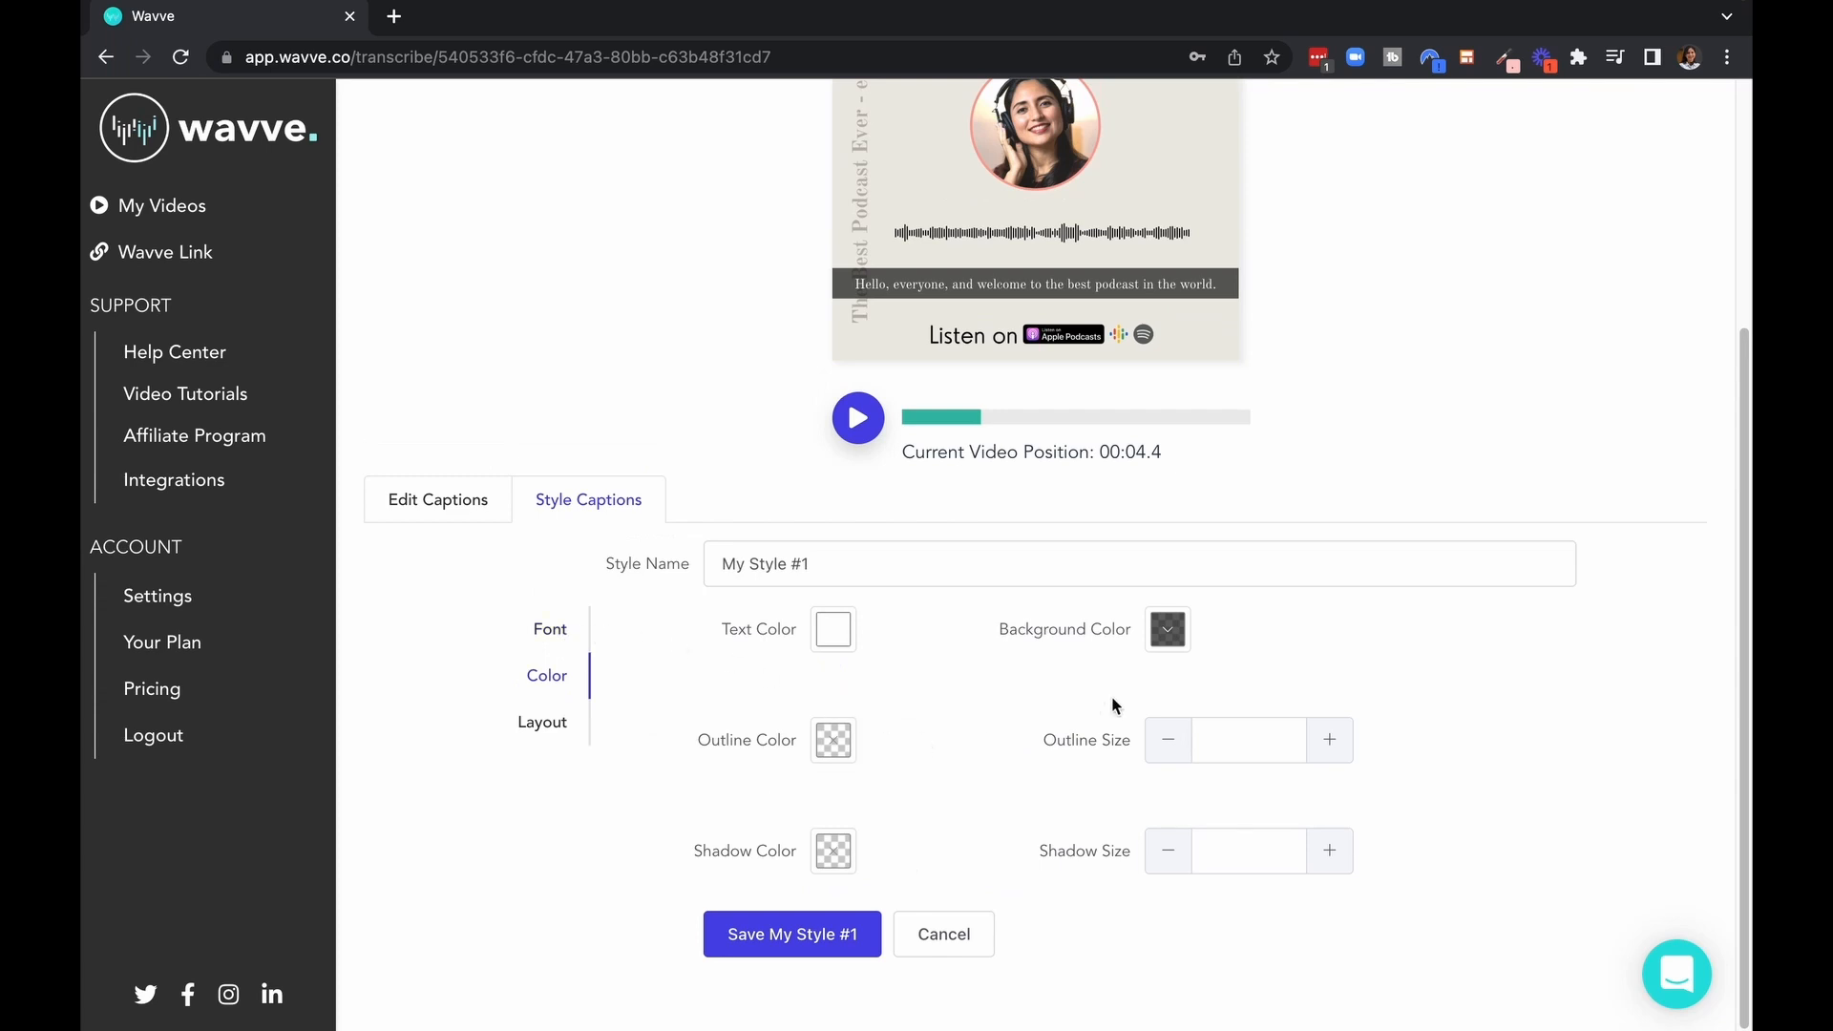
left_click(1165, 628)
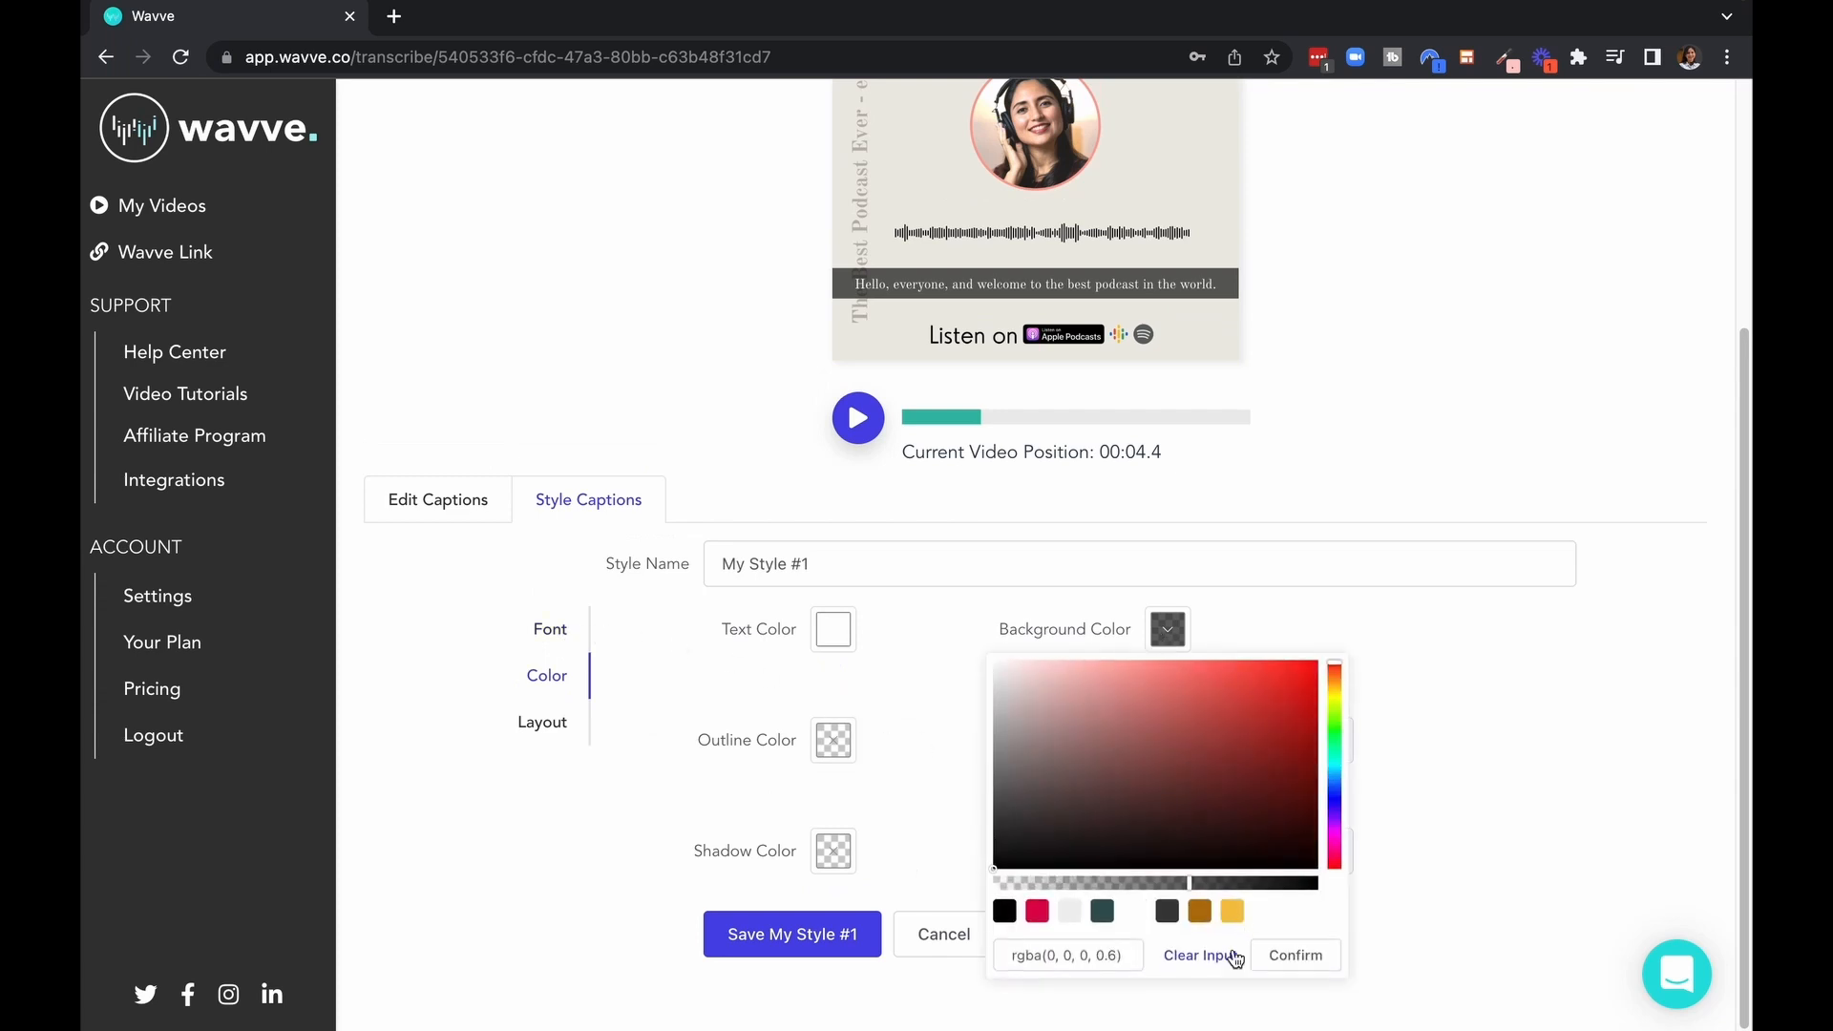
mouse_move(996, 890)
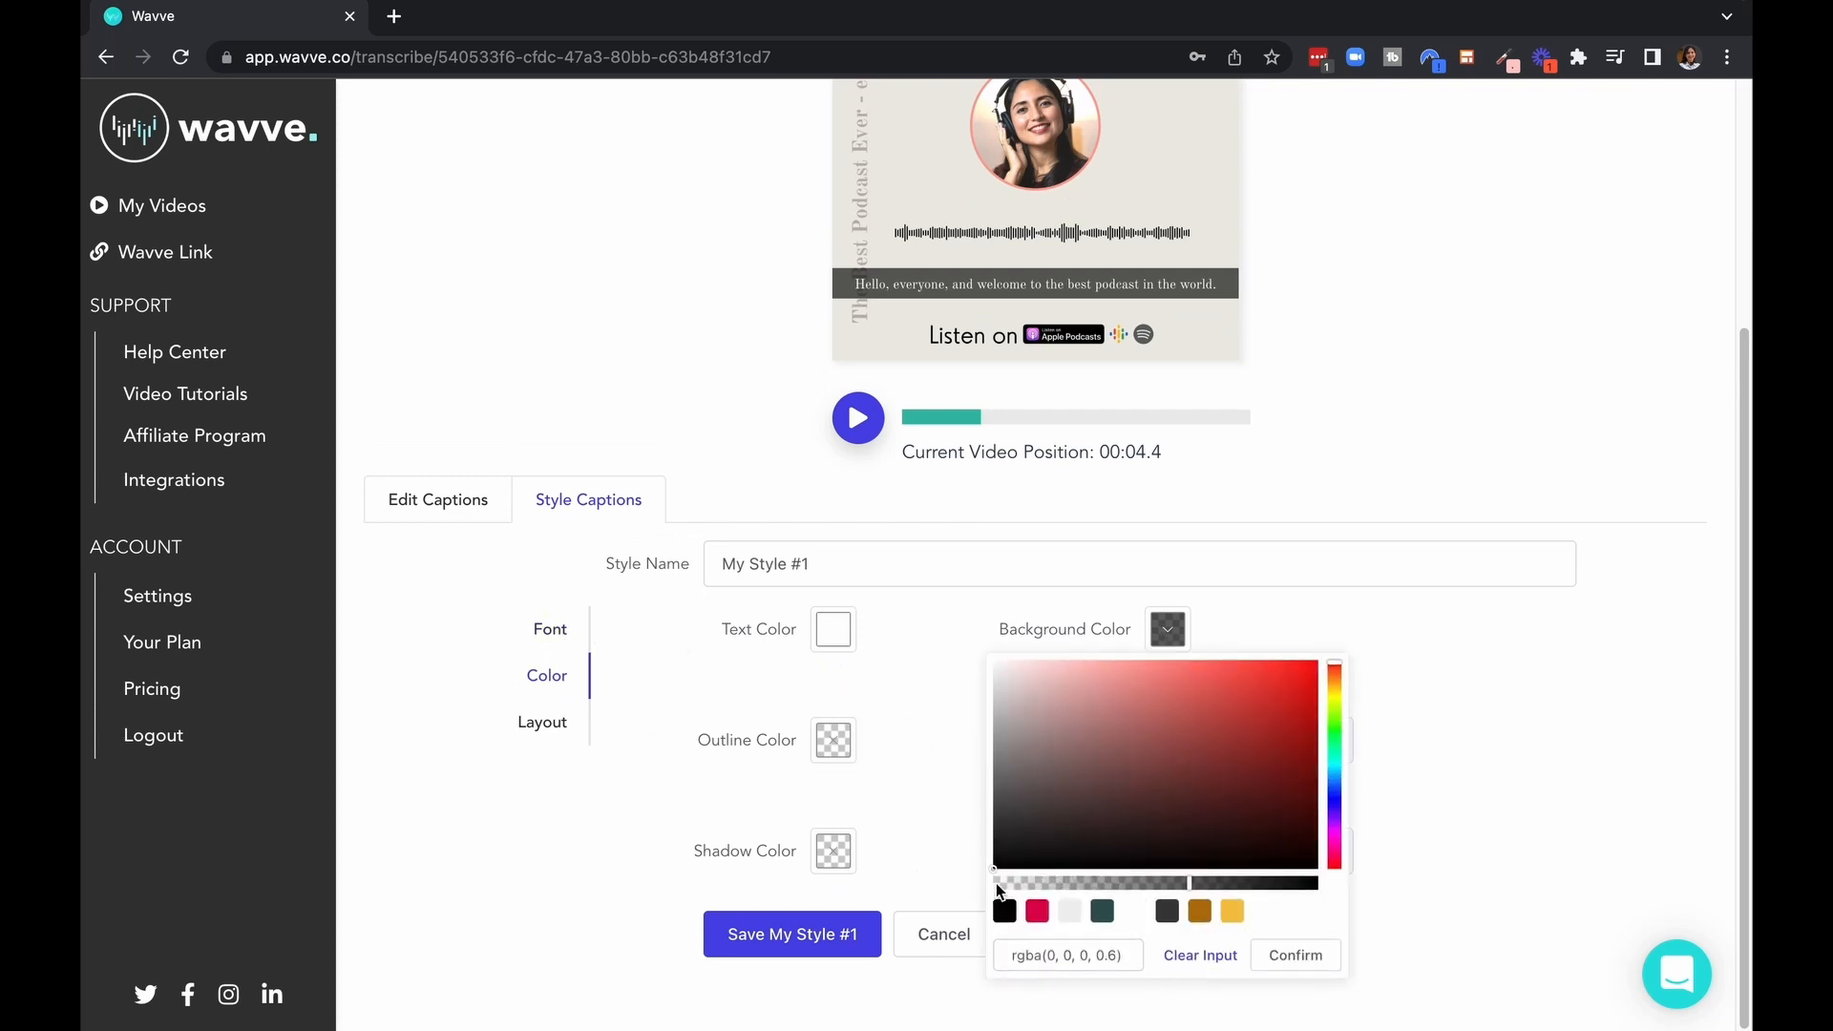
left_click(1199, 954)
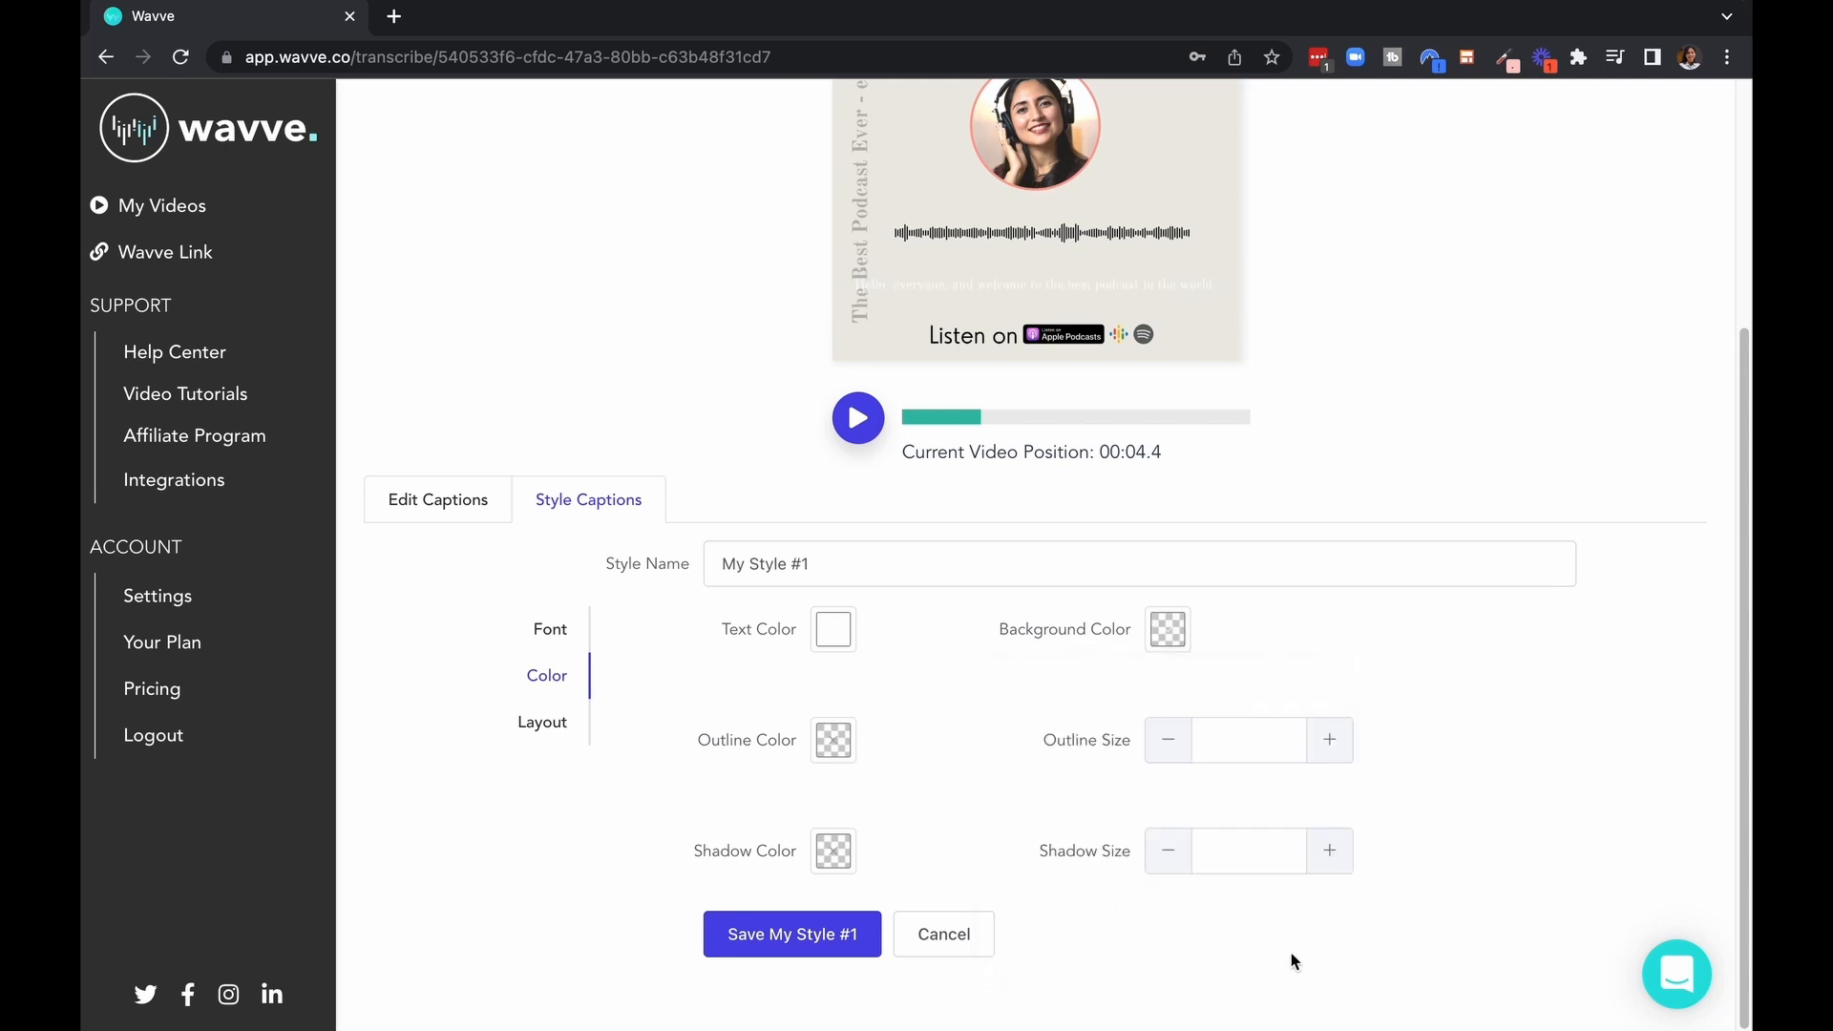
mouse_move(834, 628)
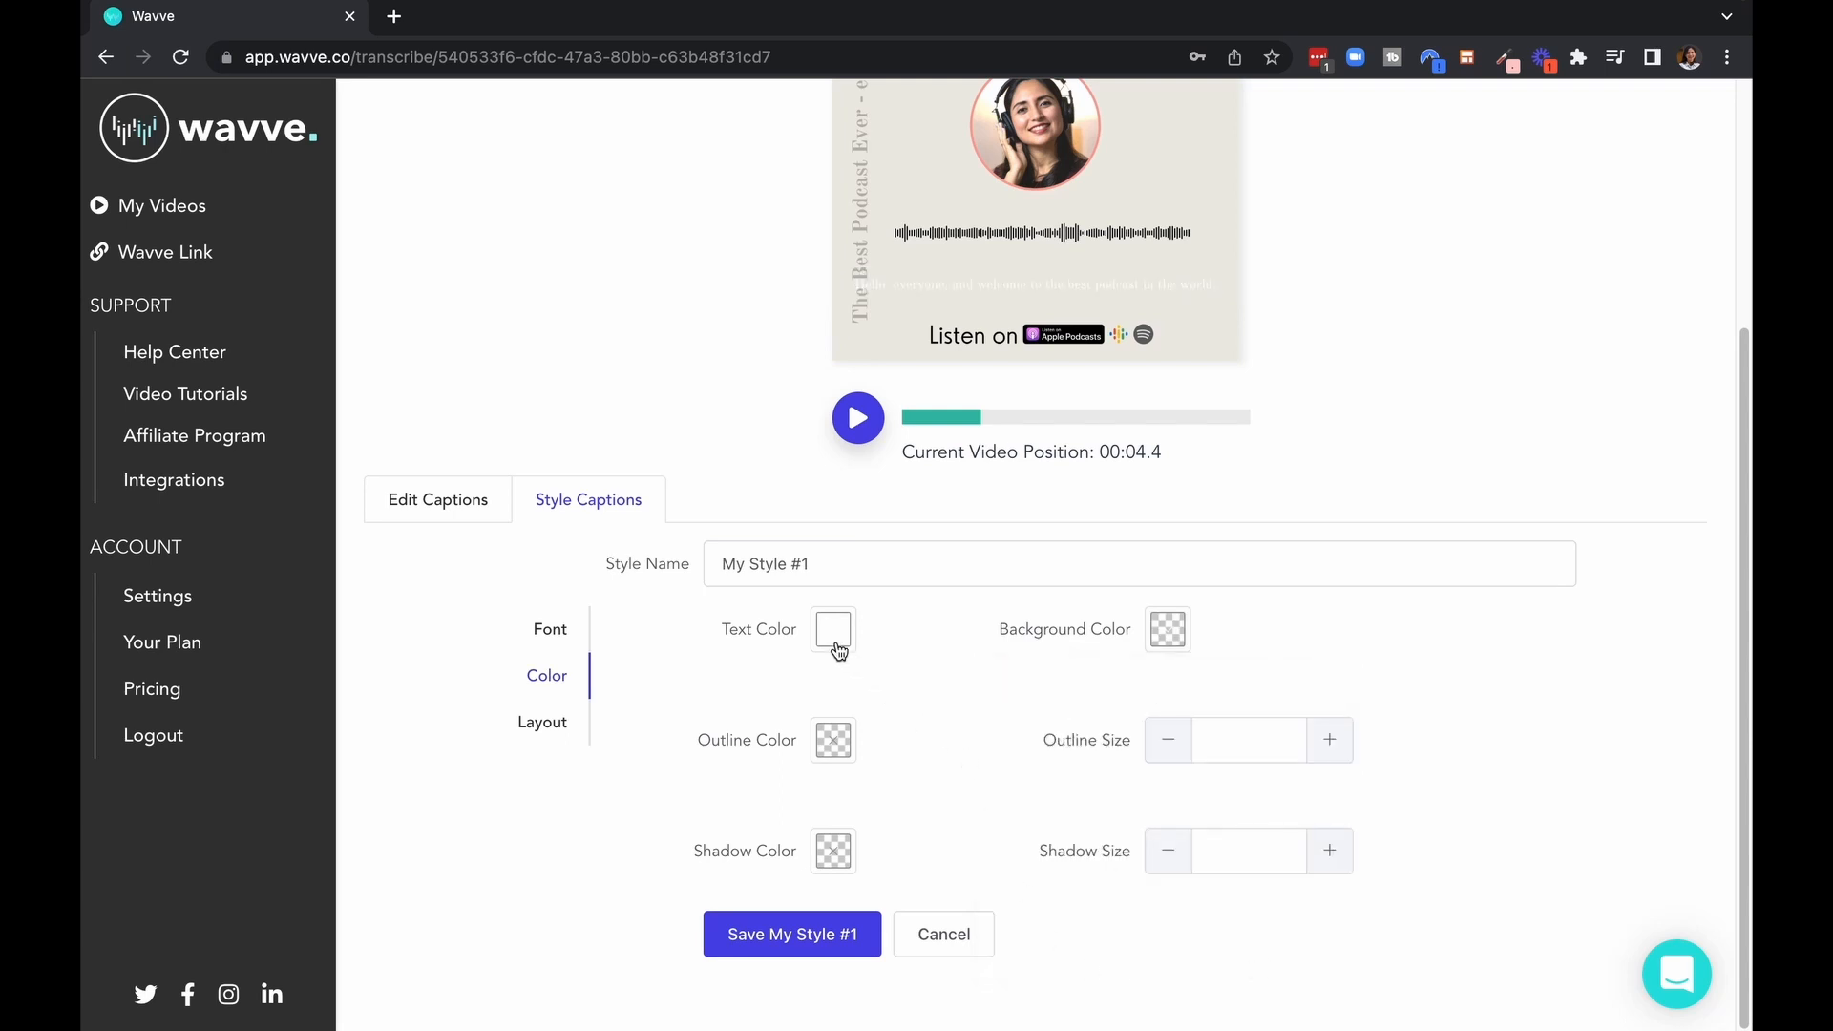
left_click(832, 628)
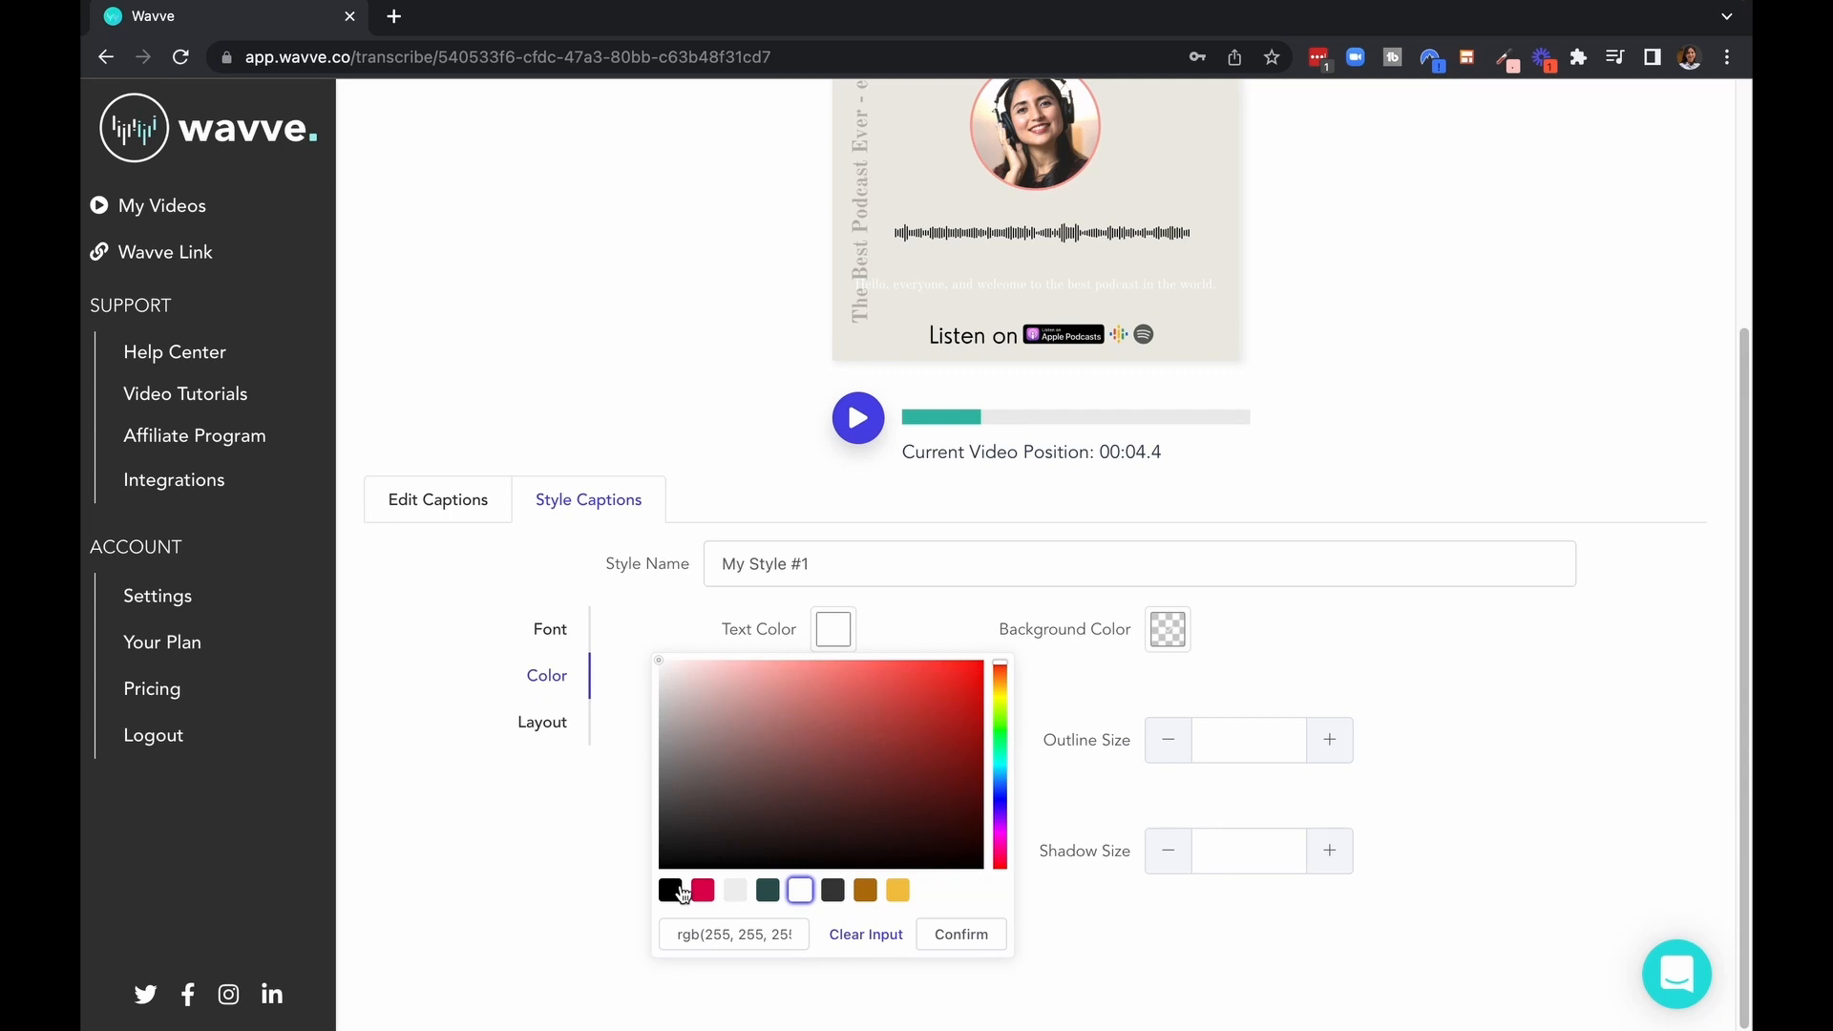
left_click(670, 889)
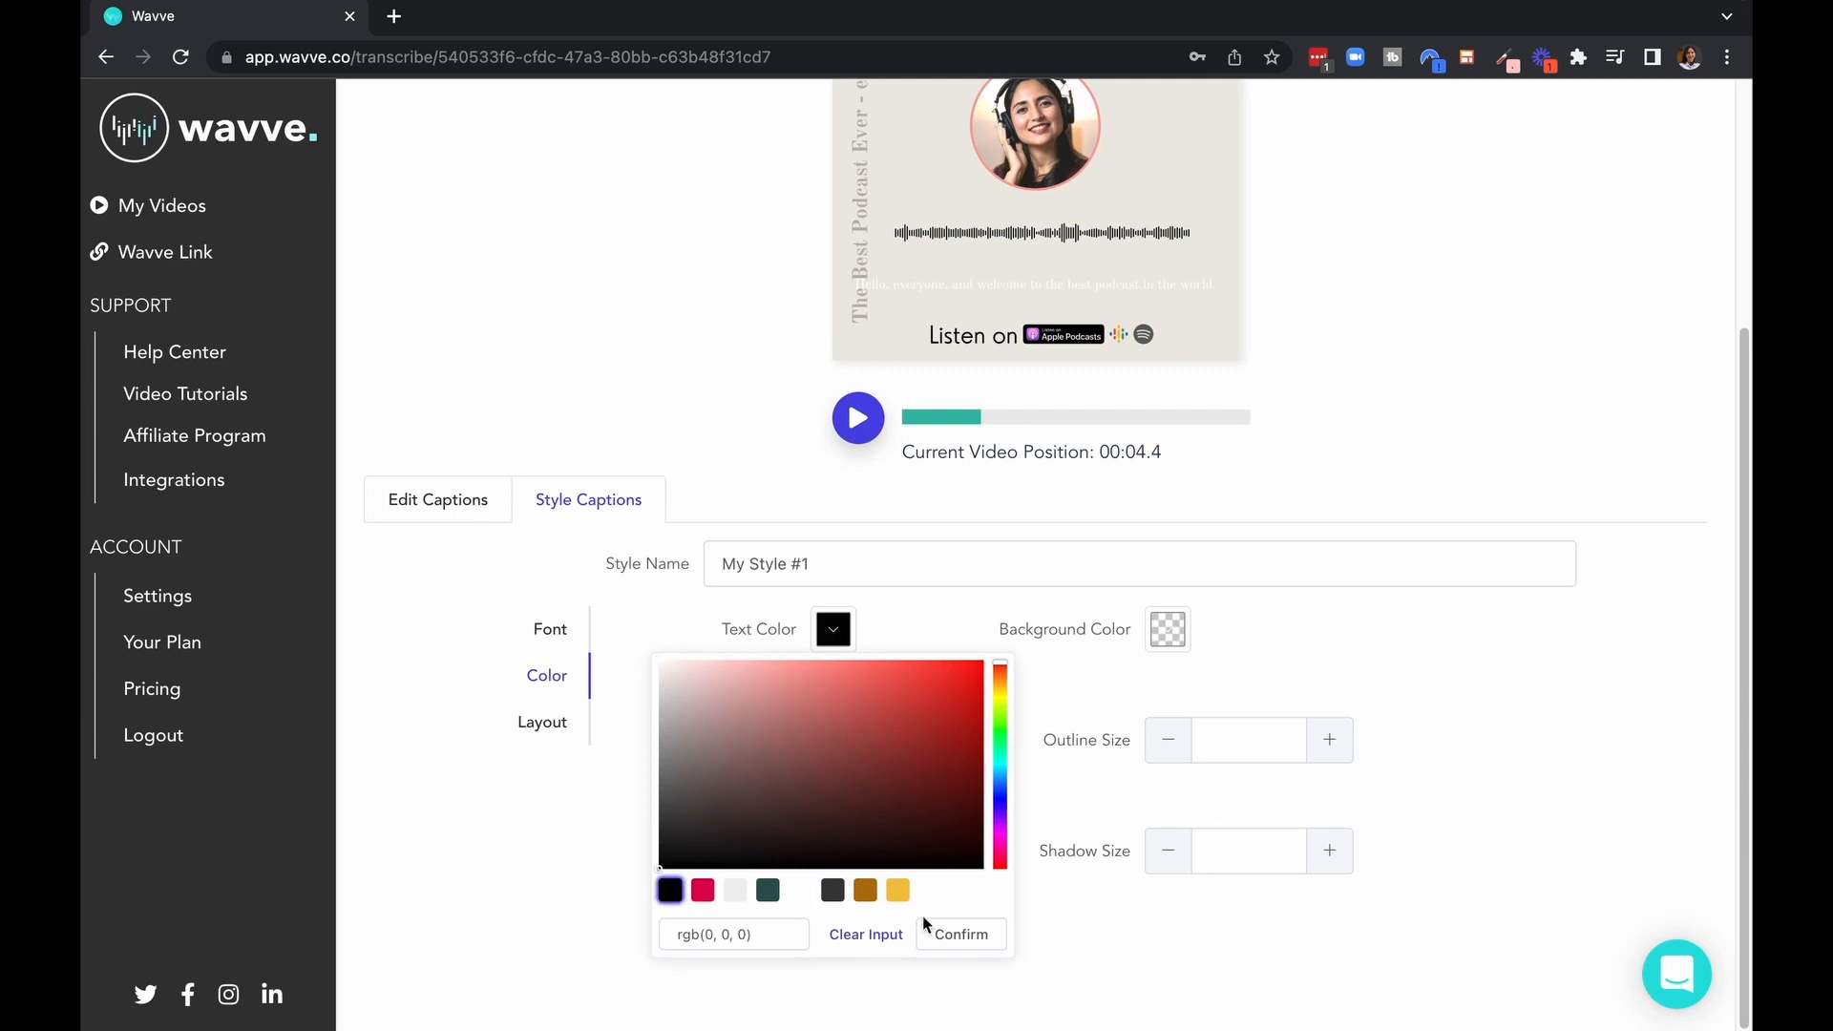
left_click(960, 933)
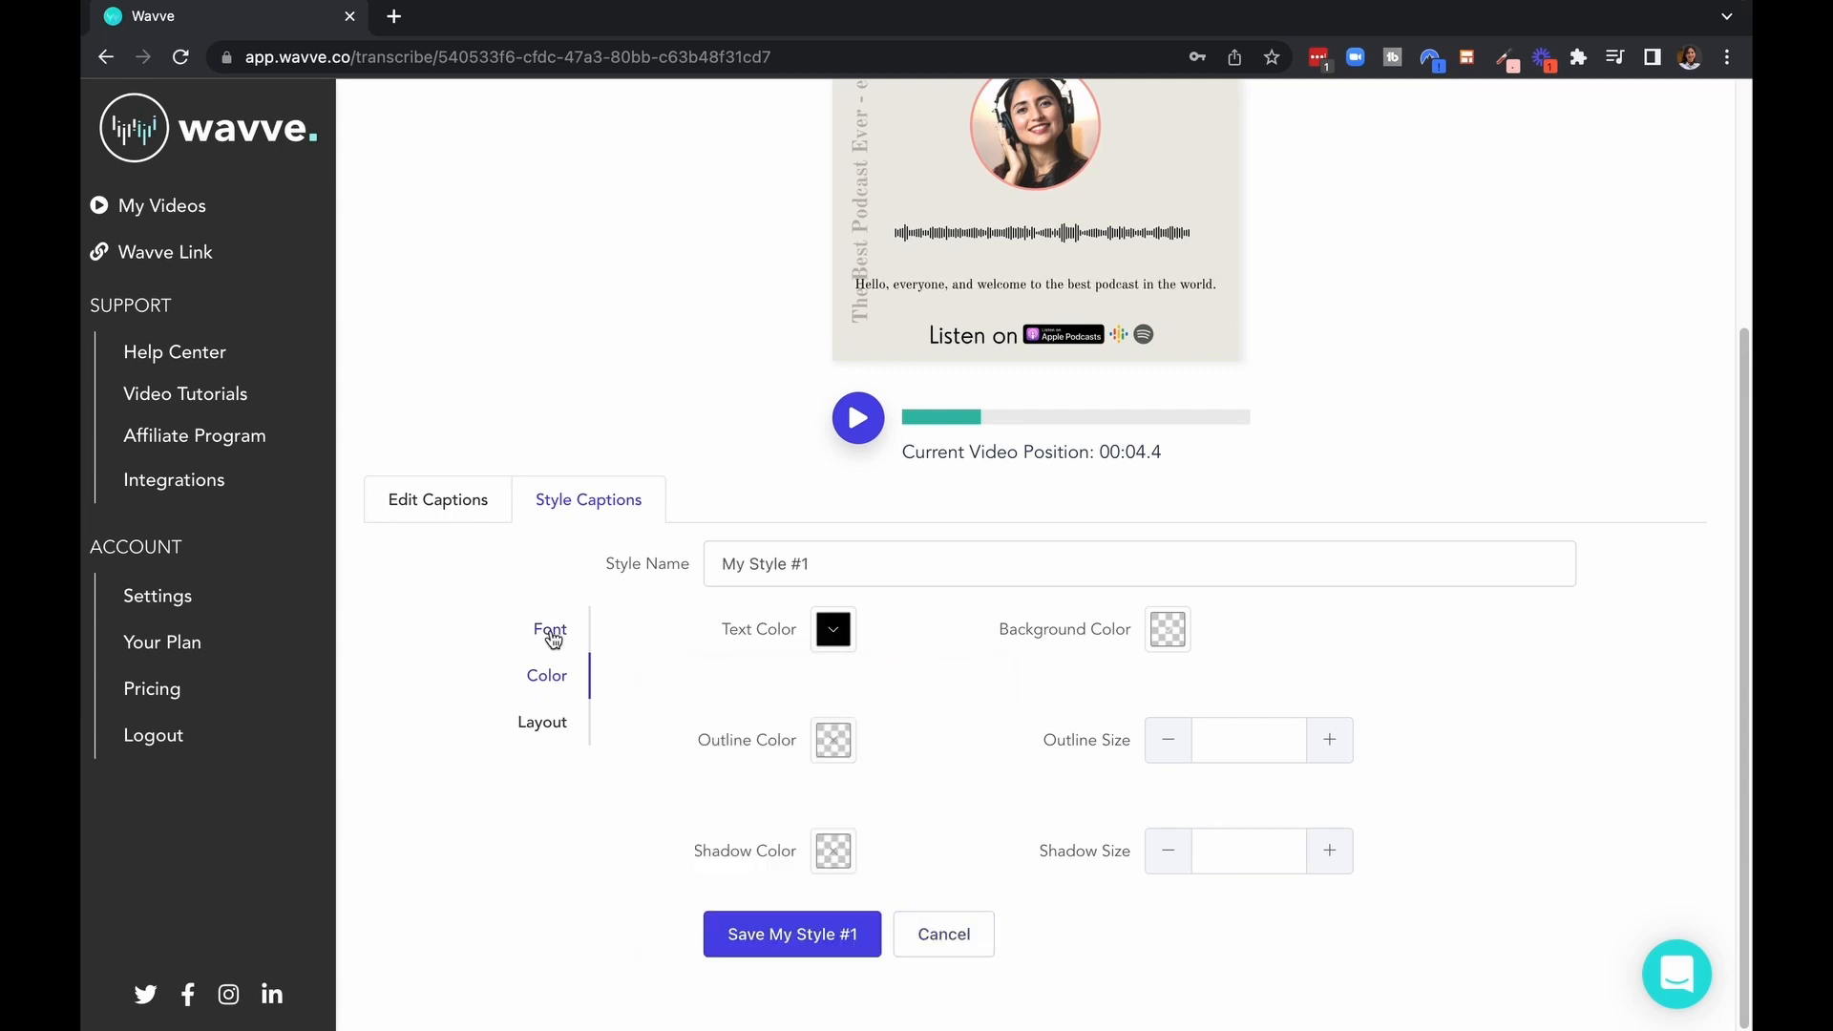
left_click(550, 628)
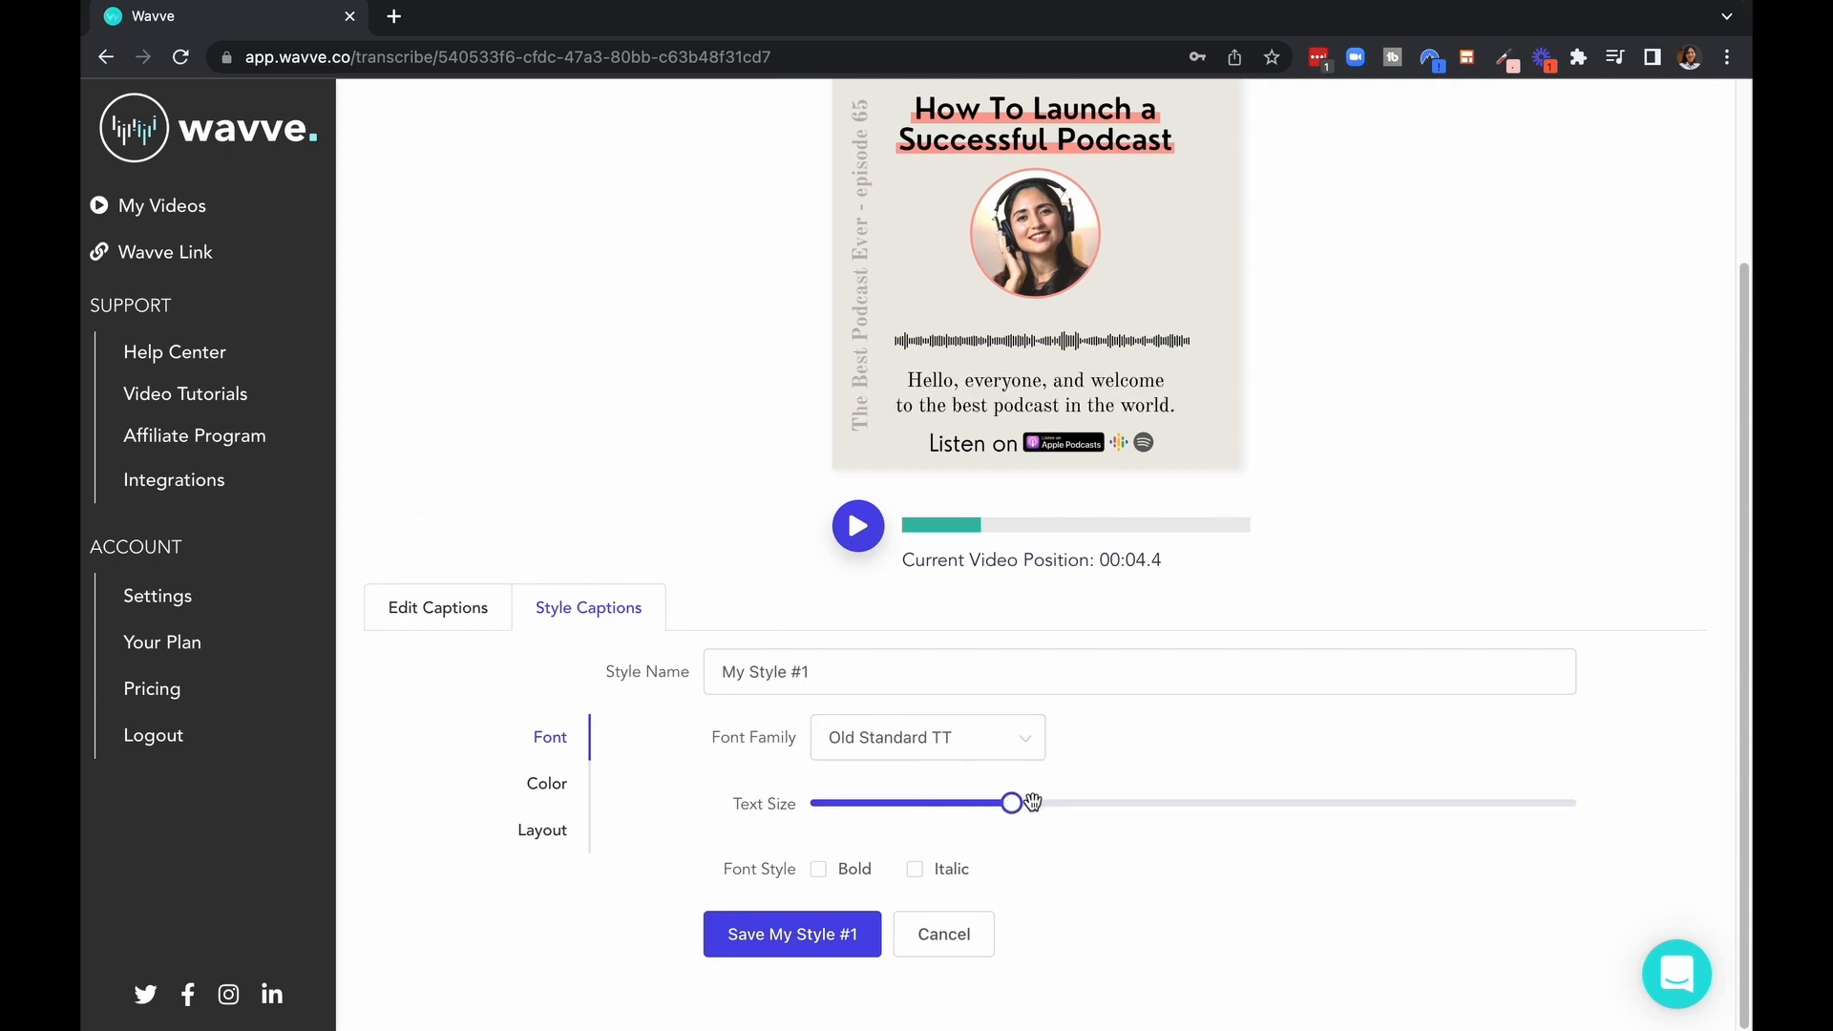
left_click(437, 607)
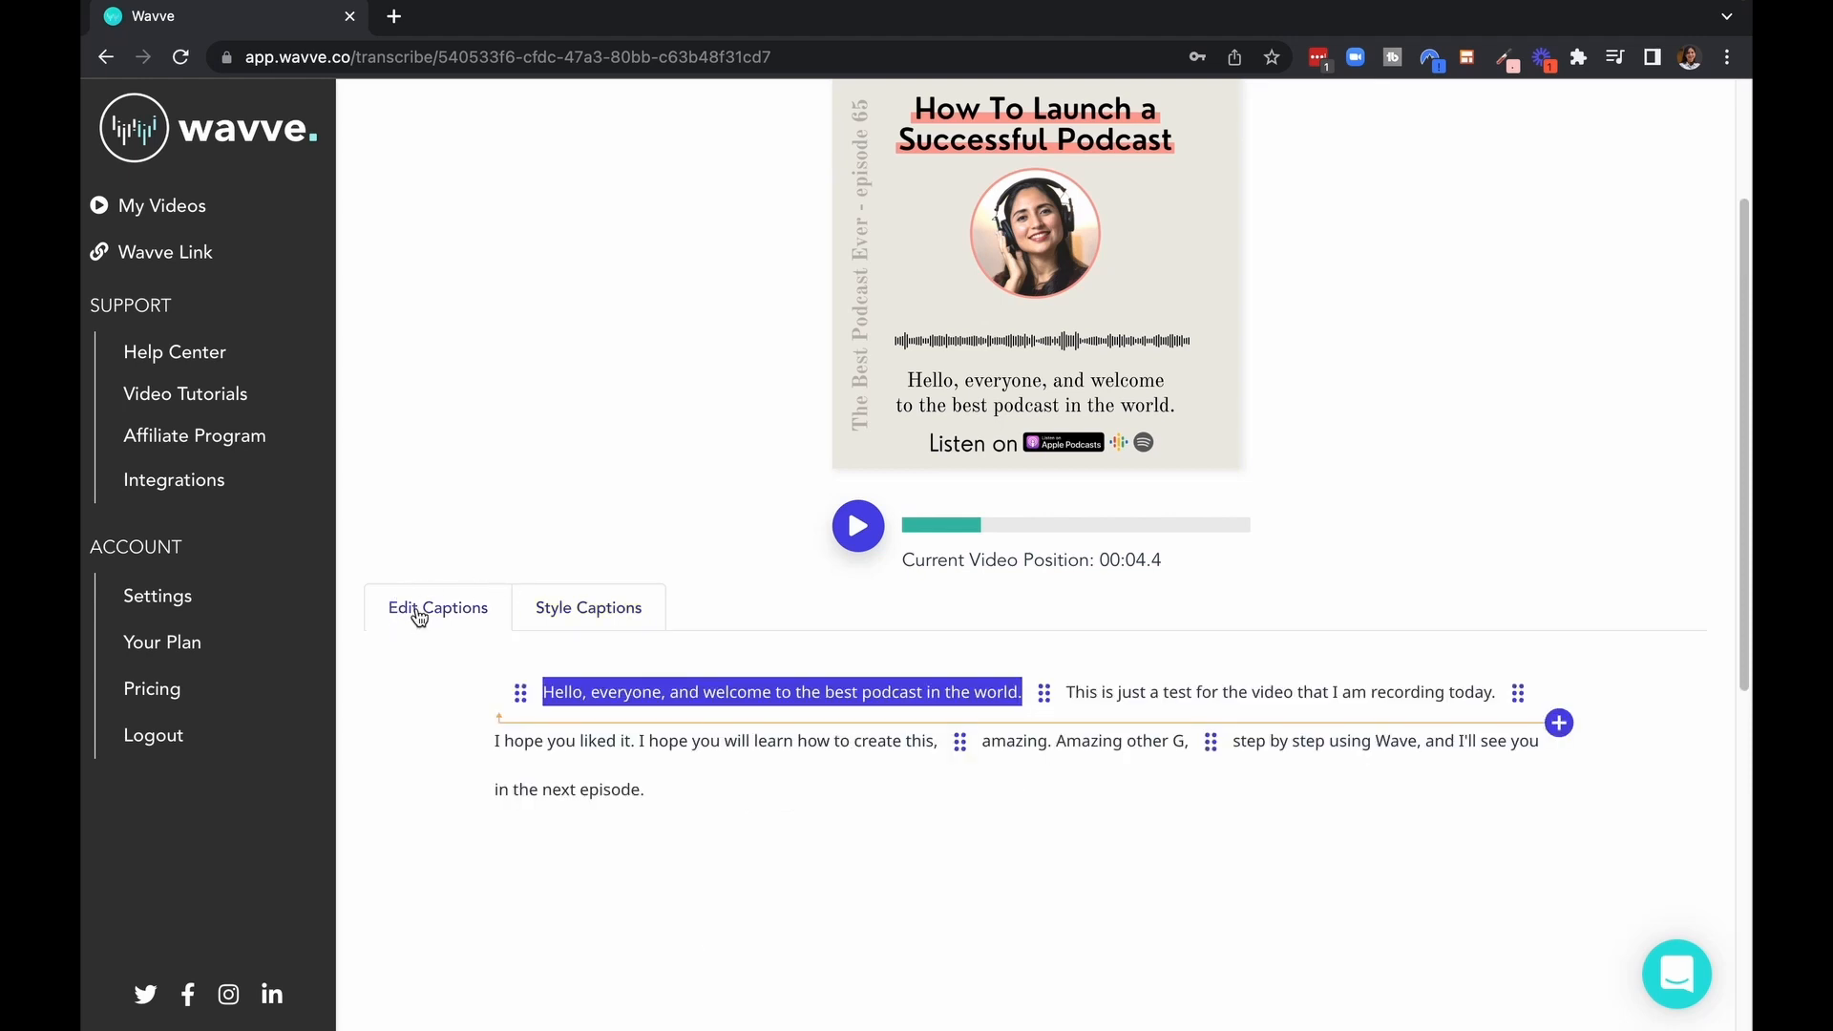
mouse_move(1056, 716)
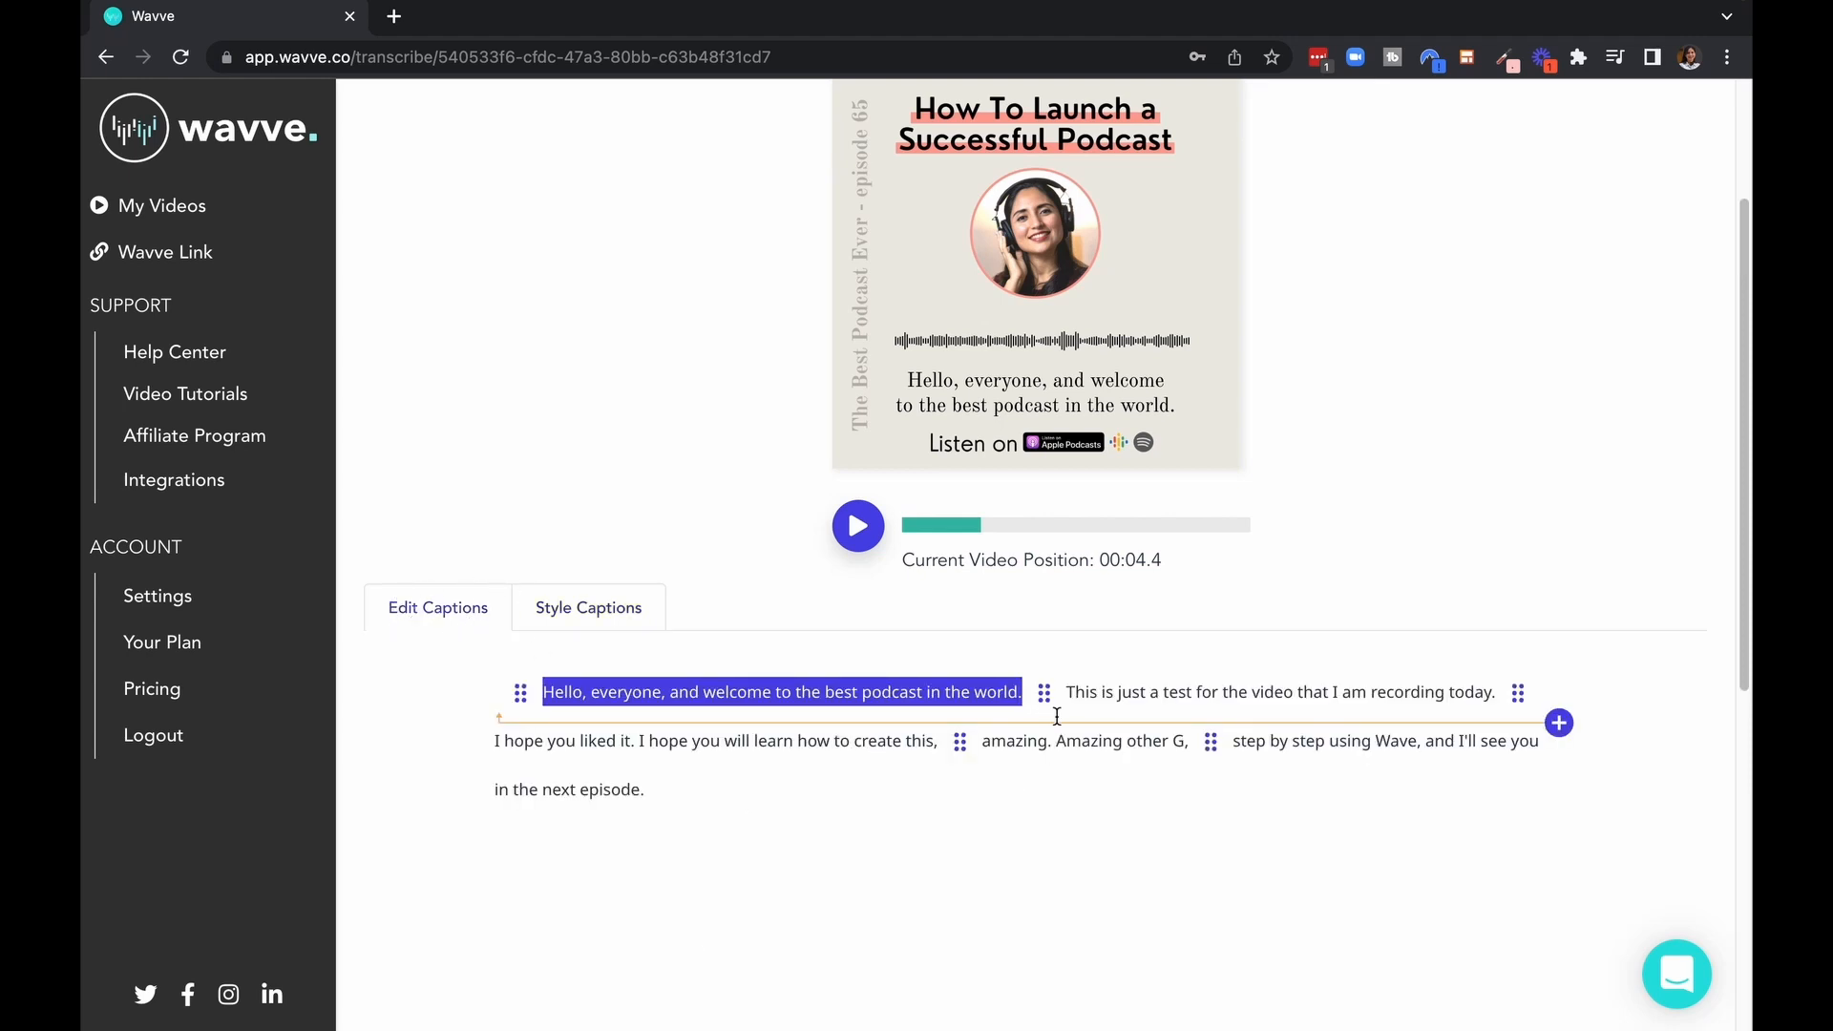
mouse_move(1042, 691)
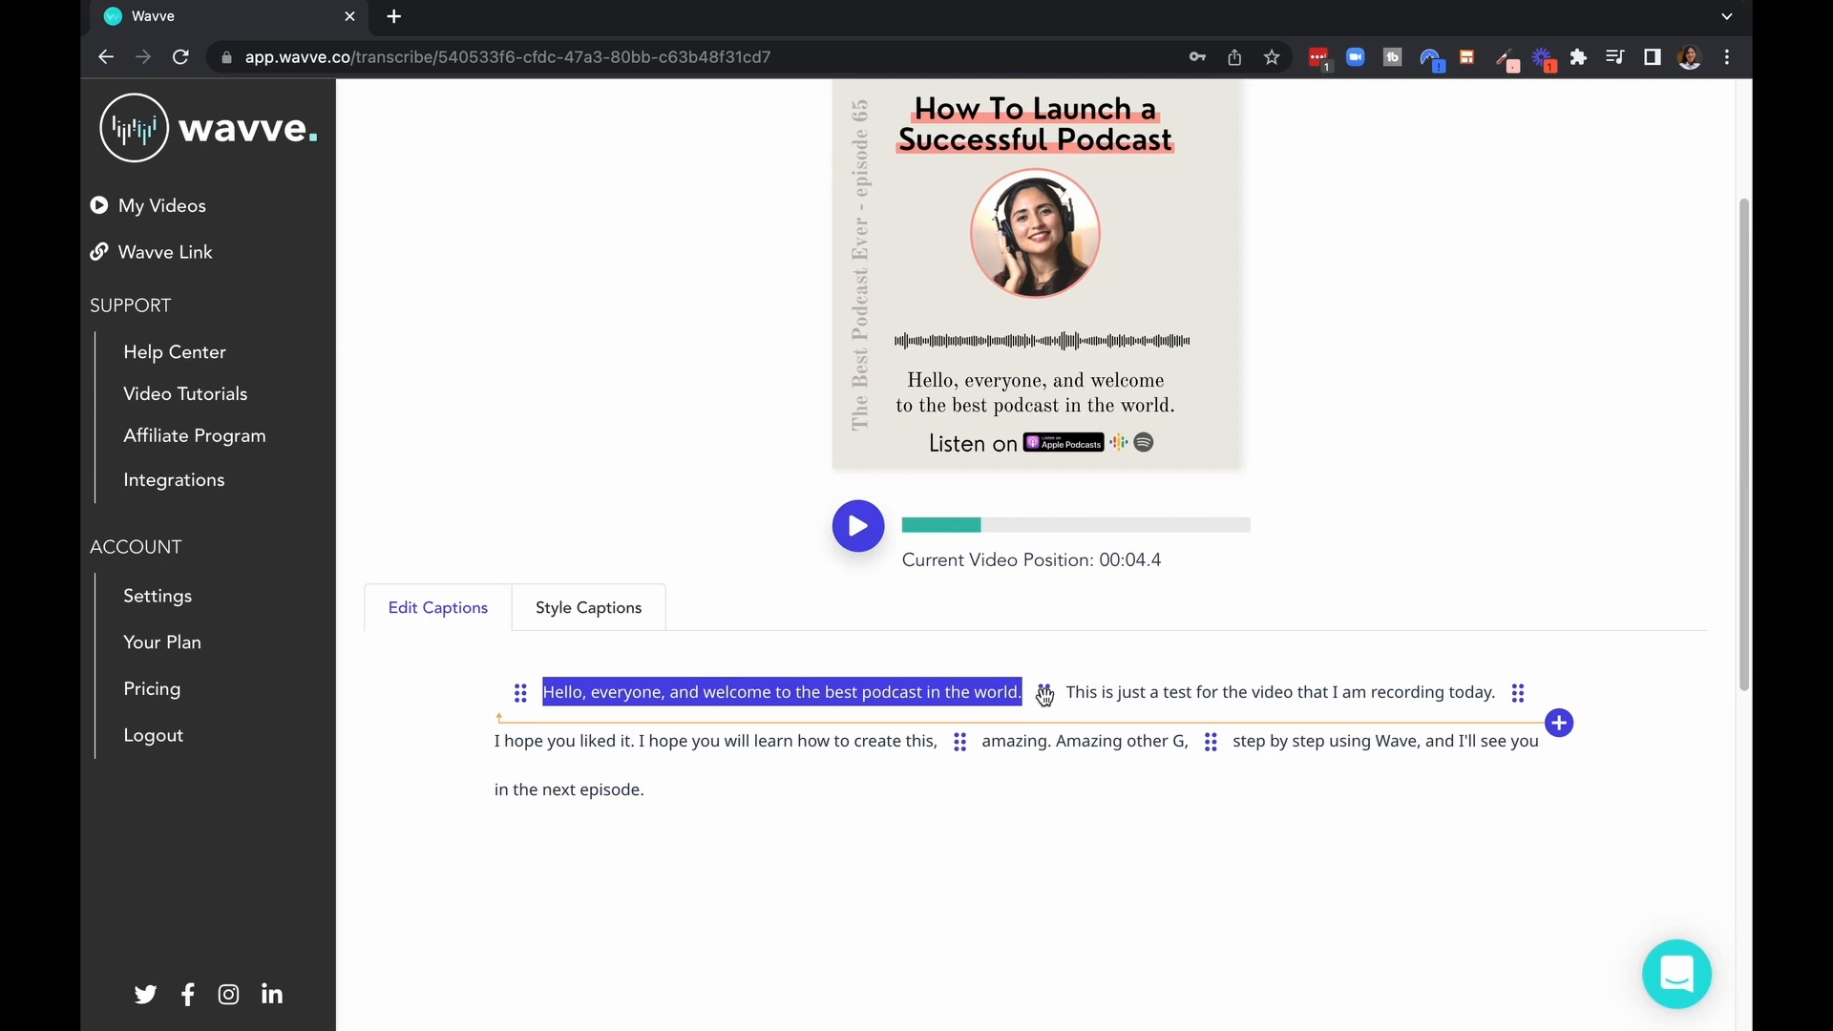
mouse_move(857, 527)
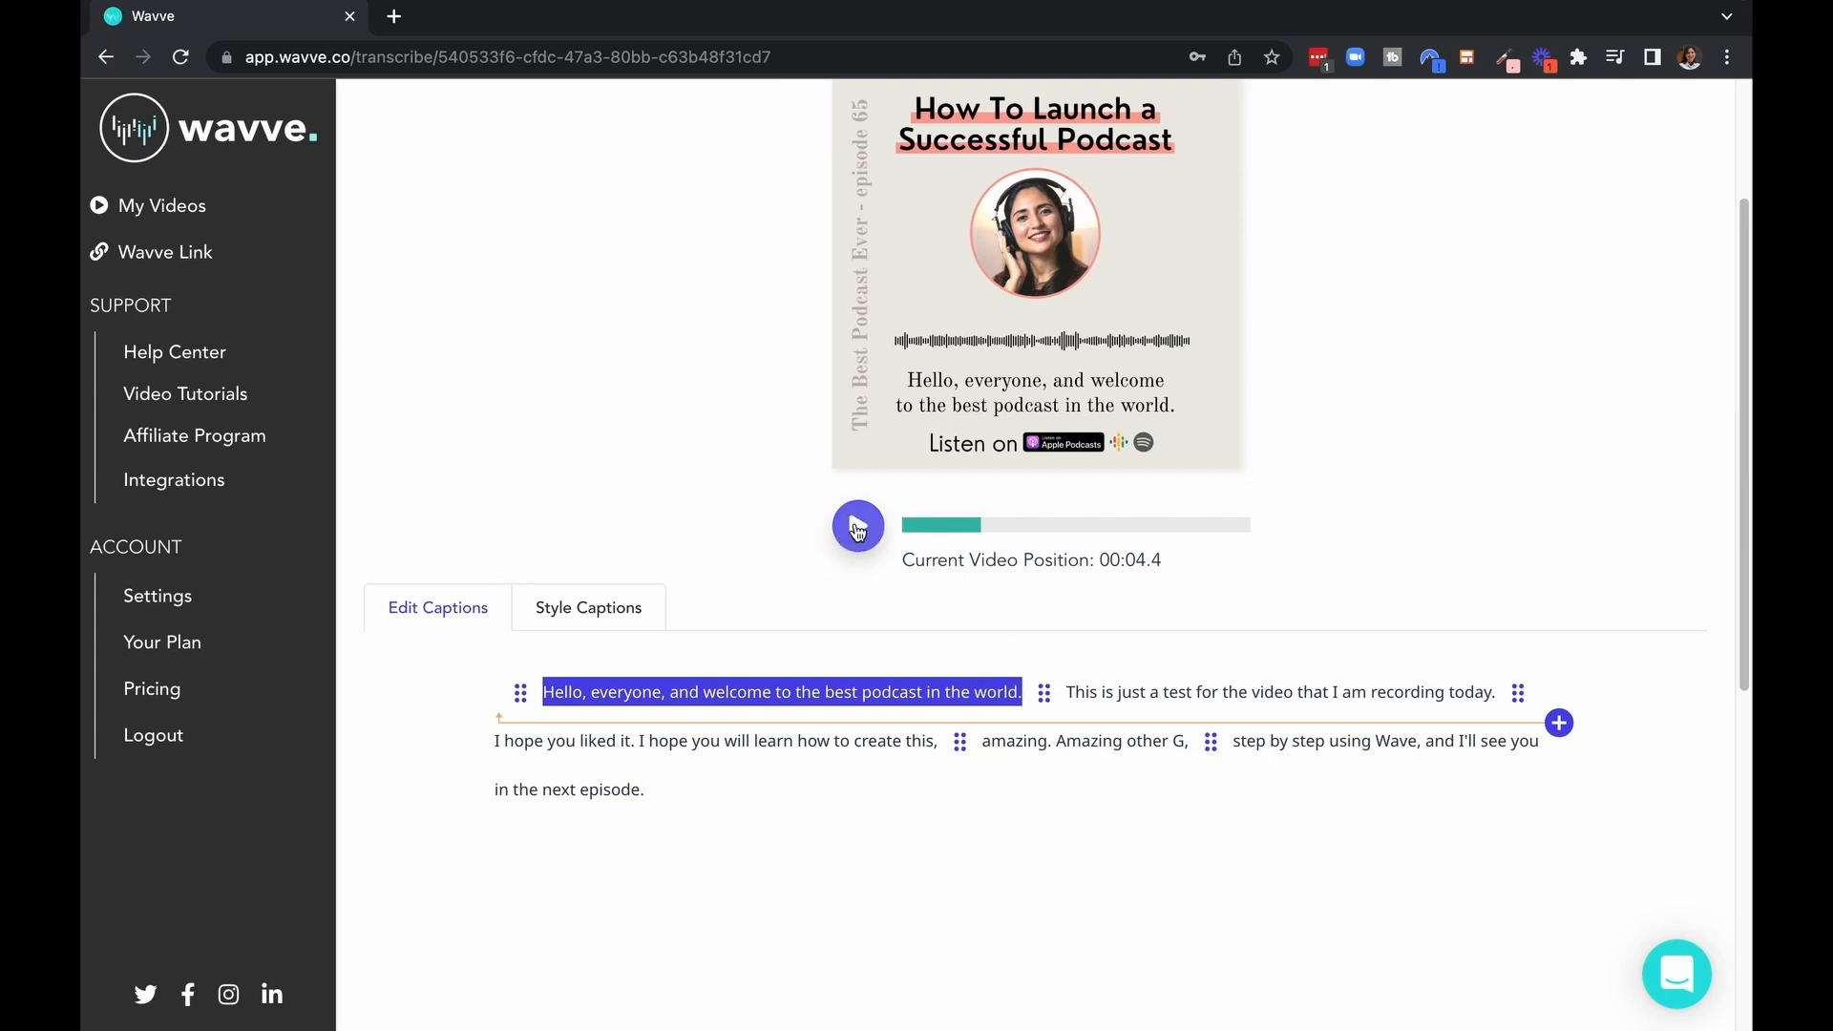
- Correct the misheard caption to 'amazing audiogram' and replay the preview to check it
left_click(857, 523)
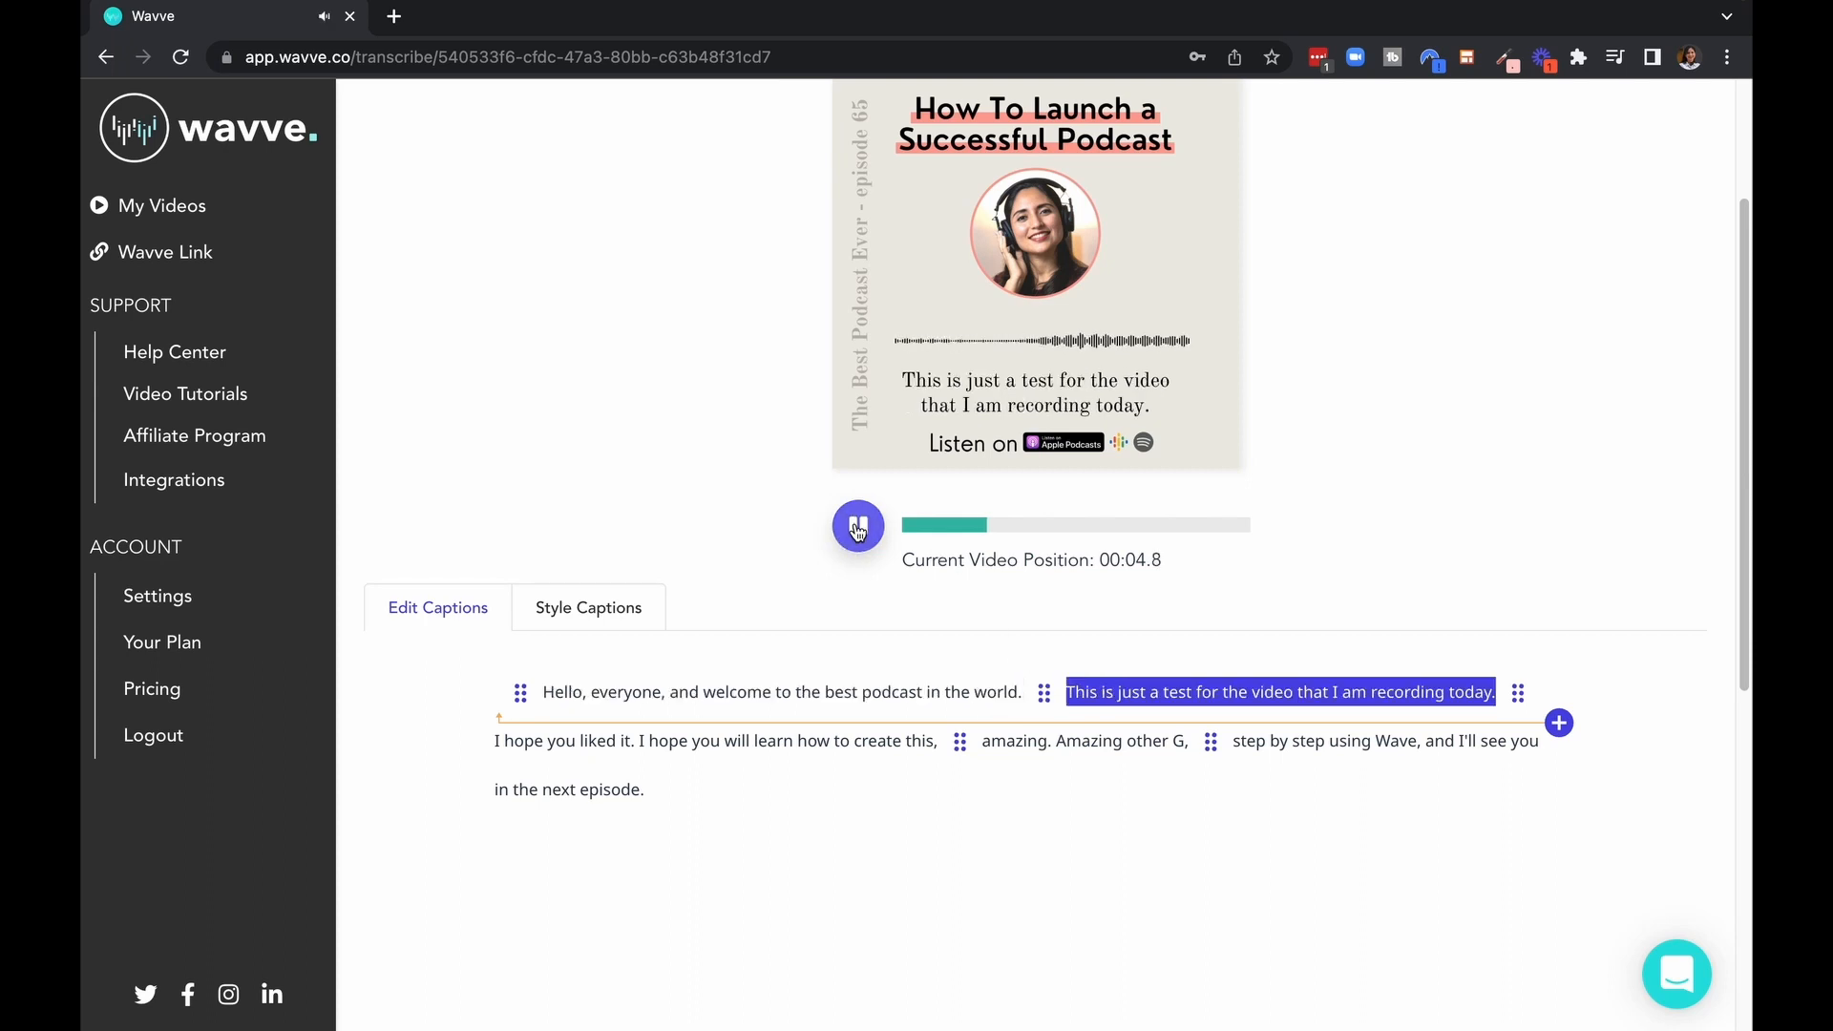
left_click(858, 525)
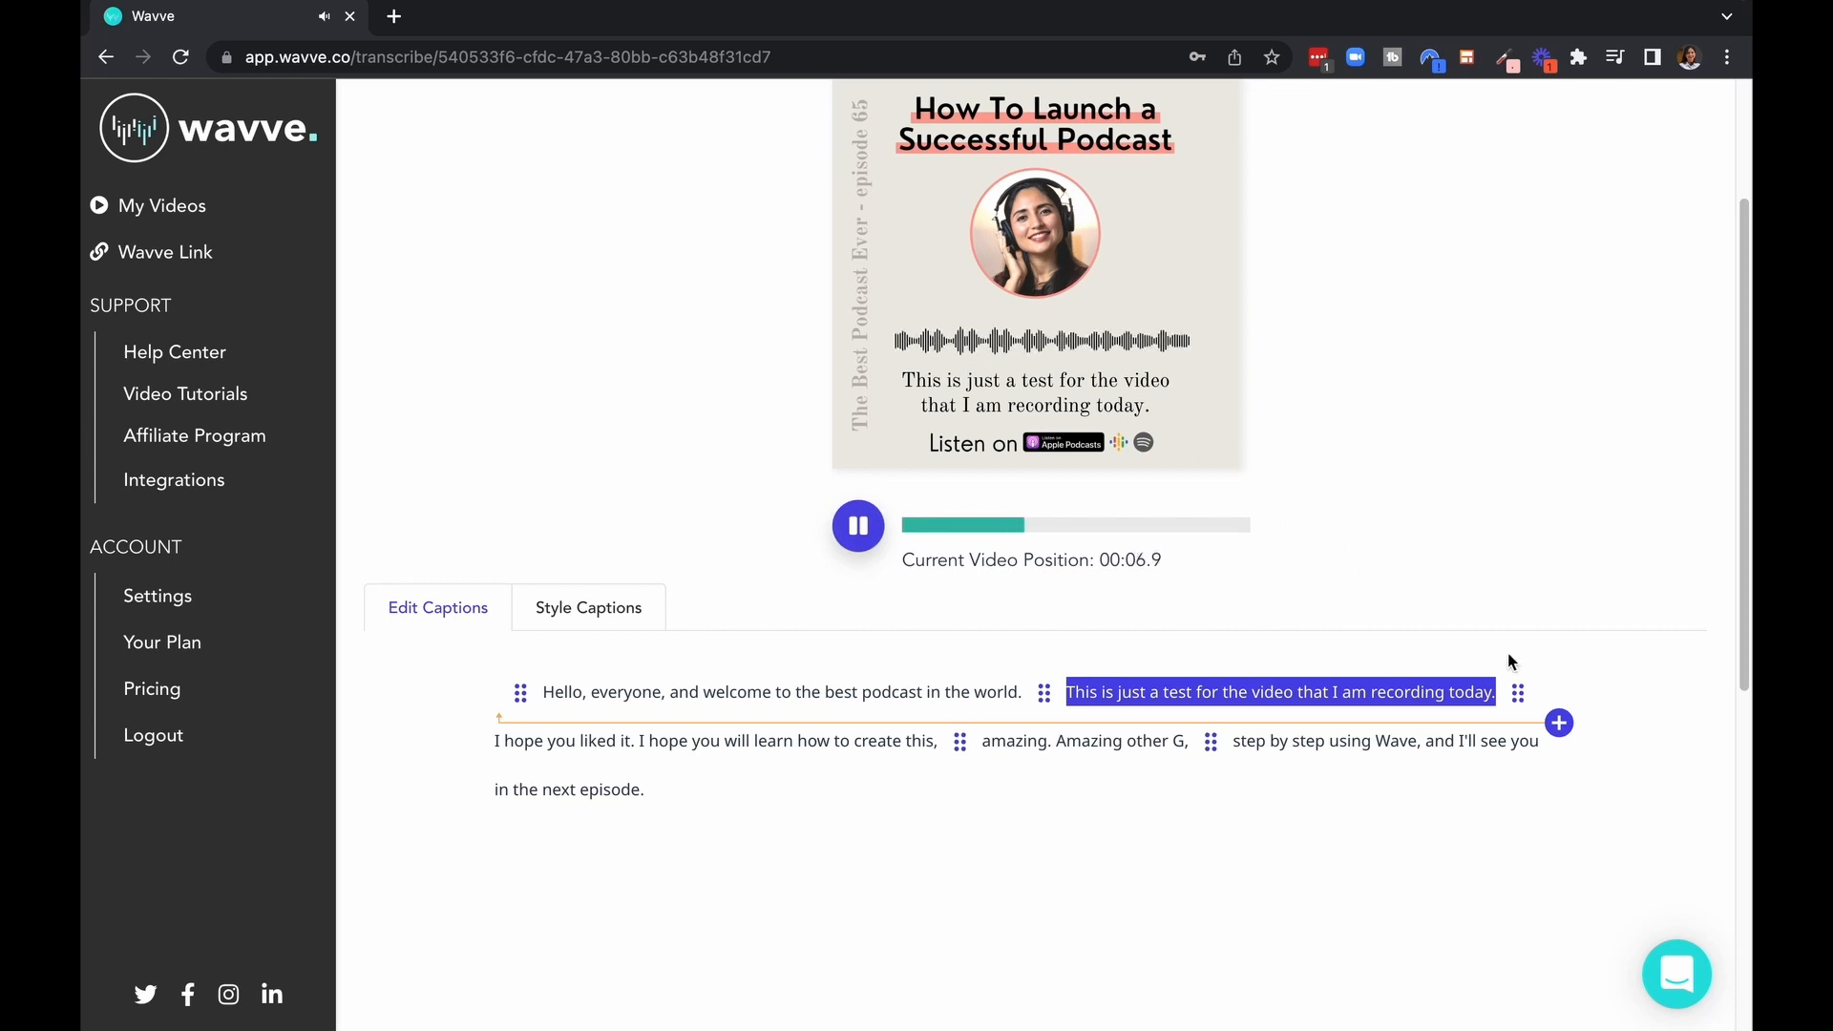
mouse_move(1271, 856)
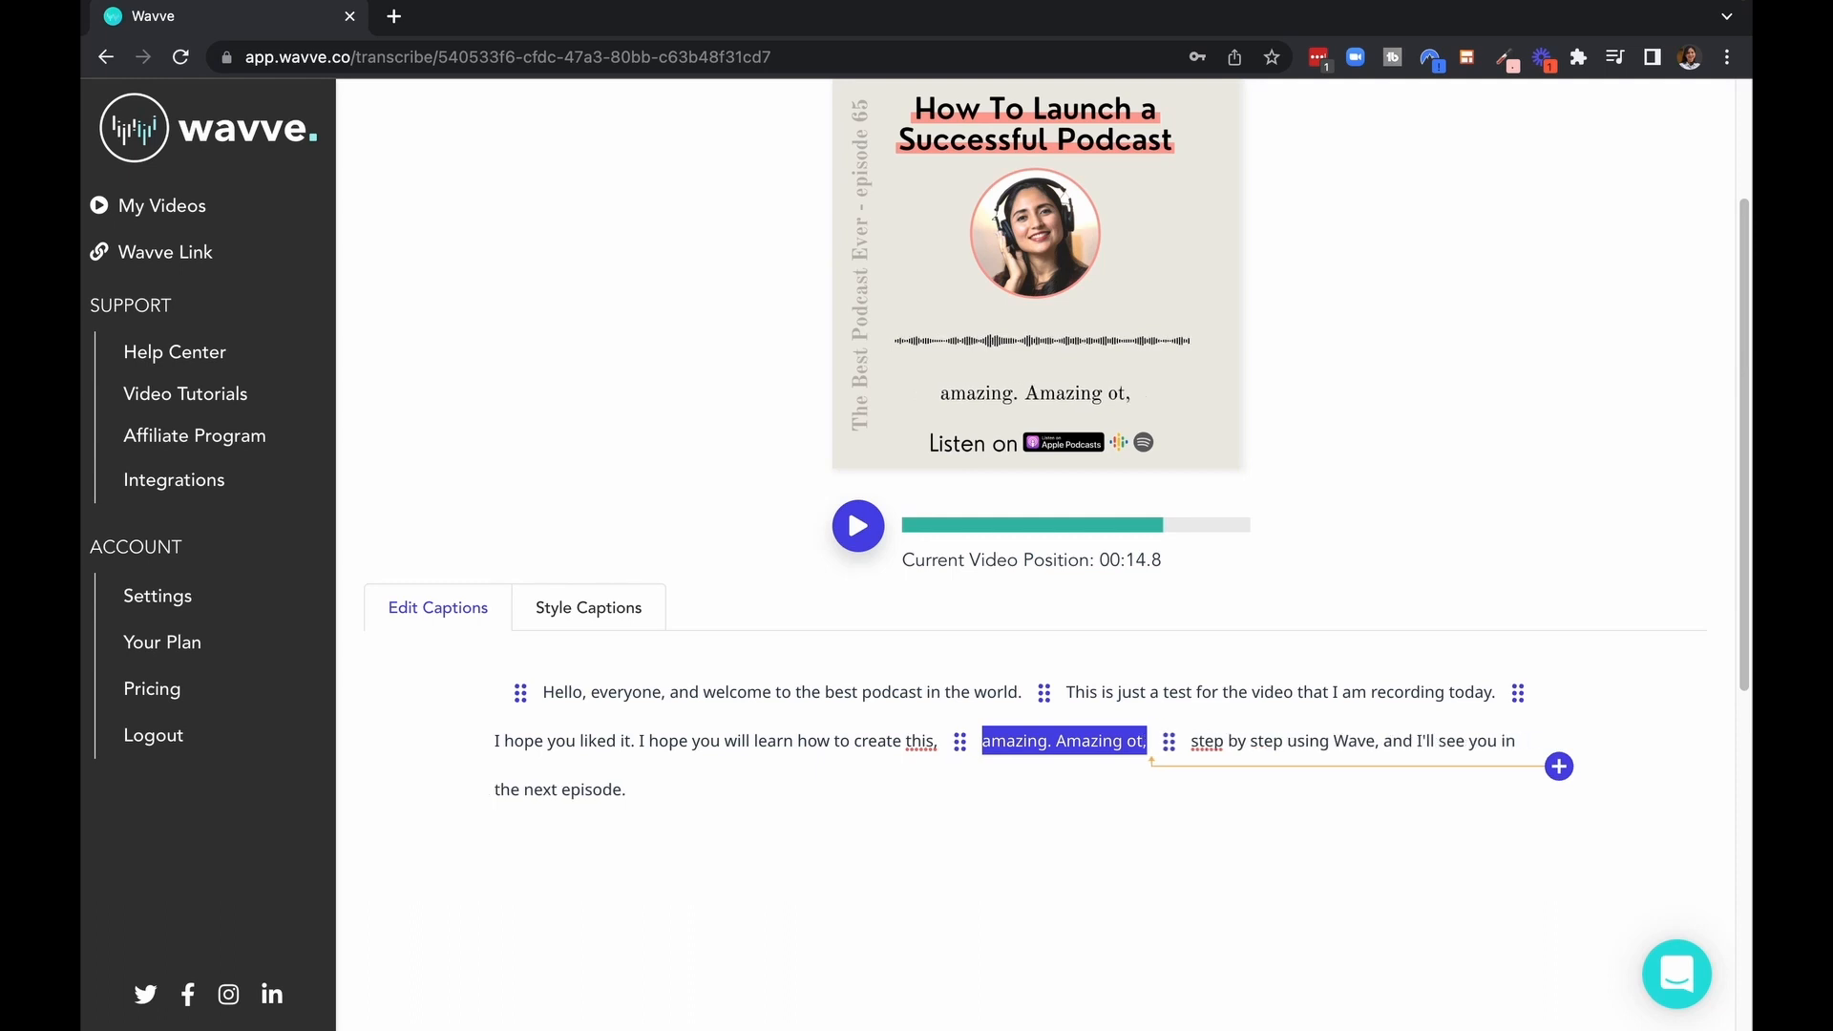
type("audiogram")
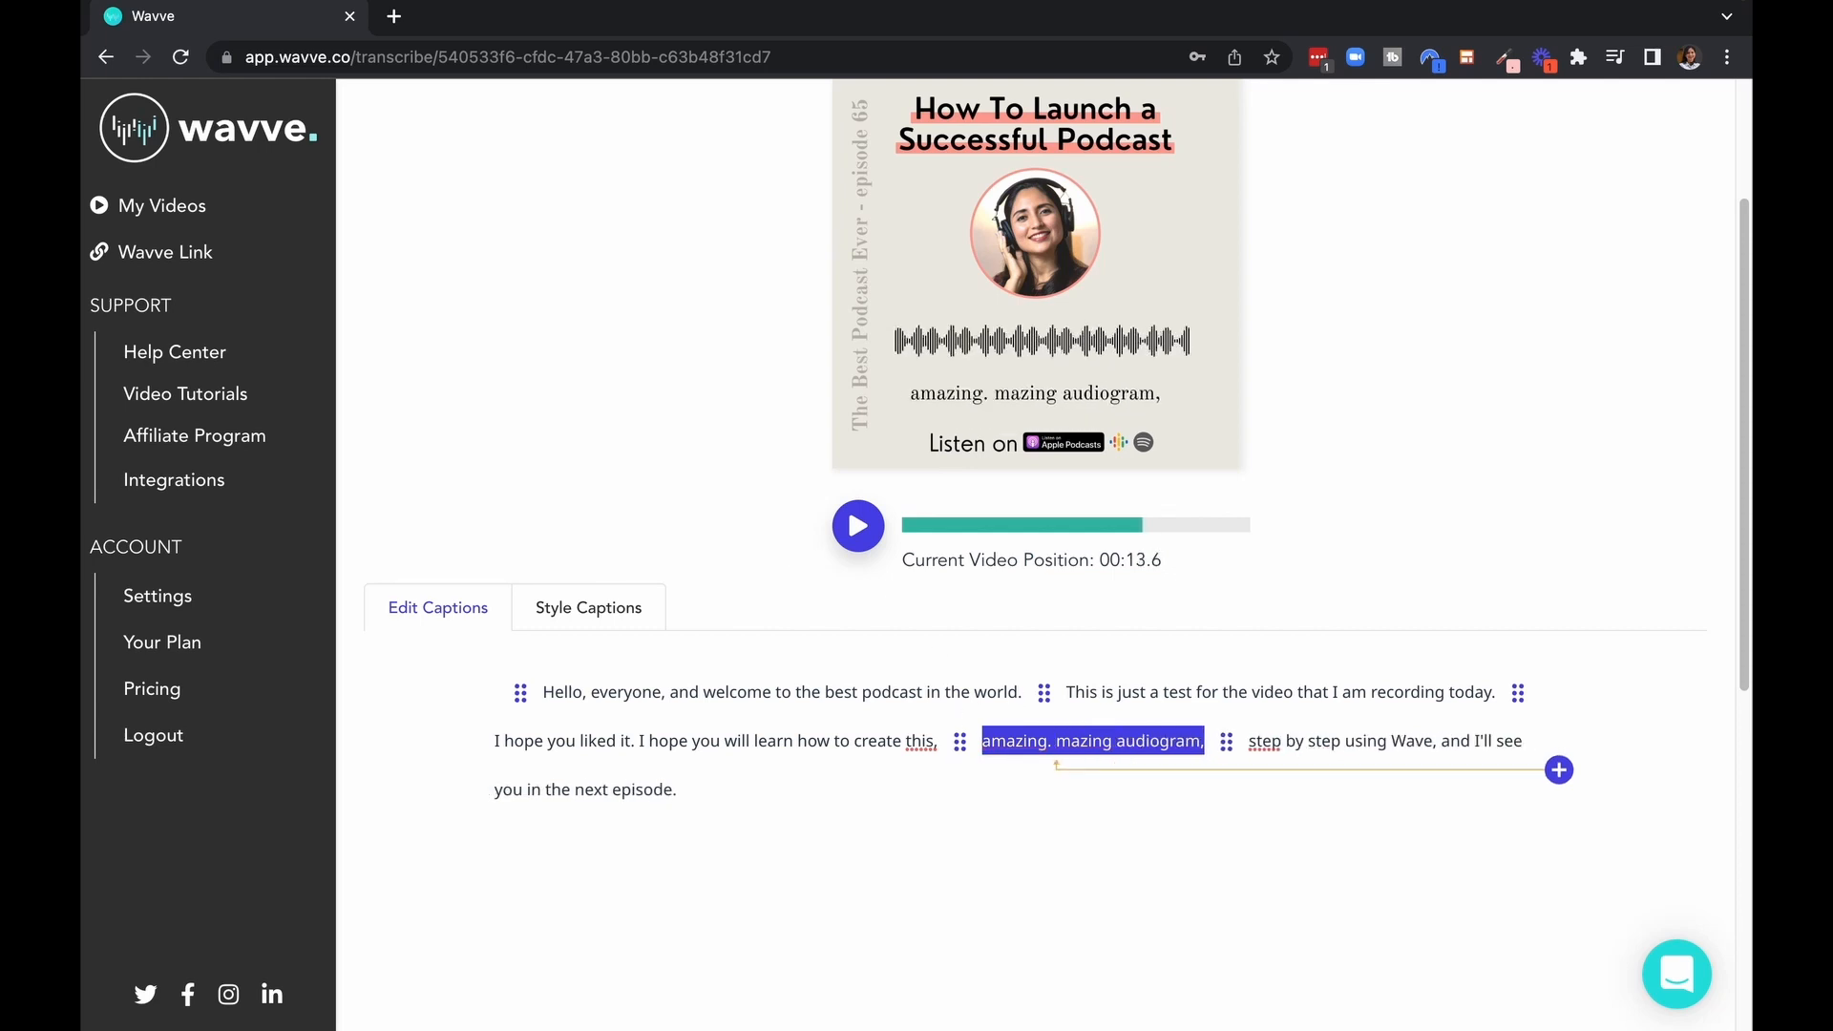
left_click(857, 525)
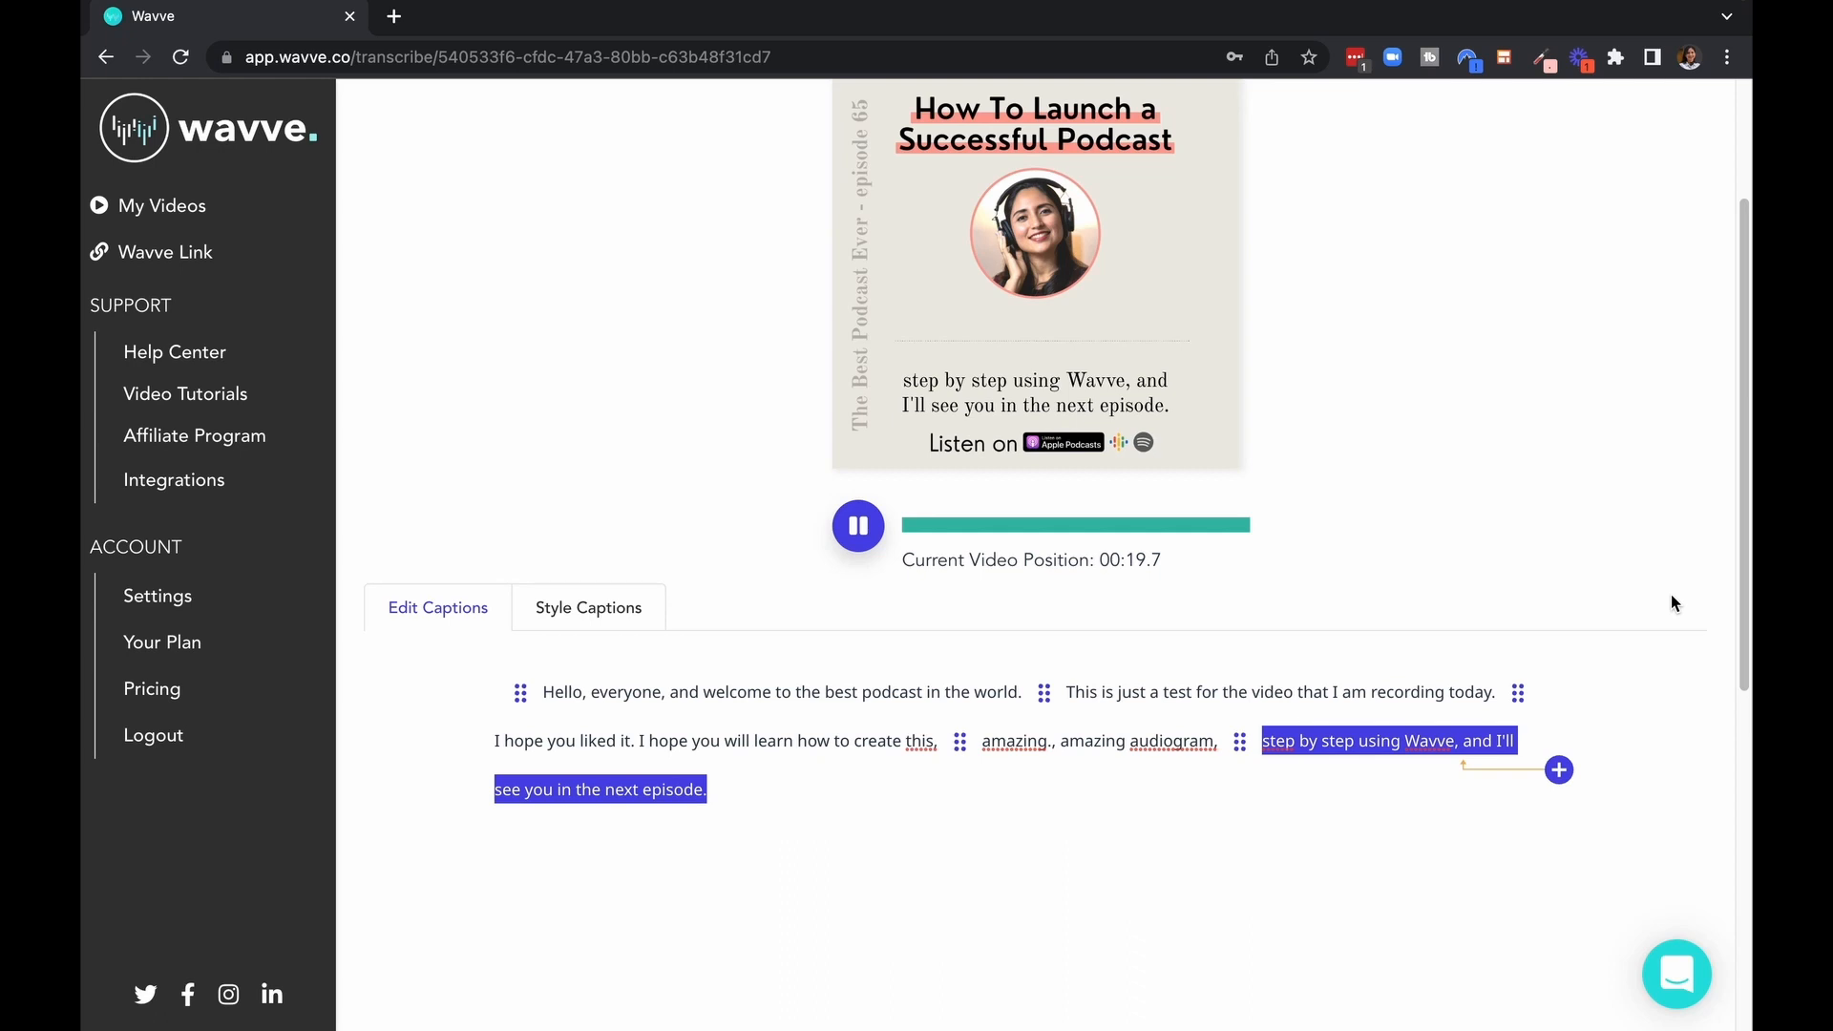
scroll("up", 3)
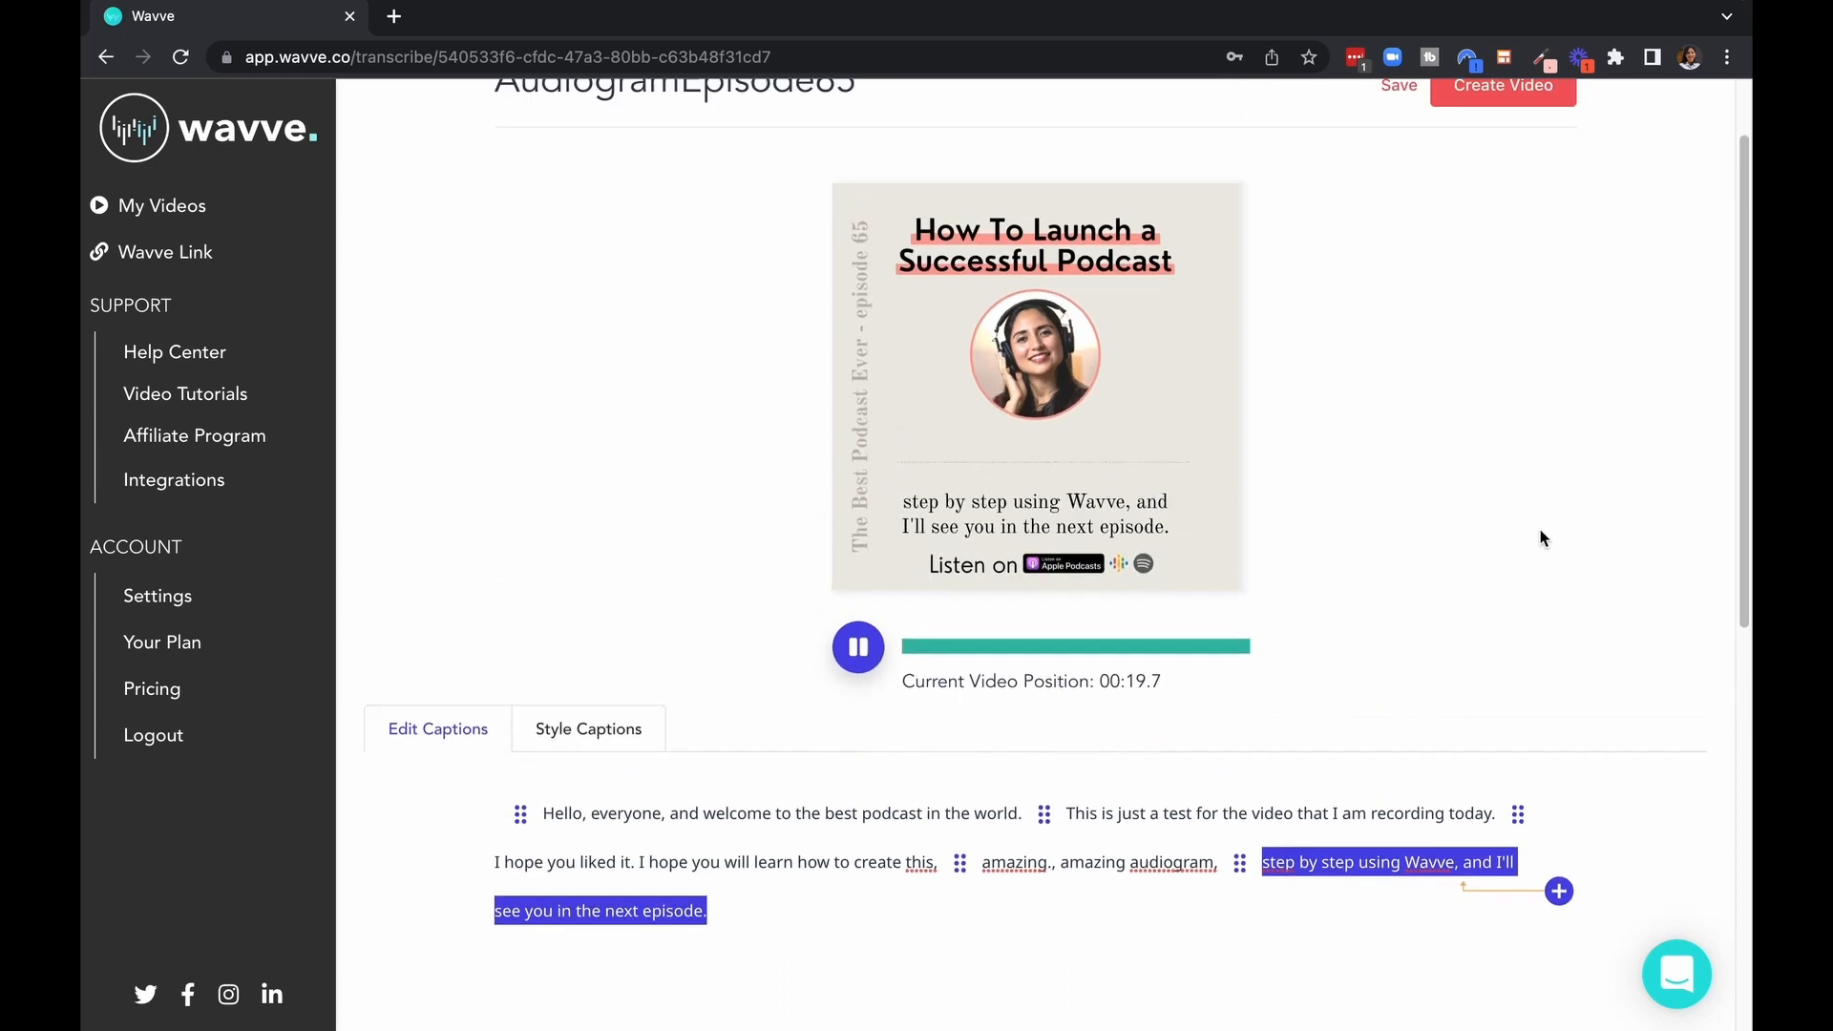
- Create the AudiogramEpisode65 video and download it with captions from My Videos
scroll("up", 3)
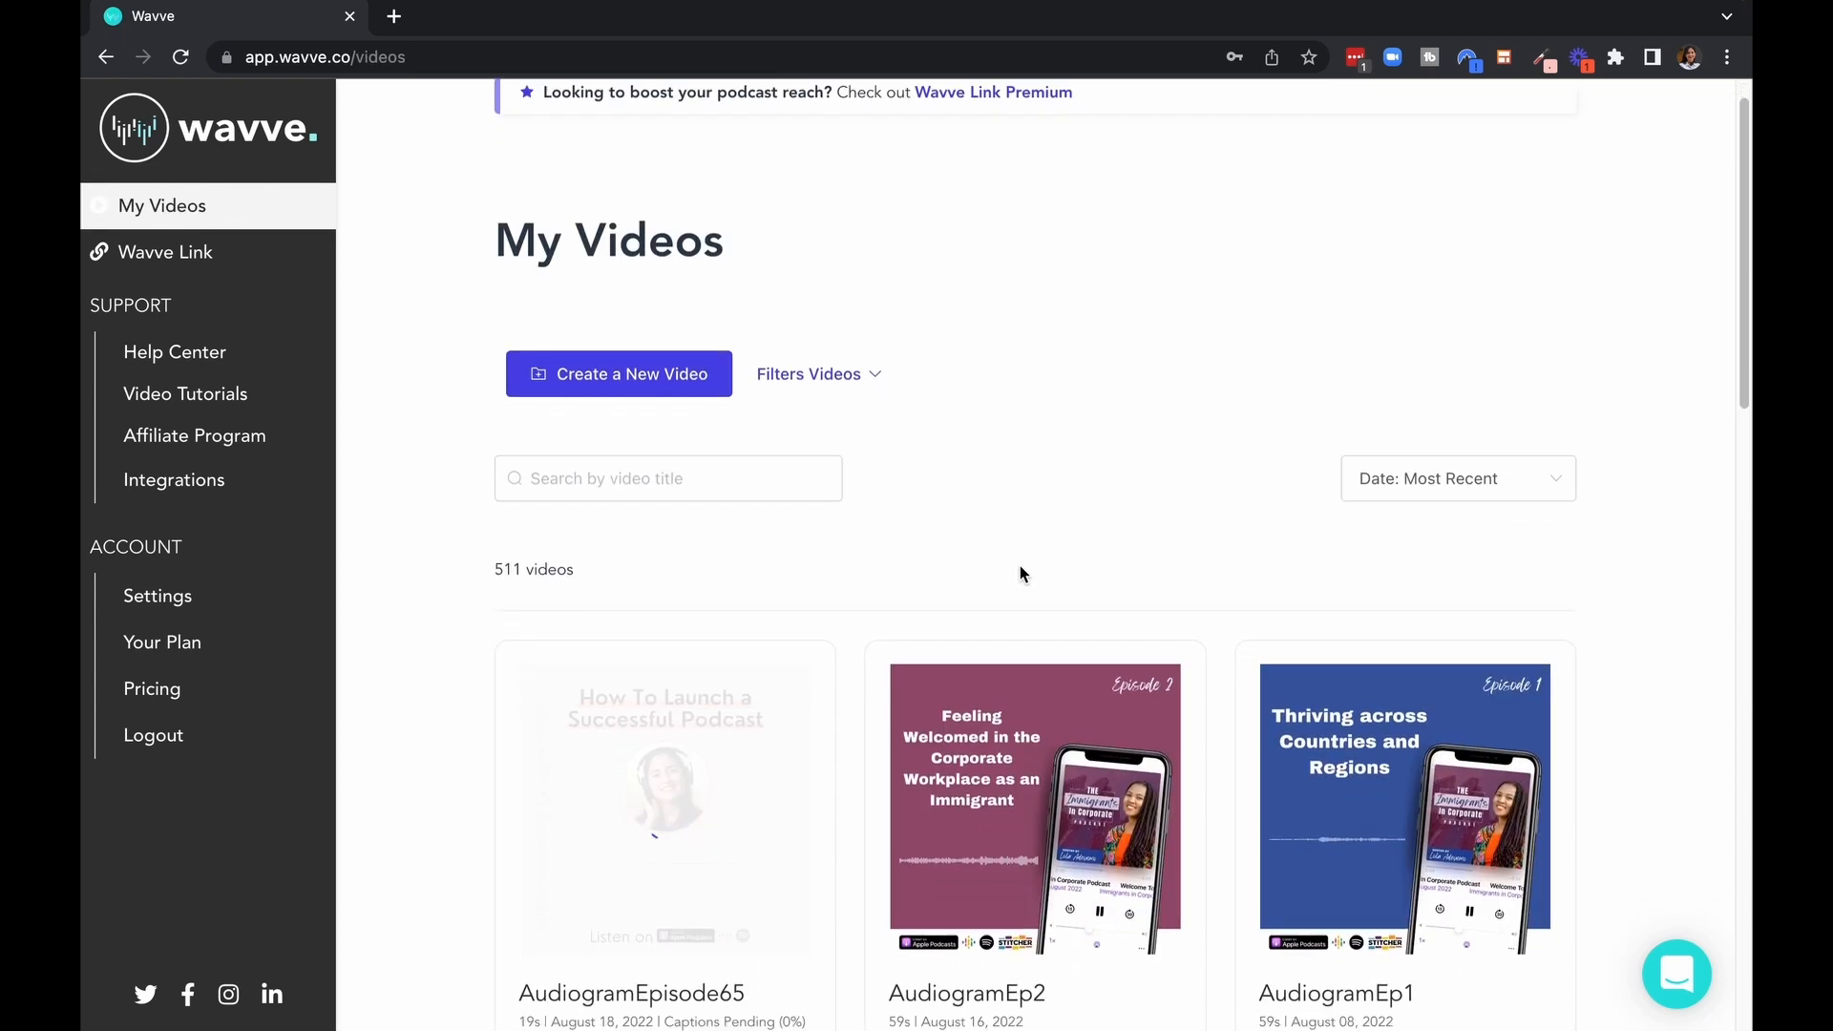
left_click(660, 882)
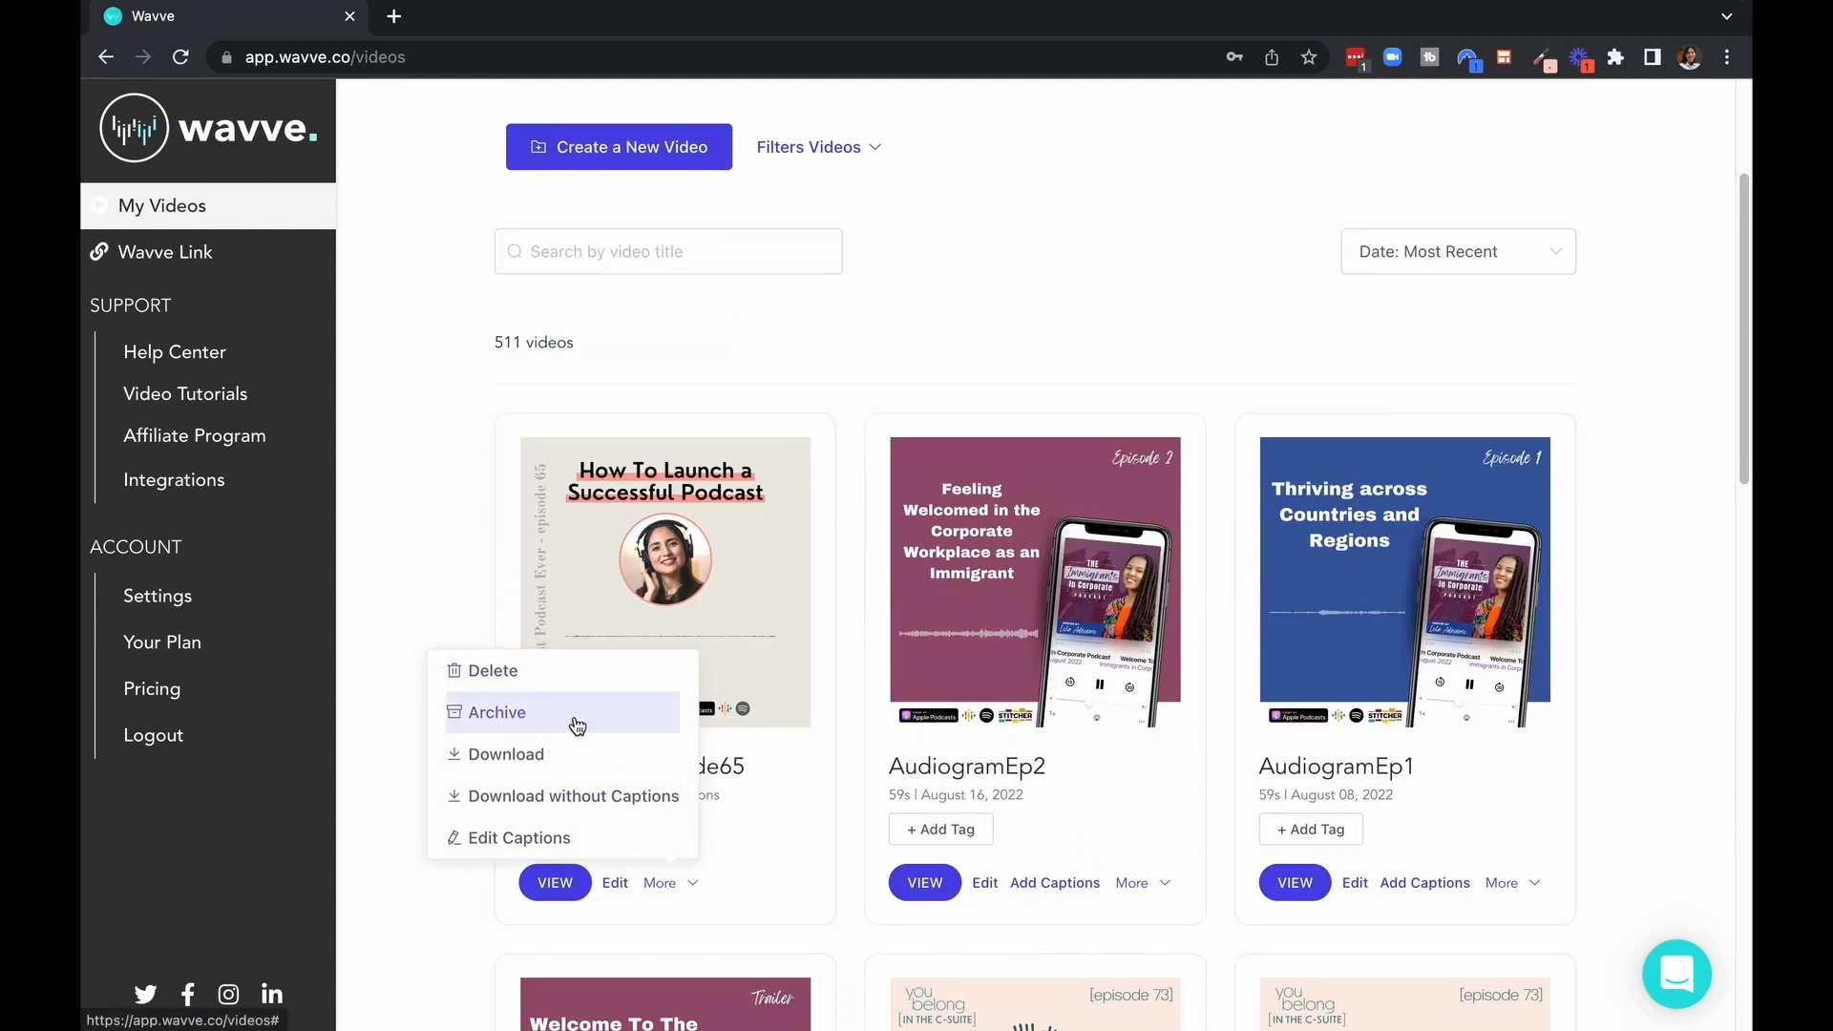
mouse_move(562, 796)
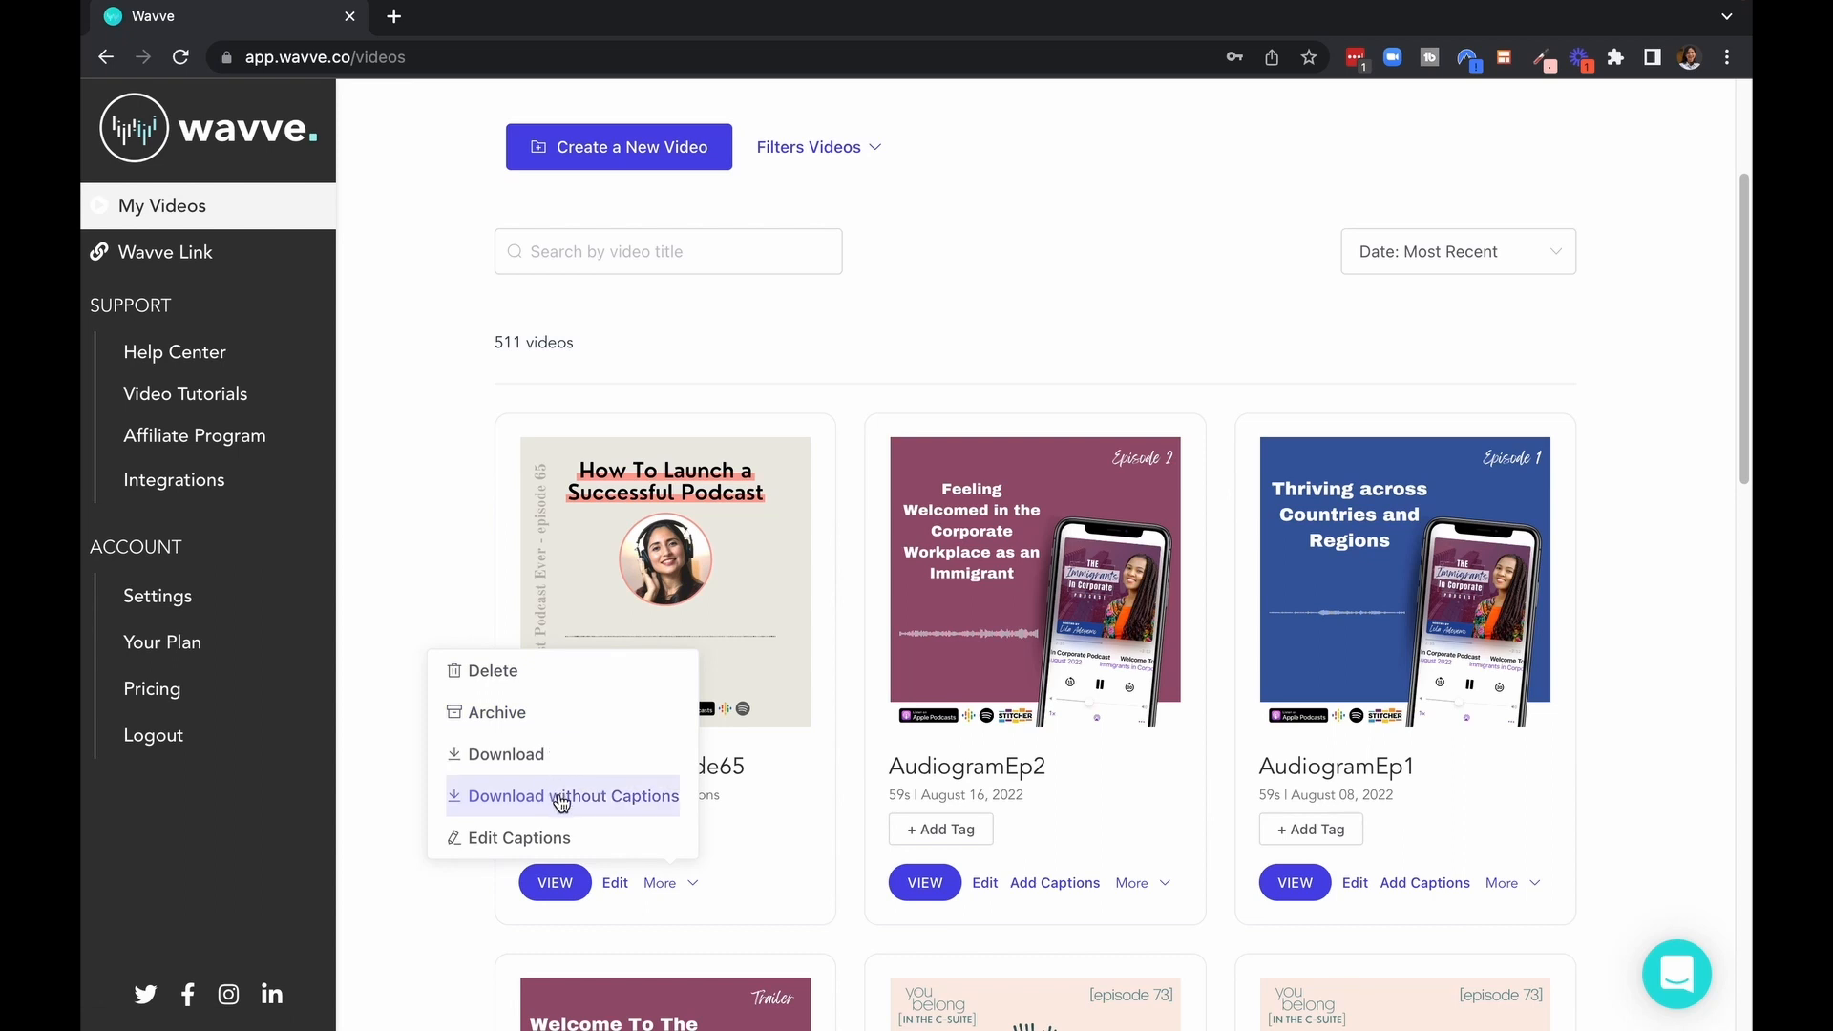
mouse_move(519, 836)
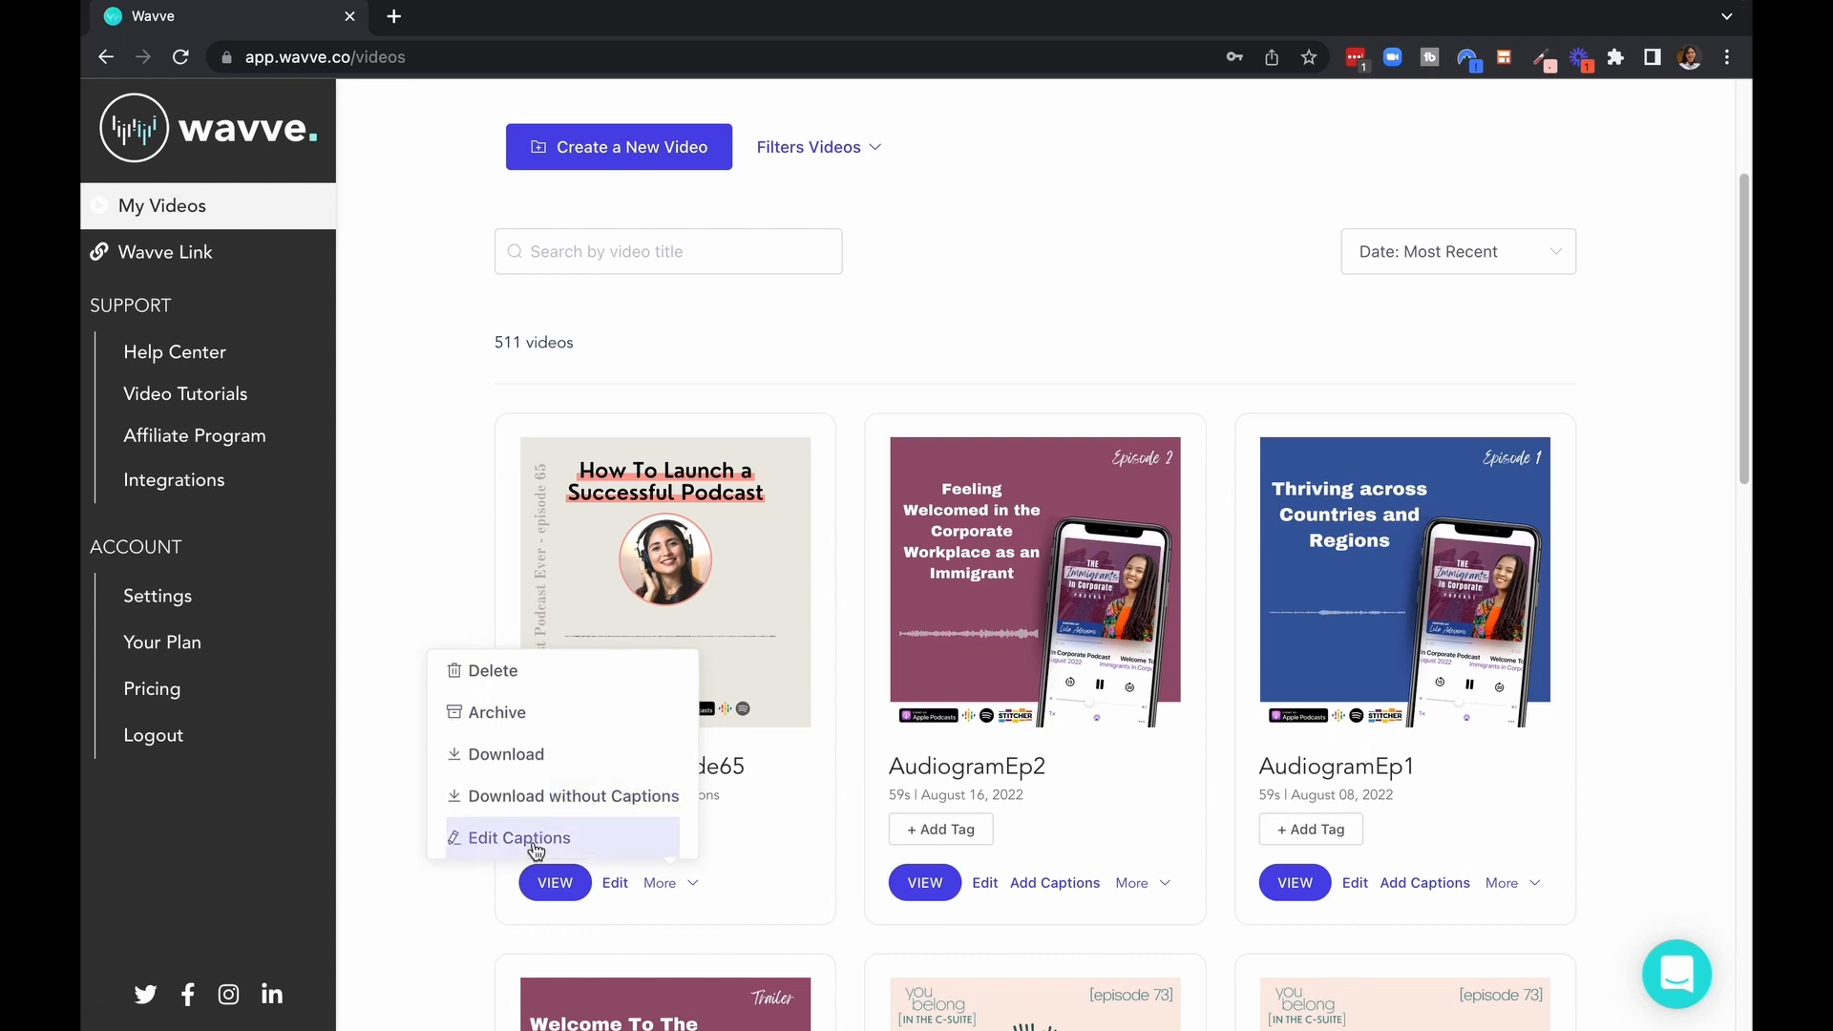
mouse_move(533, 761)
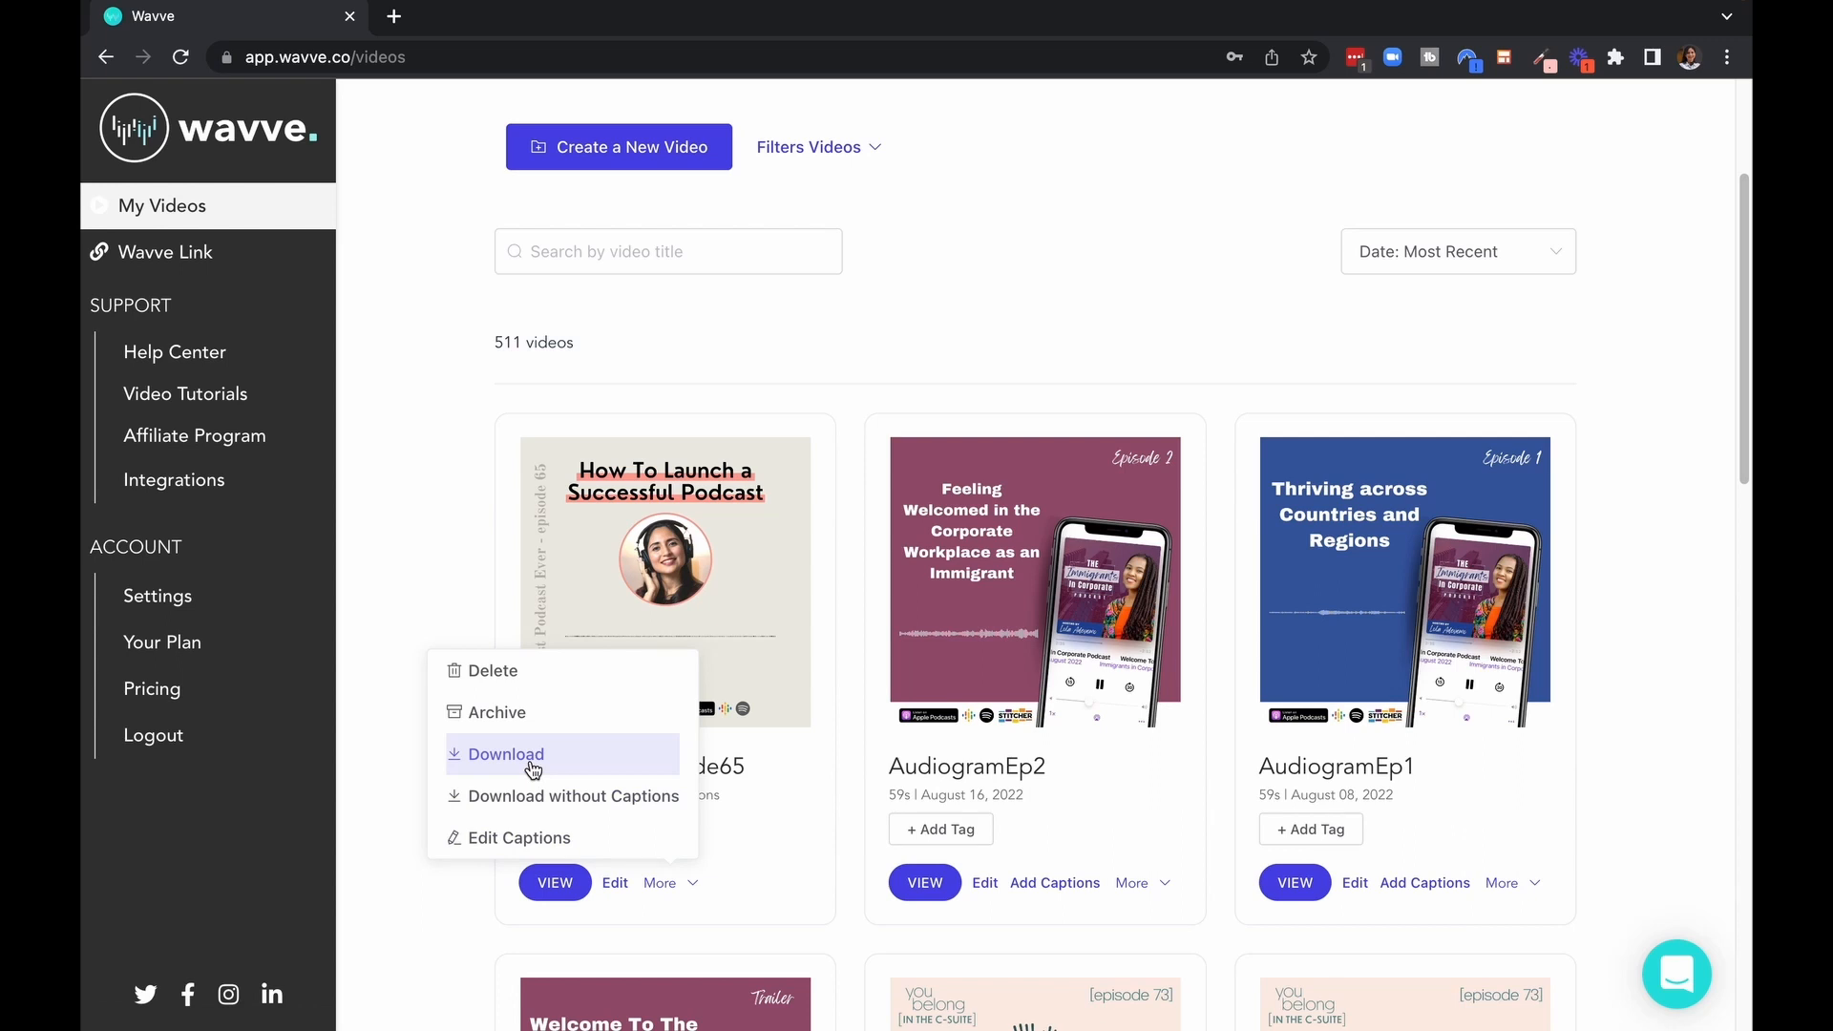
left_click(506, 754)
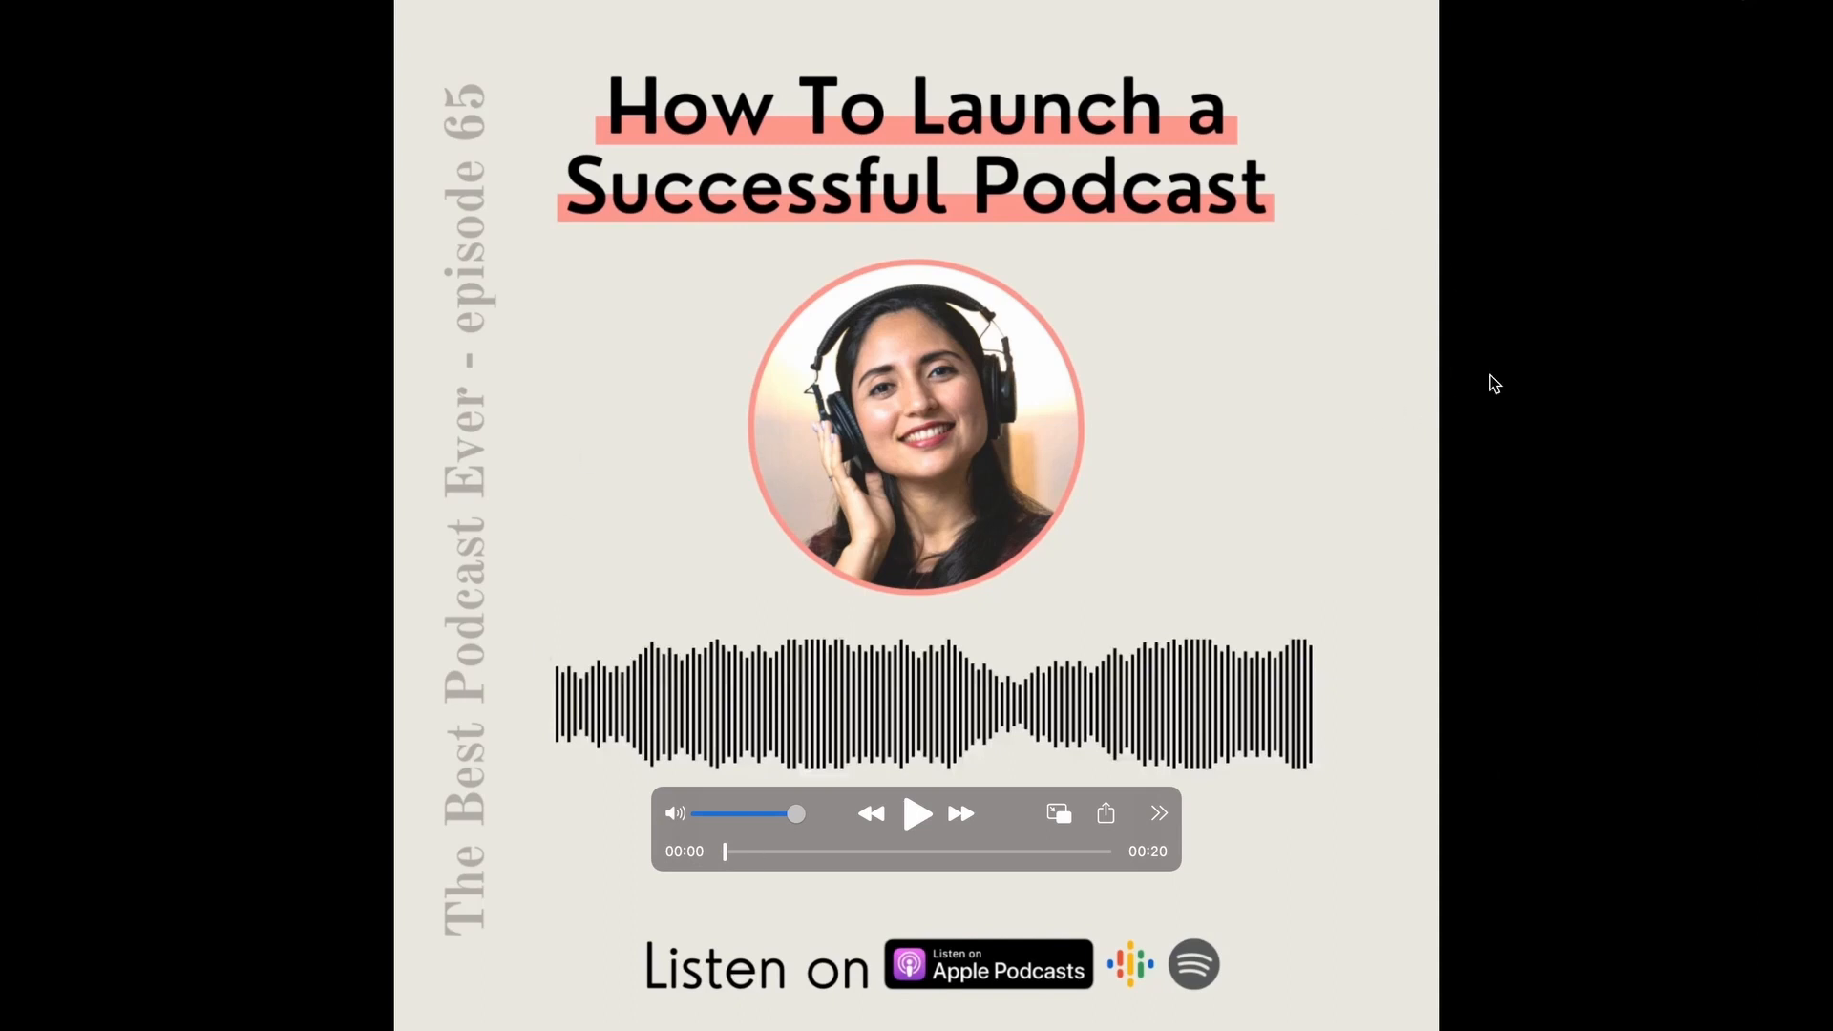
mouse_move(1363, 655)
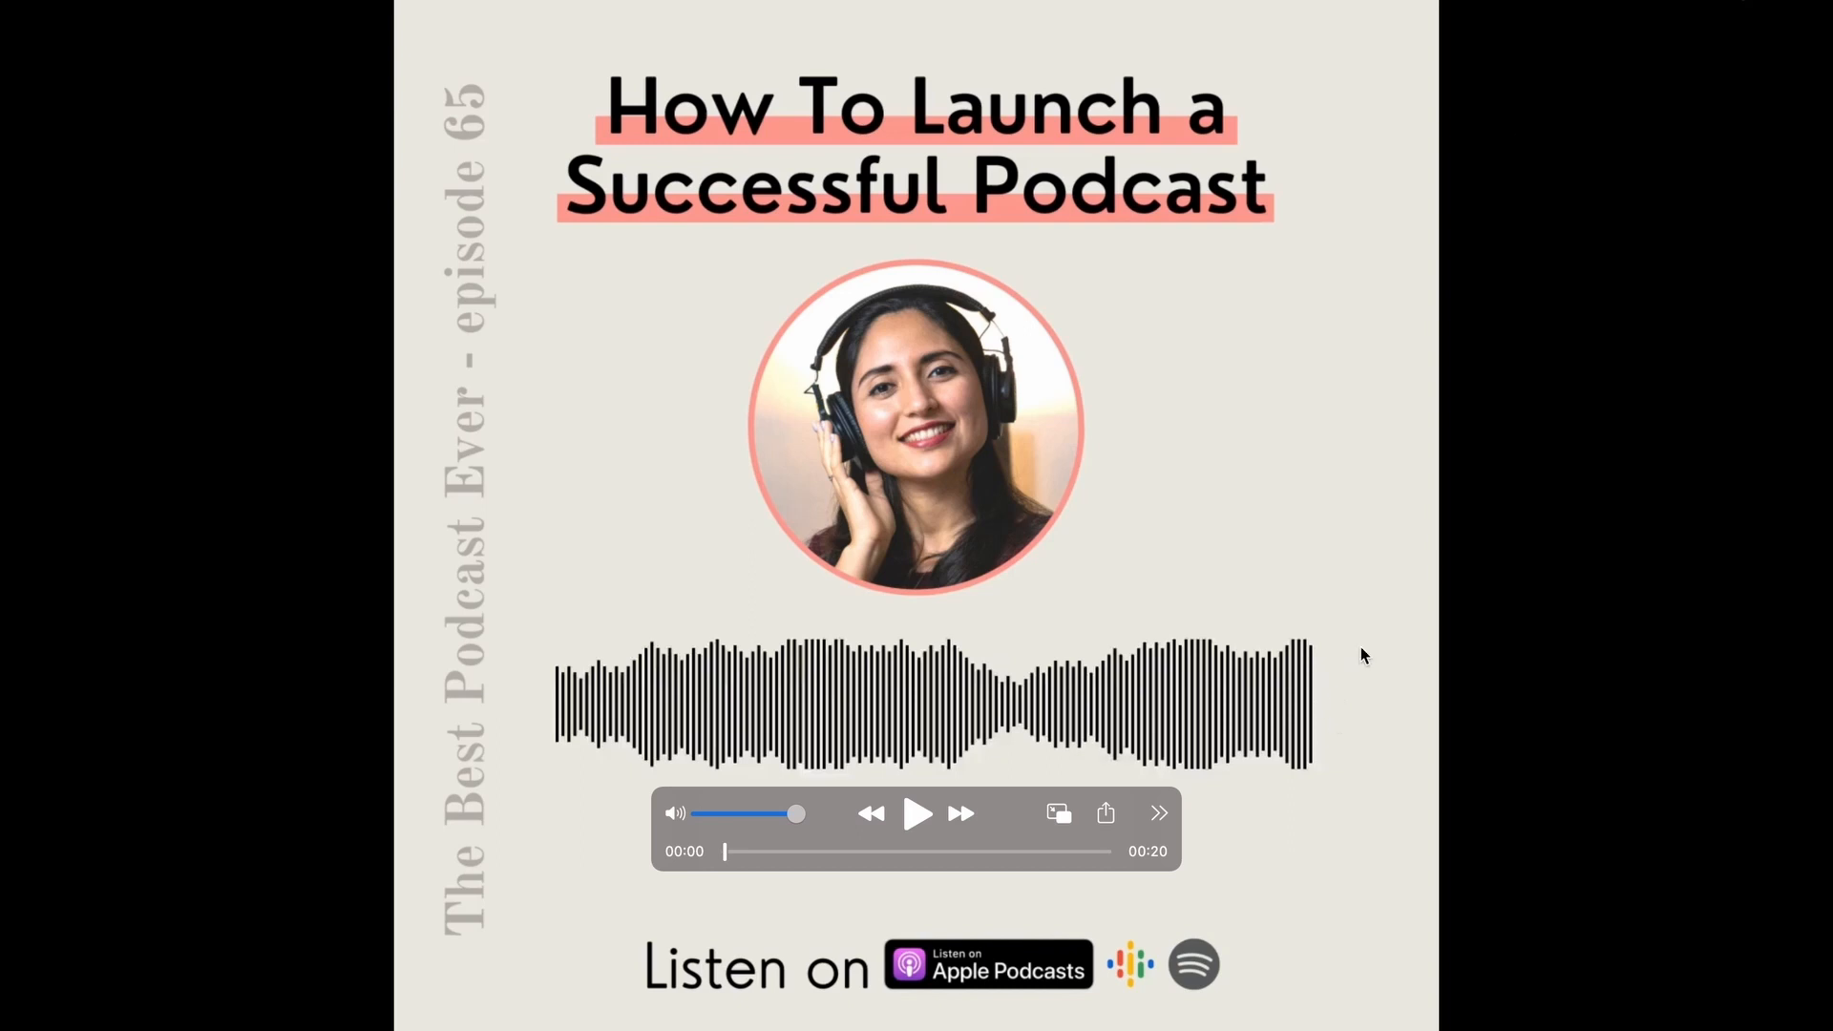
- Play the downloaded audiogram in QuickTime Player to confirm the waveform and black captions
left_click(916, 813)
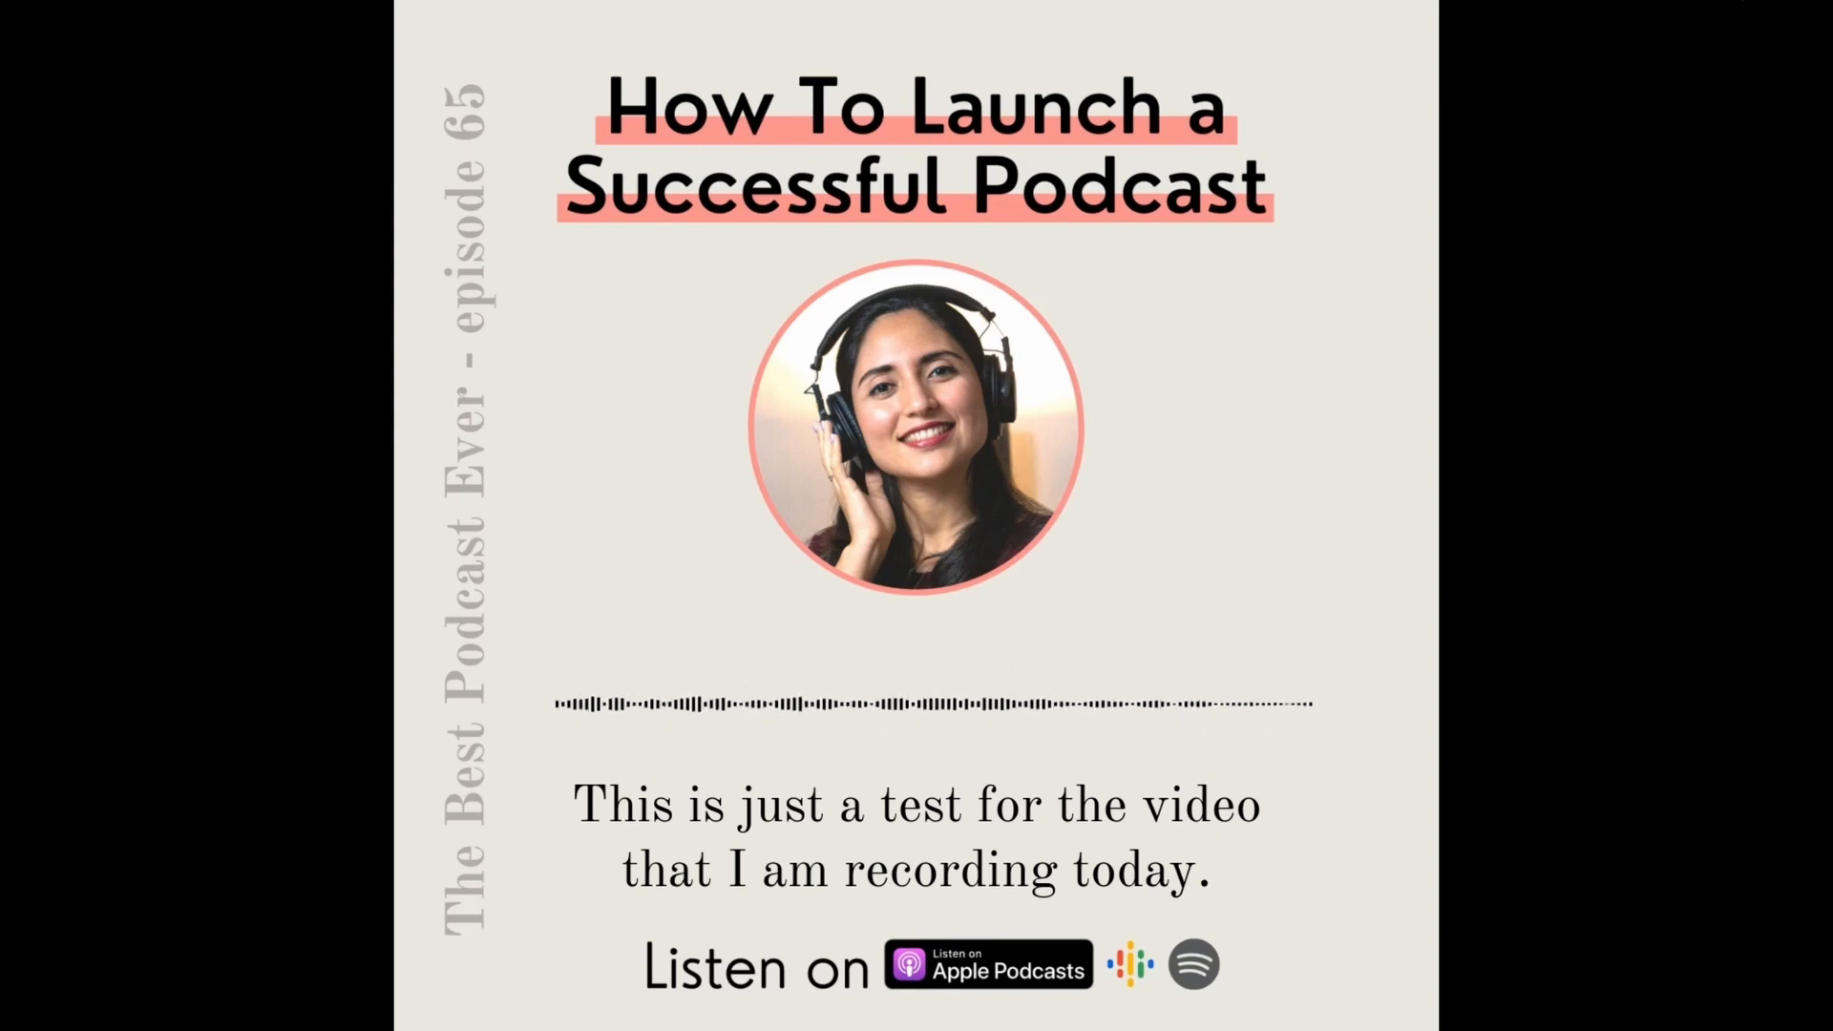